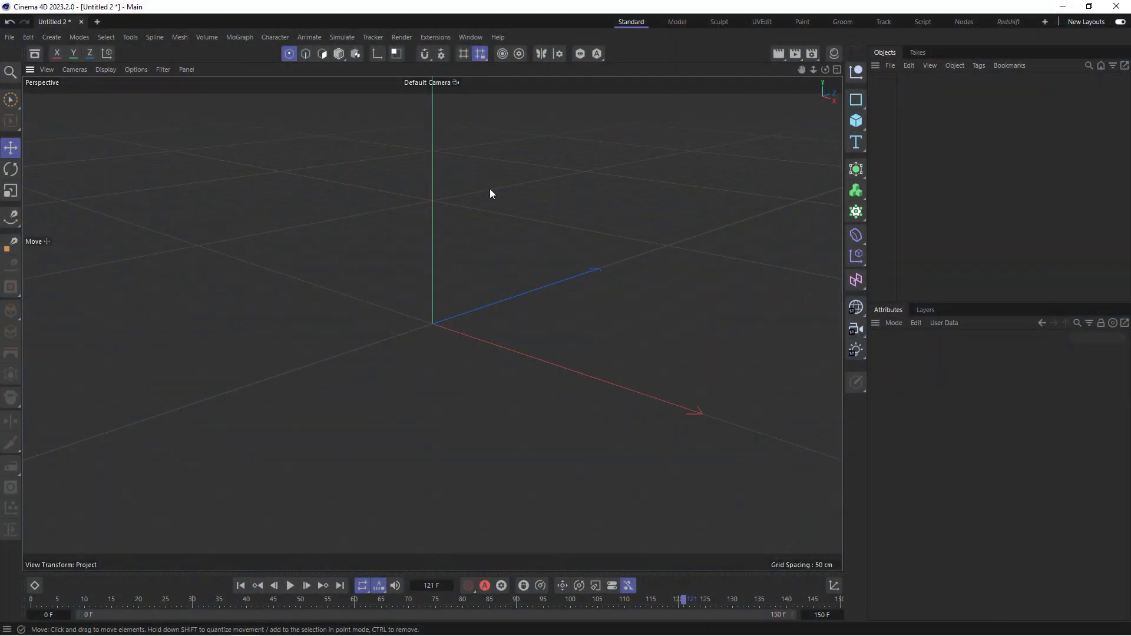
# Add a cube and drag its size handles into a thin, wide wall about 404 x 287 x 34 cm
pyautogui.click(855, 120)
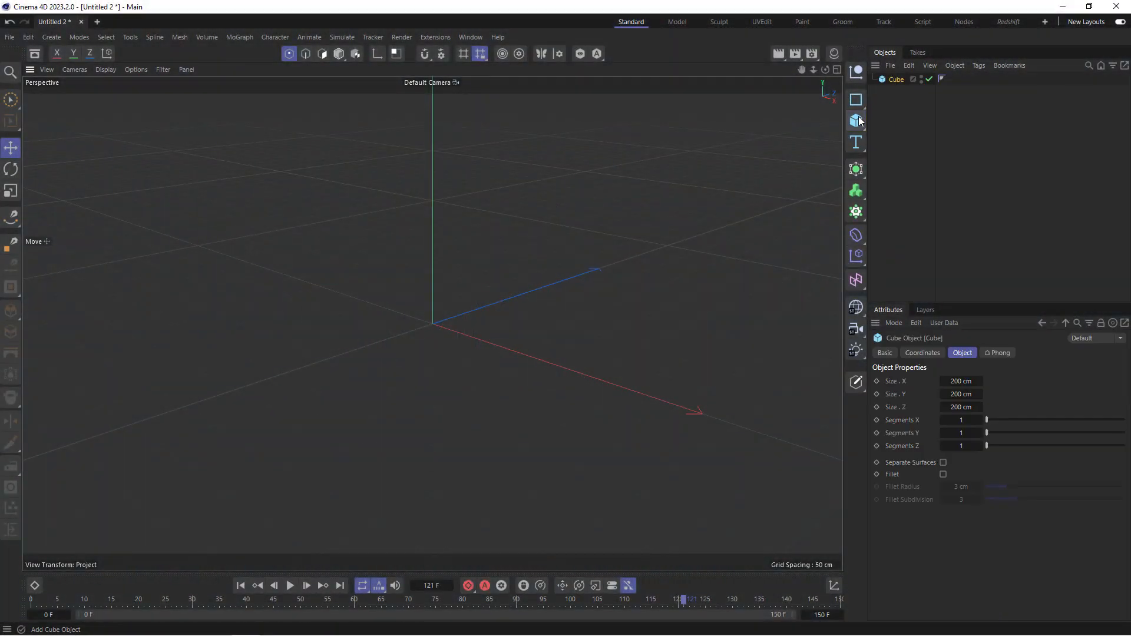
pyautogui.click(339, 53)
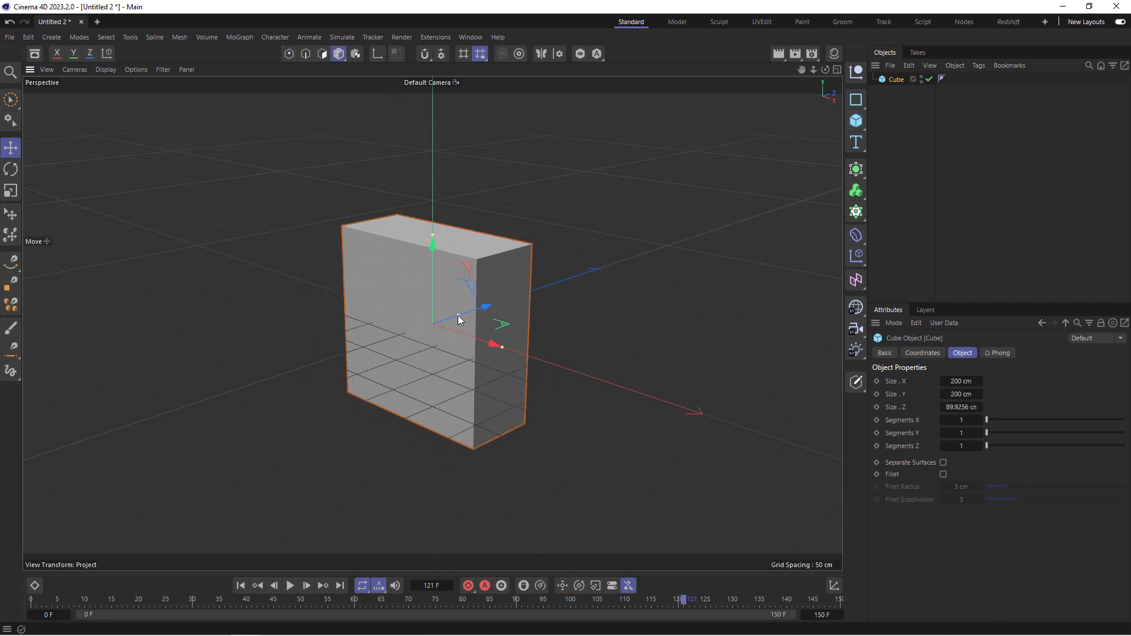
pyautogui.moveTo(490, 346); pyautogui.dragTo(509, 354)
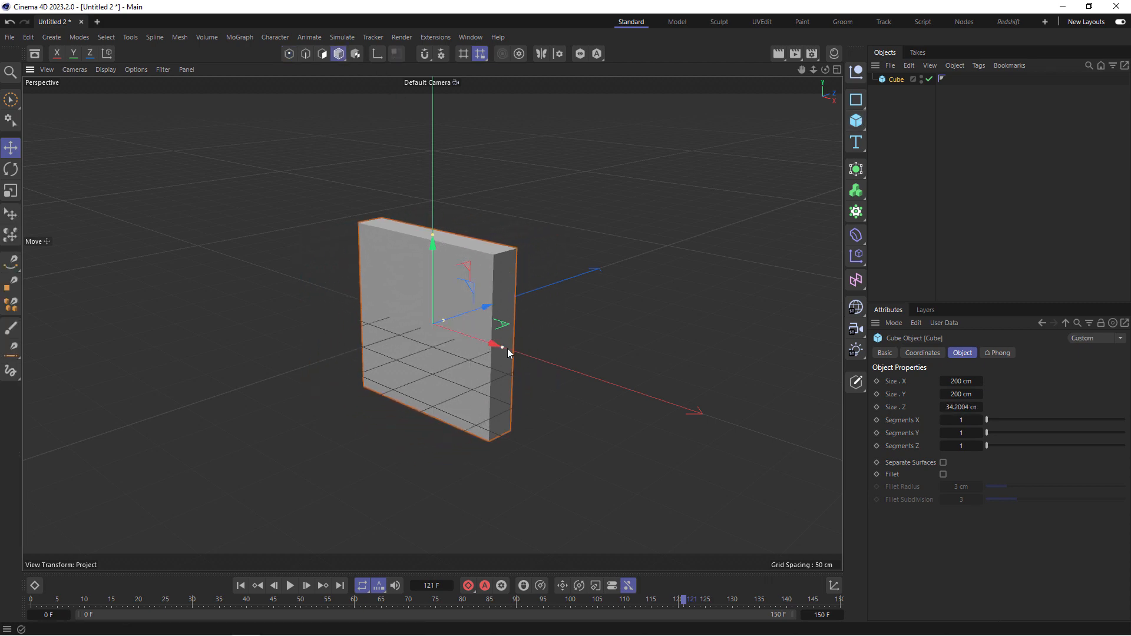
pyautogui.moveTo(493, 344); pyautogui.dragTo(584, 375)
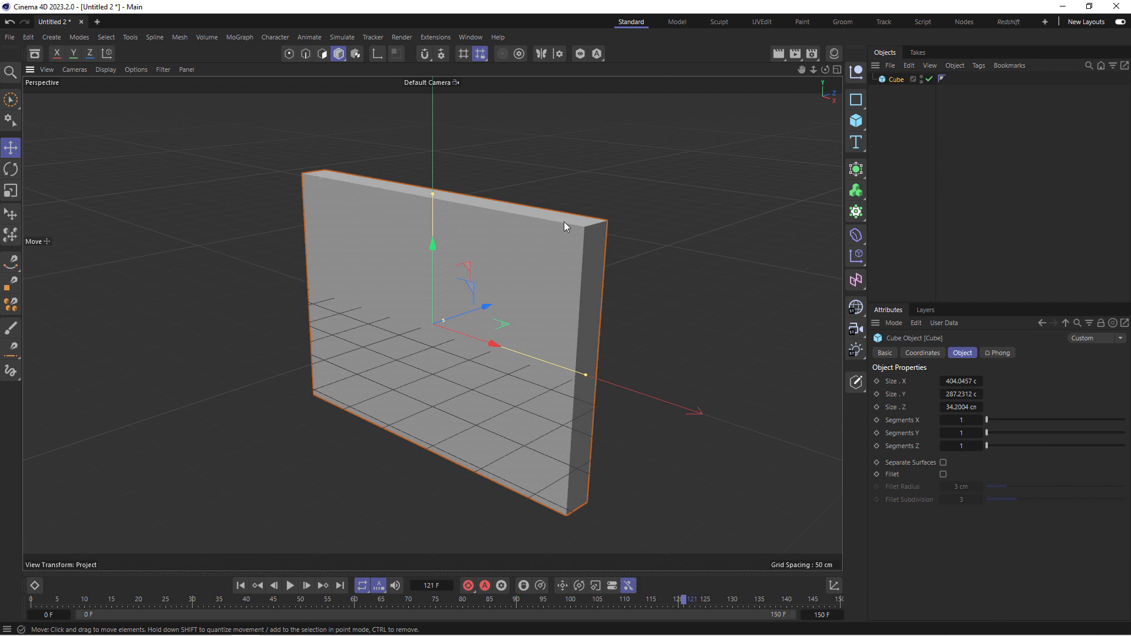
pyautogui.moveTo(404, 310)
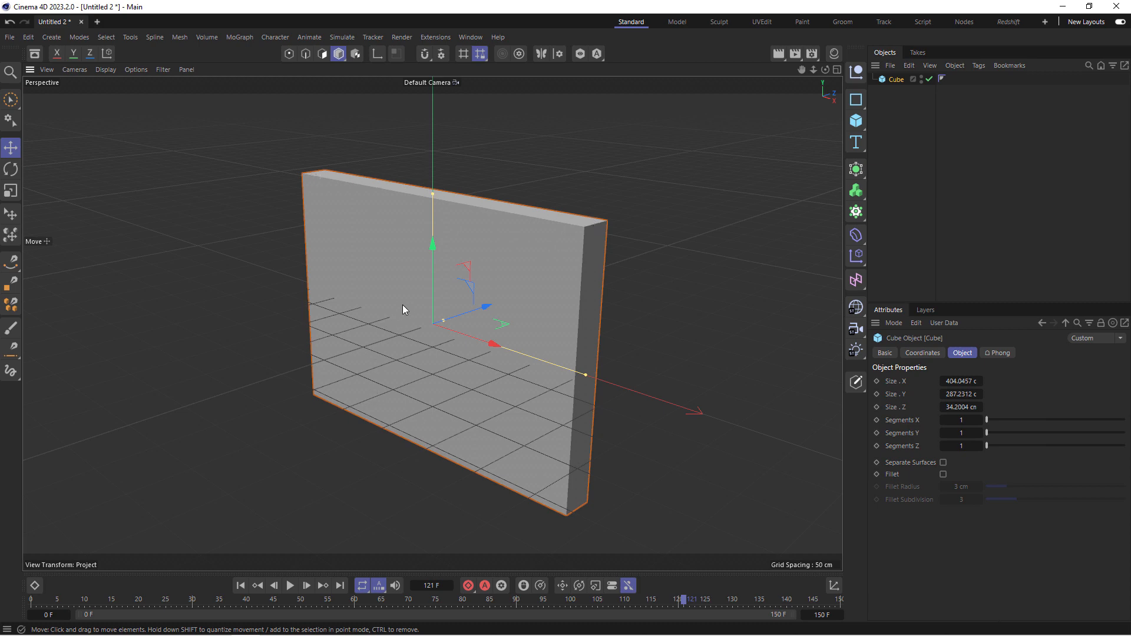
# Fracture the cube with a MoGraph Voronoi Fracture object
pyautogui.click(857, 211)
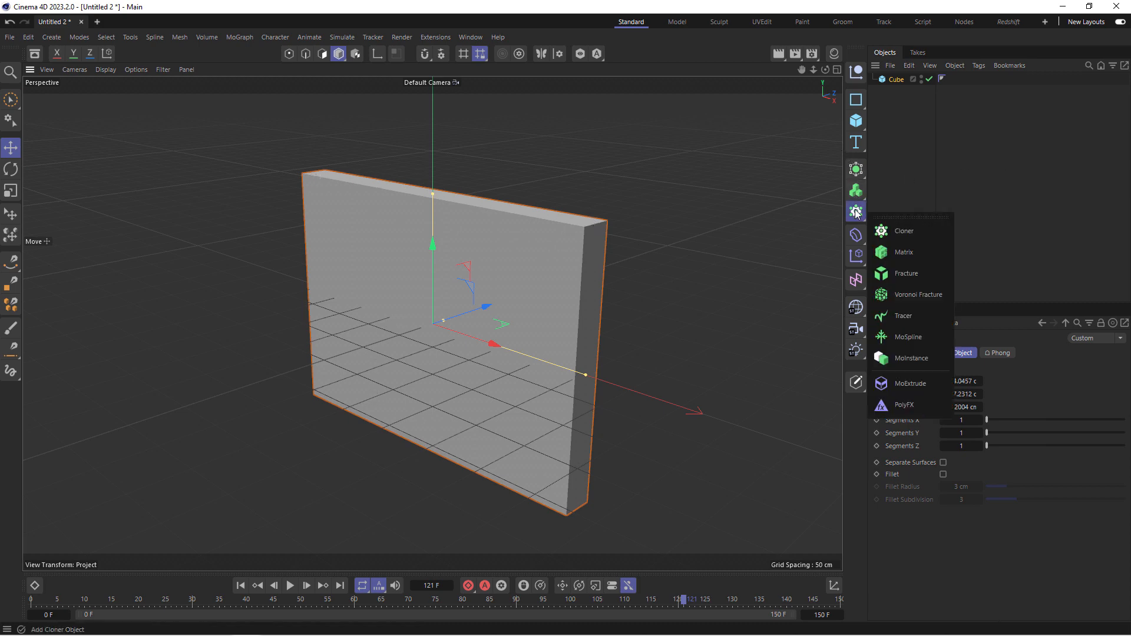
pyautogui.click(915, 295)
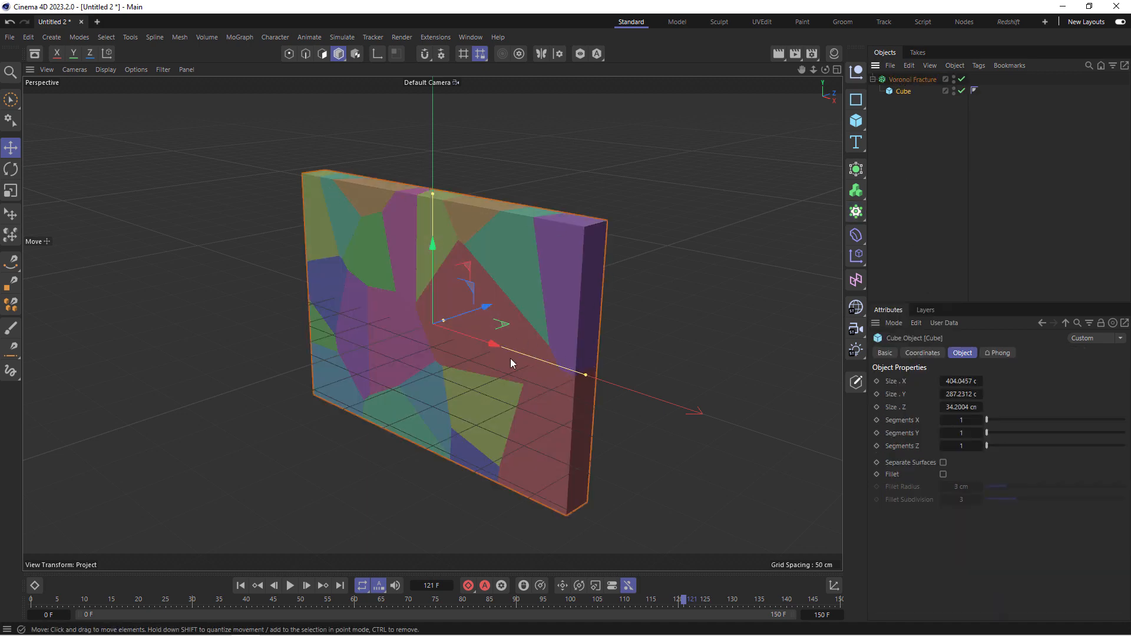
pyautogui.click(912, 79)
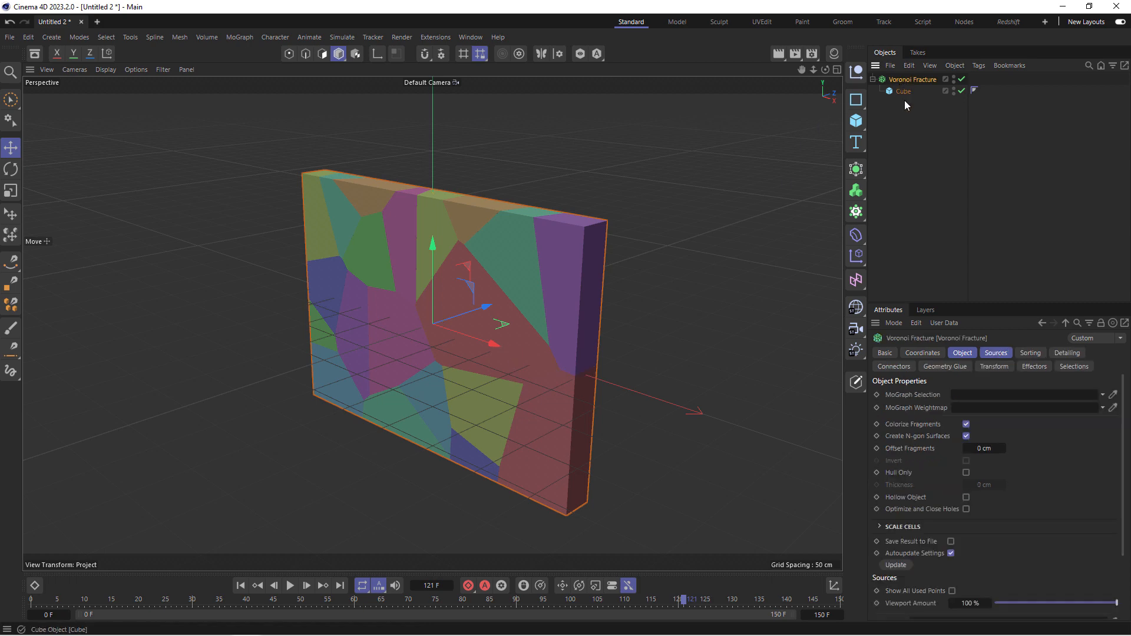
# Raise the Point Generator - Distribution point amount to 400 in the Sources settings
pyautogui.click(995, 352)
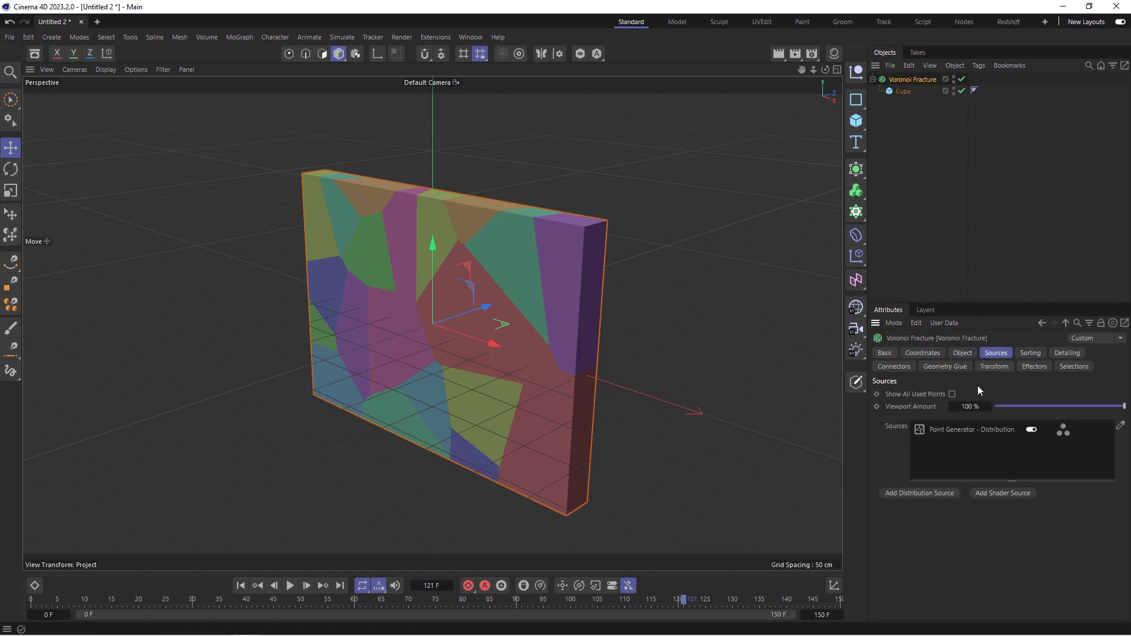
pyautogui.click(975, 428)
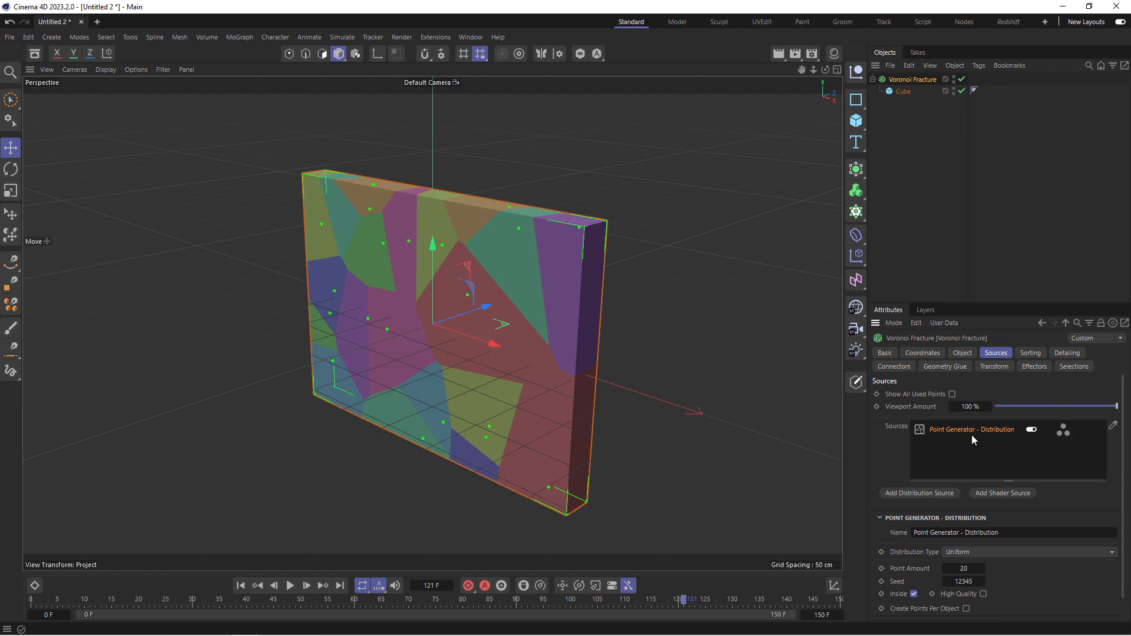
pyautogui.click(962, 568)
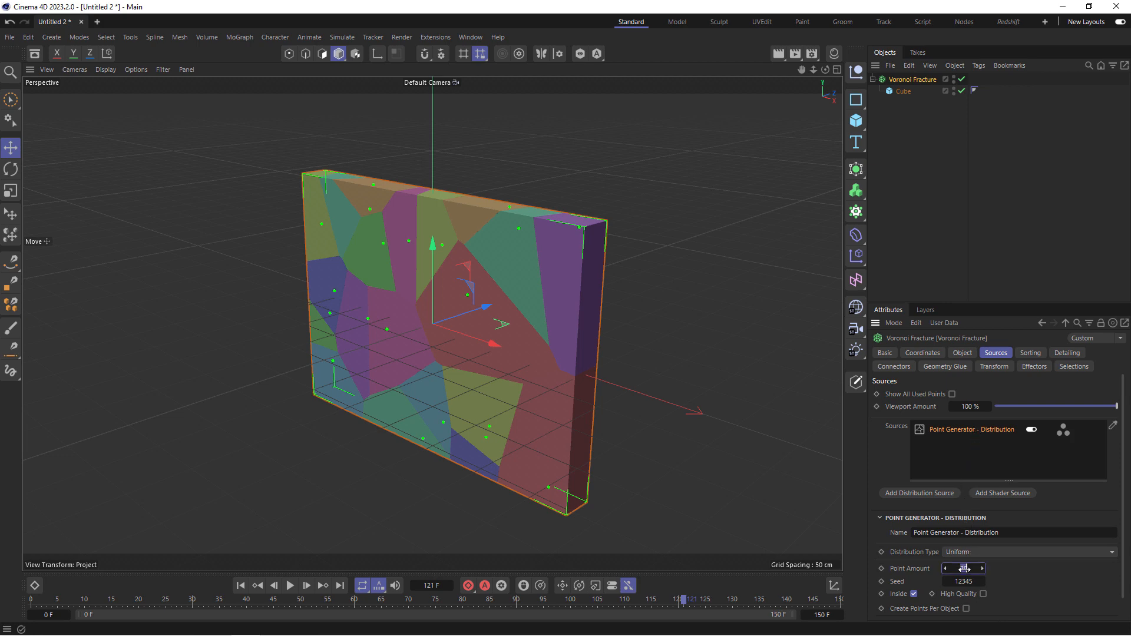
pyautogui.click(962, 567)
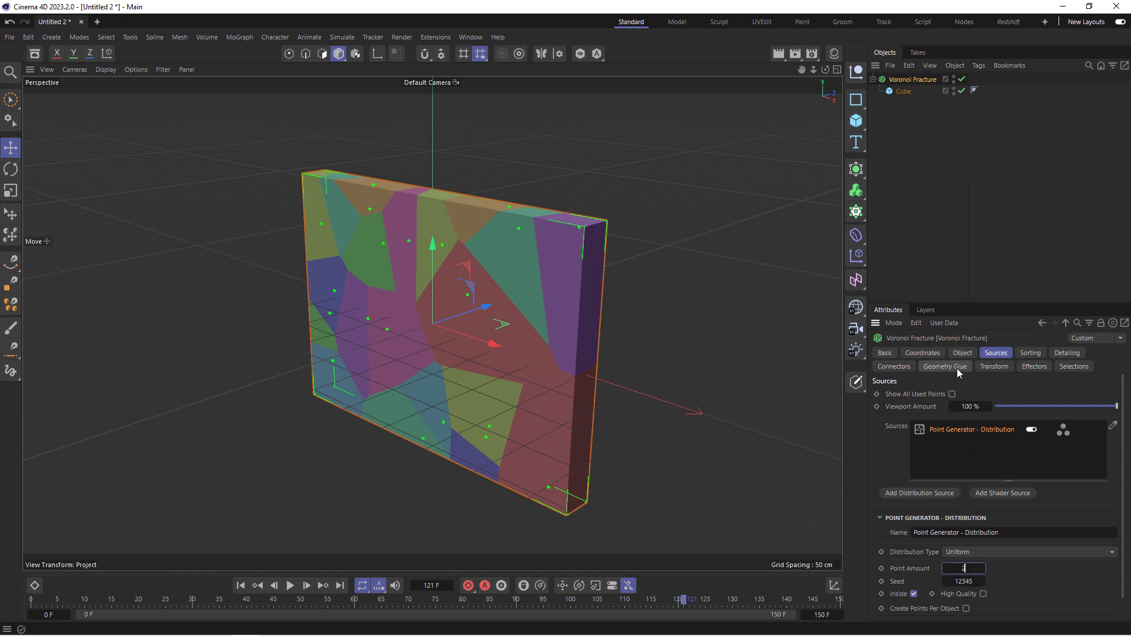
pyautogui.write('250')
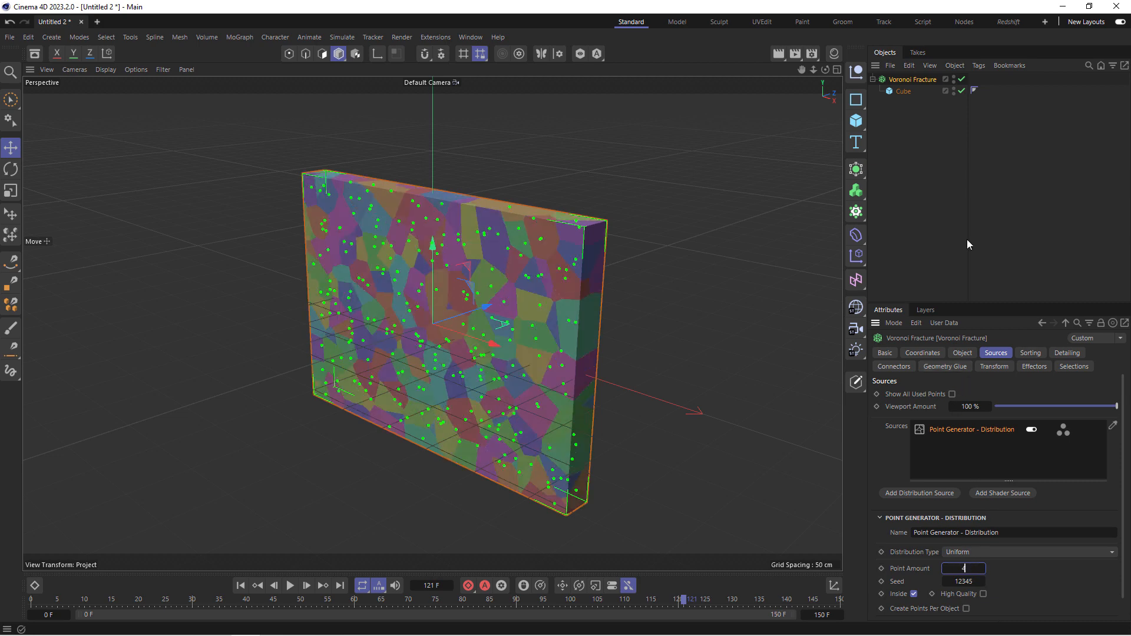
pyautogui.write('400')
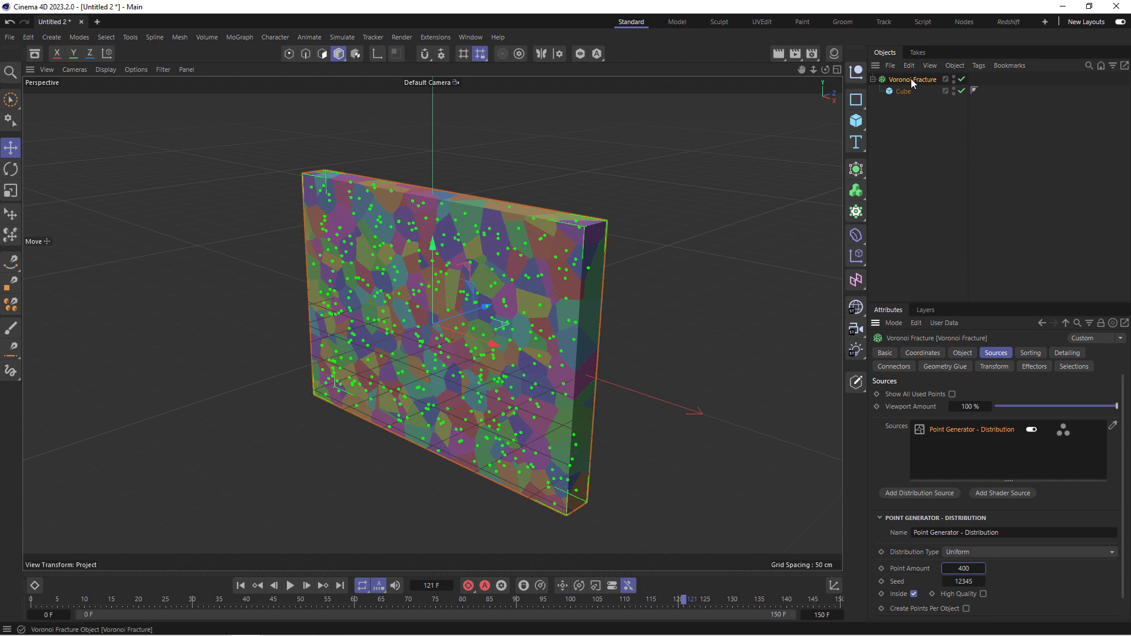
# Give the Voronoi Fracture a Rigid Body tag that triggers dynamics On Collision
pyautogui.rightClick(911, 79)
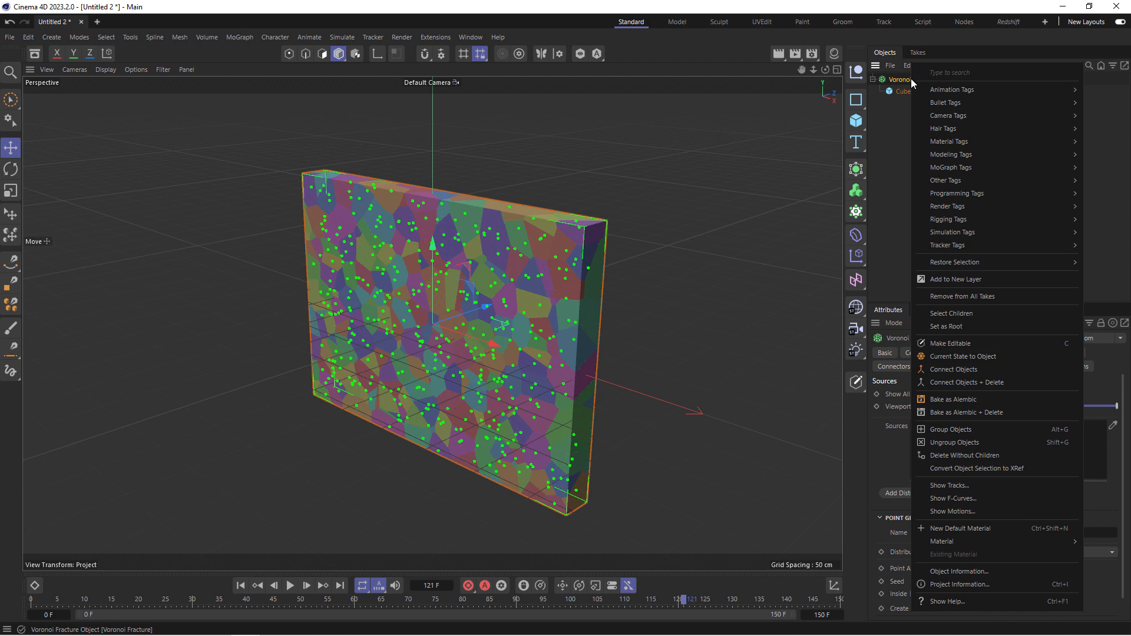
pyautogui.moveTo(944, 102)
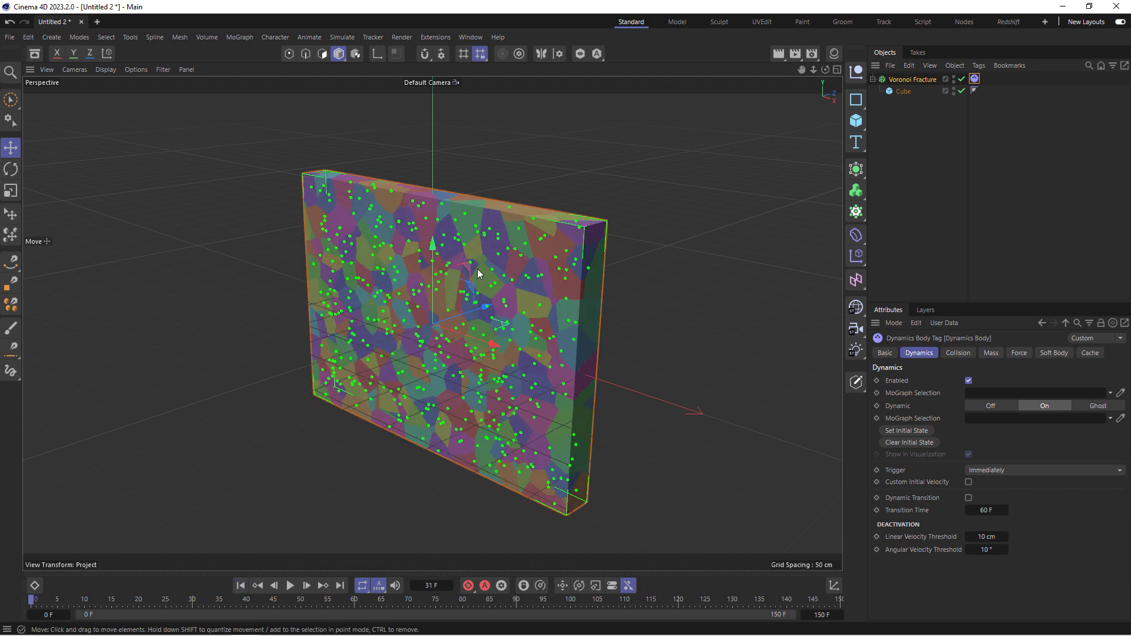
pyautogui.moveTo(968, 150)
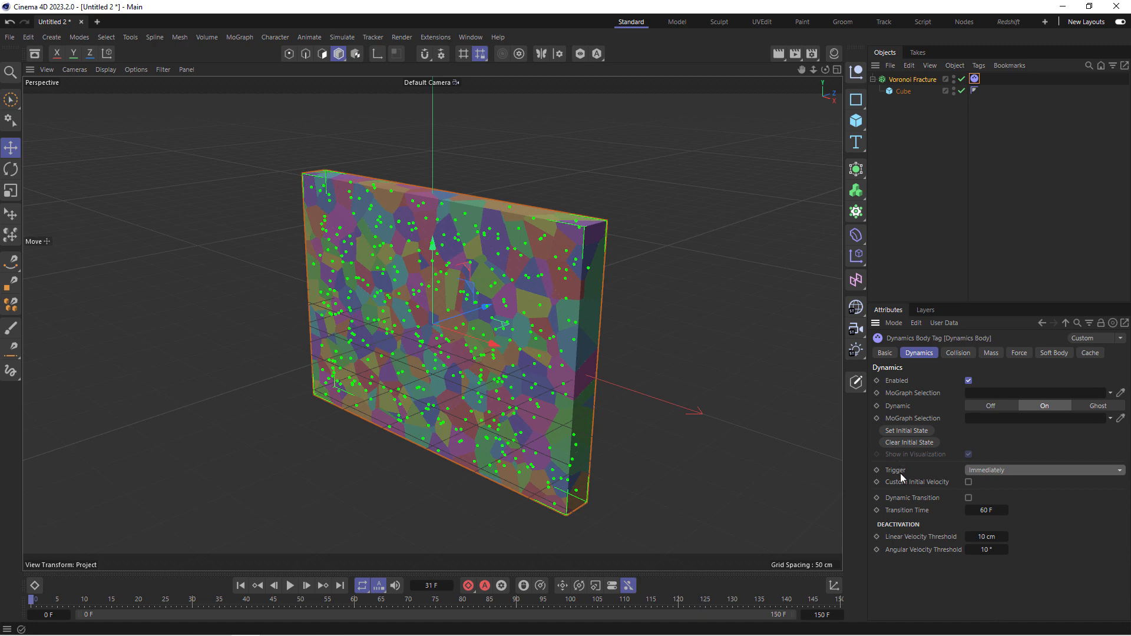
pyautogui.click(1043, 470)
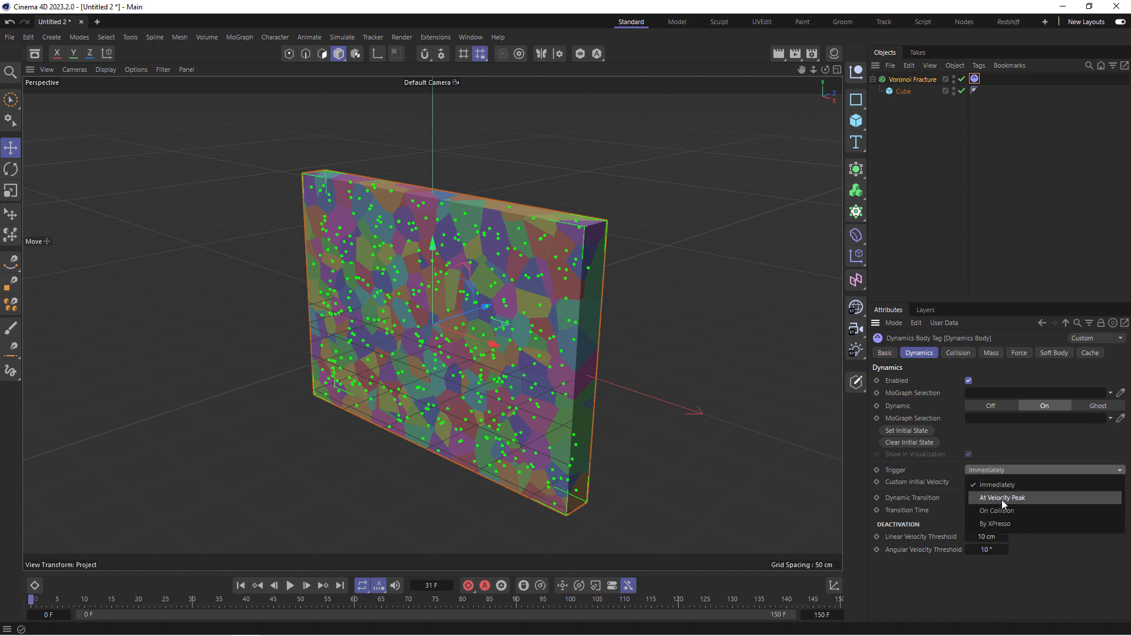
pyautogui.click(997, 509)
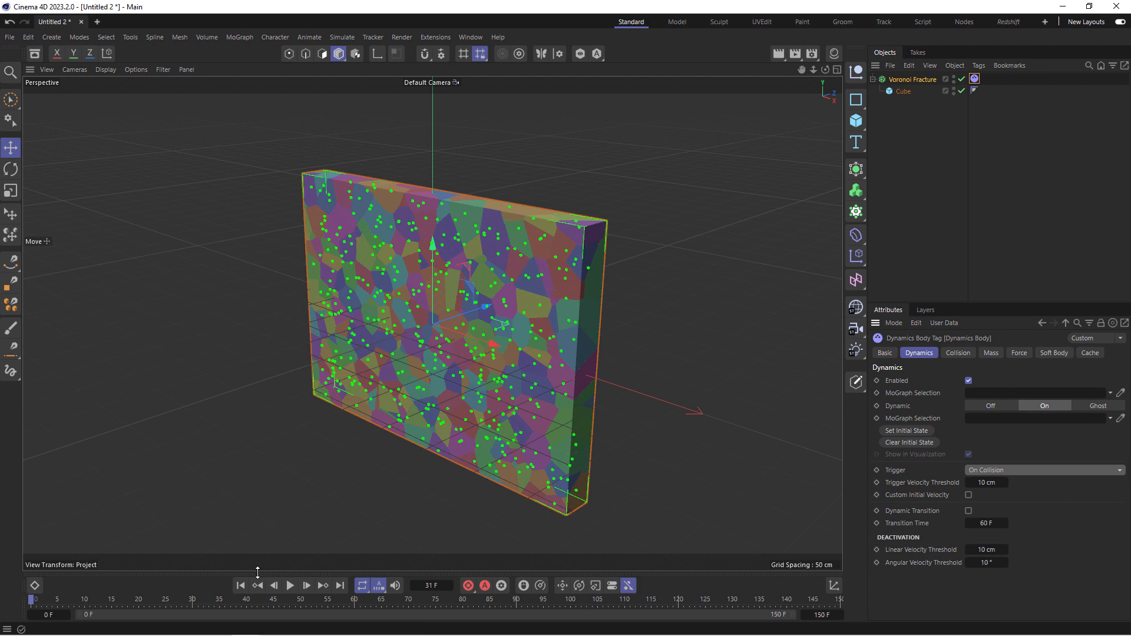
# Play the simulation to preview the fractured wall, then stop playback
pyautogui.click(289, 585)
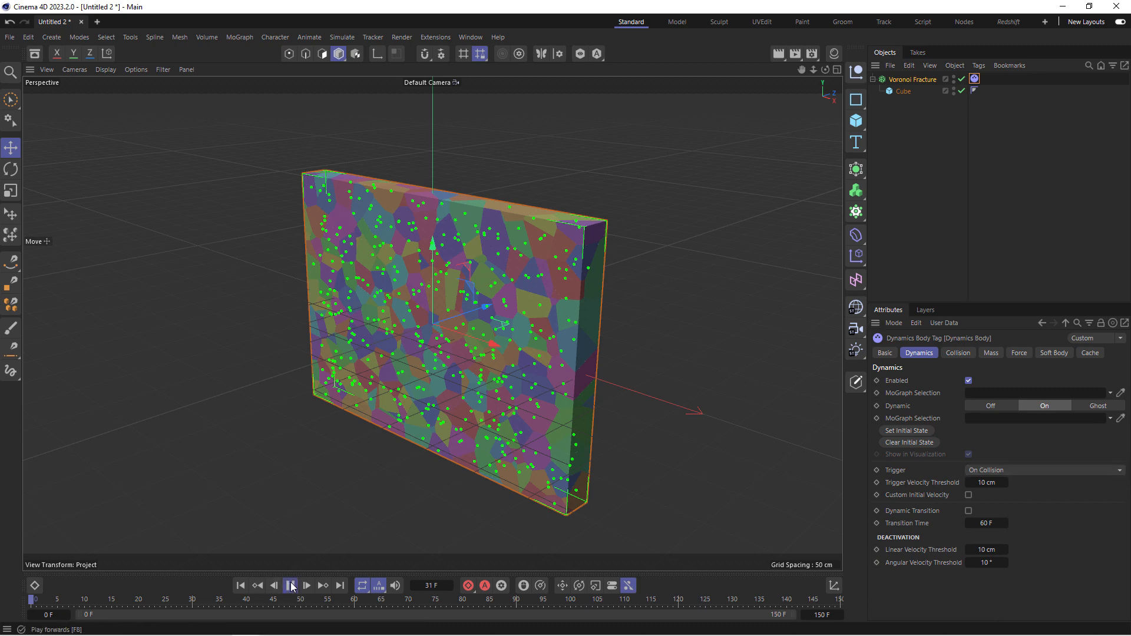
pyautogui.click(291, 586)
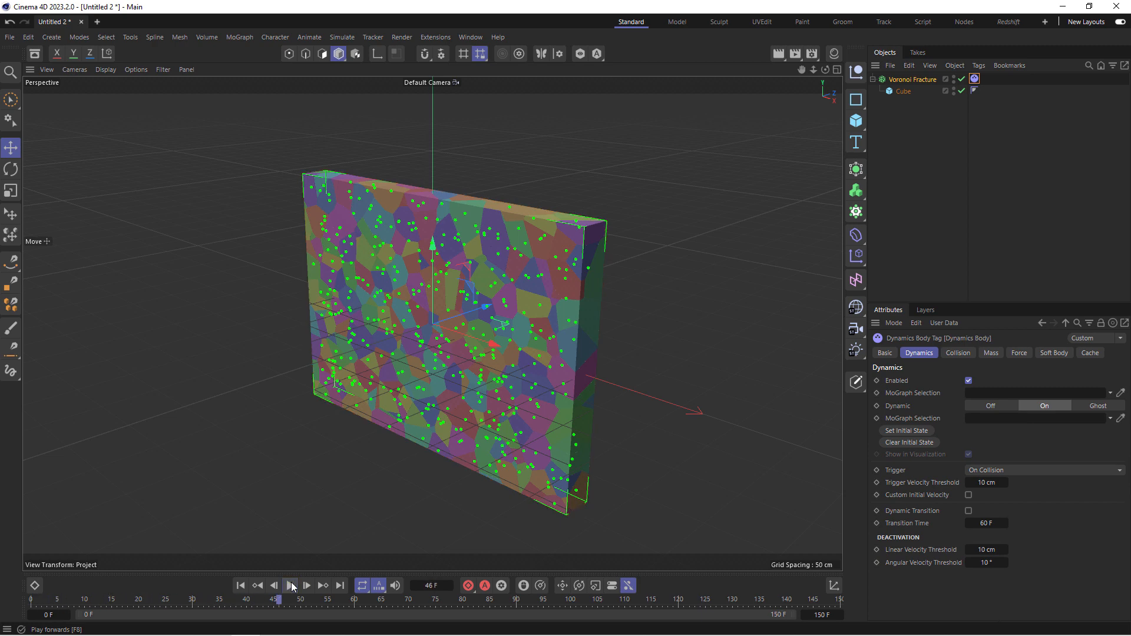
pyautogui.click(240, 585)
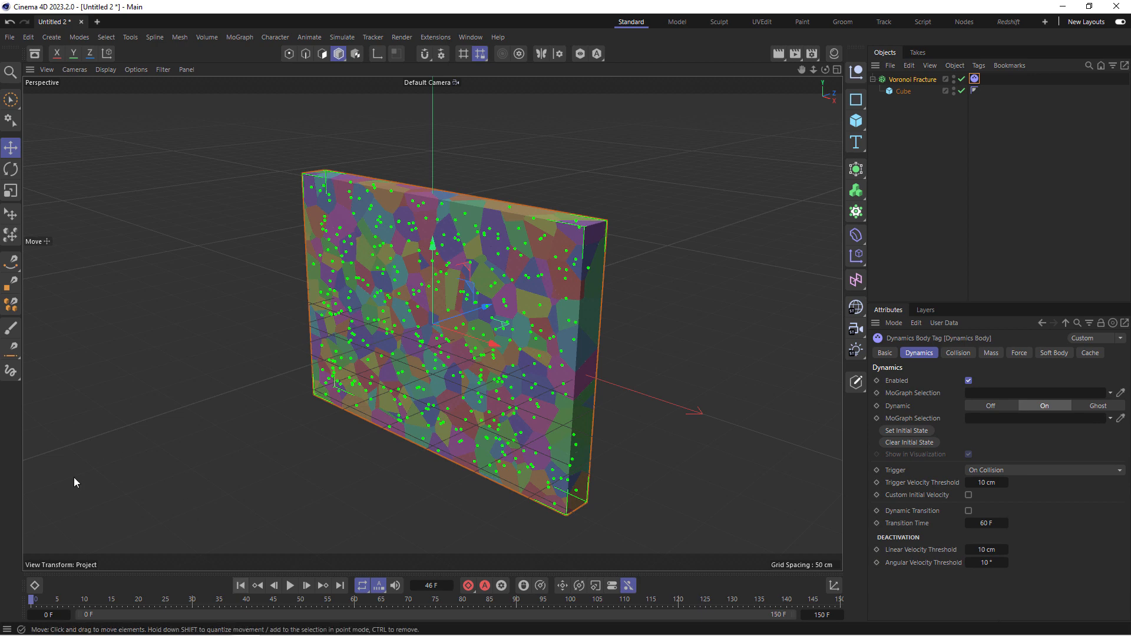
# Add a sphere beside the wall and give it a Rigid Body simulation tag
pyautogui.click(855, 120)
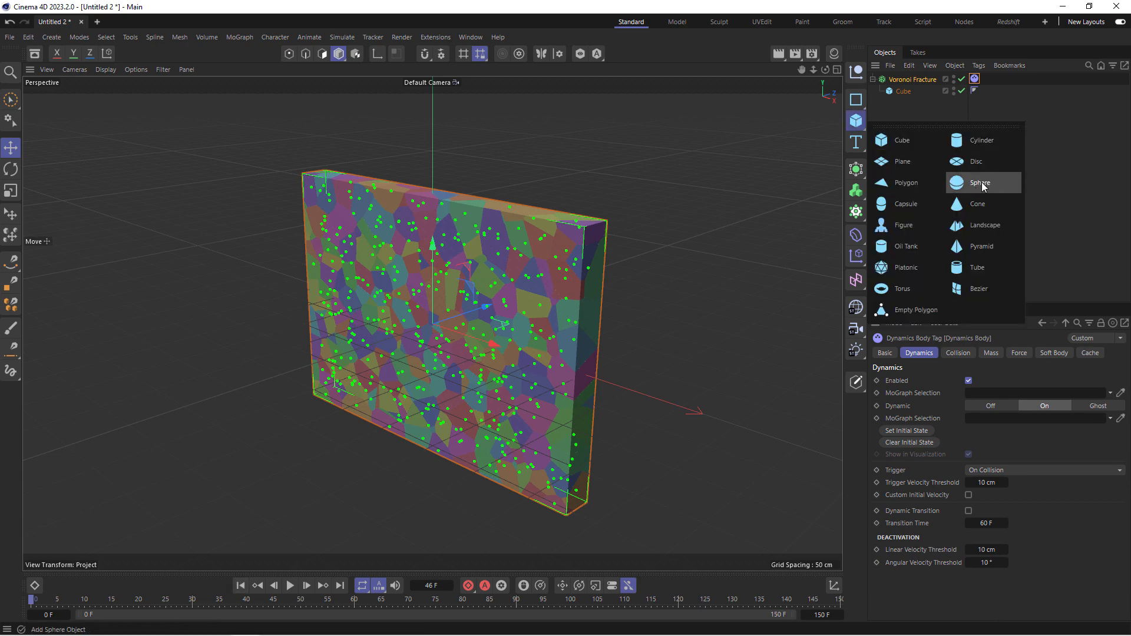
pyautogui.click(979, 183)
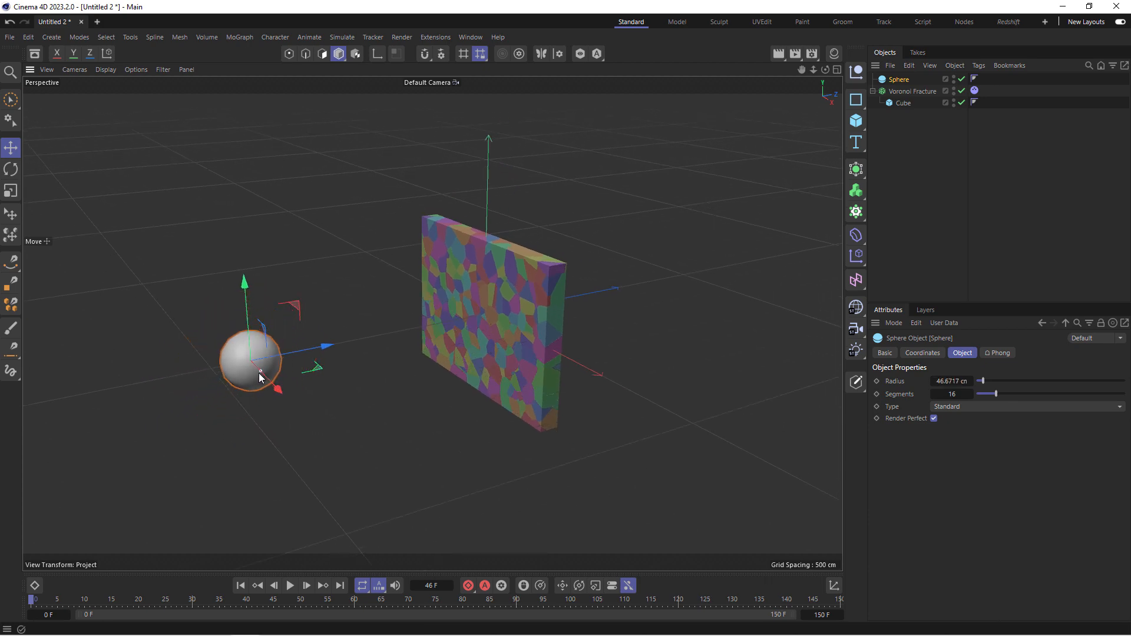
pyautogui.rightClick(898, 78)
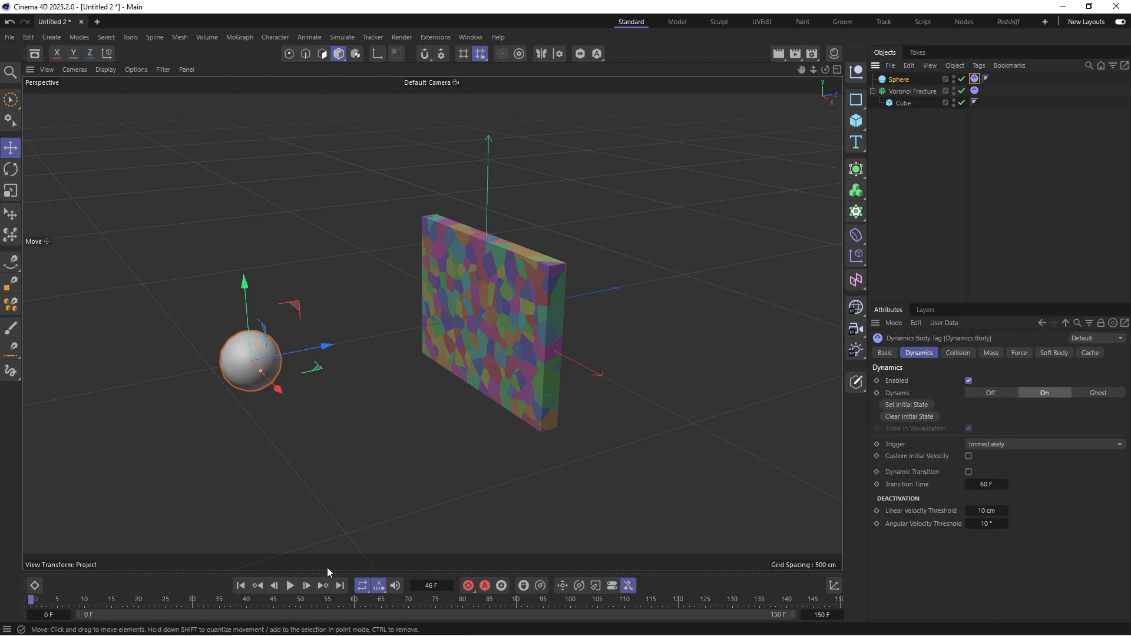
pyautogui.click(290, 586)
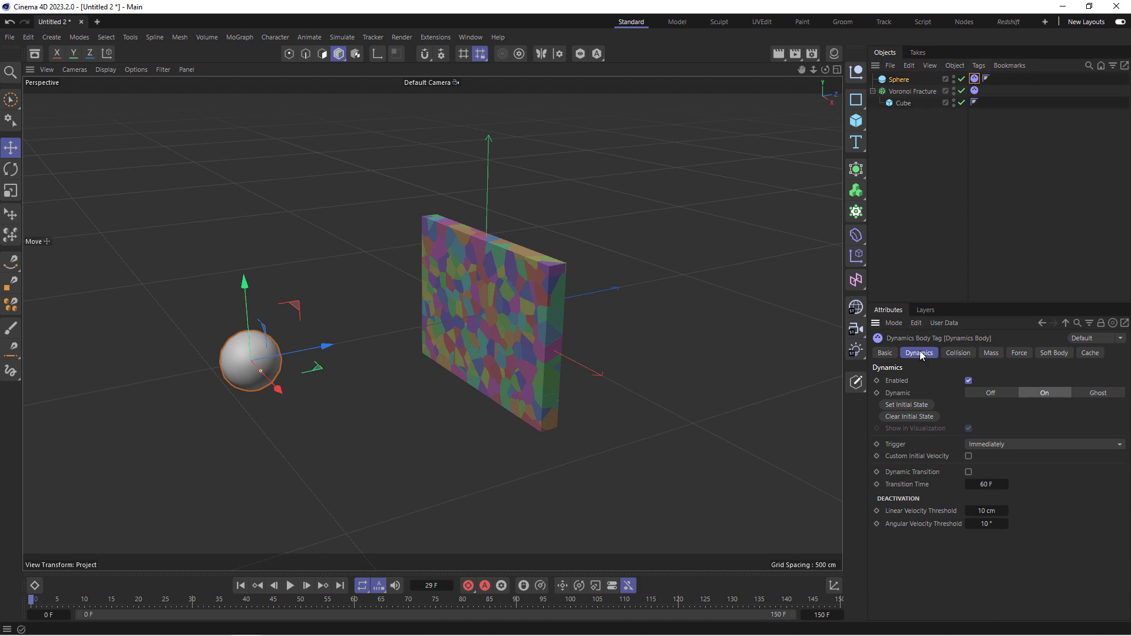
pyautogui.moveTo(957, 456)
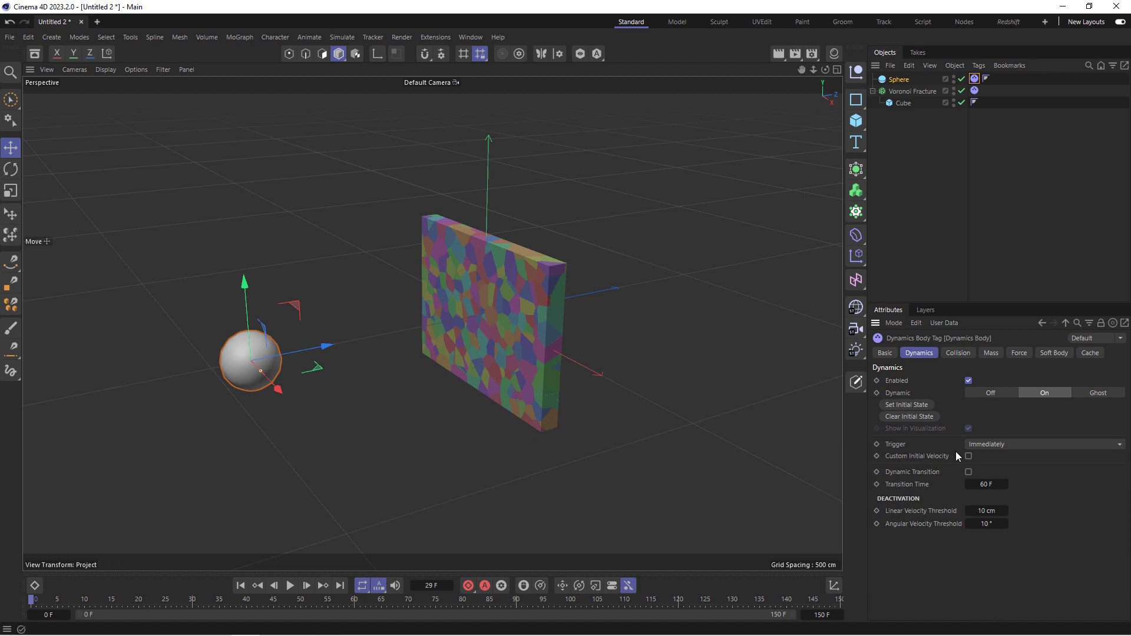
# Switch the sphere's dynamics tag to a custom initial velocity and preview it
pyautogui.click(969, 455)
pyautogui.write('249')
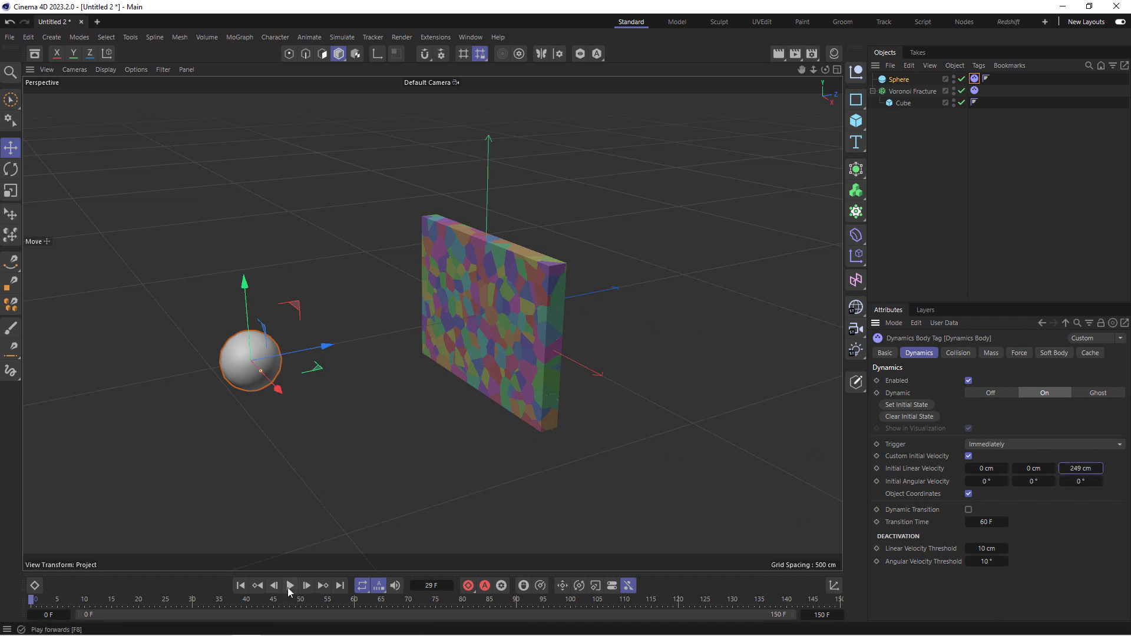
pyautogui.click(258, 585)
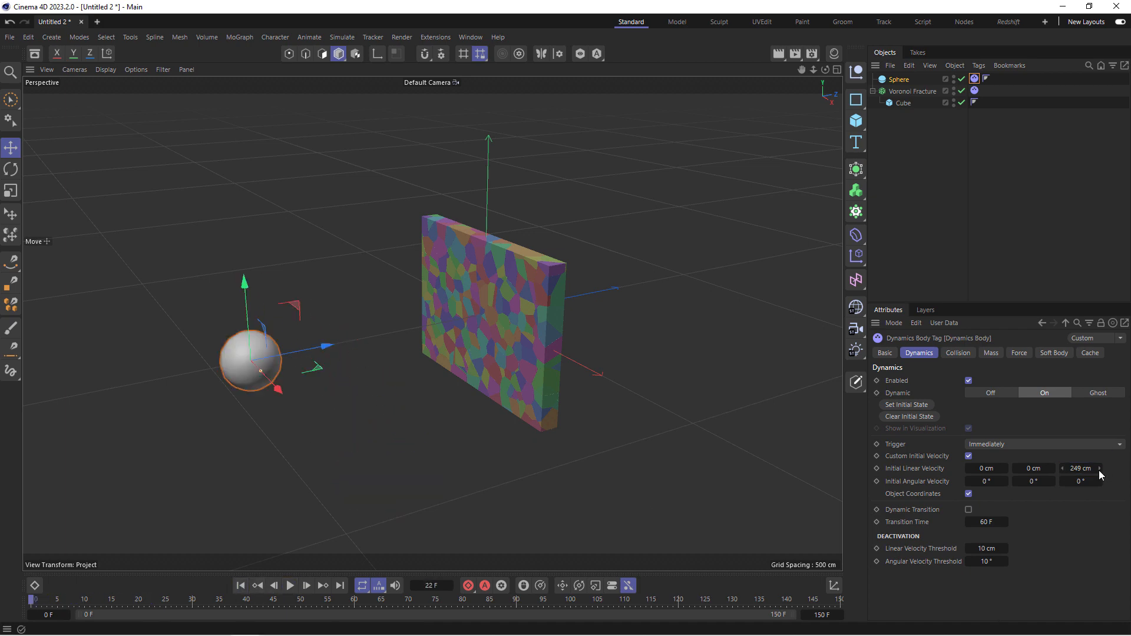
# Set the sphere's initial linear velocity Z to 1700 cm and play the faster impact
pyautogui.click(1080, 468)
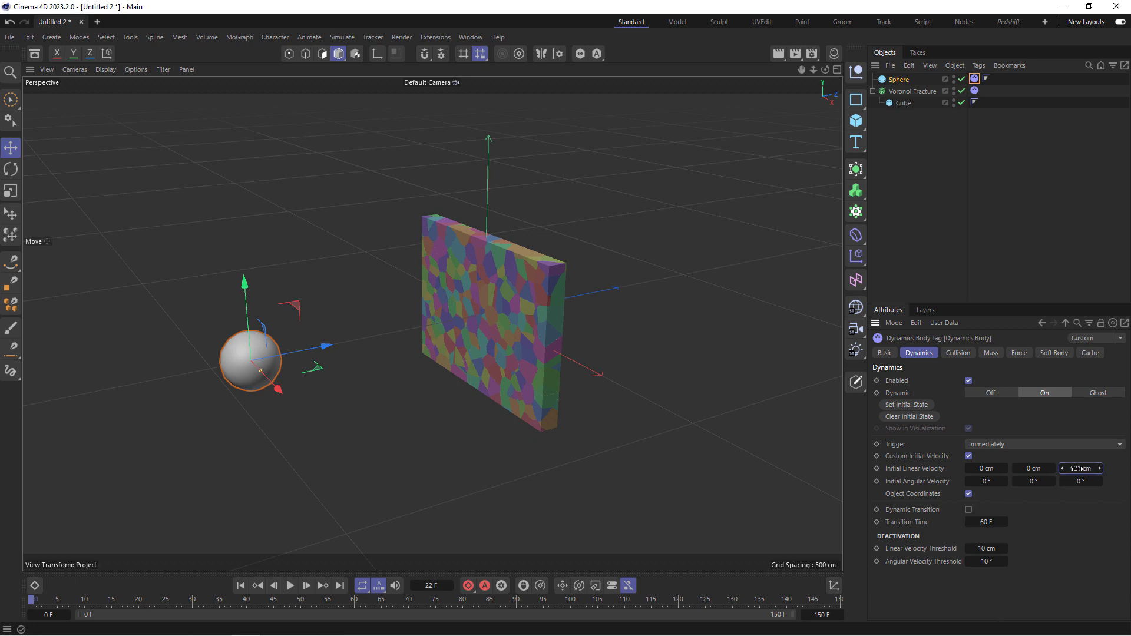
pyautogui.click(289, 585)
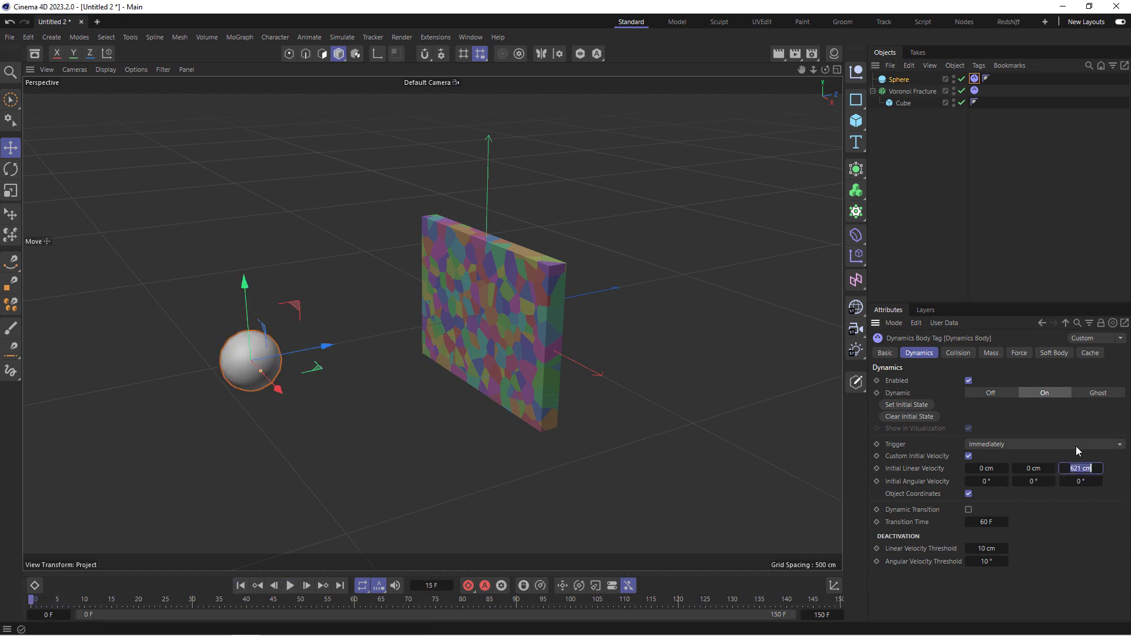
pyautogui.write('1700')
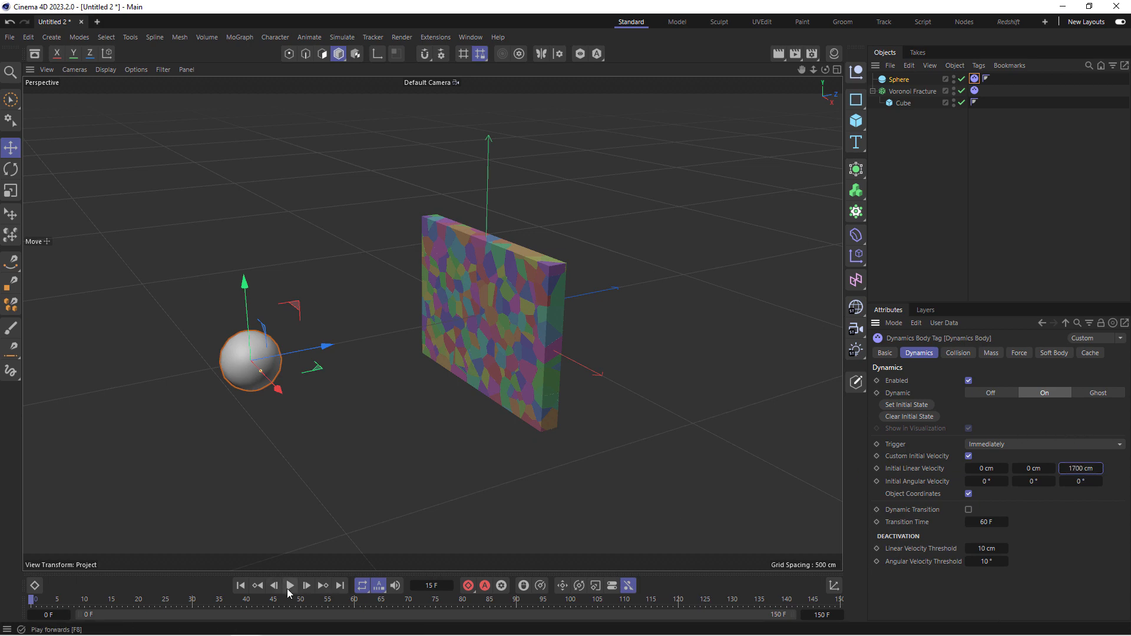
pyautogui.click(290, 585)
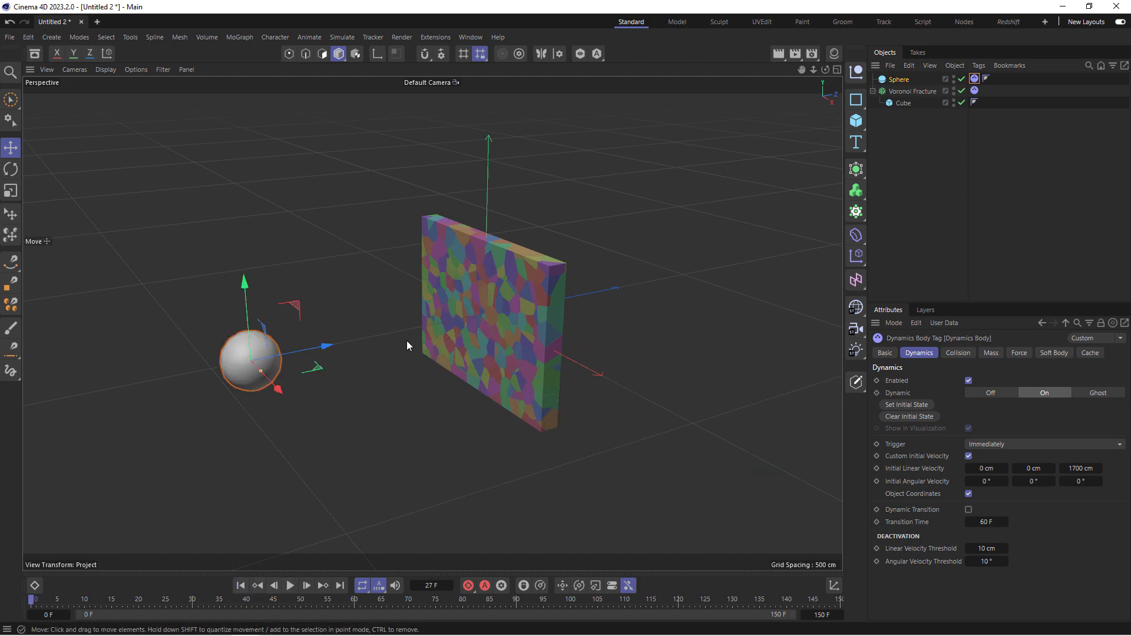
pyautogui.moveTo(705, 435)
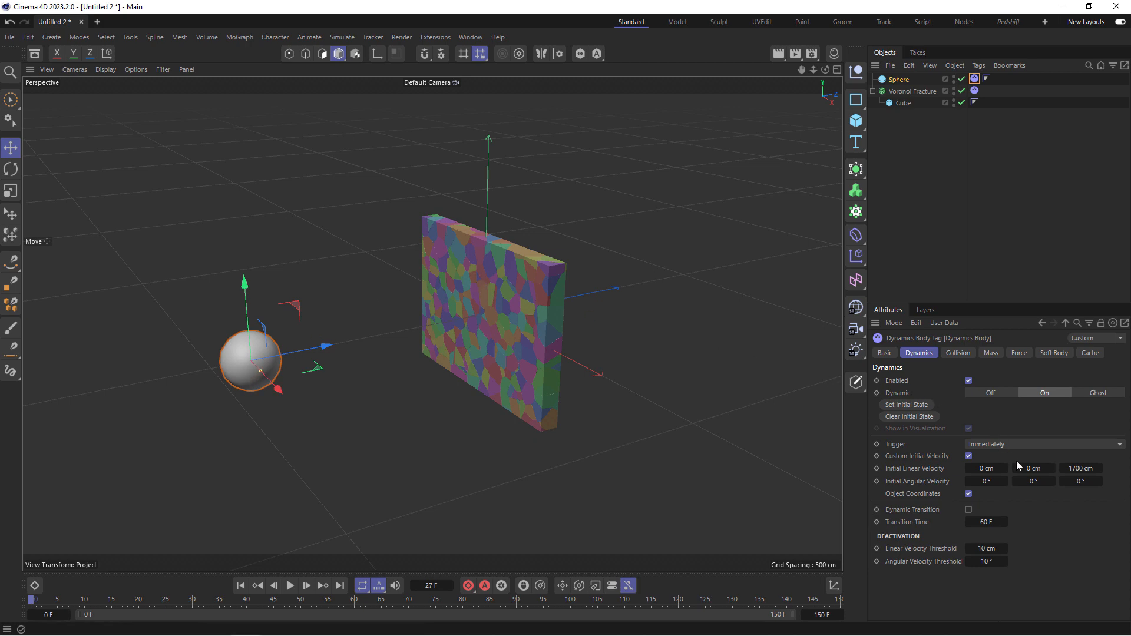
# Set initial linear velocity Y to 300 cm and replay the sphere shattering the wall from different angles
pyautogui.click(1033, 467)
pyautogui.write('300')
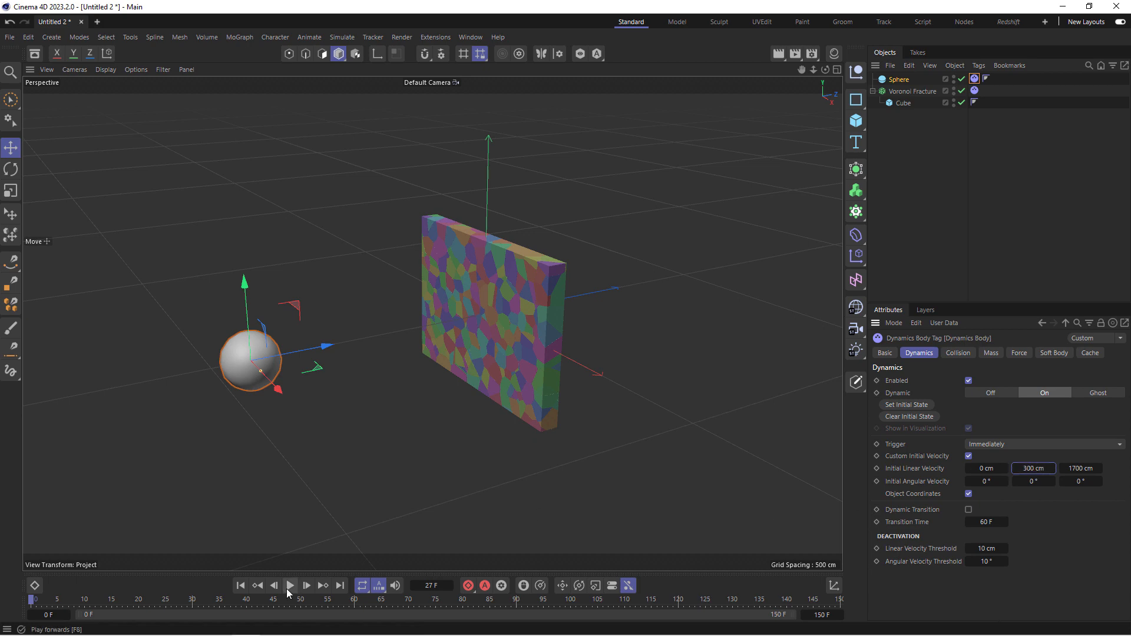
pyautogui.click(289, 586)
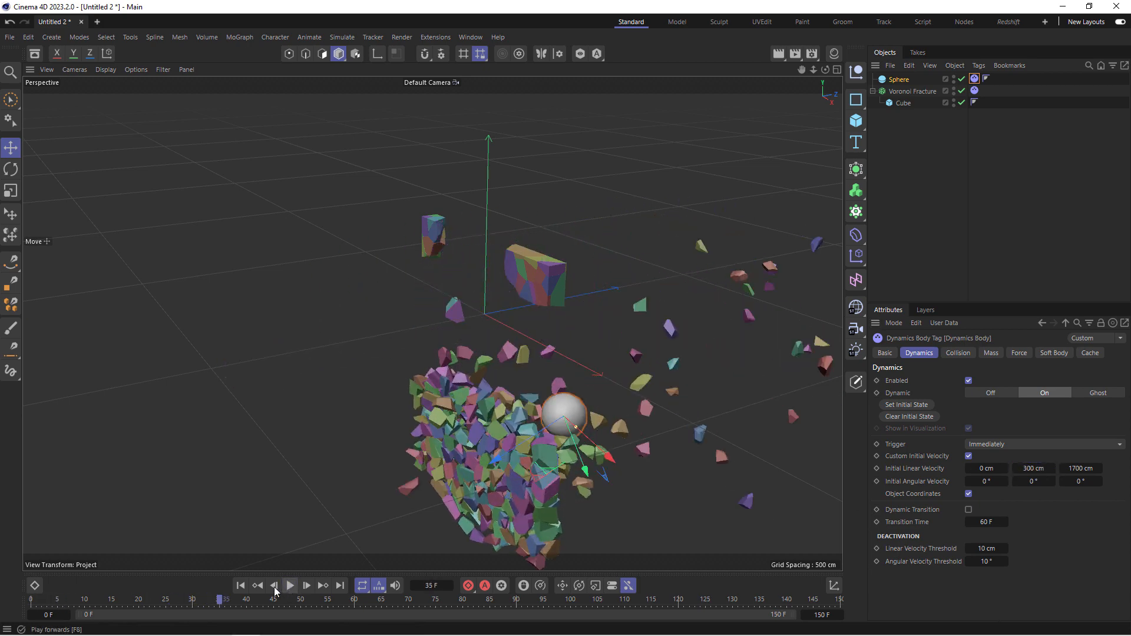
pyautogui.click(289, 585)
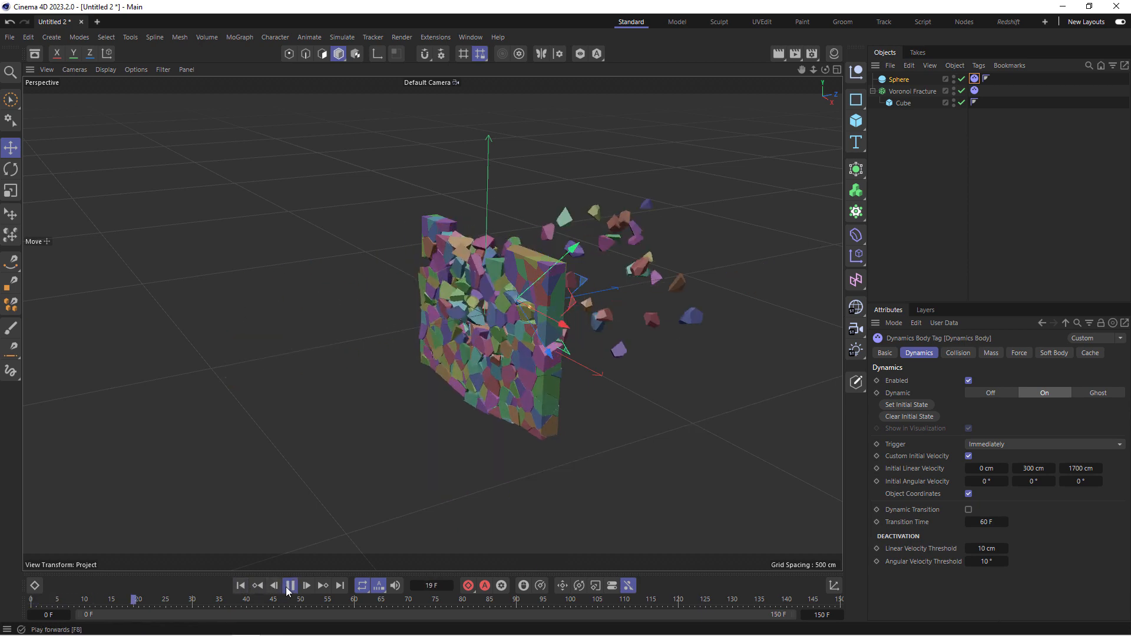
pyautogui.click(289, 586)
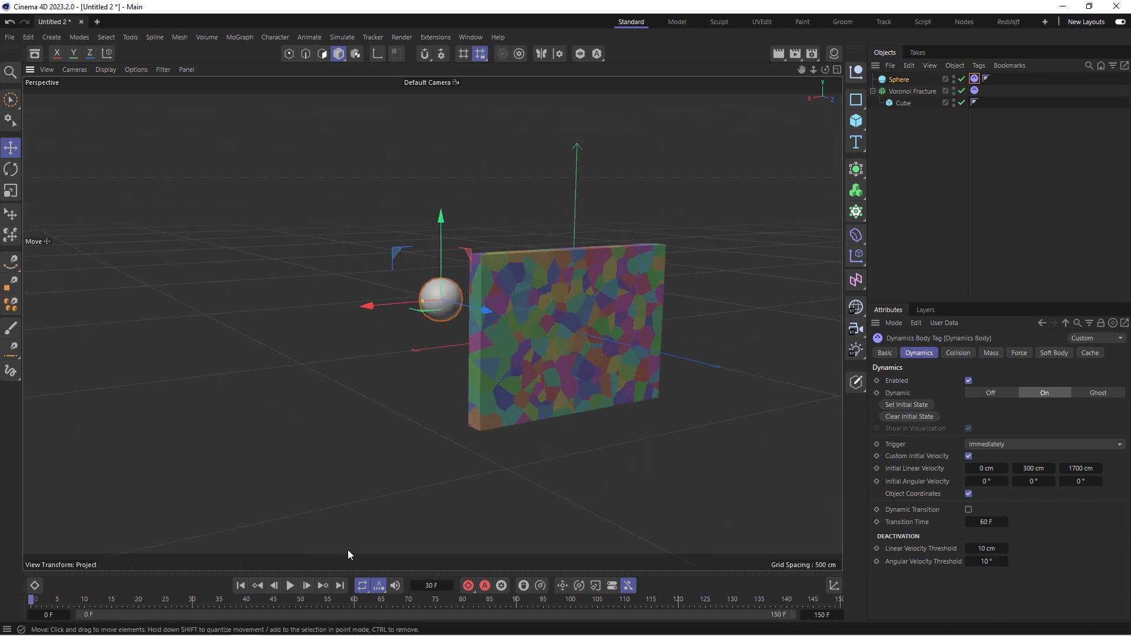
pyautogui.click(290, 585)
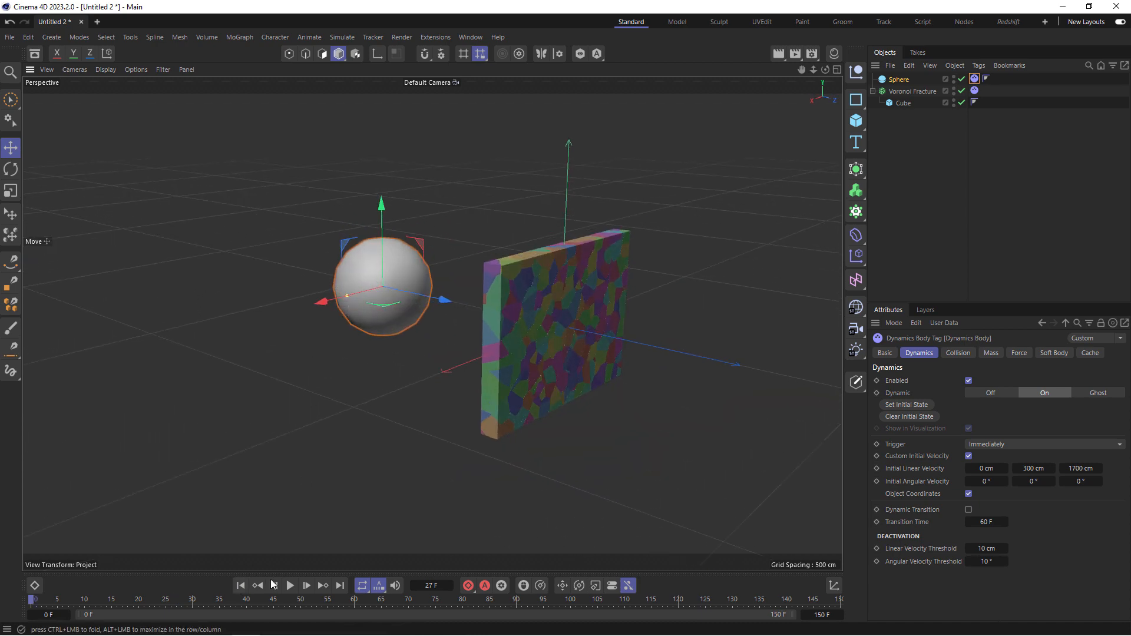
pyautogui.click(290, 585)
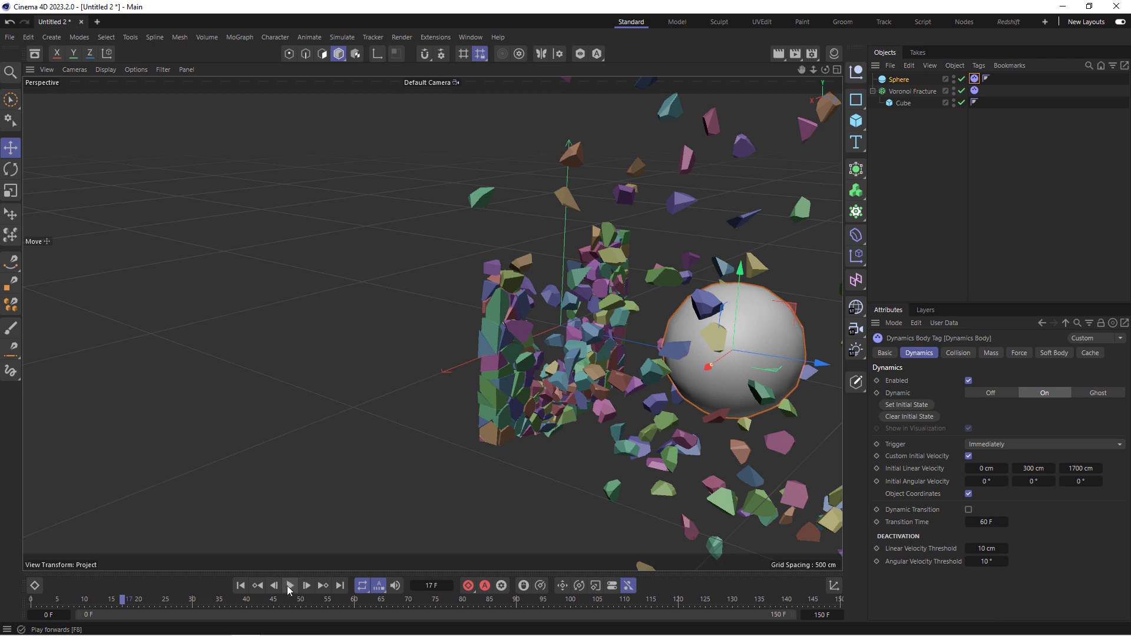
pyautogui.moveTo(217, 587)
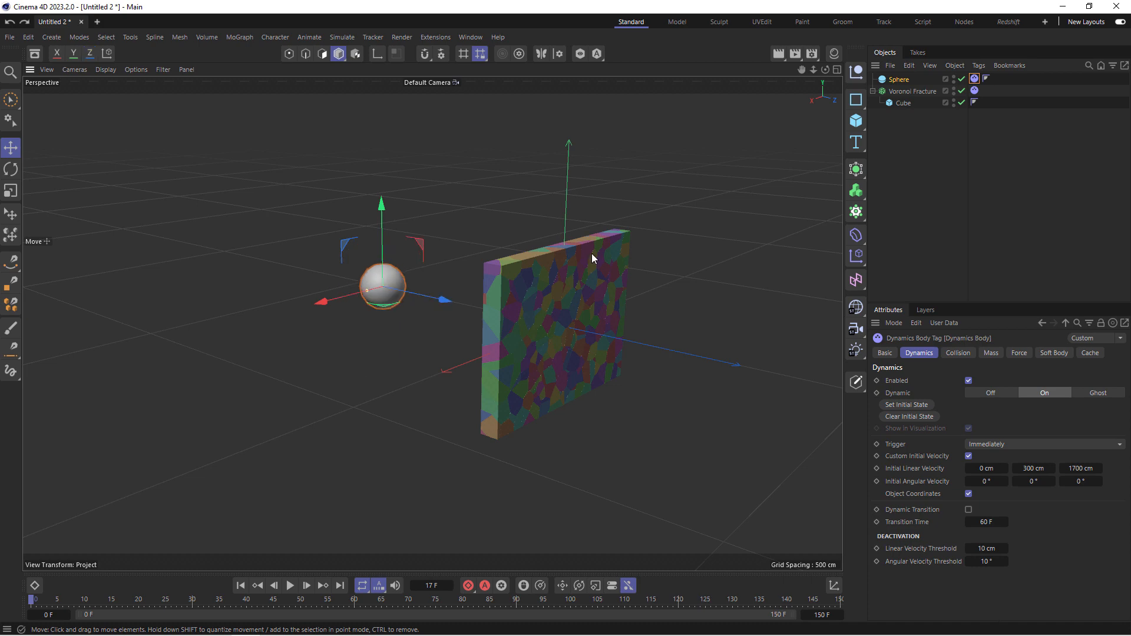
# Select the wall cube, test a thinner depth in playback, then settle Size Z at about 45 cm
pyautogui.click(914, 91)
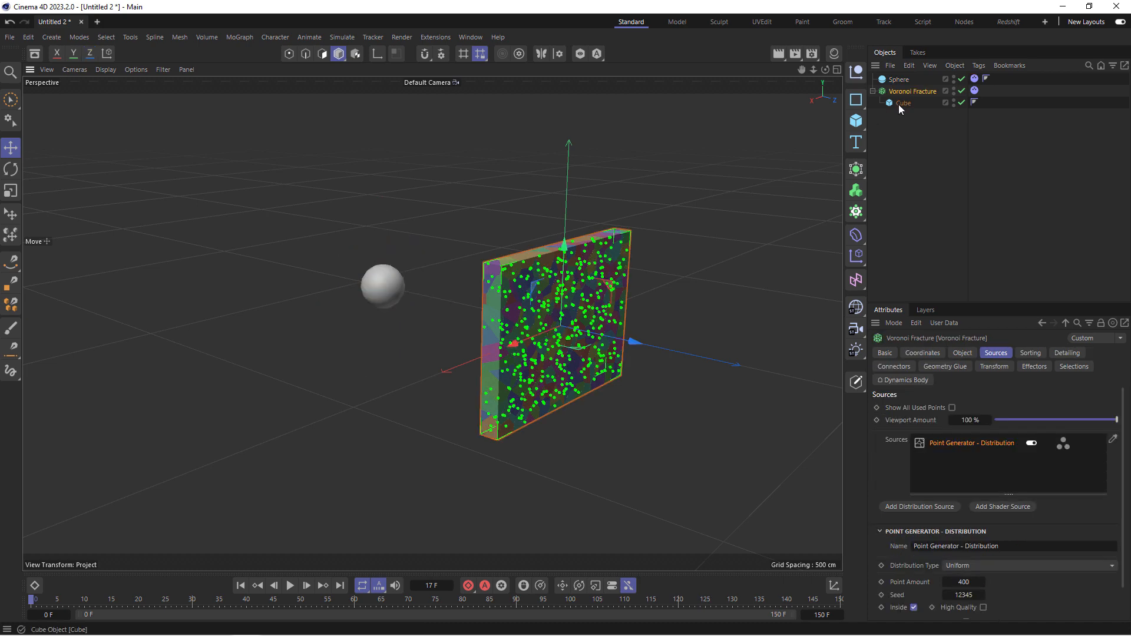
pyautogui.click(902, 103)
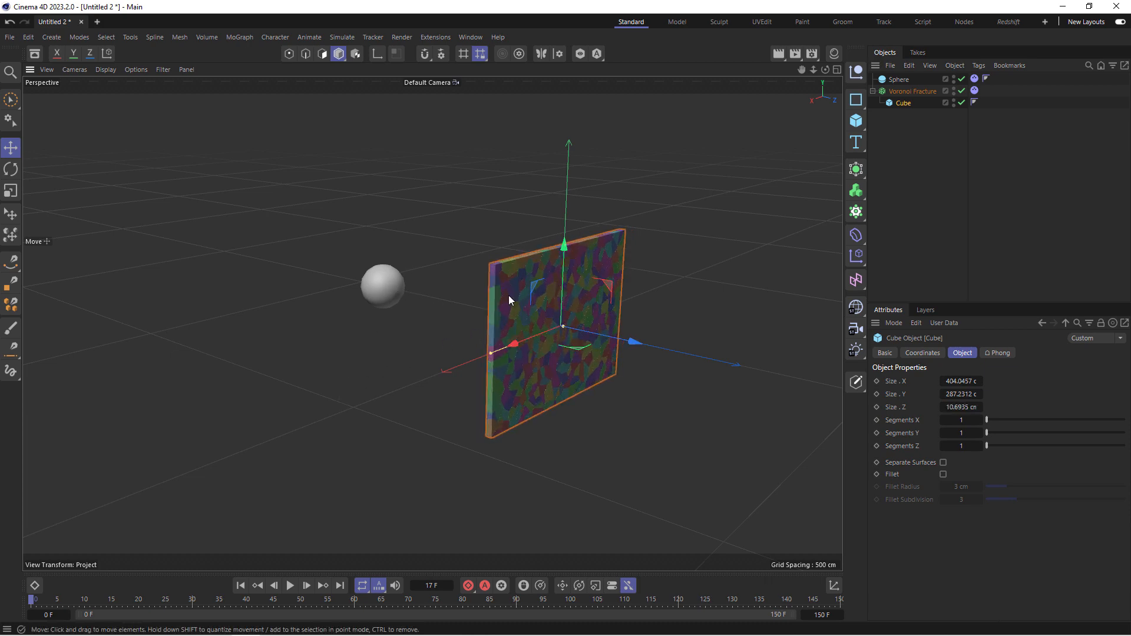
pyautogui.click(289, 586)
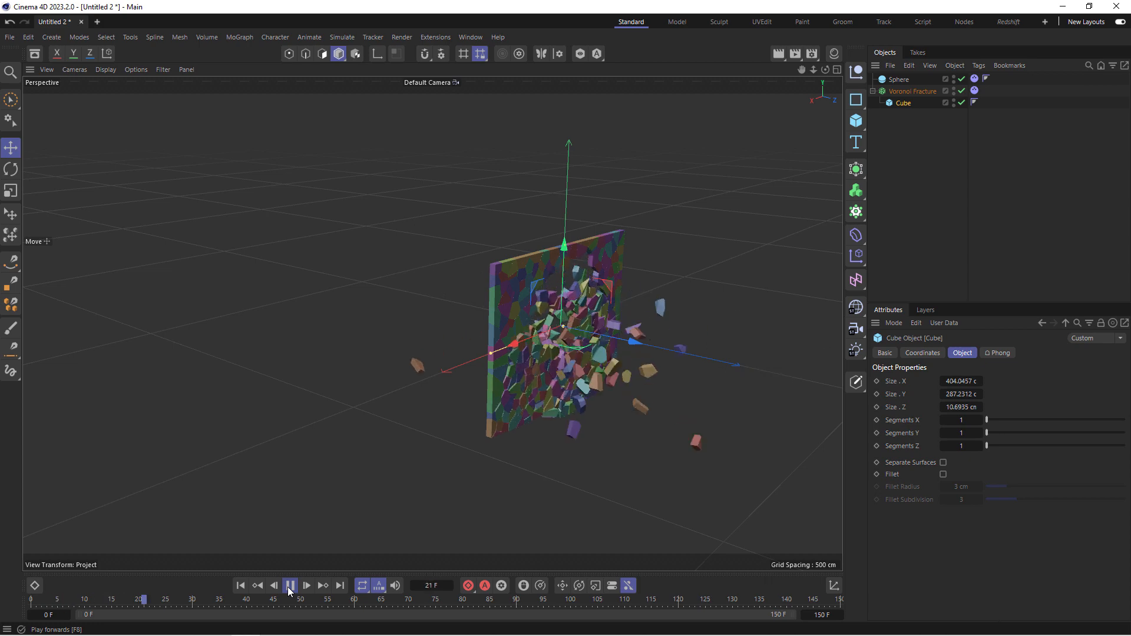
pyautogui.click(240, 585)
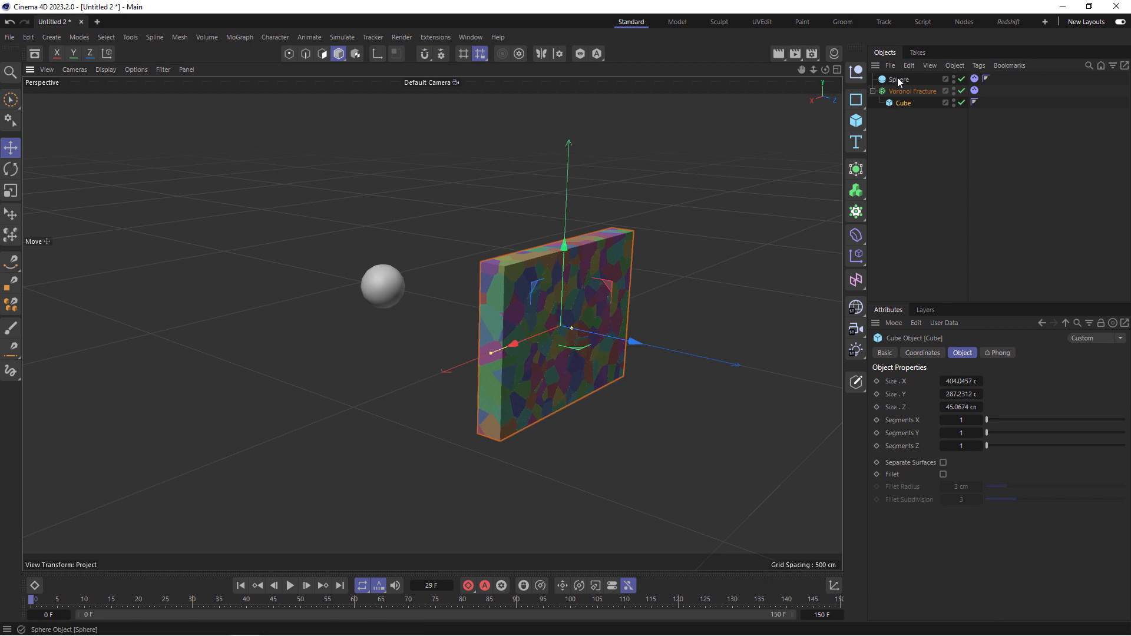
# In the sphere's Mass settings, switch to Custom Density and set density to 5
pyautogui.click(899, 79)
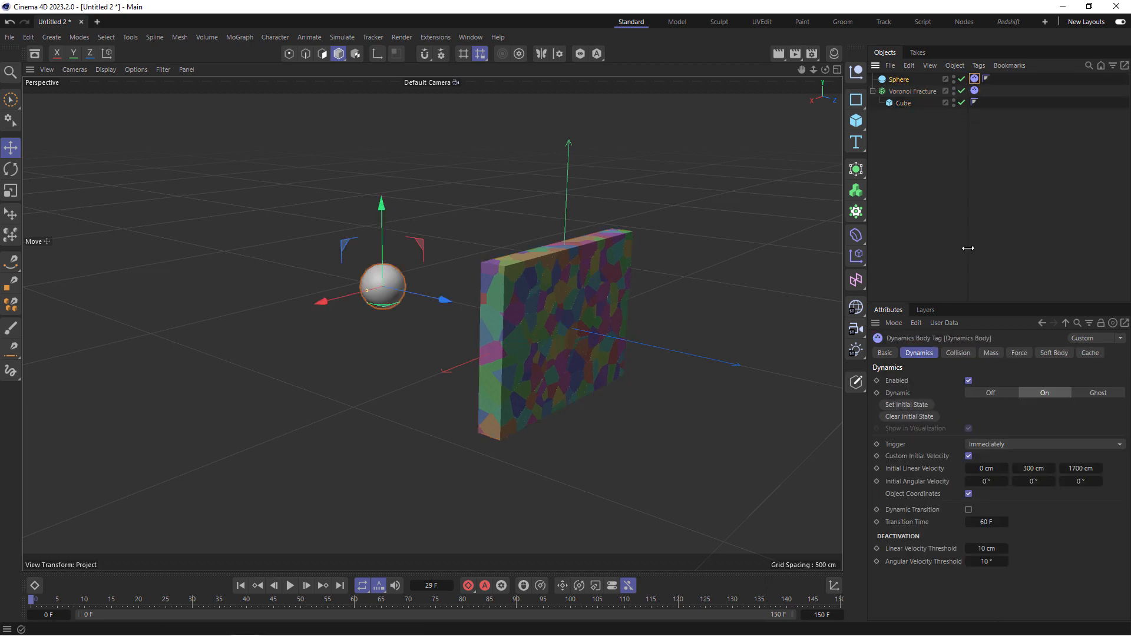
pyautogui.click(990, 352)
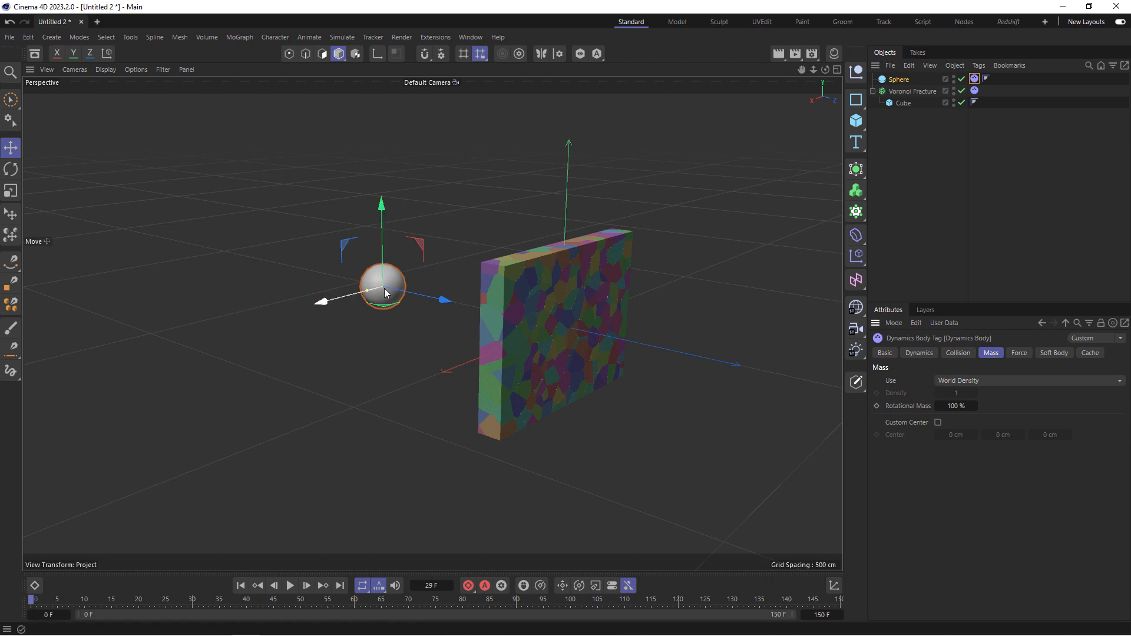
pyautogui.moveTo(554, 311)
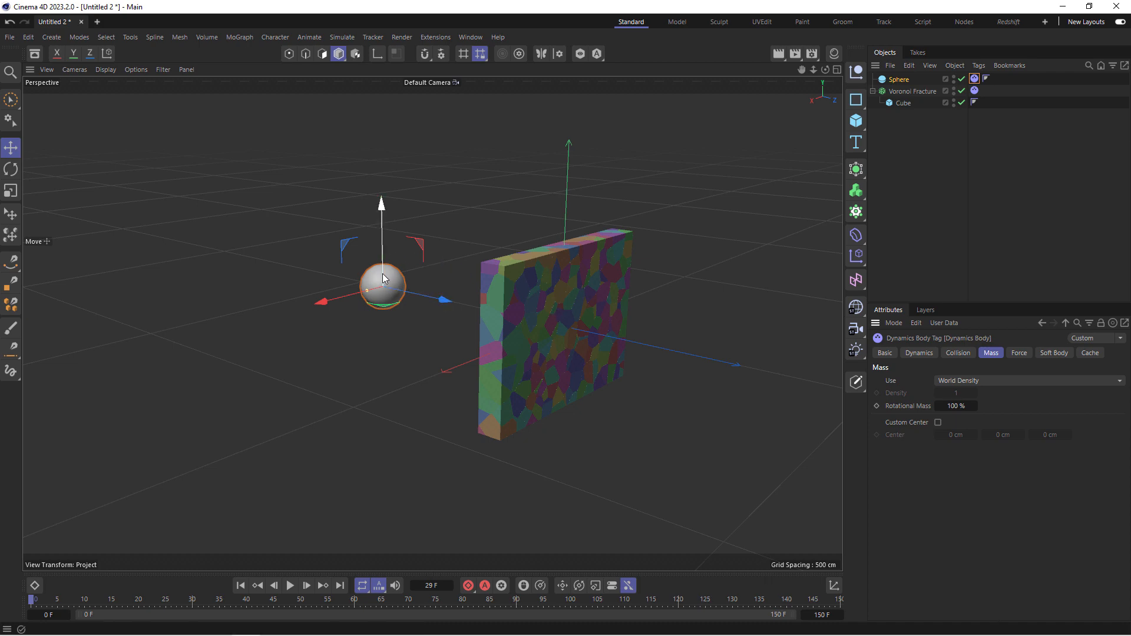
pyautogui.click(1027, 380)
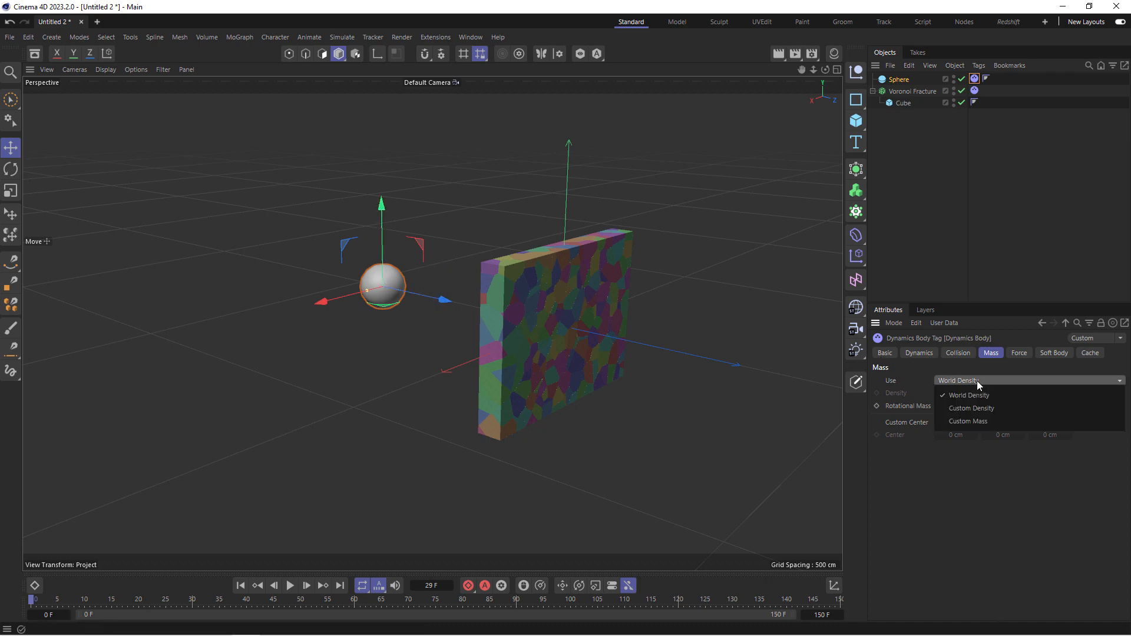
pyautogui.click(970, 408)
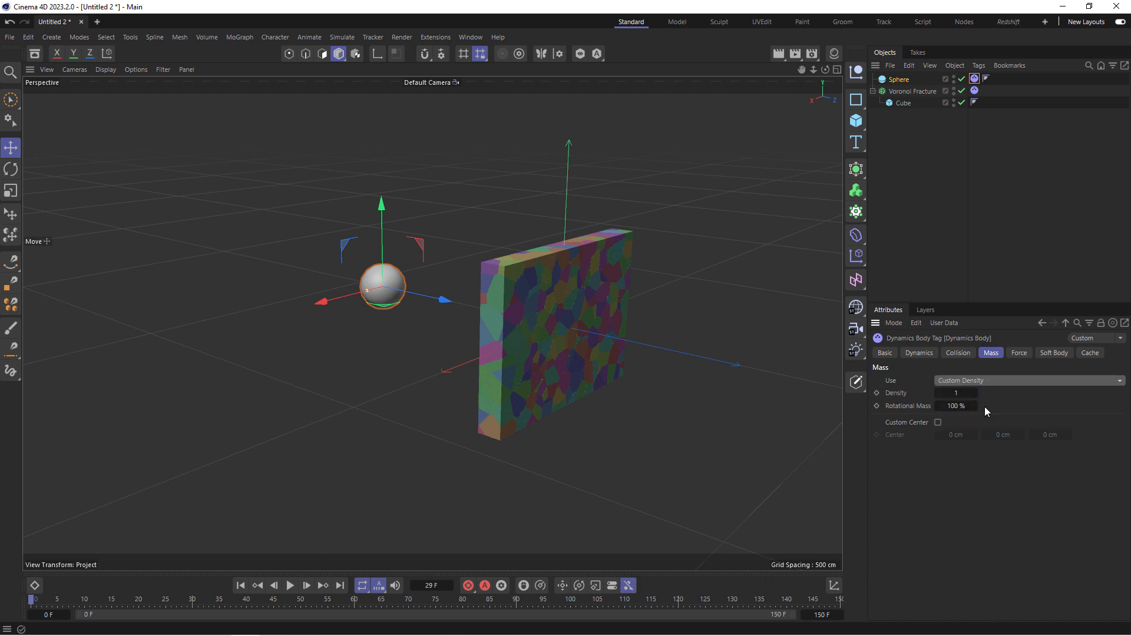
pyautogui.click(1027, 380)
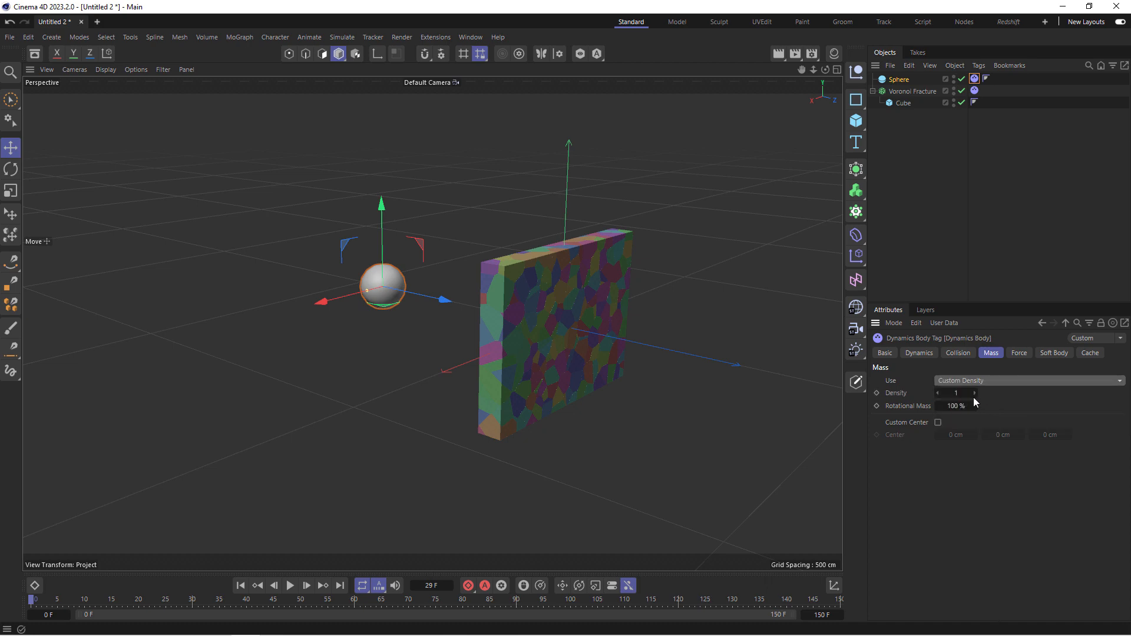
pyautogui.click(956, 392)
pyautogui.write('5')
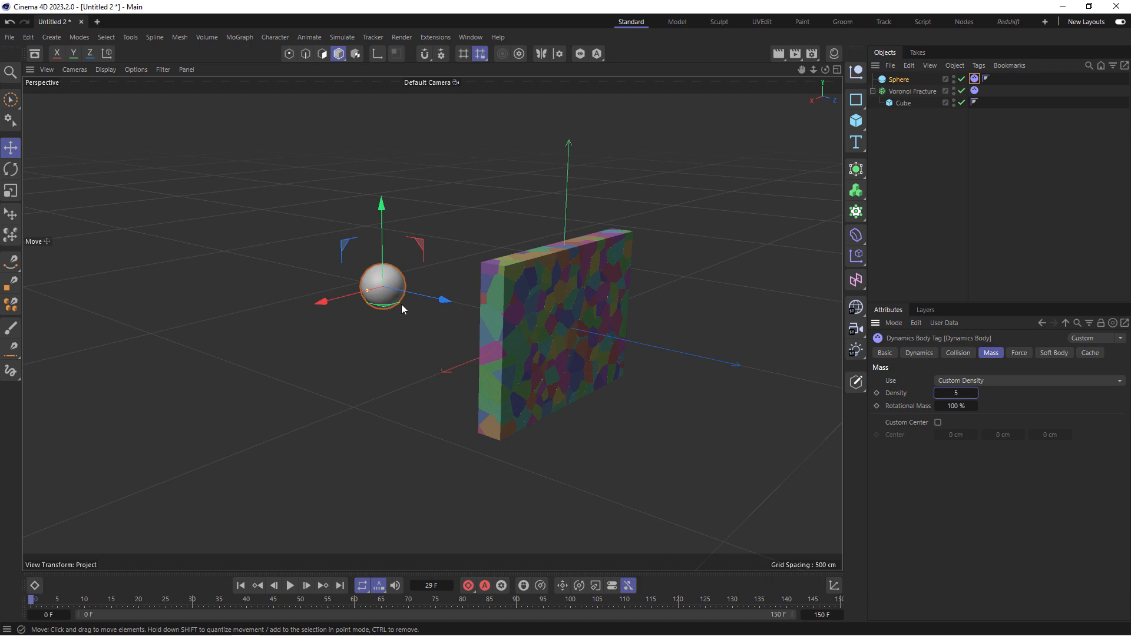
pyautogui.moveTo(359, 266)
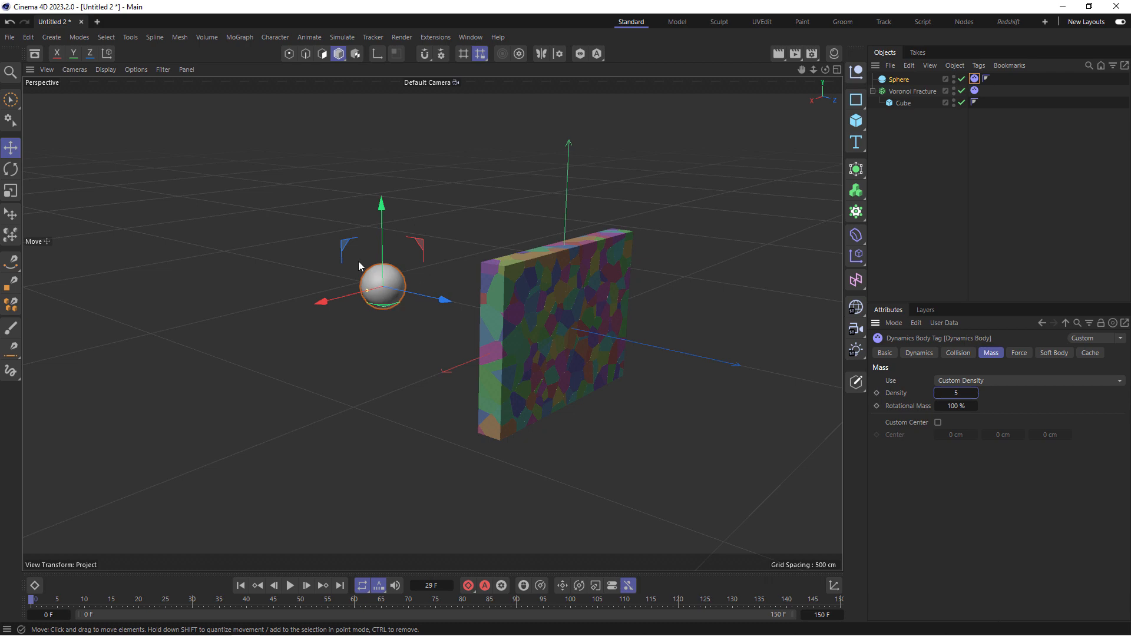
pyautogui.moveTo(402, 280)
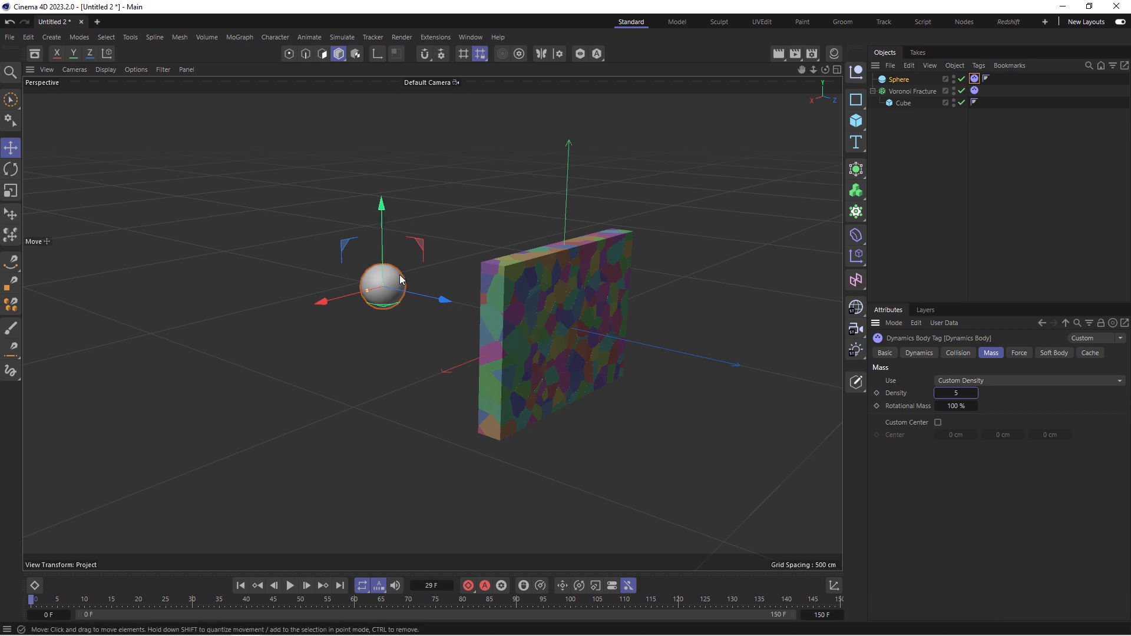
pyautogui.moveTo(288, 579)
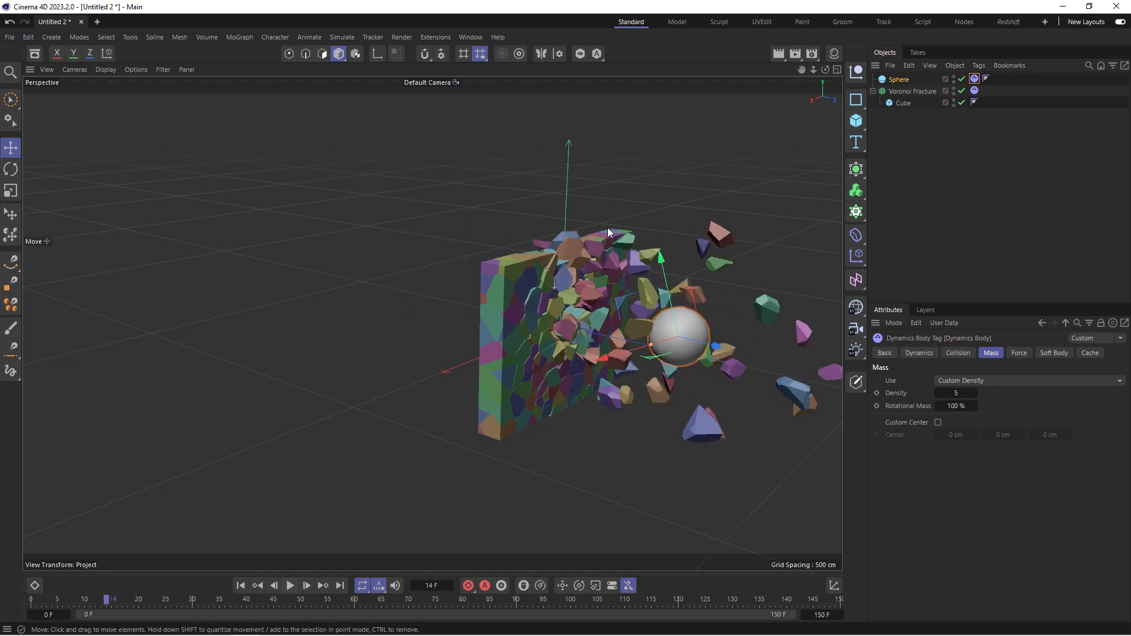
pyautogui.moveTo(134, 500)
pyautogui.write('15')
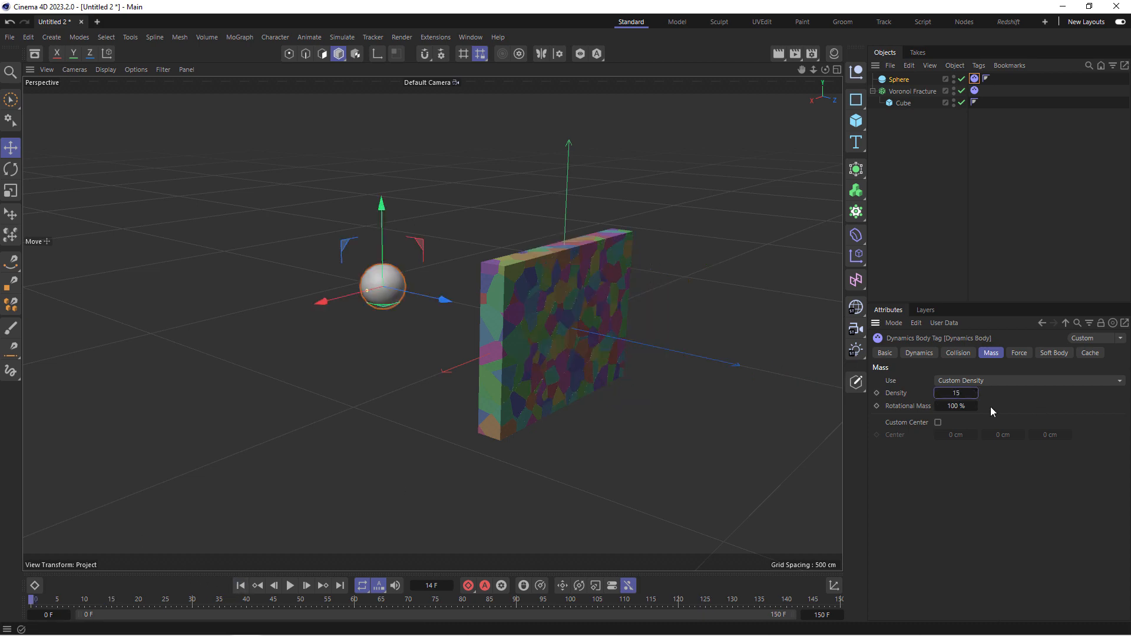
# Raise the sphere's custom density to 20 and play the simulation to test the shattering
pyautogui.click(290, 585)
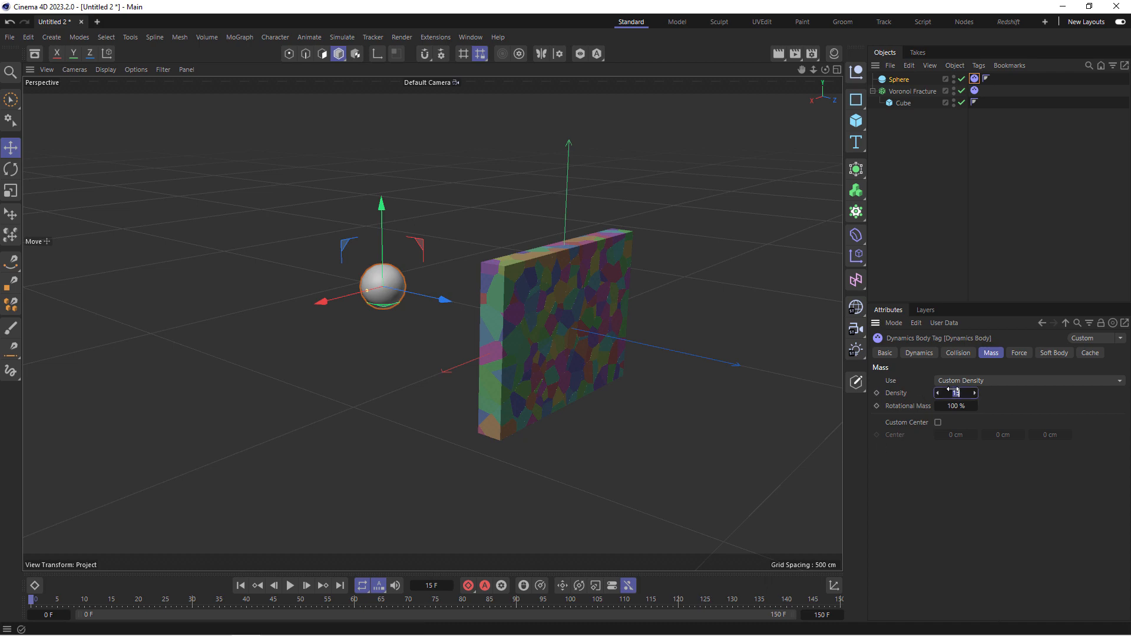
pyautogui.click(956, 392)
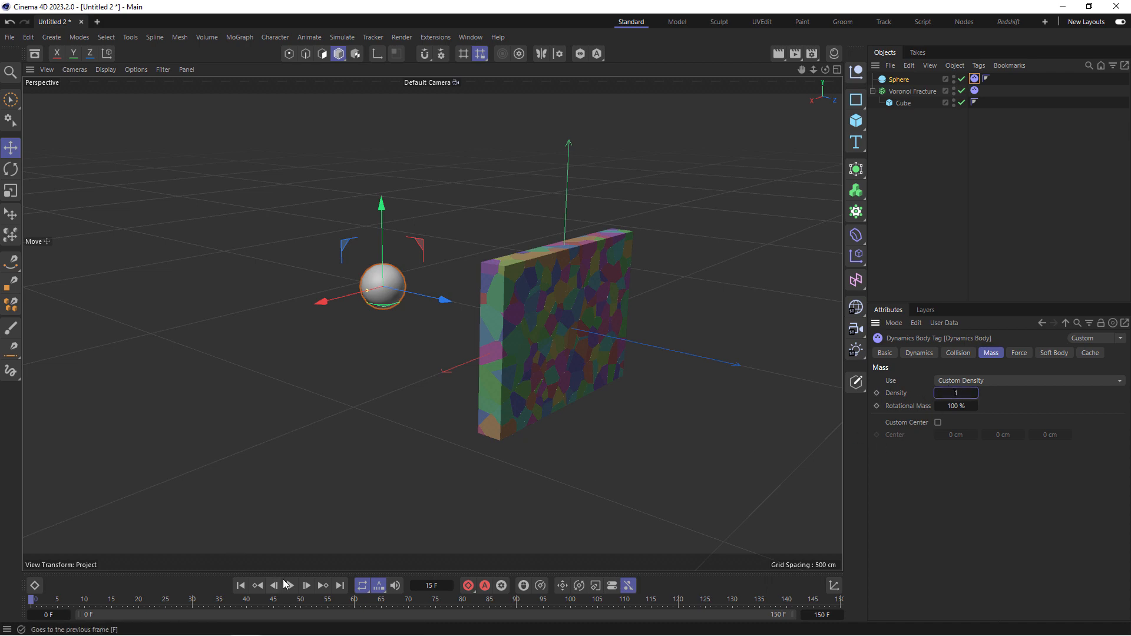
pyautogui.click(306, 586)
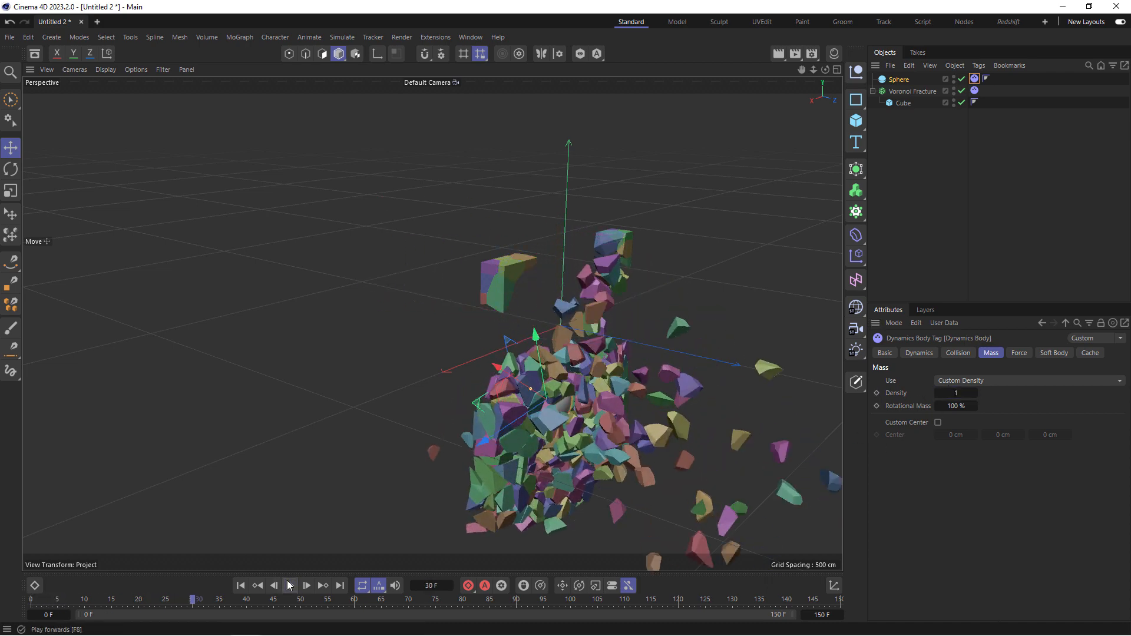
pyautogui.click(240, 585)
pyautogui.write('20')
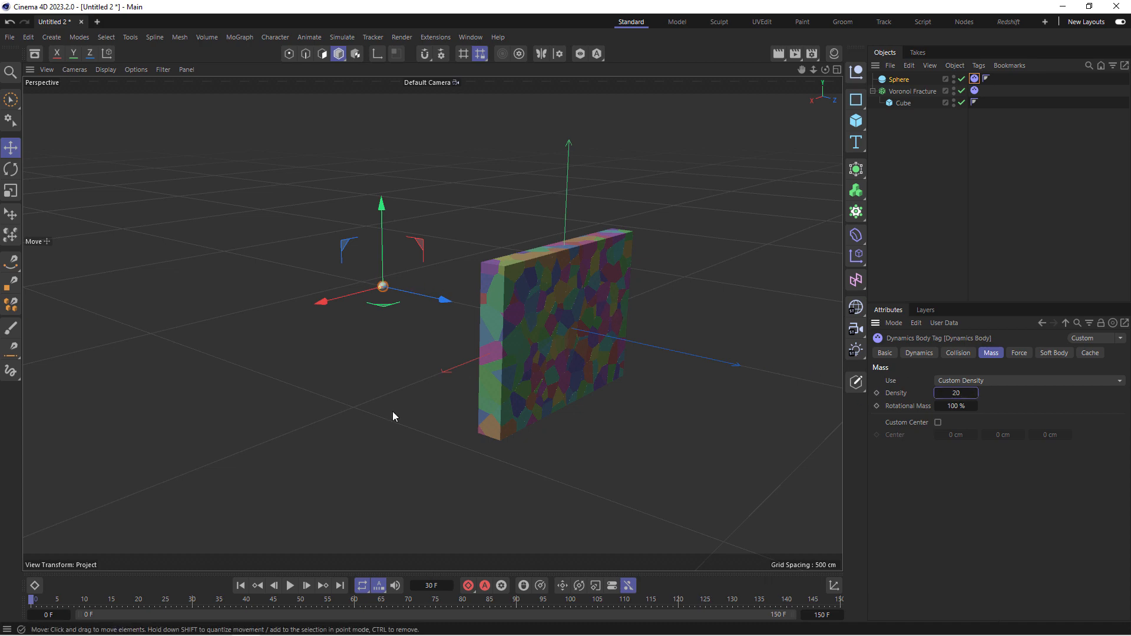
# Preview the heavier sphere, then set its mass back to World Density
pyautogui.click(289, 586)
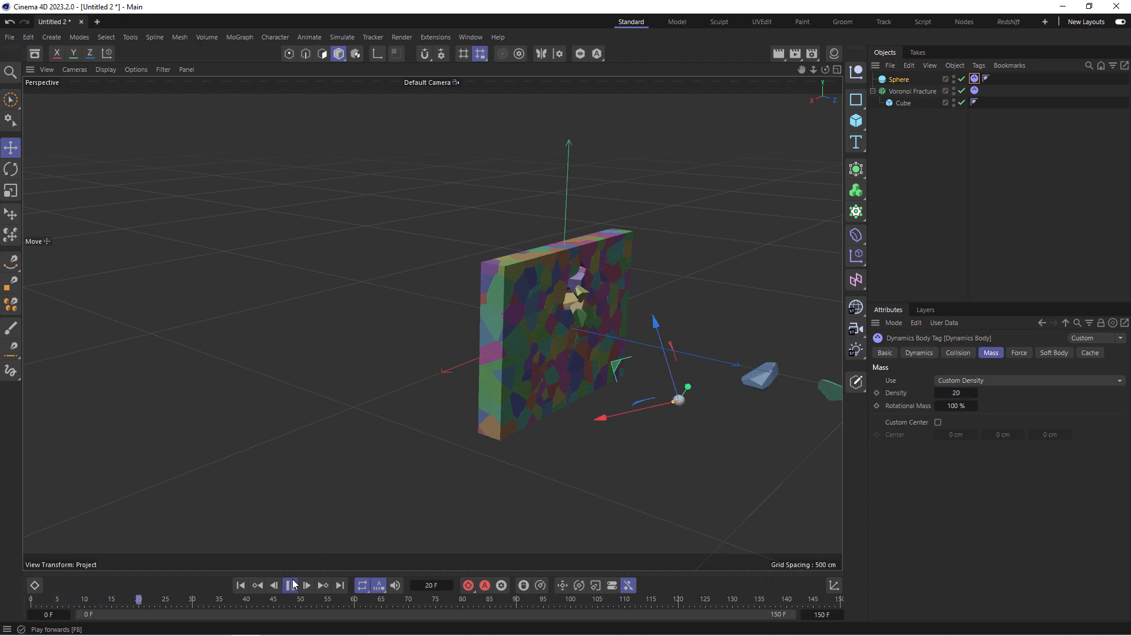
pyautogui.click(1027, 381)
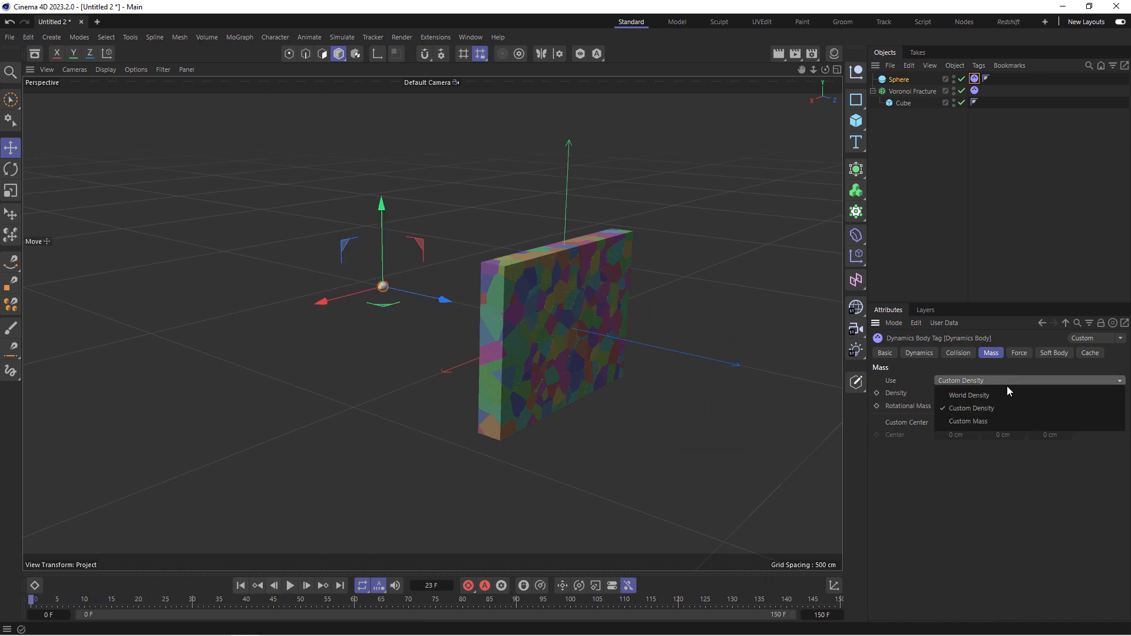
pyautogui.click(968, 395)
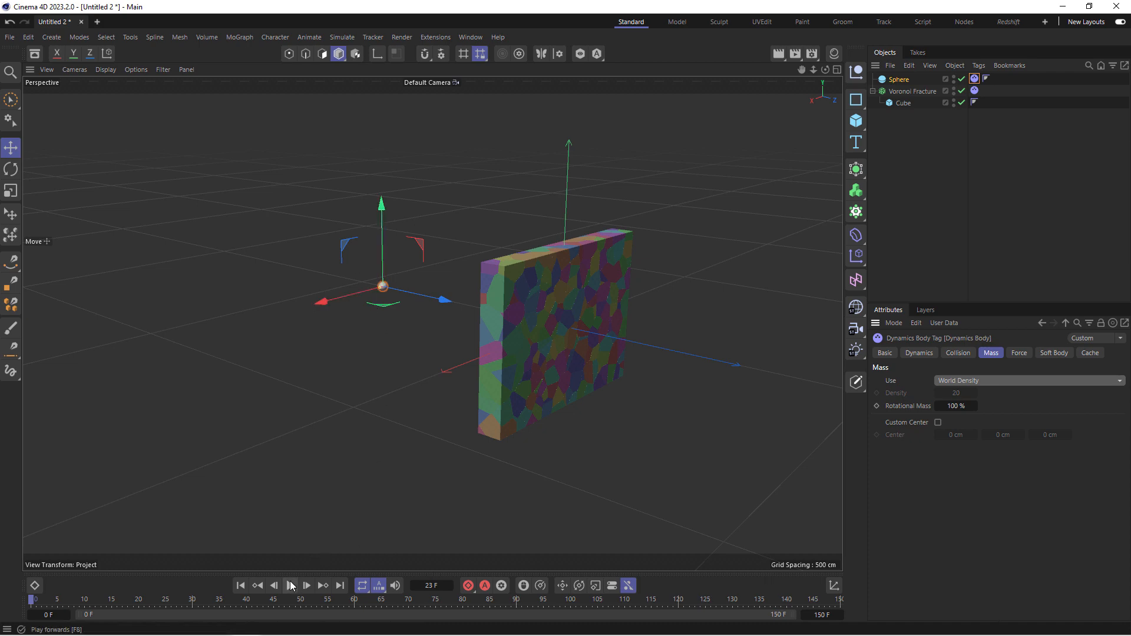
# Replay the impact from the beginning, then stop playback
pyautogui.click(307, 585)
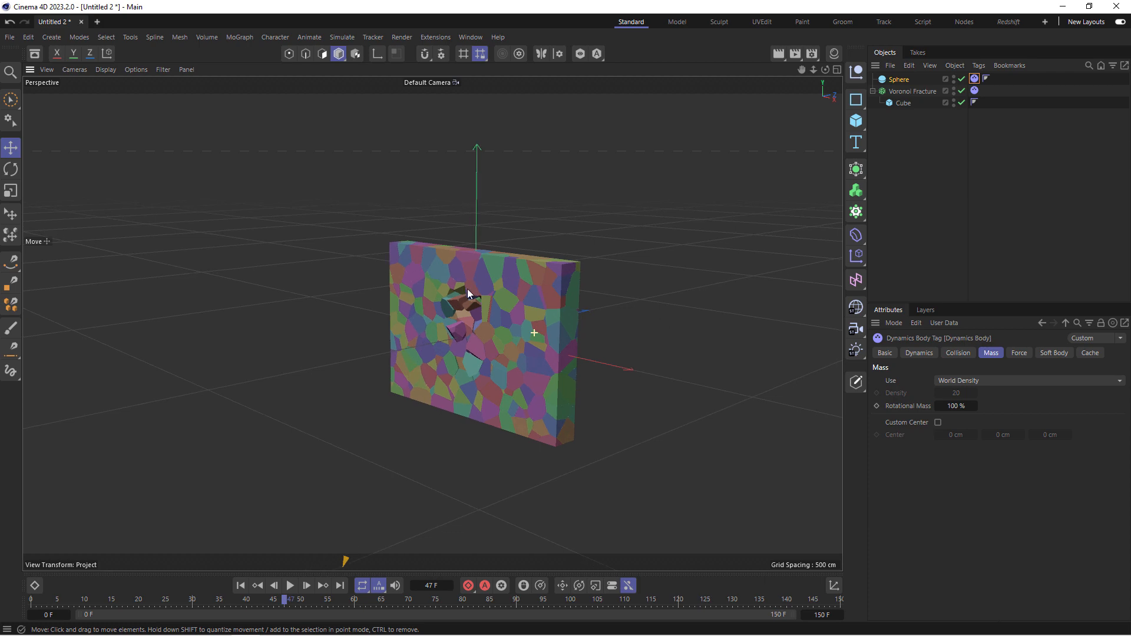
pyautogui.click(289, 585)
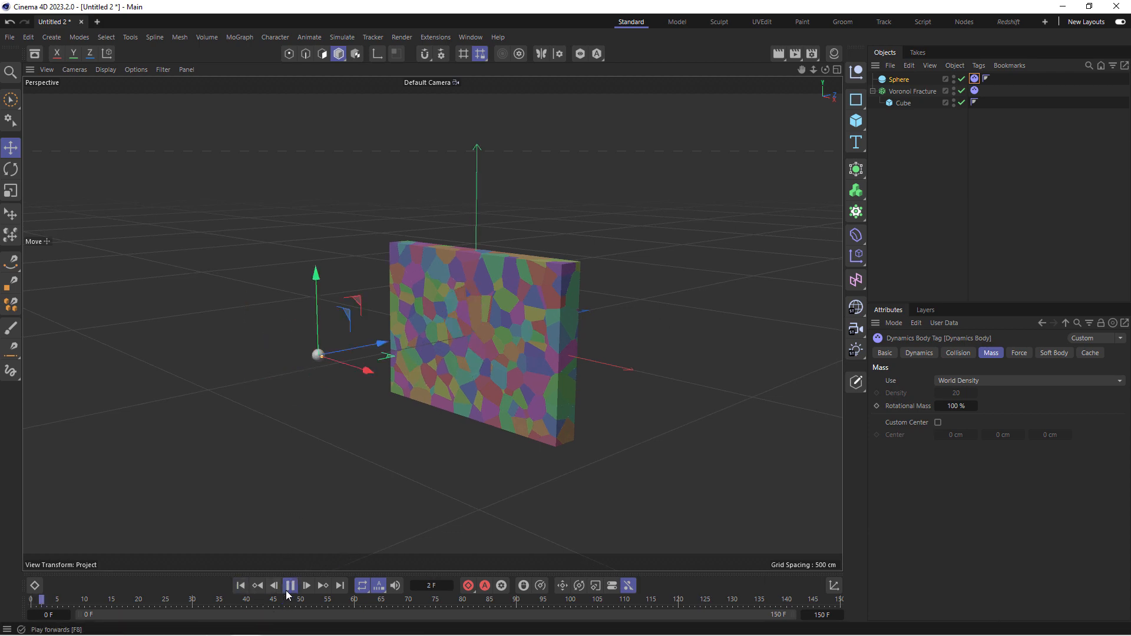
pyautogui.click(290, 585)
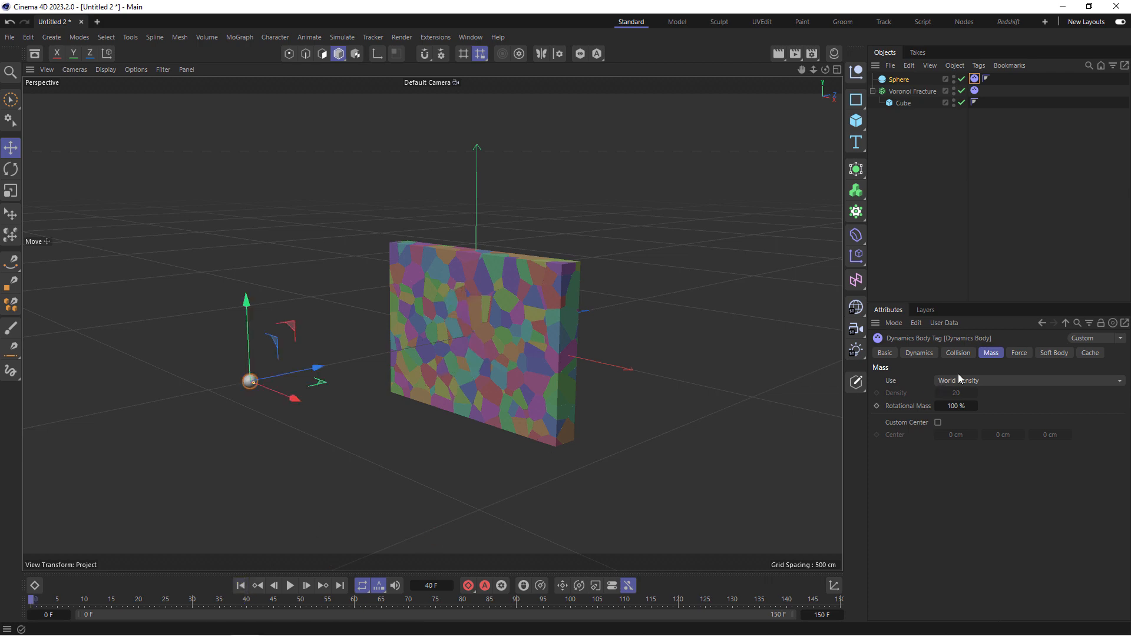
# Switch the sphere's mass back to a custom density of 10
pyautogui.click(1027, 380)
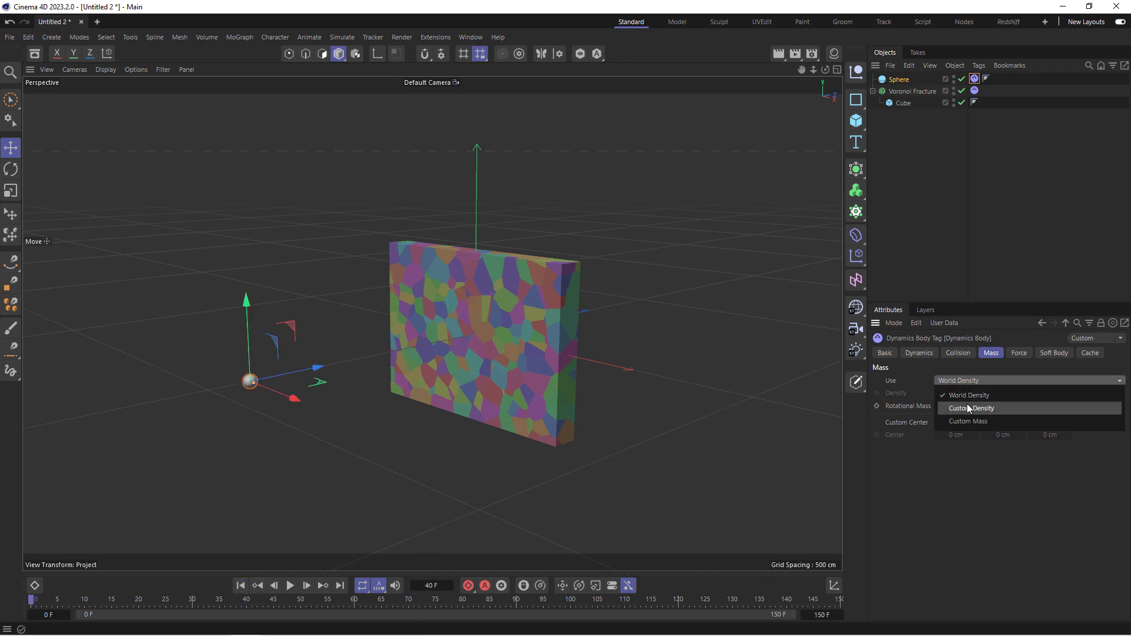
pyautogui.click(972, 407)
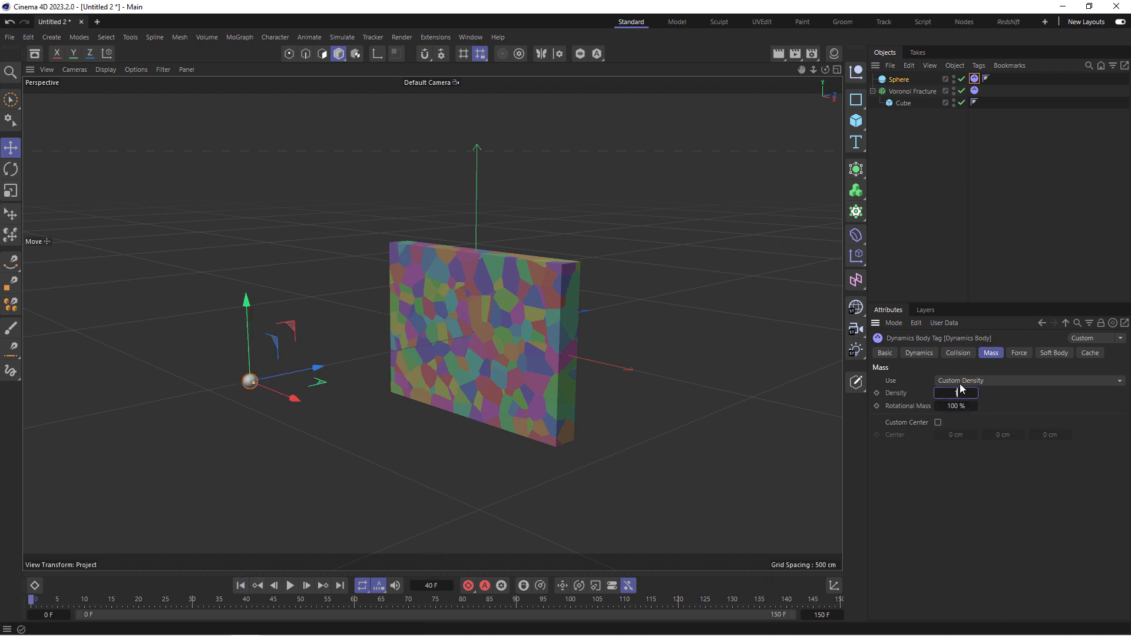
pyautogui.write('10')
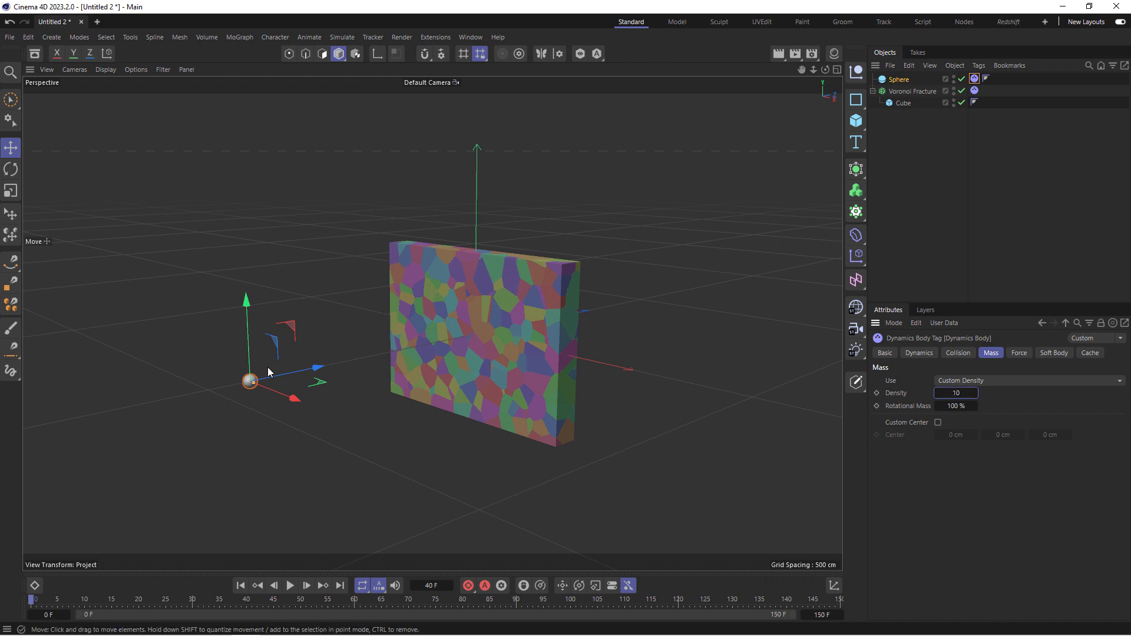
pyautogui.click(248, 378)
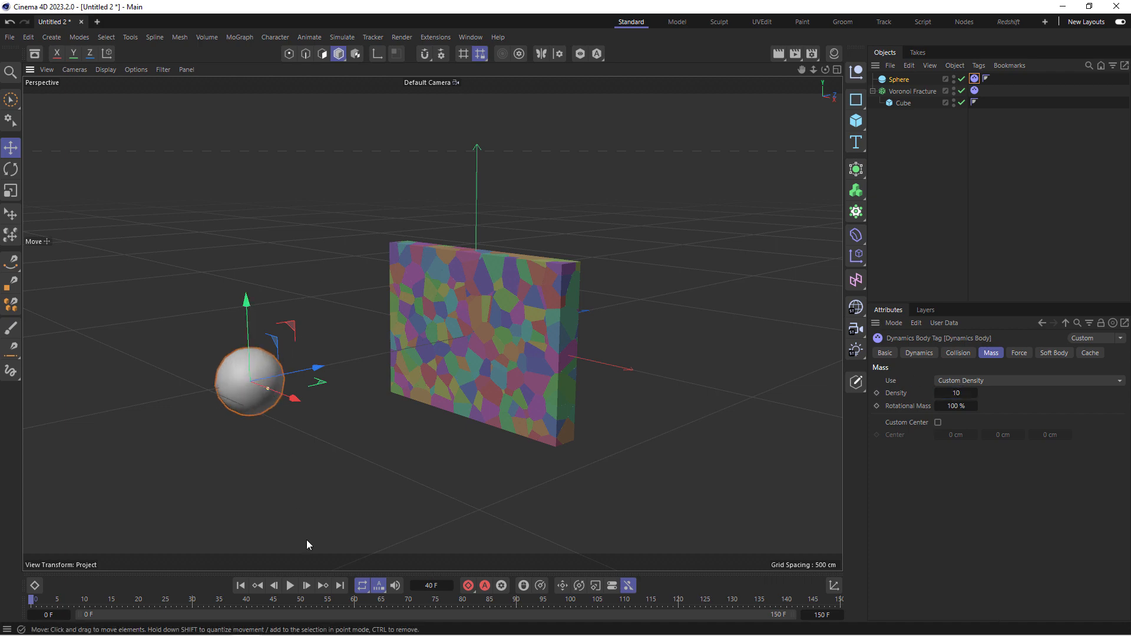
# Replay the simulation to test the sphere's impact on the wall
pyautogui.click(290, 586)
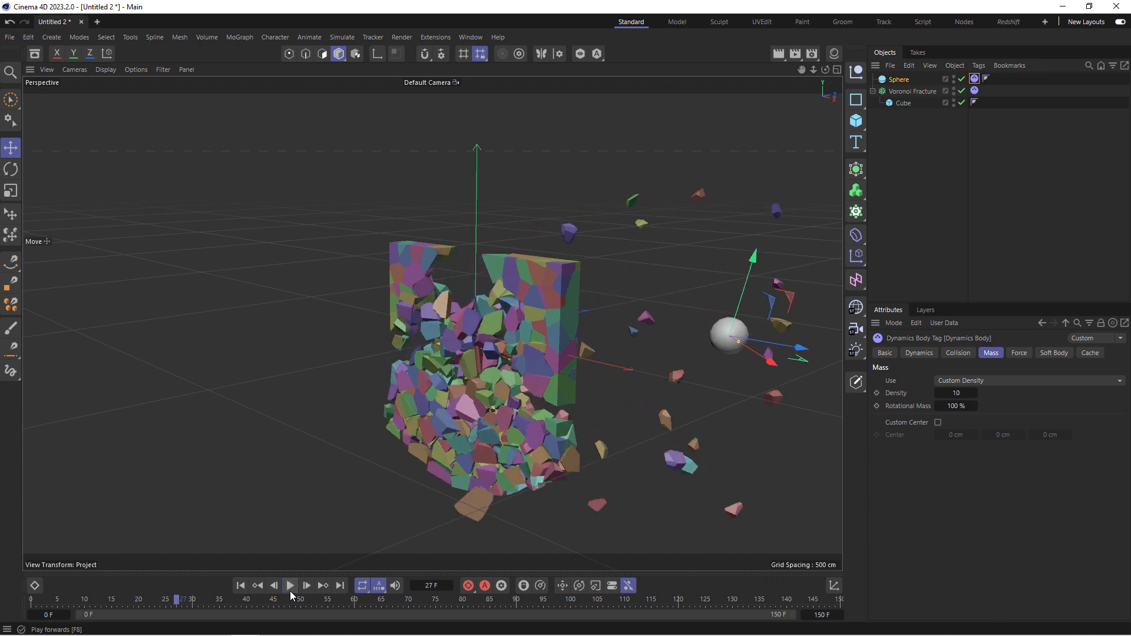
pyautogui.click(727, 336)
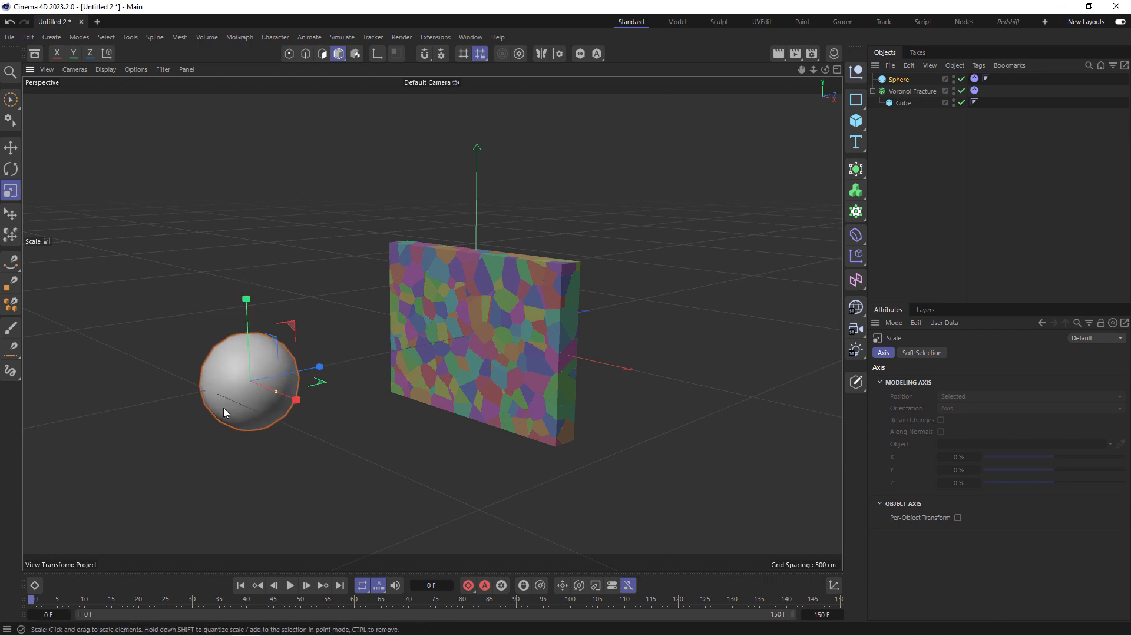
# Lower the sphere's density to 3 in its Dynamics Body tag
pyautogui.click(974, 79)
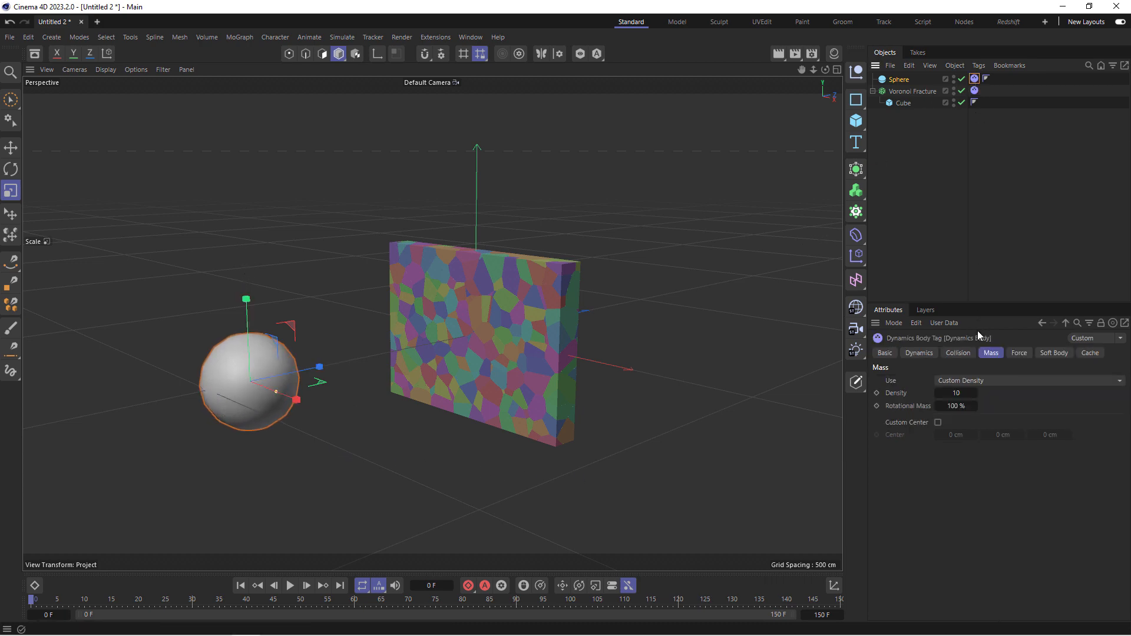
pyautogui.click(955, 392)
pyautogui.write('3')
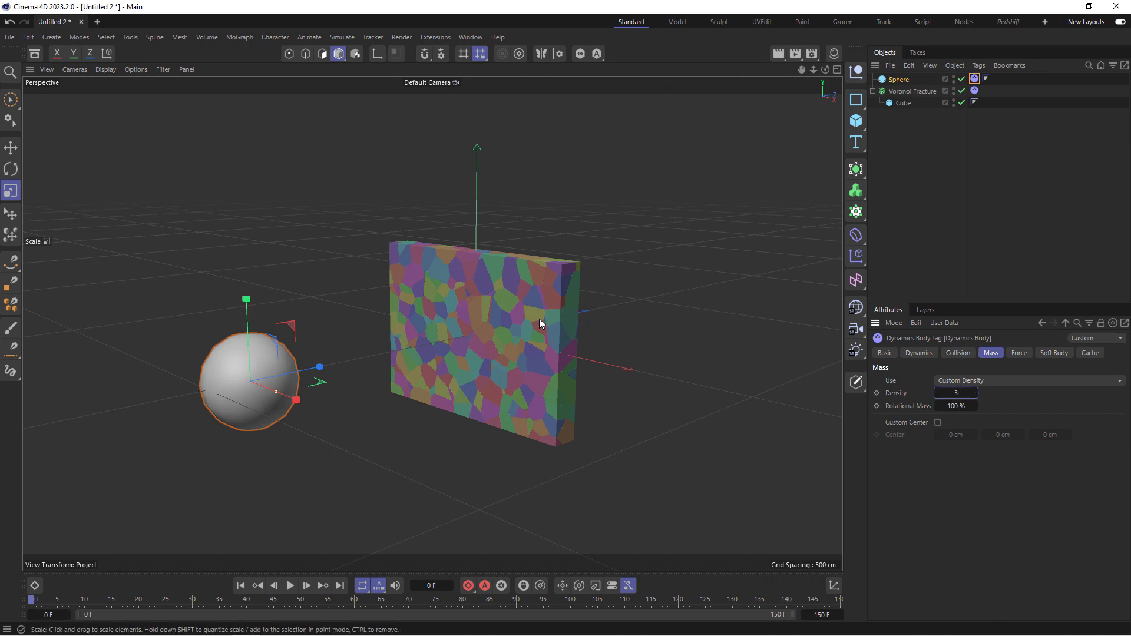
pyautogui.moveTo(920, 378)
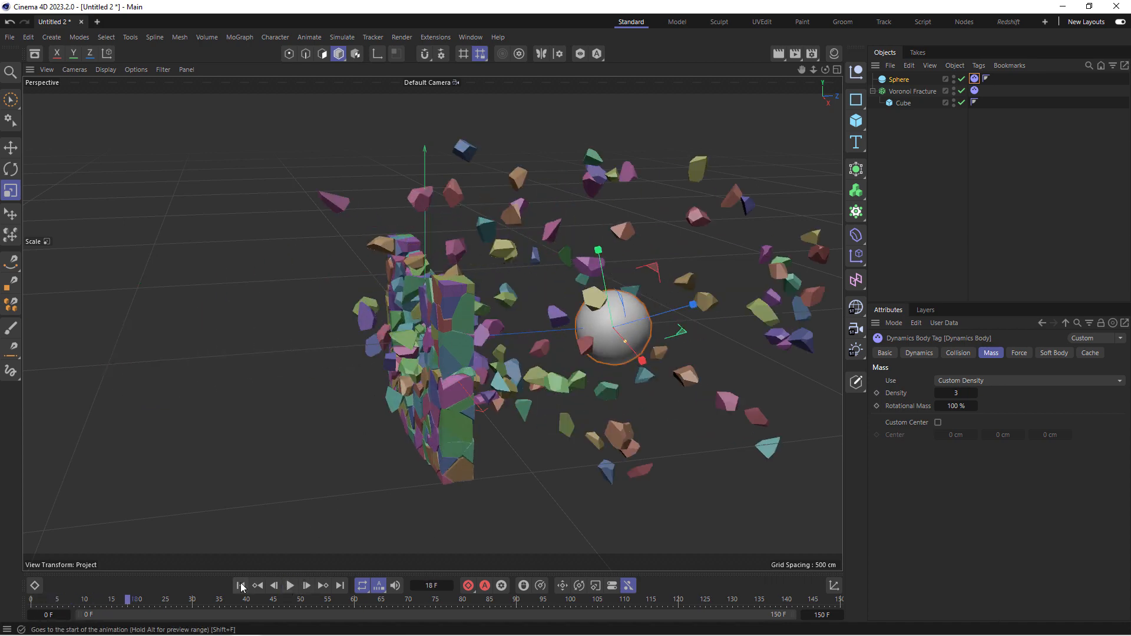
pyautogui.click(240, 586)
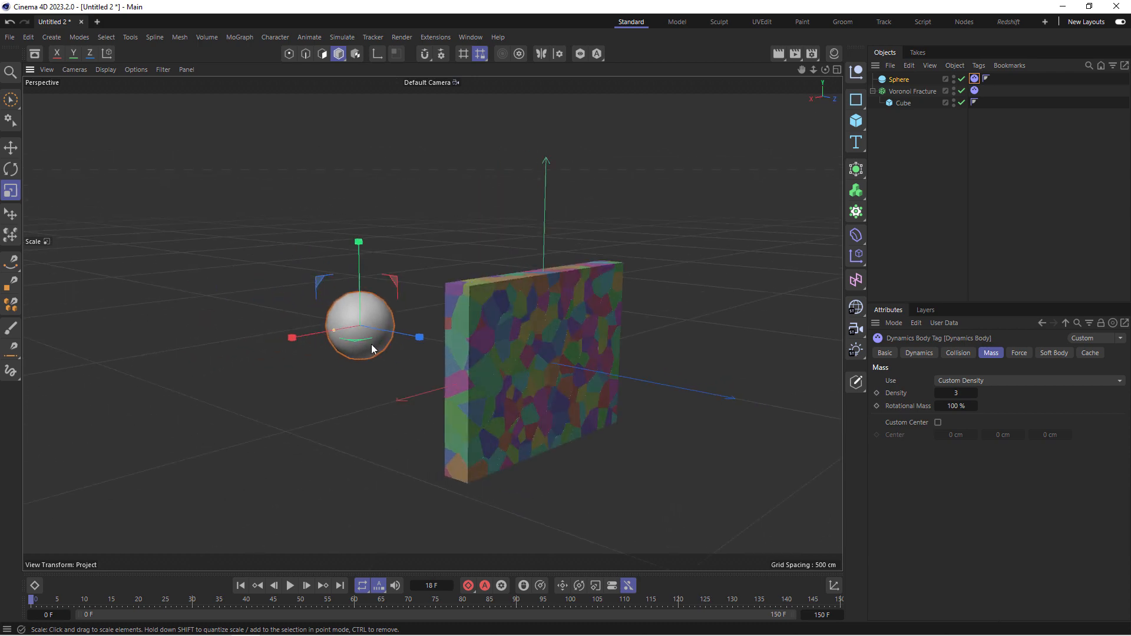
# Replay the collision of the lighter sphere with the wall
pyautogui.click(290, 585)
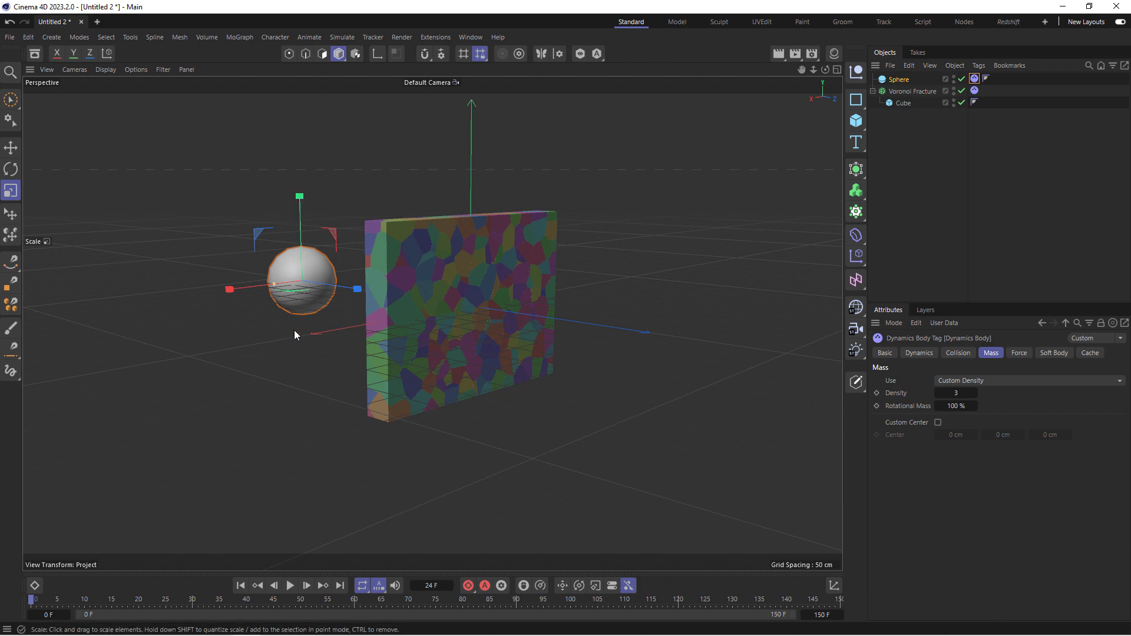
pyautogui.moveTo(496, 292)
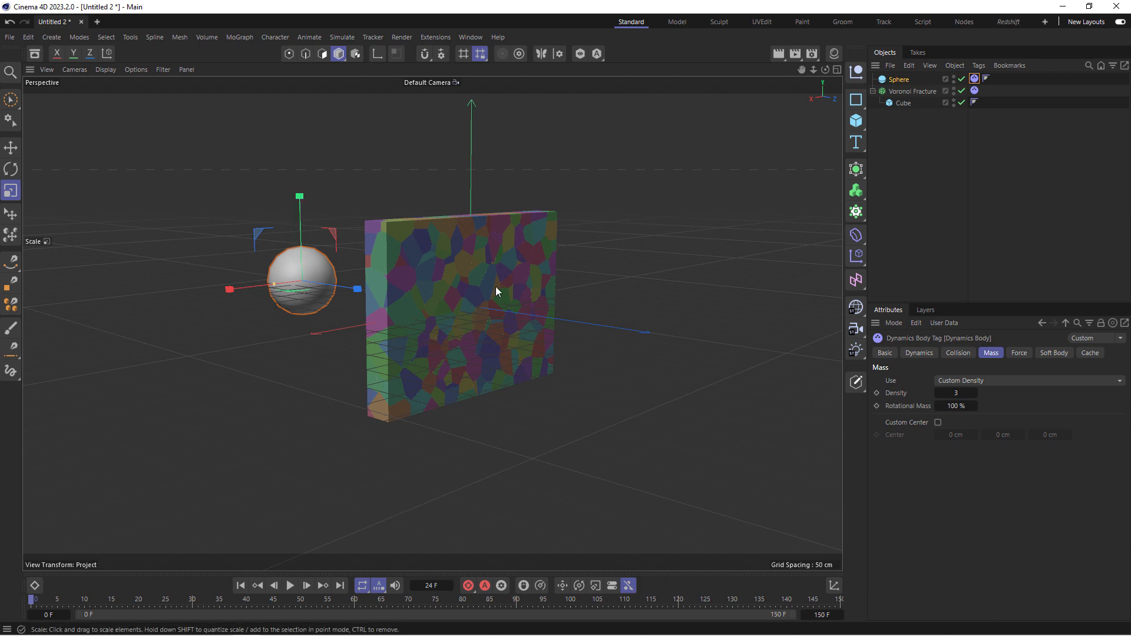
pyautogui.moveTo(671, 212)
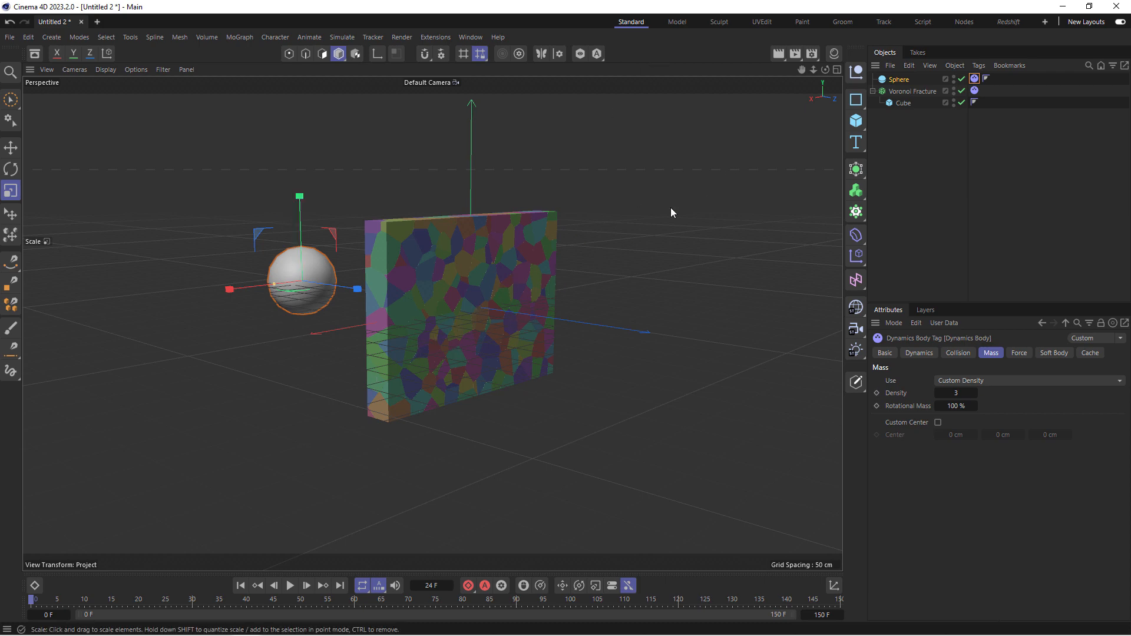
pyautogui.click(290, 585)
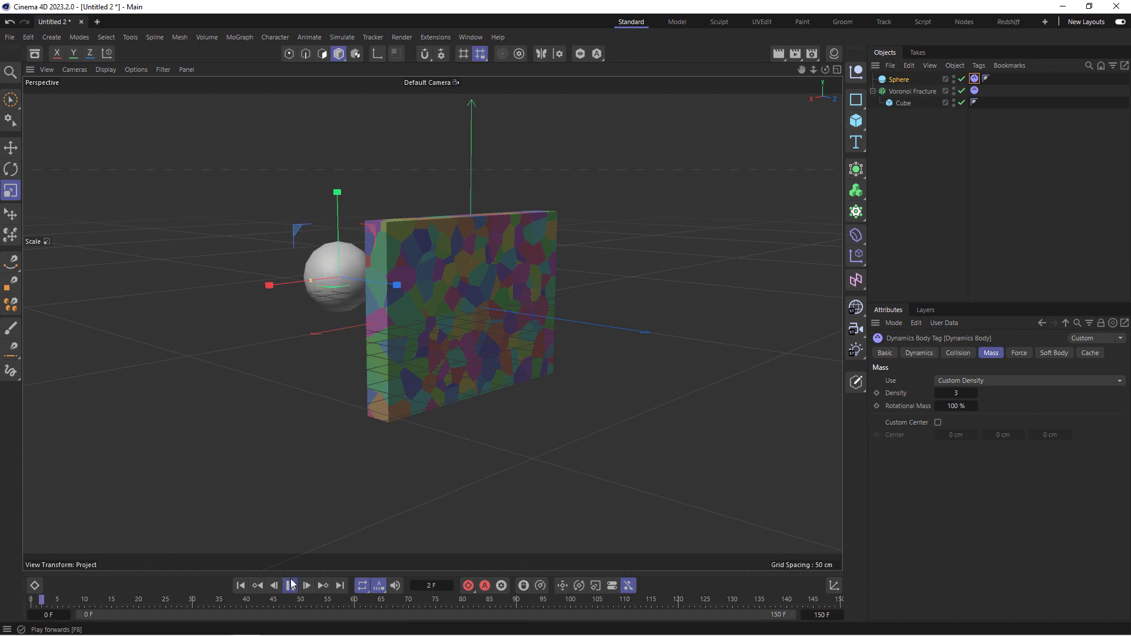
pyautogui.click(290, 585)
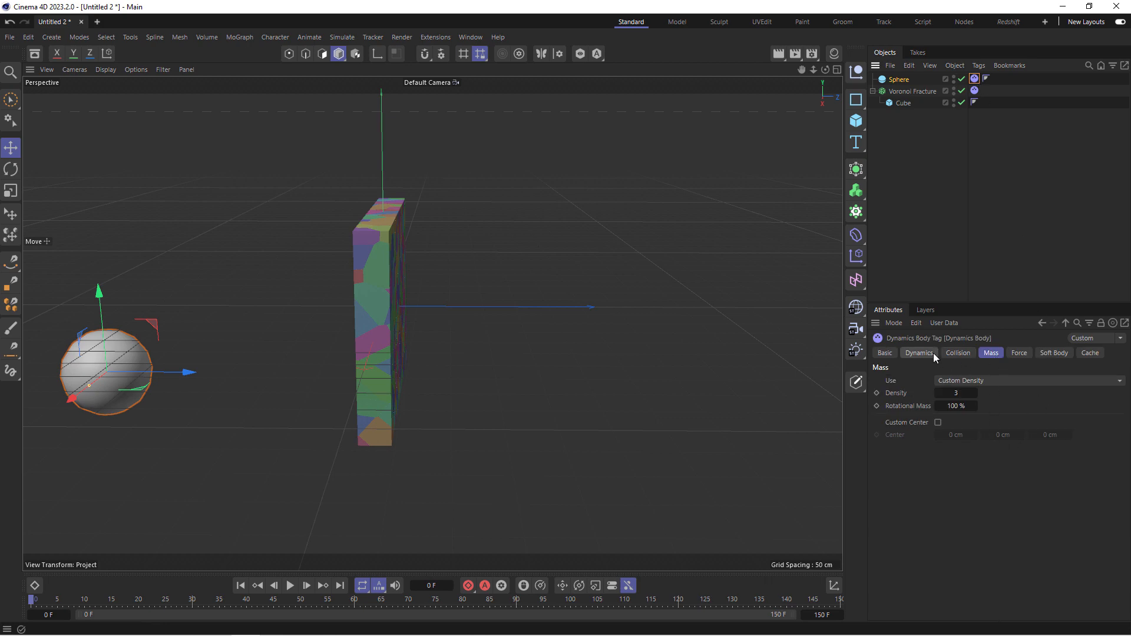
# Set the sphere's initial linear velocity to 750 cm up and 2000 cm forward and preview the shatter
pyautogui.click(917, 352)
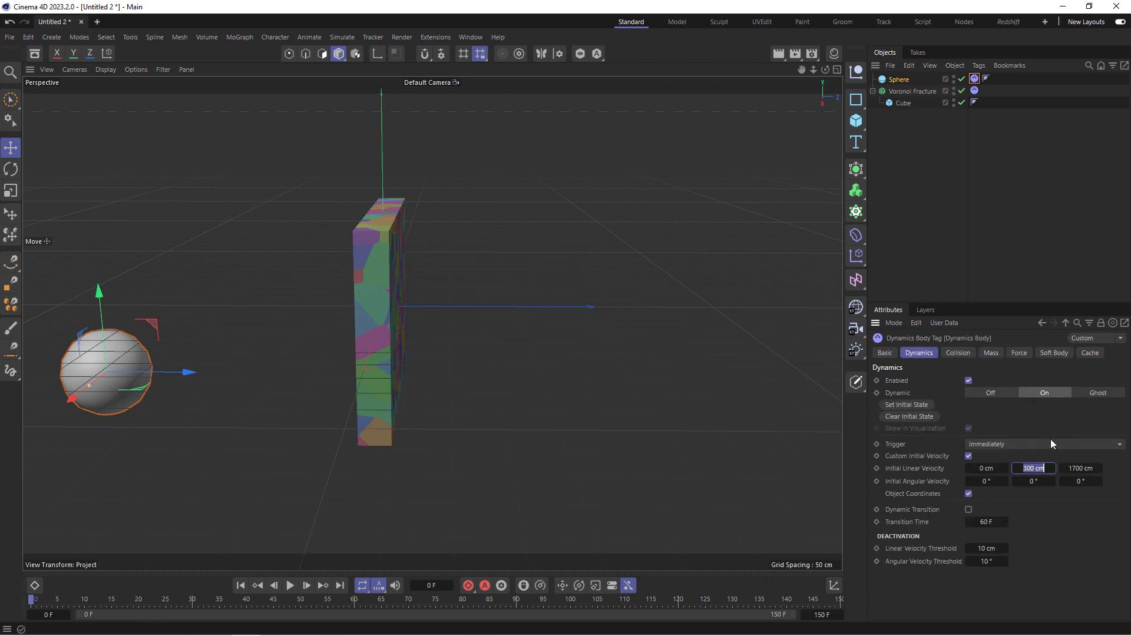
pyautogui.write('55')
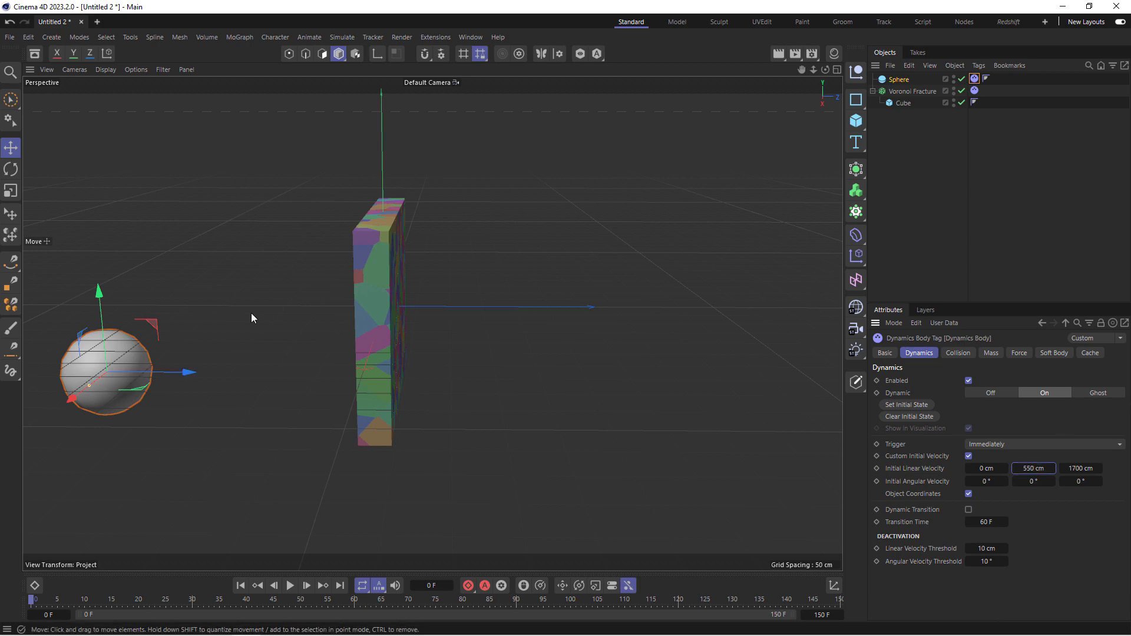
pyautogui.moveTo(250, 321)
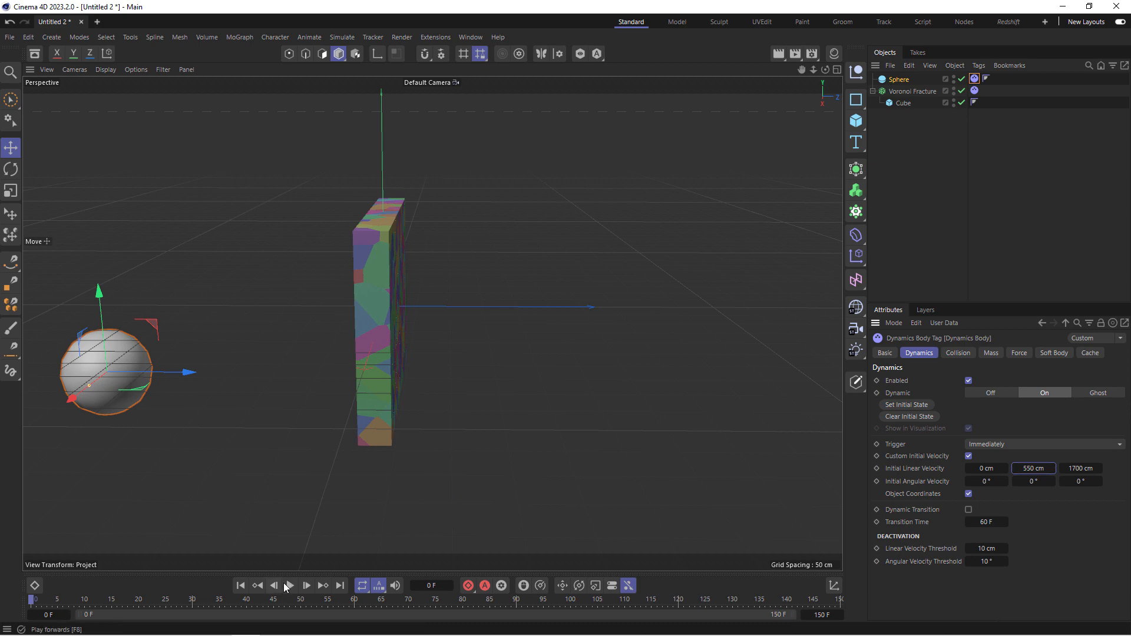
pyautogui.click(289, 585)
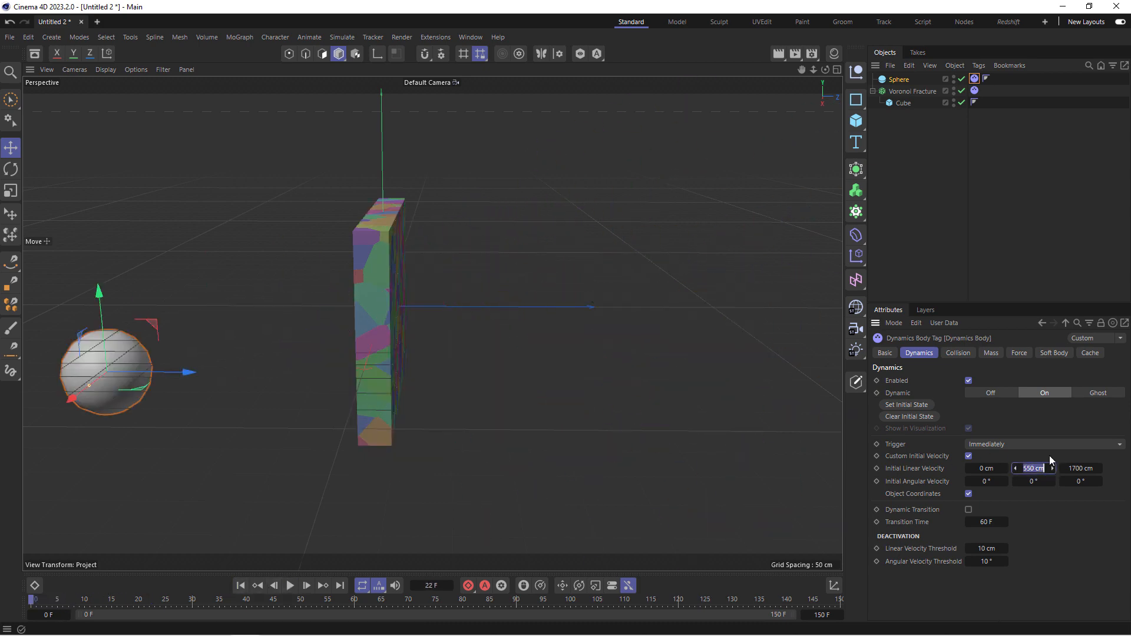
pyautogui.write('750')
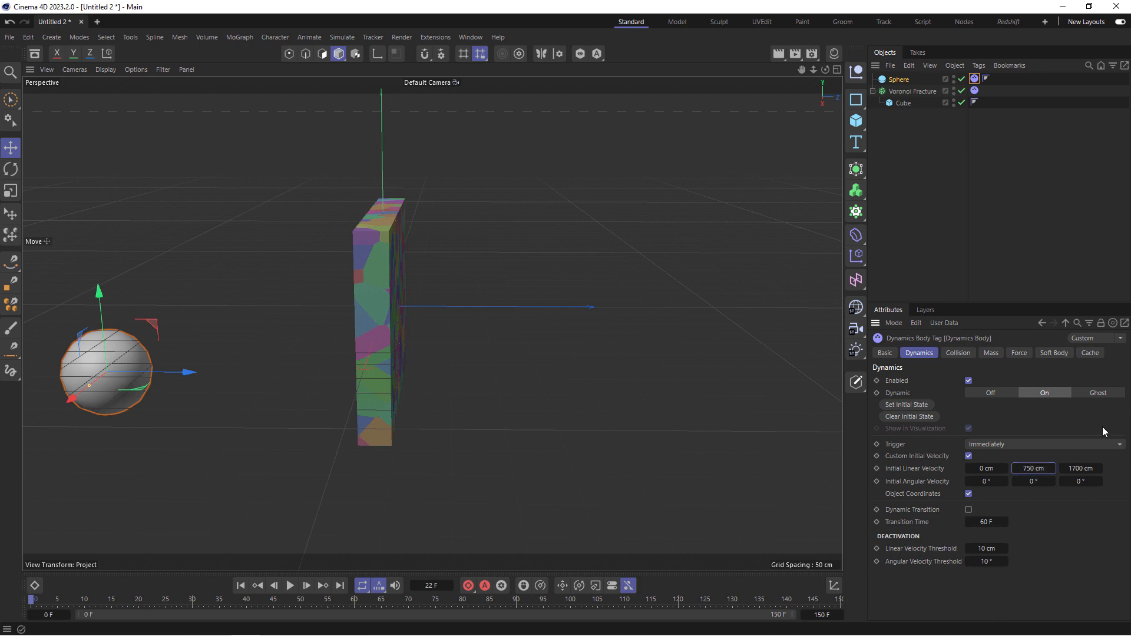
pyautogui.click(1080, 468)
pyautogui.write('2000')
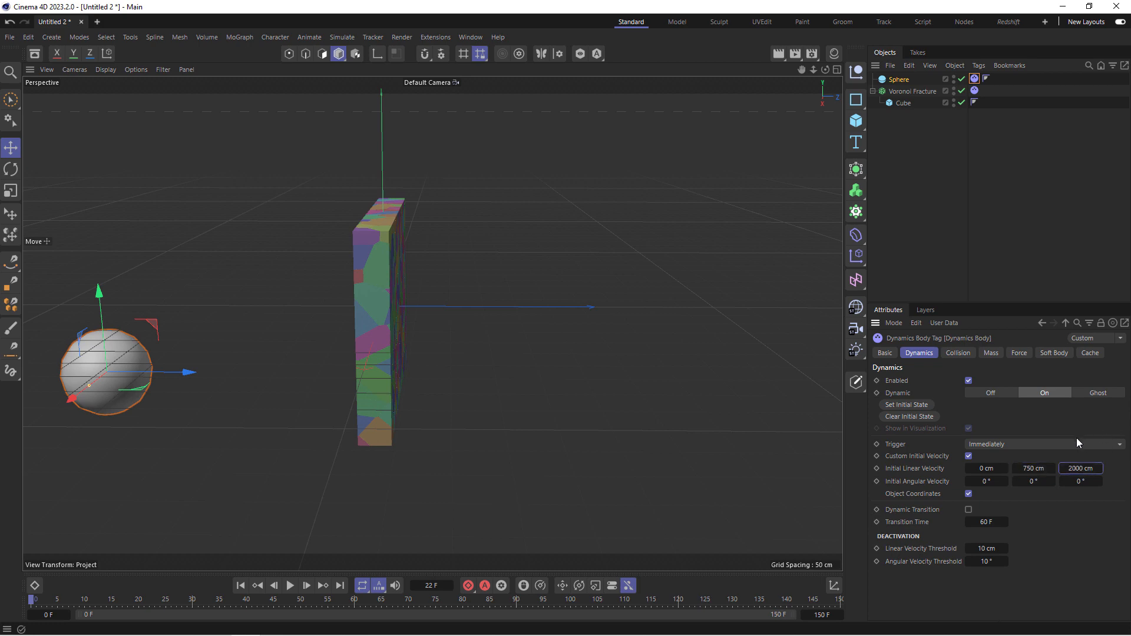
pyautogui.click(290, 585)
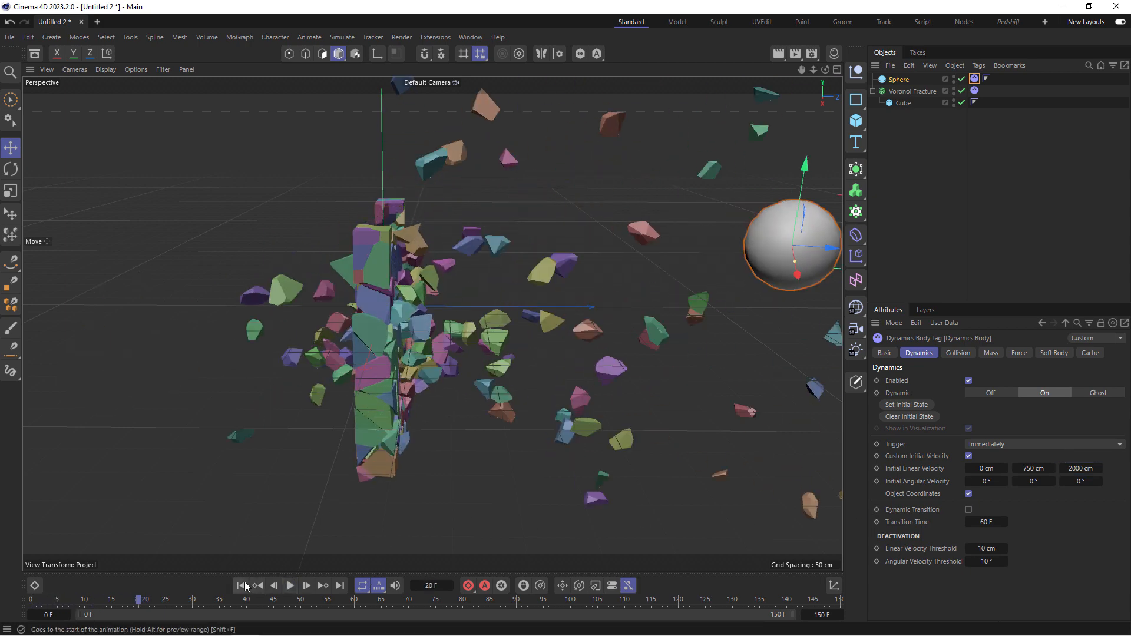
pyautogui.click(240, 585)
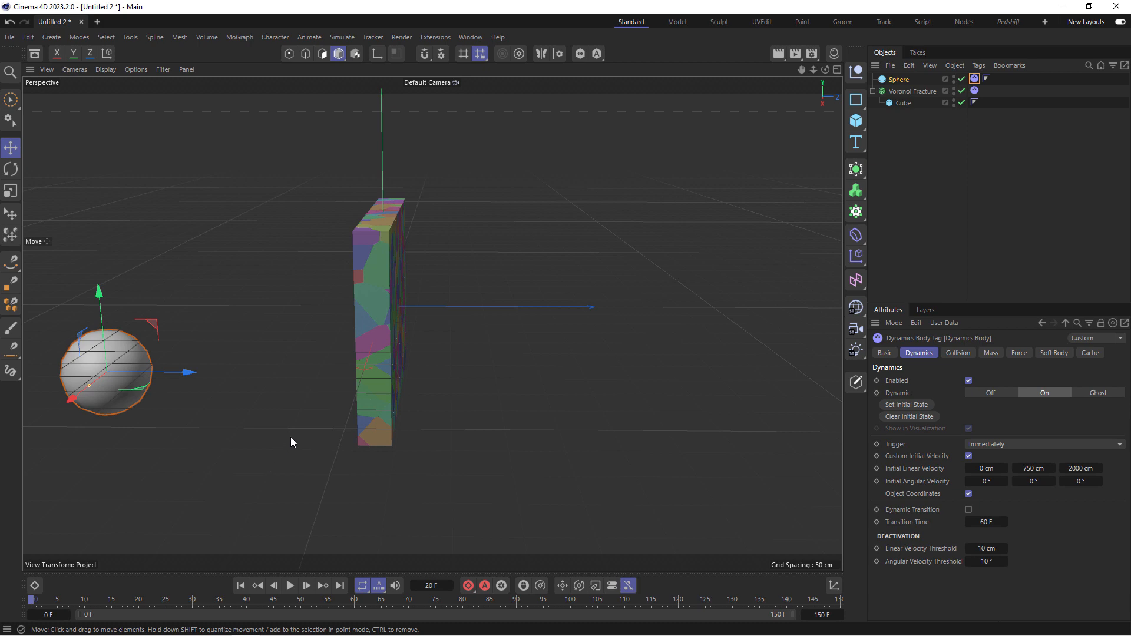
pyautogui.moveTo(99, 326)
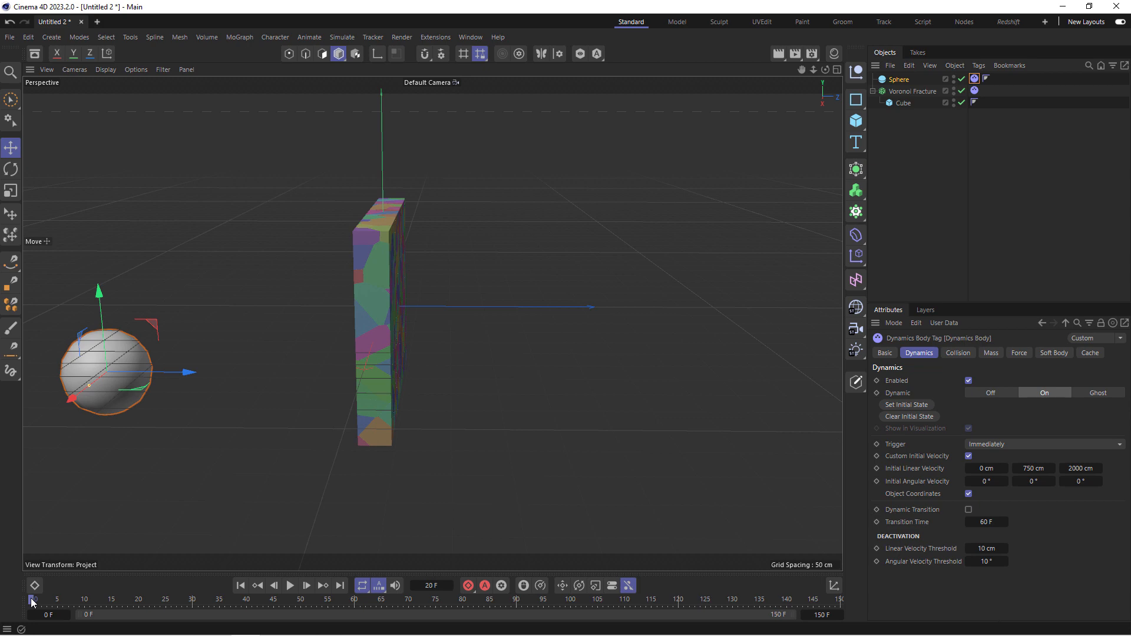
pyautogui.moveTo(32, 600)
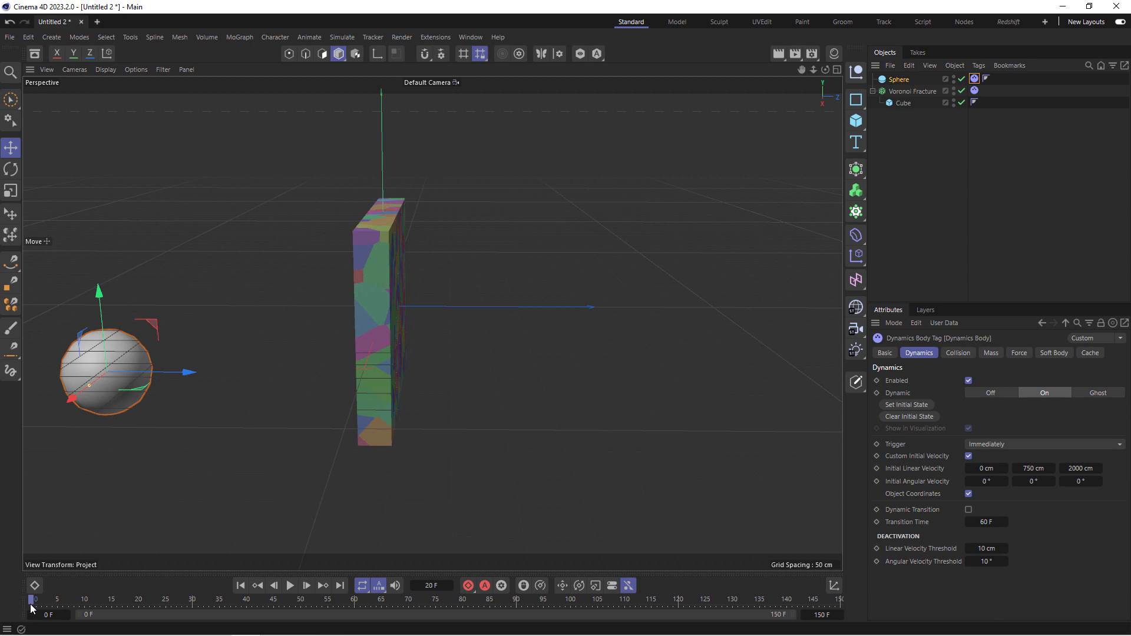
pyautogui.moveTo(47, 599)
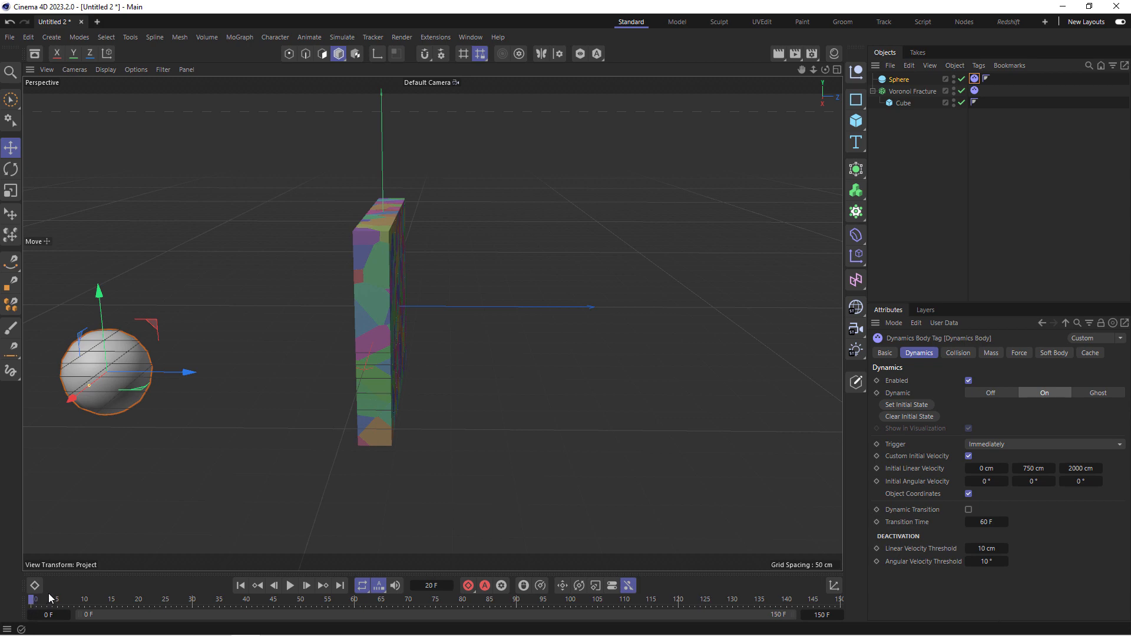
pyautogui.moveTo(50, 599)
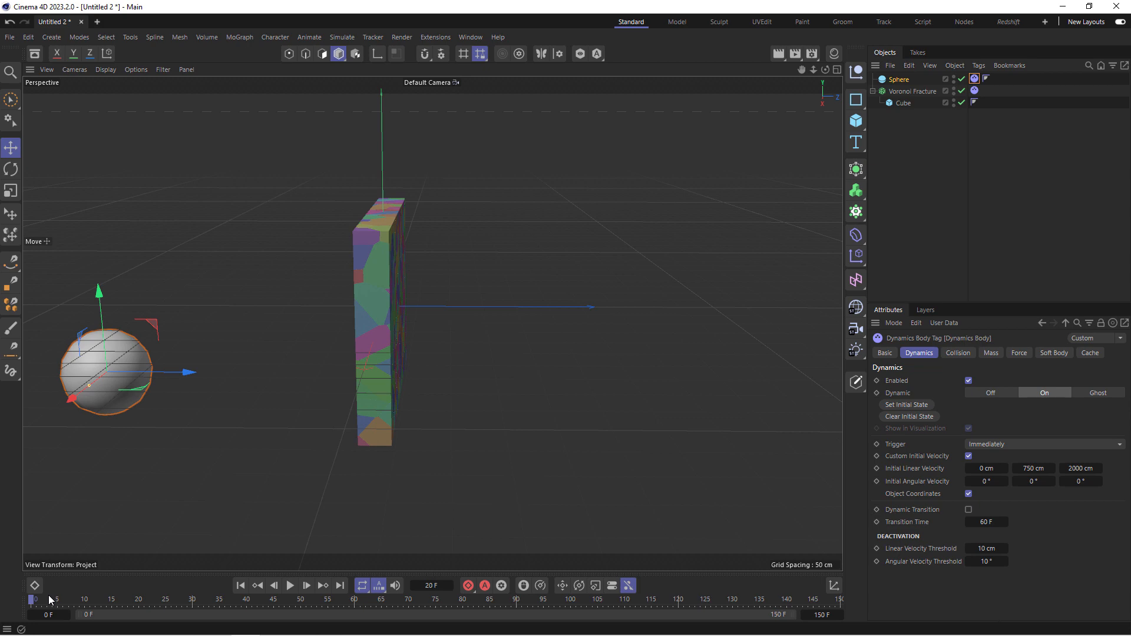
pyautogui.moveTo(51, 600)
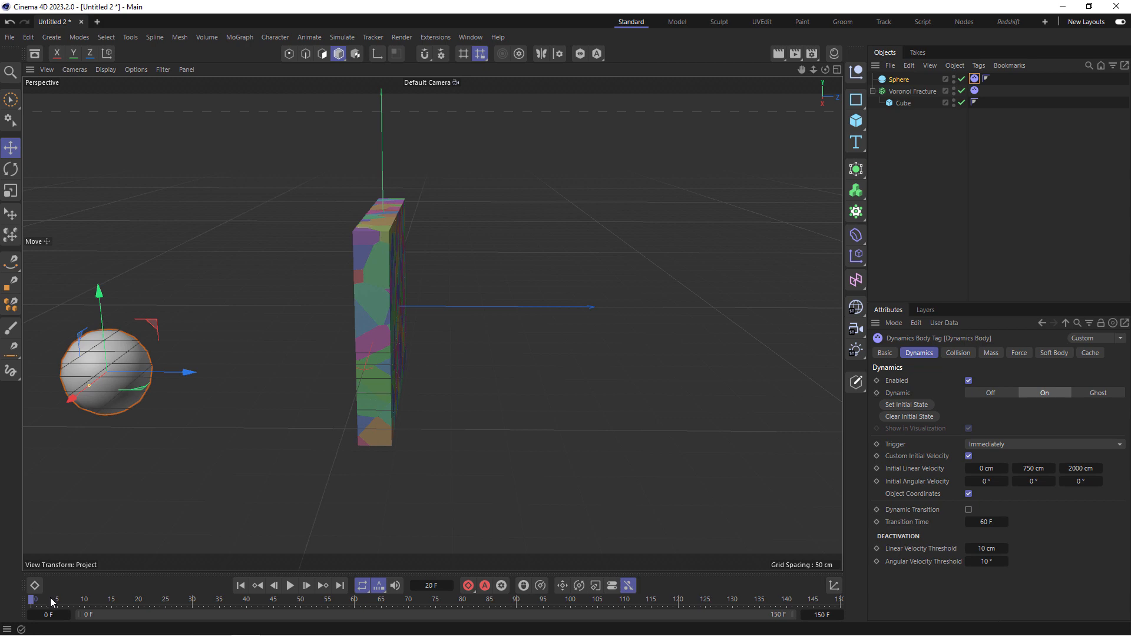
pyautogui.moveTo(95, 460)
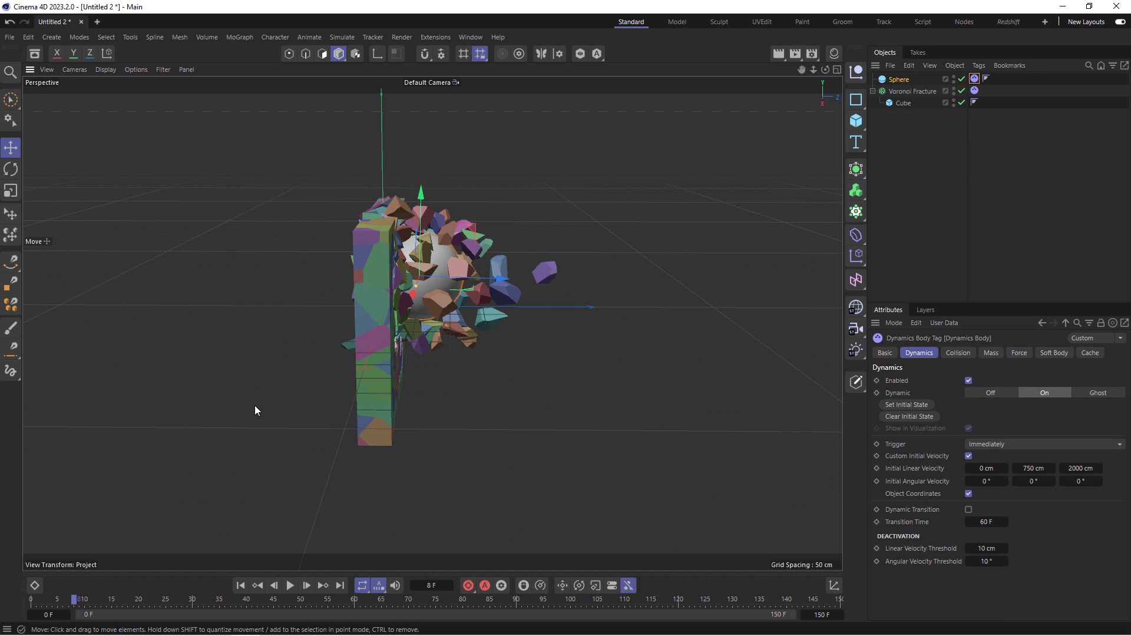
pyautogui.moveTo(258, 406)
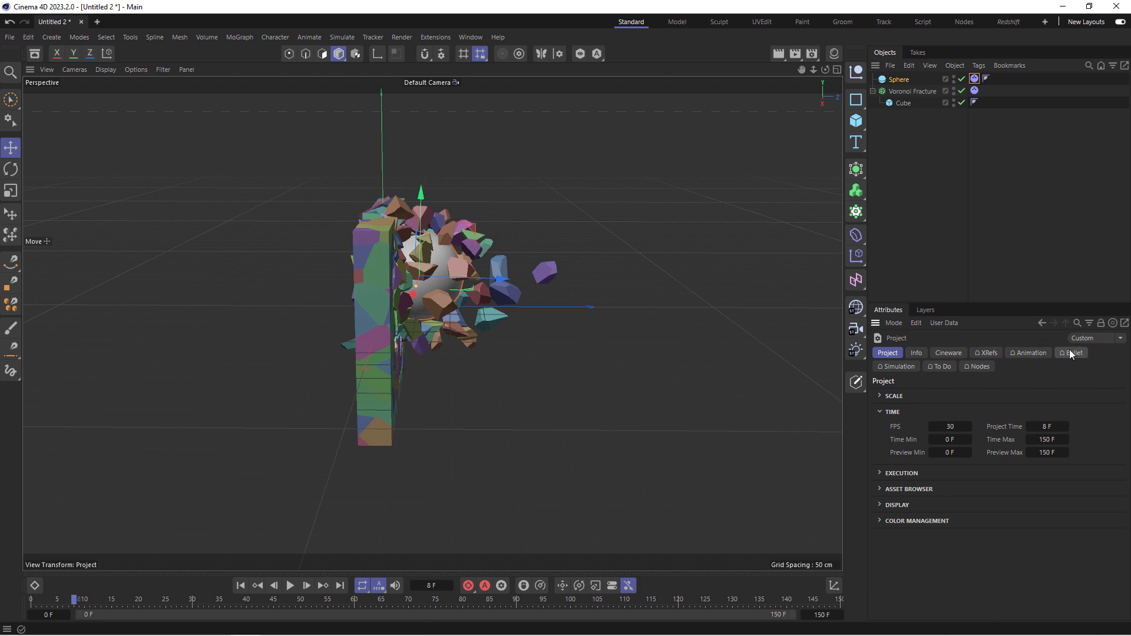
# Set the Bullet time scale to 3% and preview the slowed simulation
pyautogui.click(1070, 352)
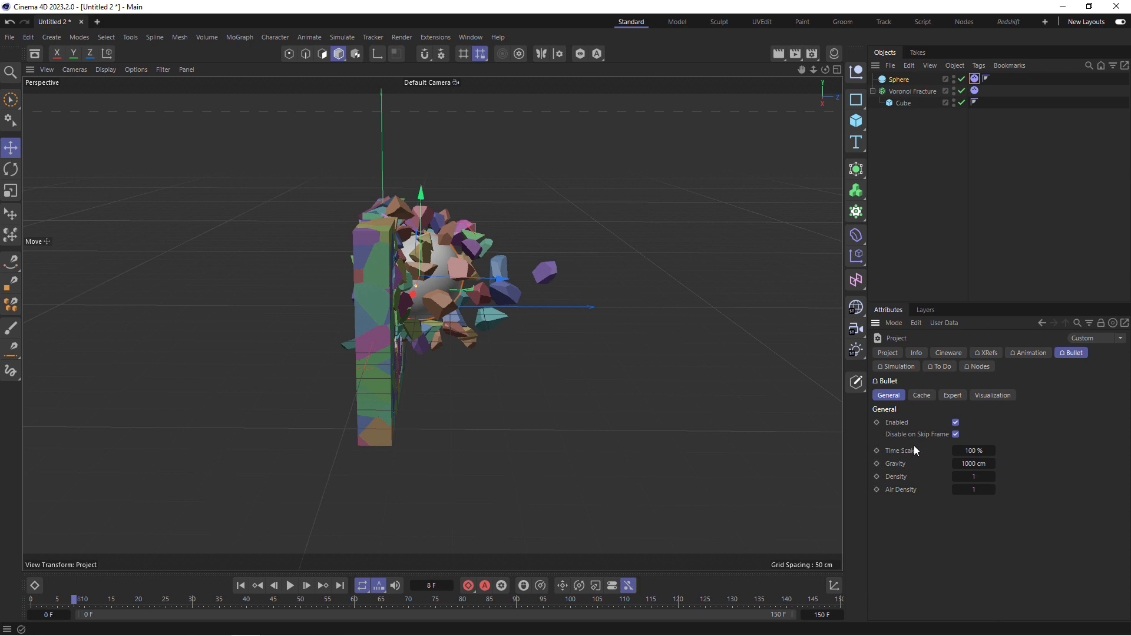
pyautogui.moveTo(973, 449)
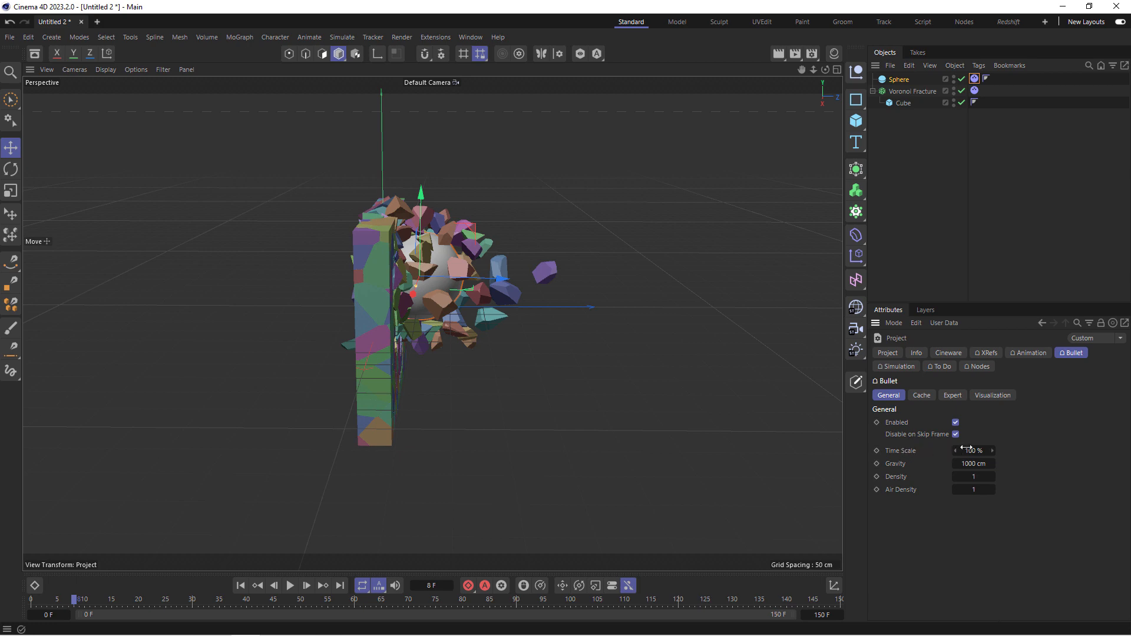
pyautogui.click(973, 450)
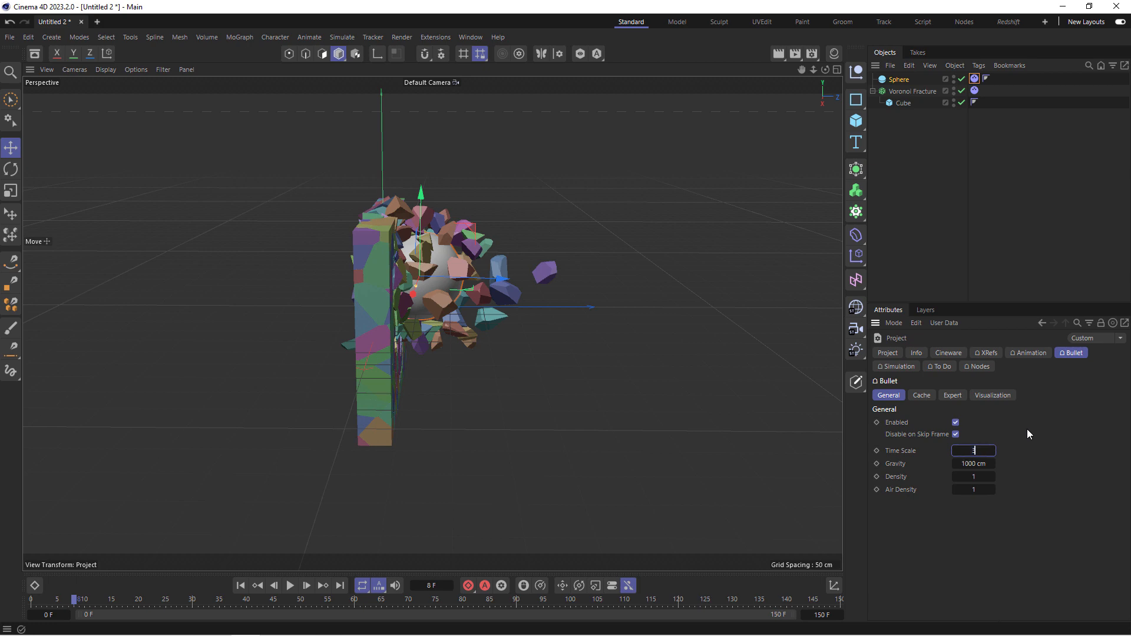
pyautogui.write('3%')
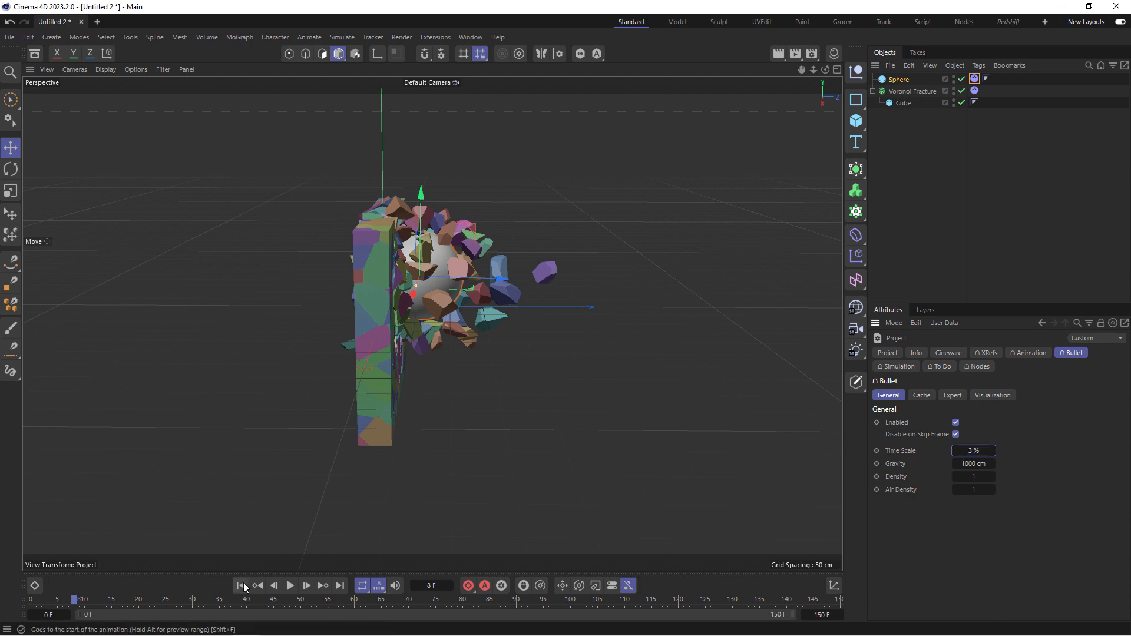
pyautogui.click(290, 585)
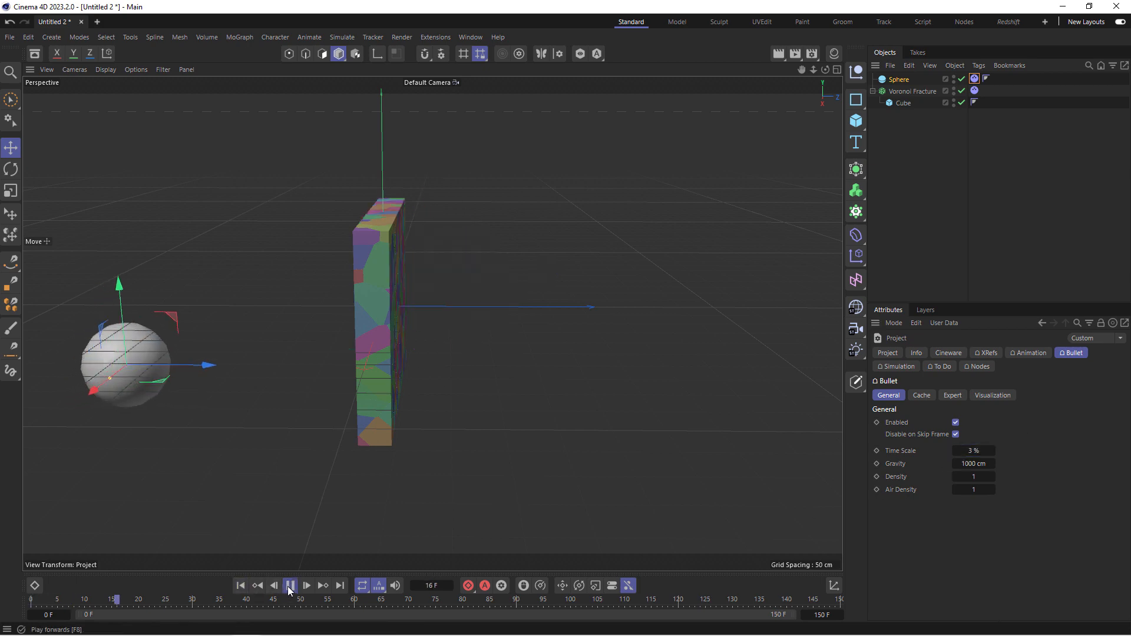
pyautogui.click(290, 585)
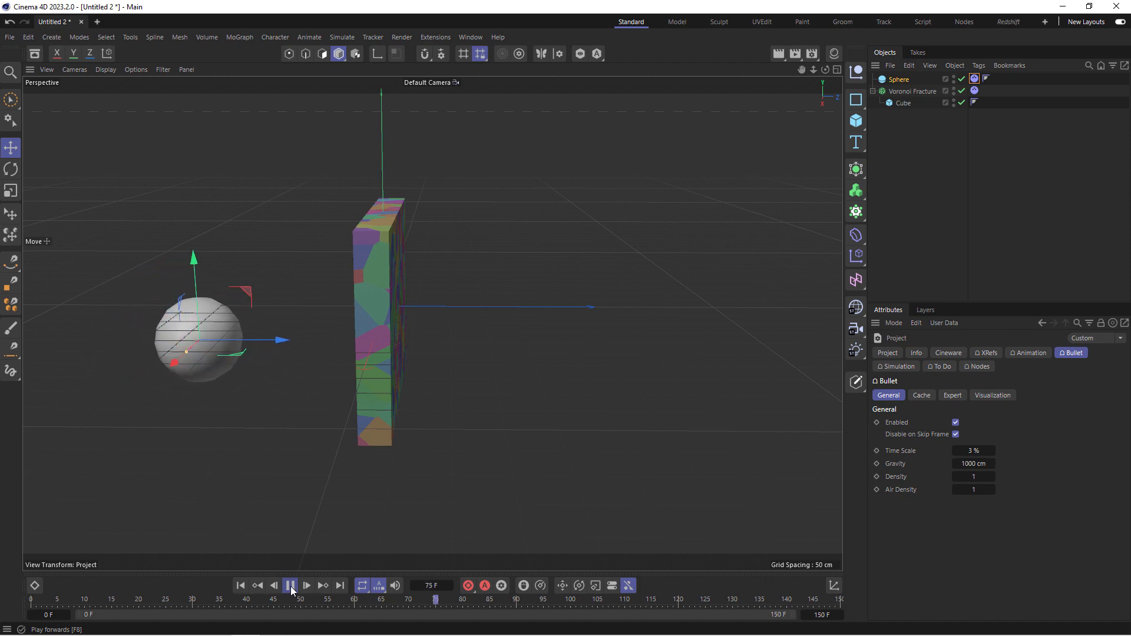
pyautogui.click(290, 586)
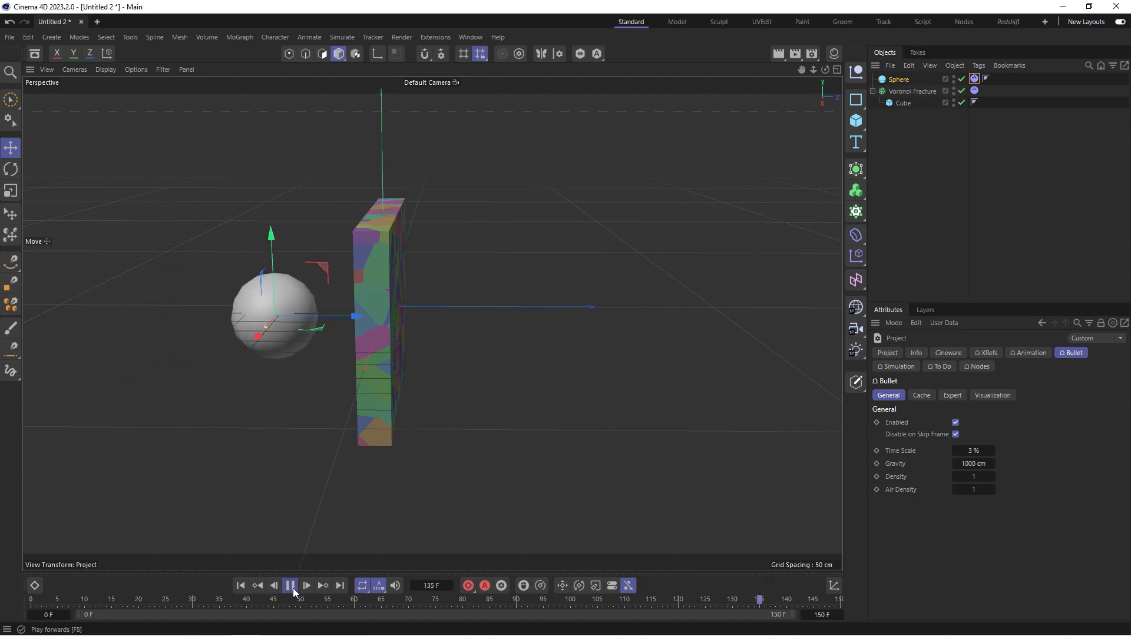
pyautogui.click(290, 585)
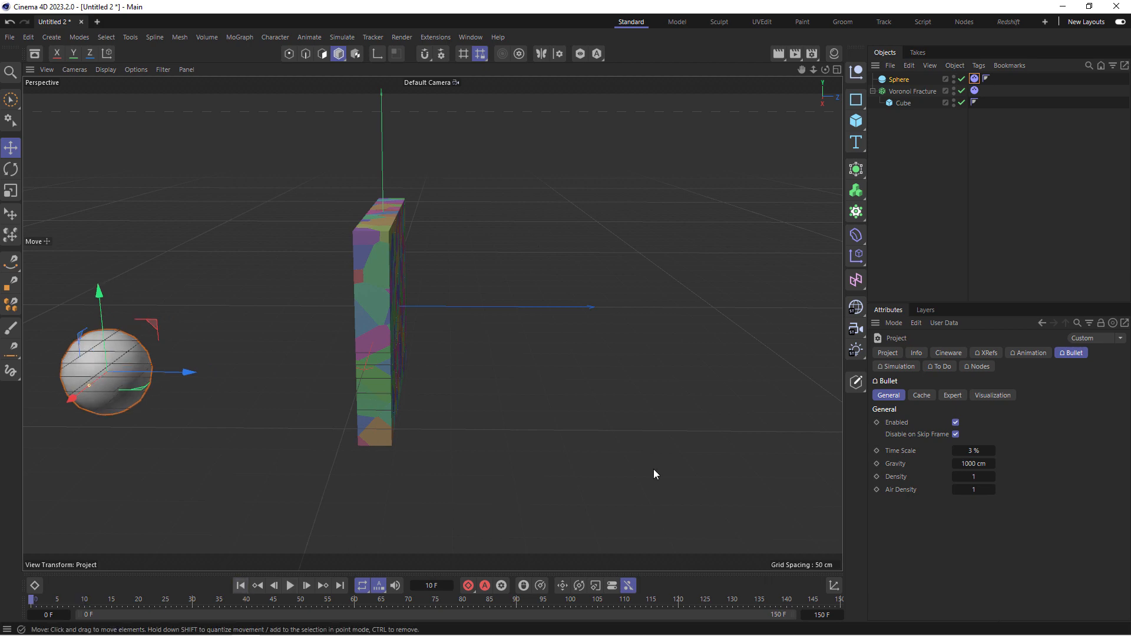
# Try a 10% time scale and replay the wall shattering
pyautogui.click(973, 450)
pyautogui.write('10')
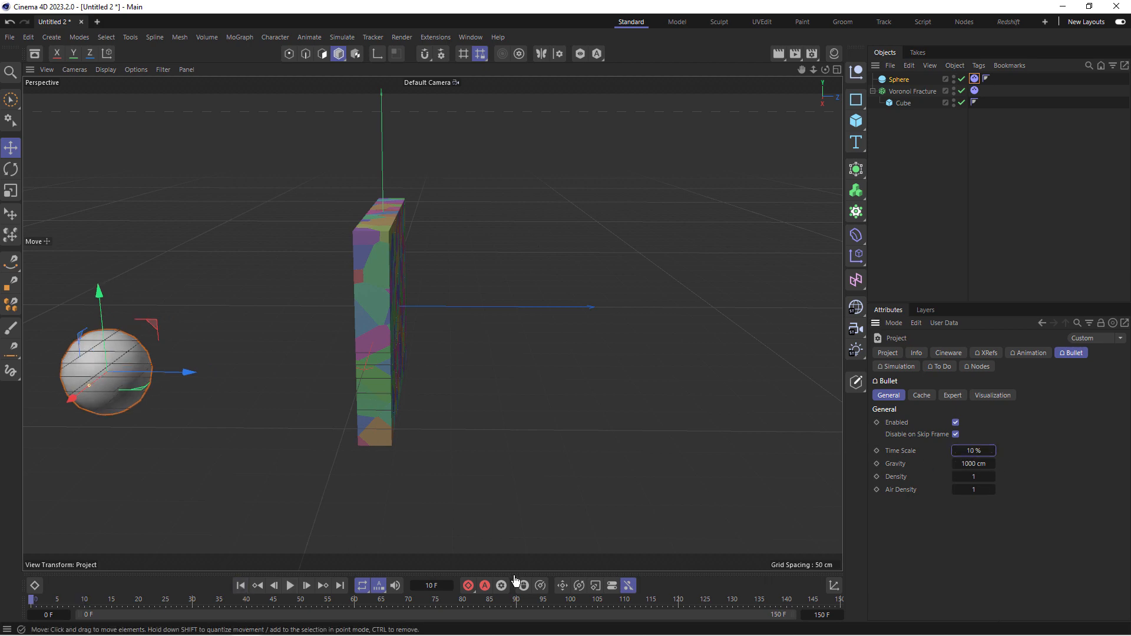
pyautogui.click(289, 586)
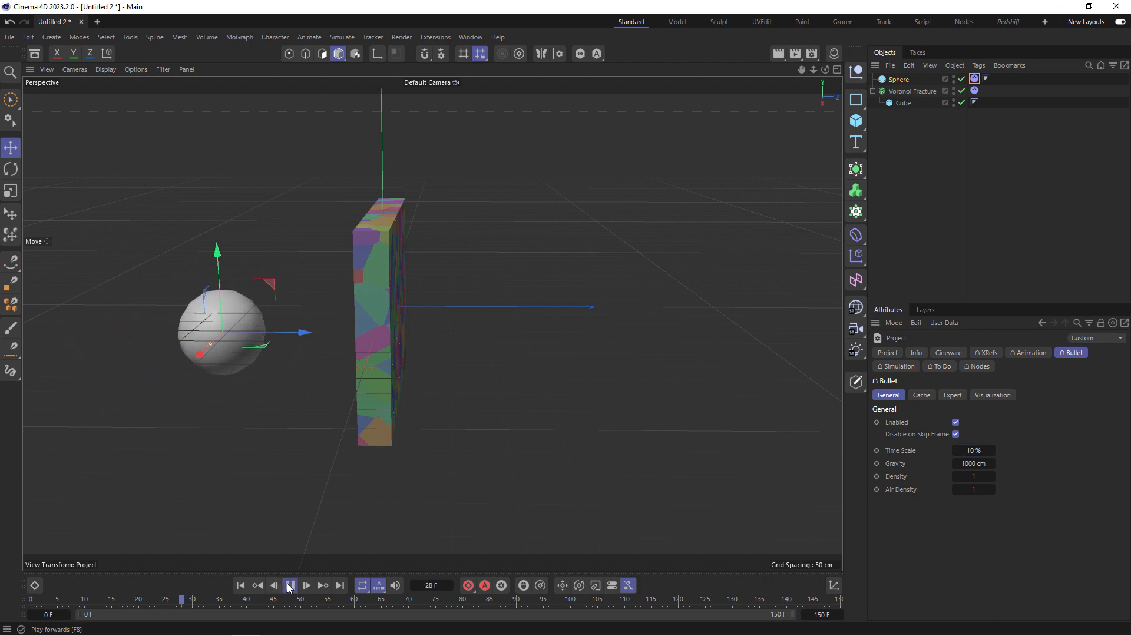
pyautogui.click(290, 586)
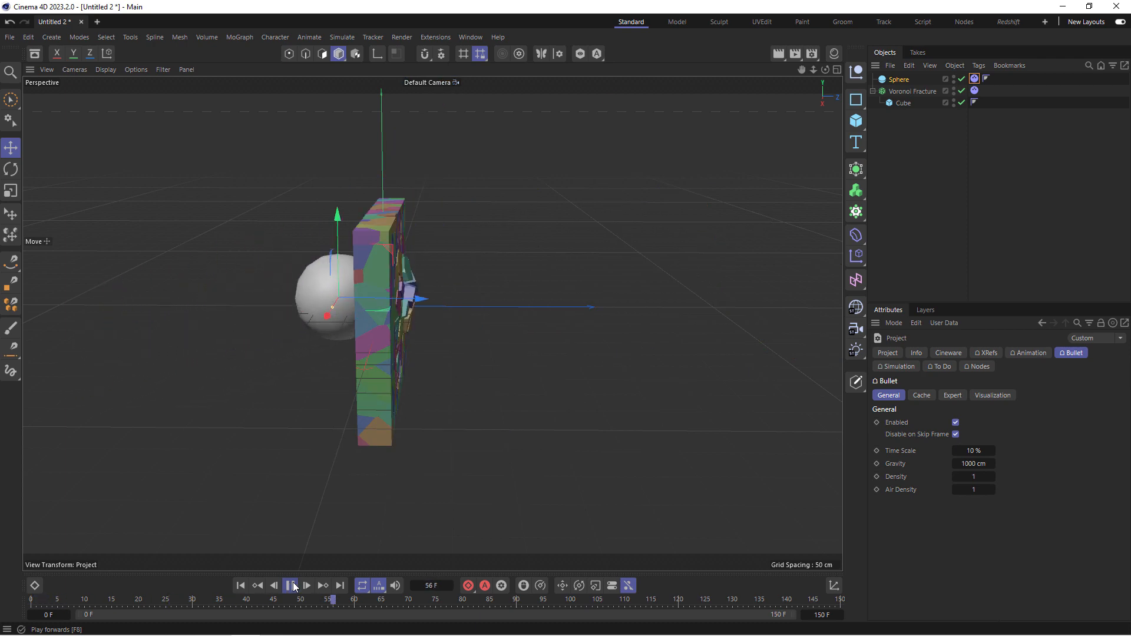
pyautogui.click(290, 585)
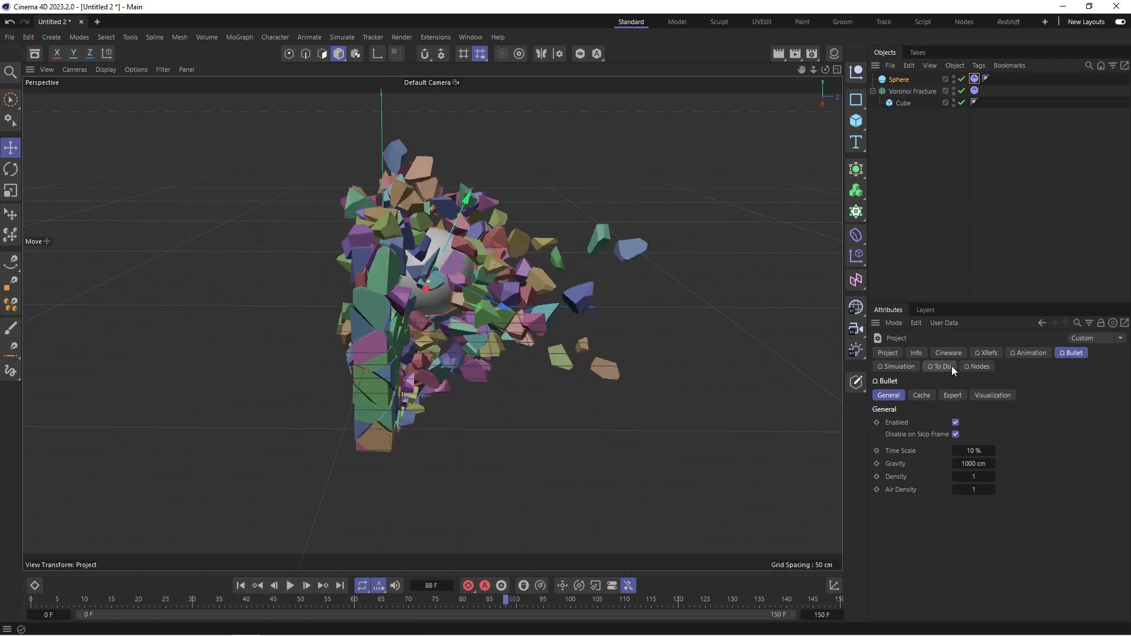
# Set the time scale to 0% so the simulation freezes during playback
pyautogui.click(973, 450)
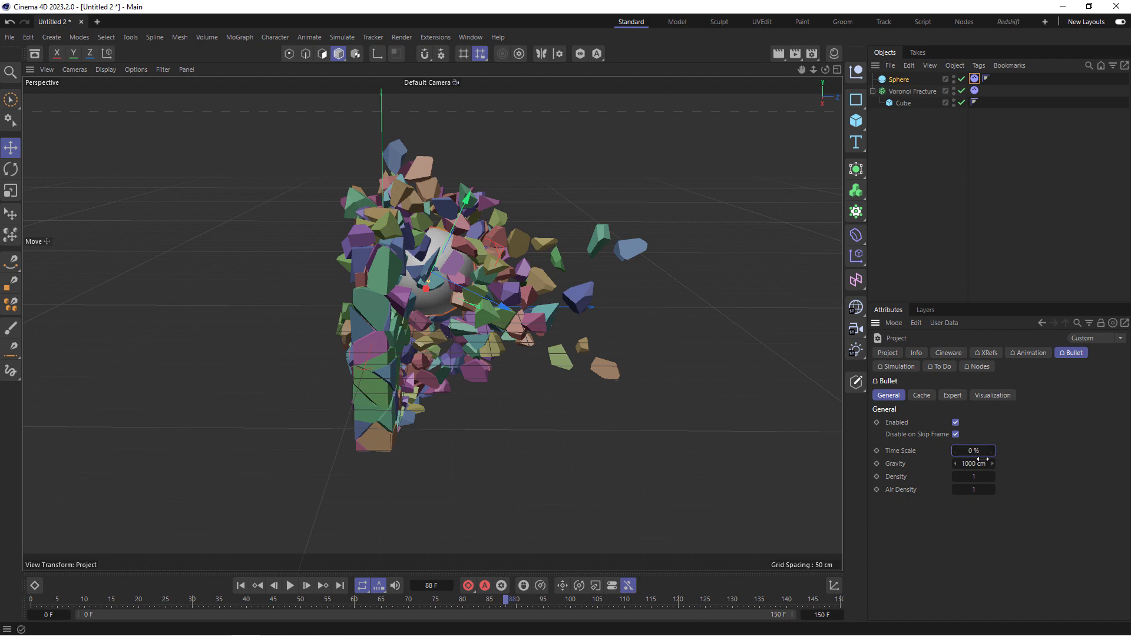
pyautogui.click(289, 585)
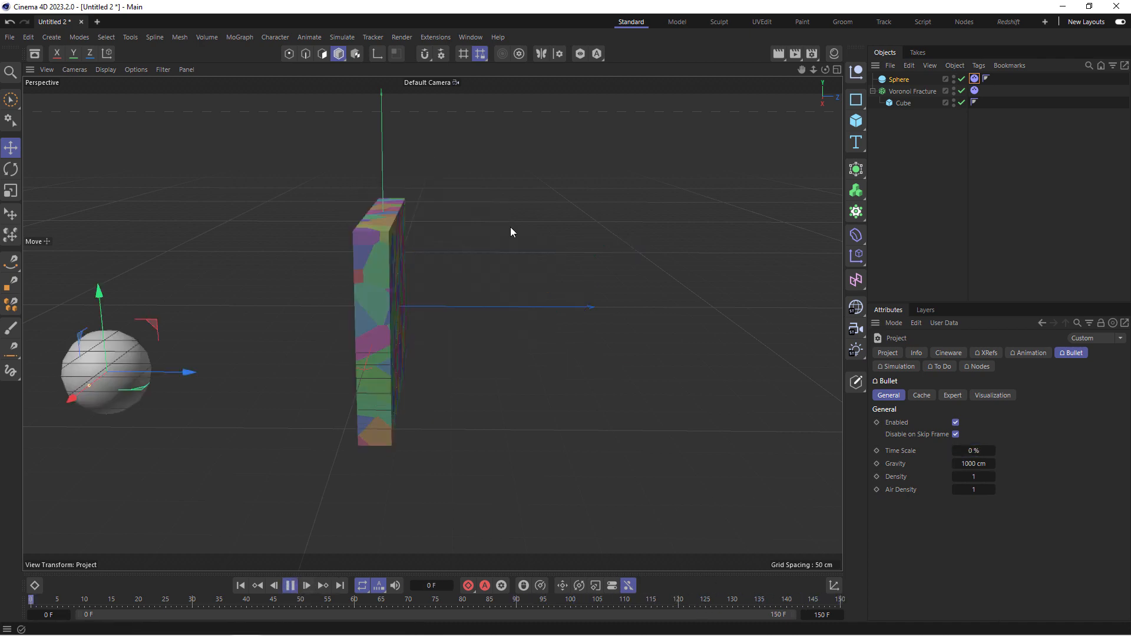
pyautogui.click(289, 586)
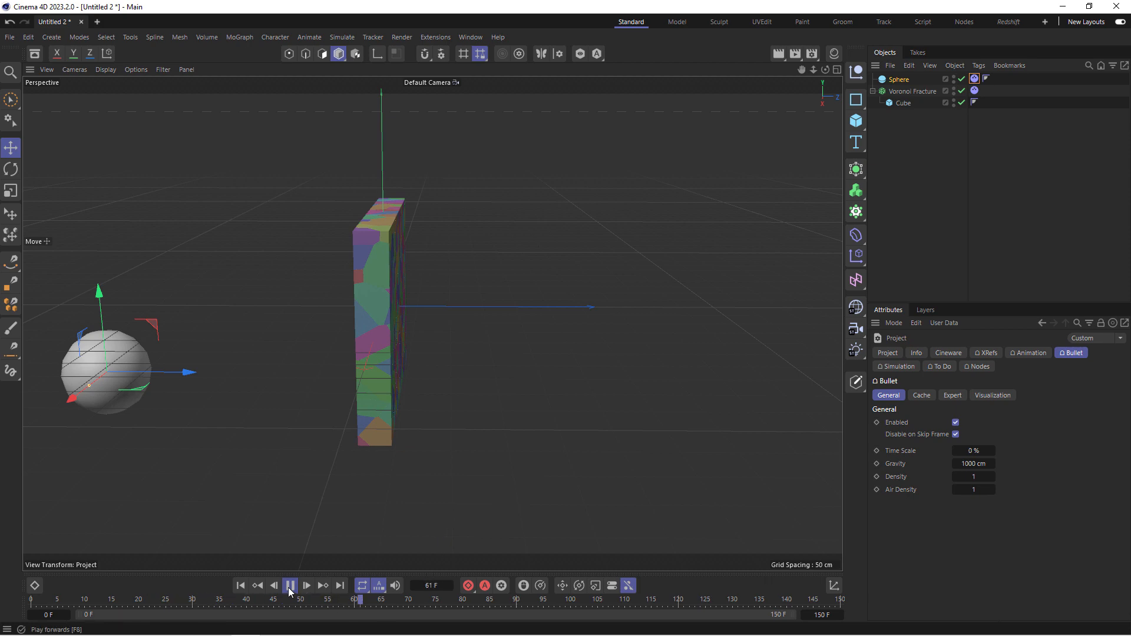
# Replay from the first frame at the normal 100% time scale
pyautogui.click(290, 585)
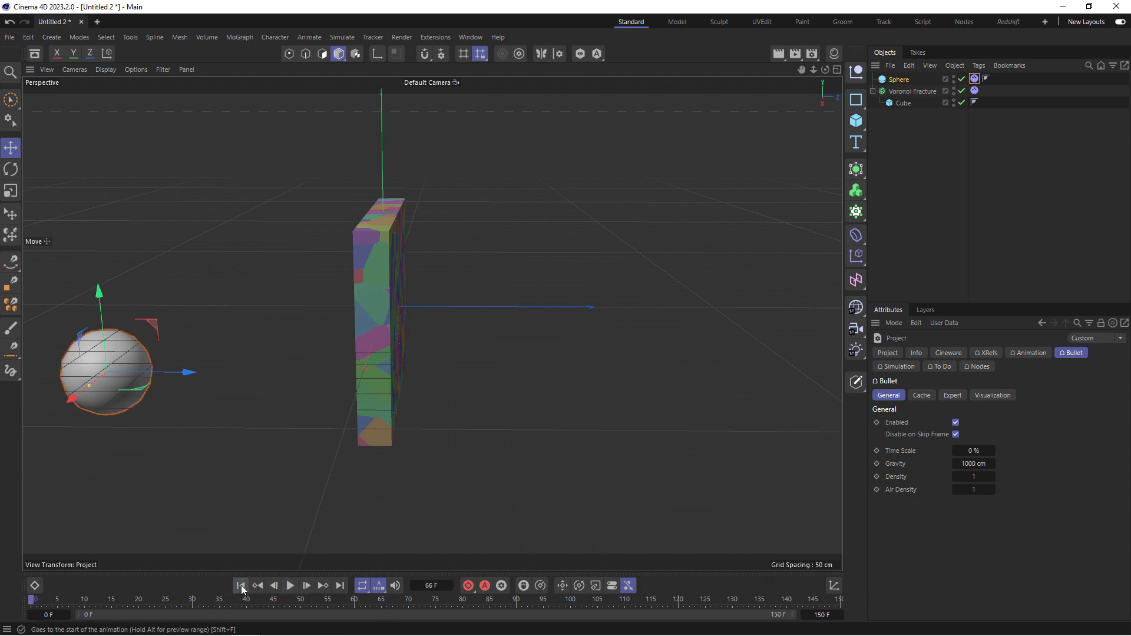
pyautogui.moveTo(241, 583)
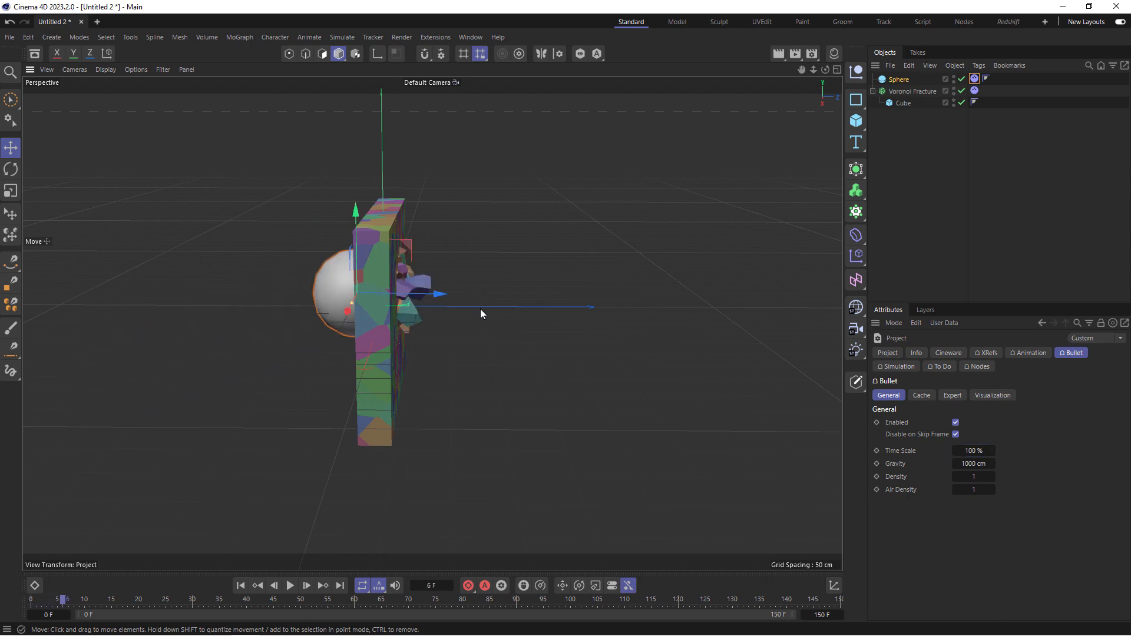
pyautogui.moveTo(435, 304)
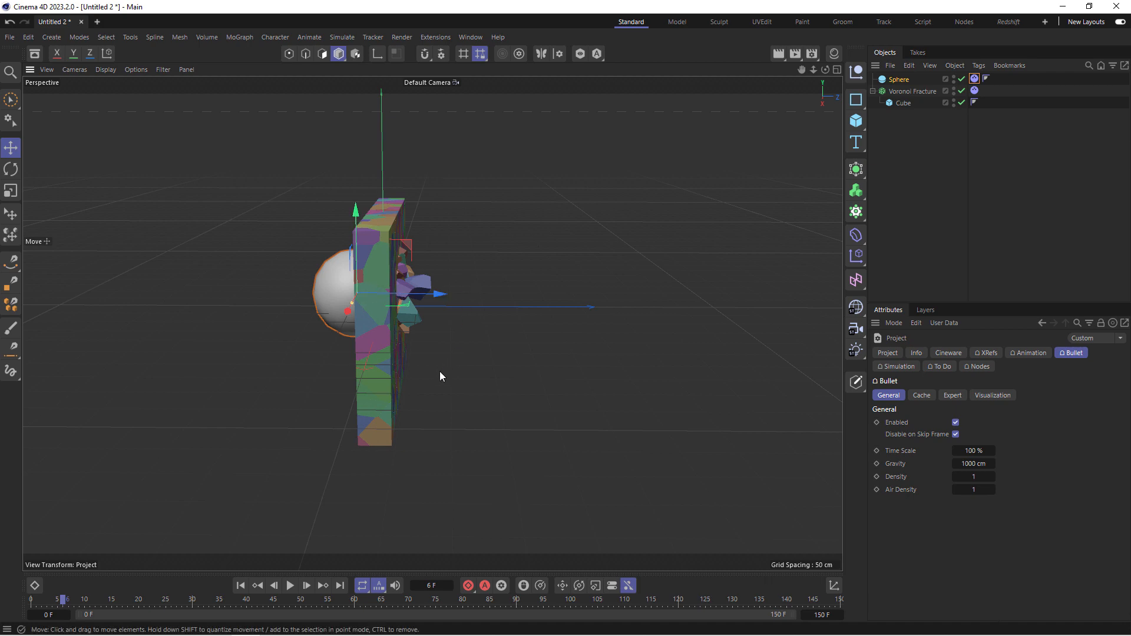
pyautogui.click(307, 585)
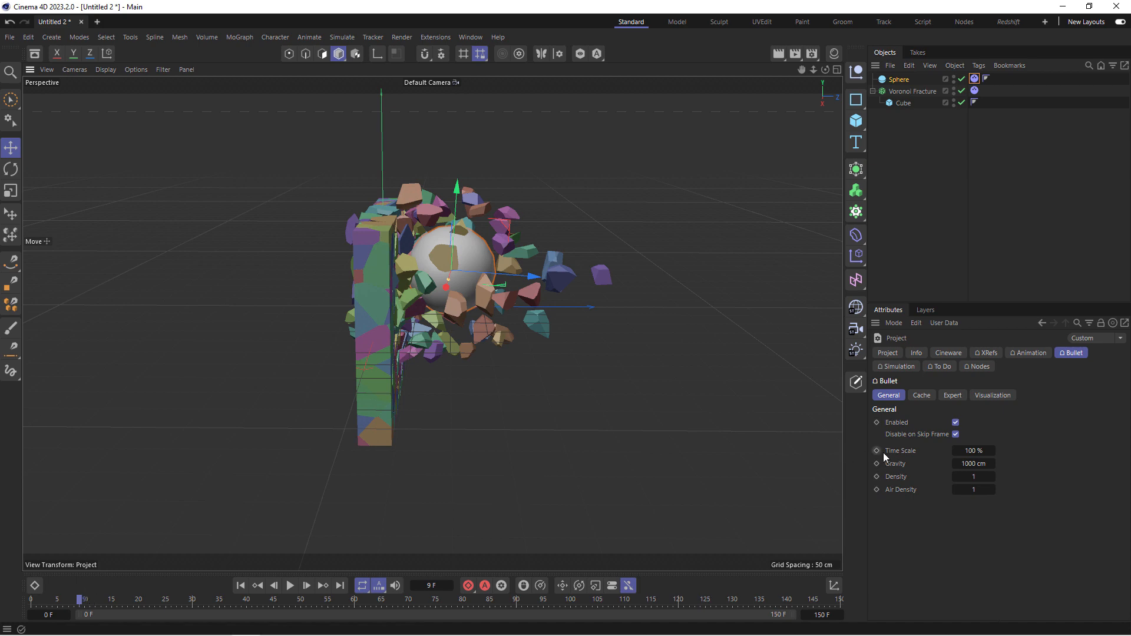
pyautogui.click(876, 450)
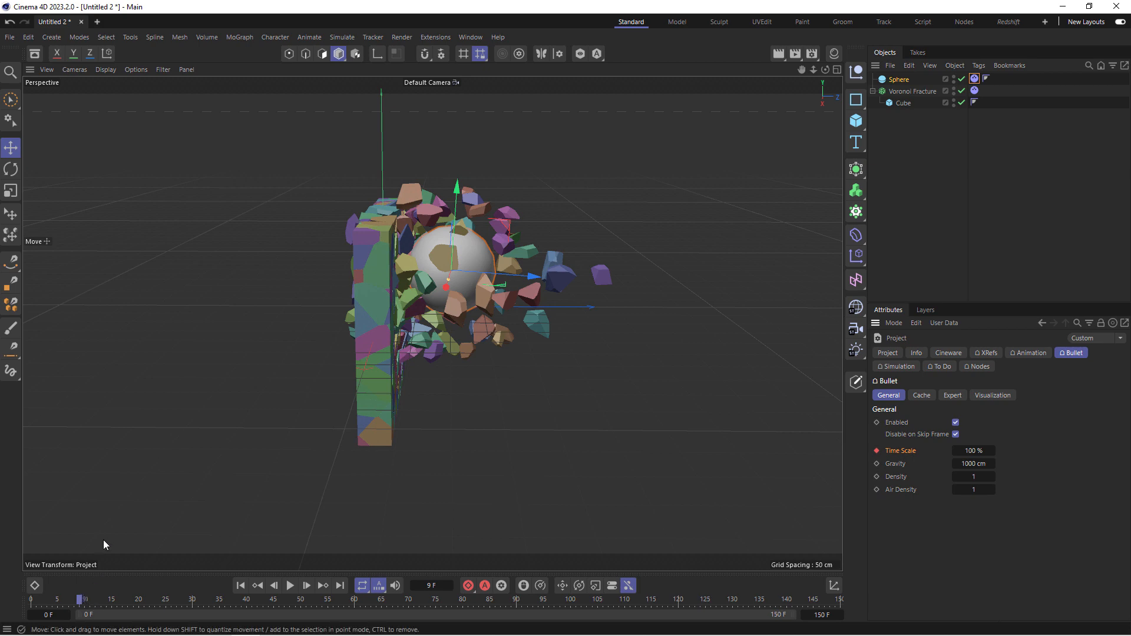
pyautogui.click(290, 585)
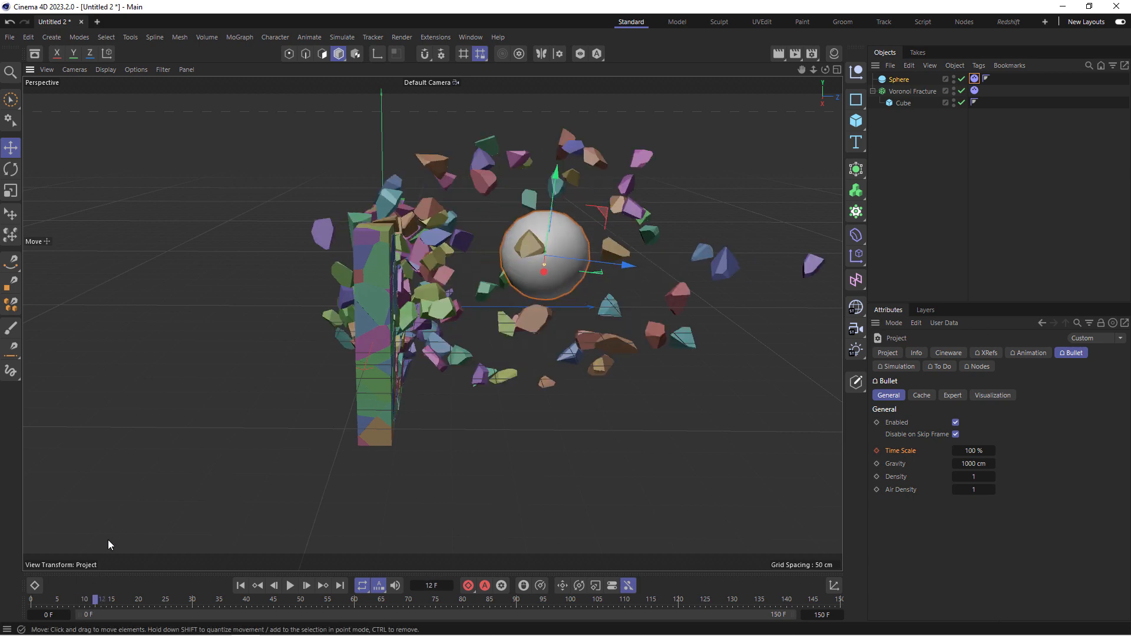
# Set the Bullet time scale to 3% and play the shatter in slow motion
pyautogui.click(306, 586)
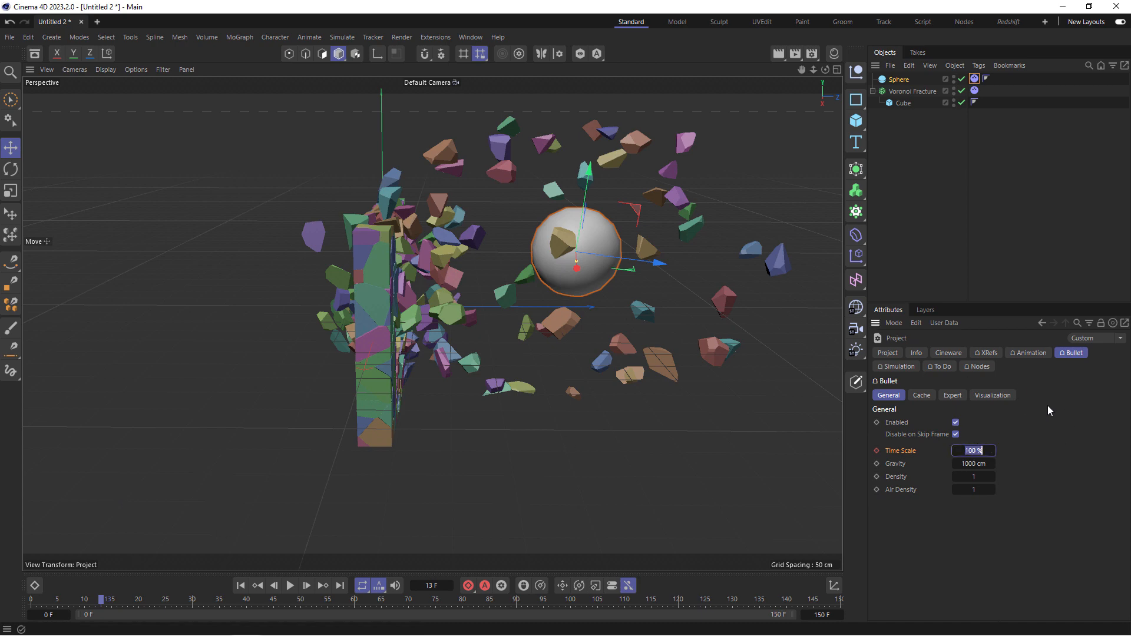
pyautogui.write('3')
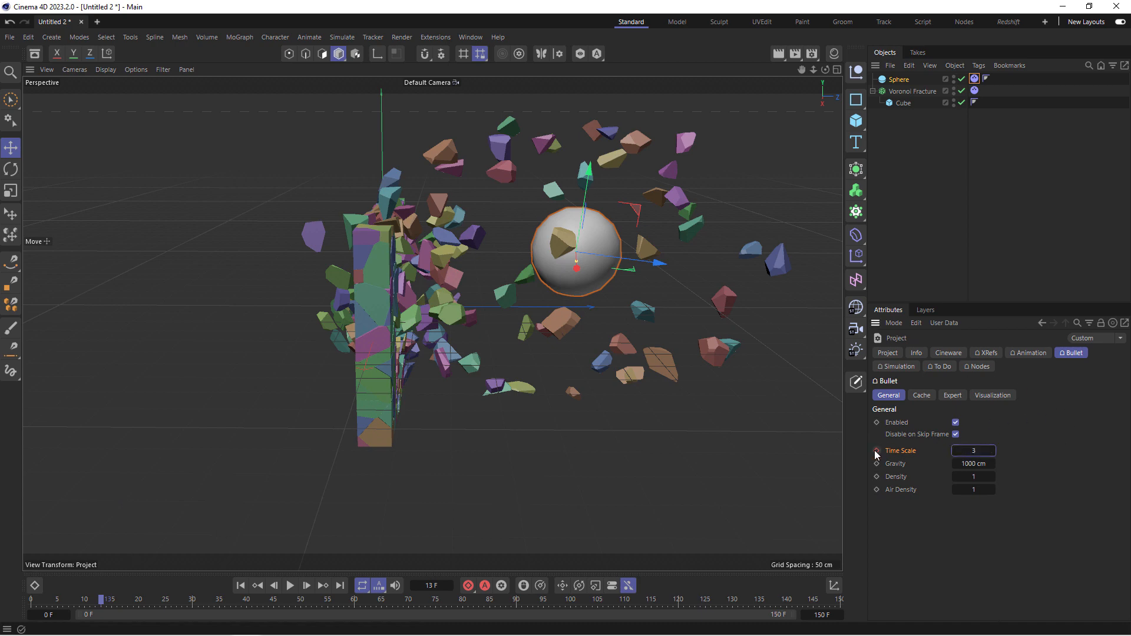
pyautogui.click(973, 450)
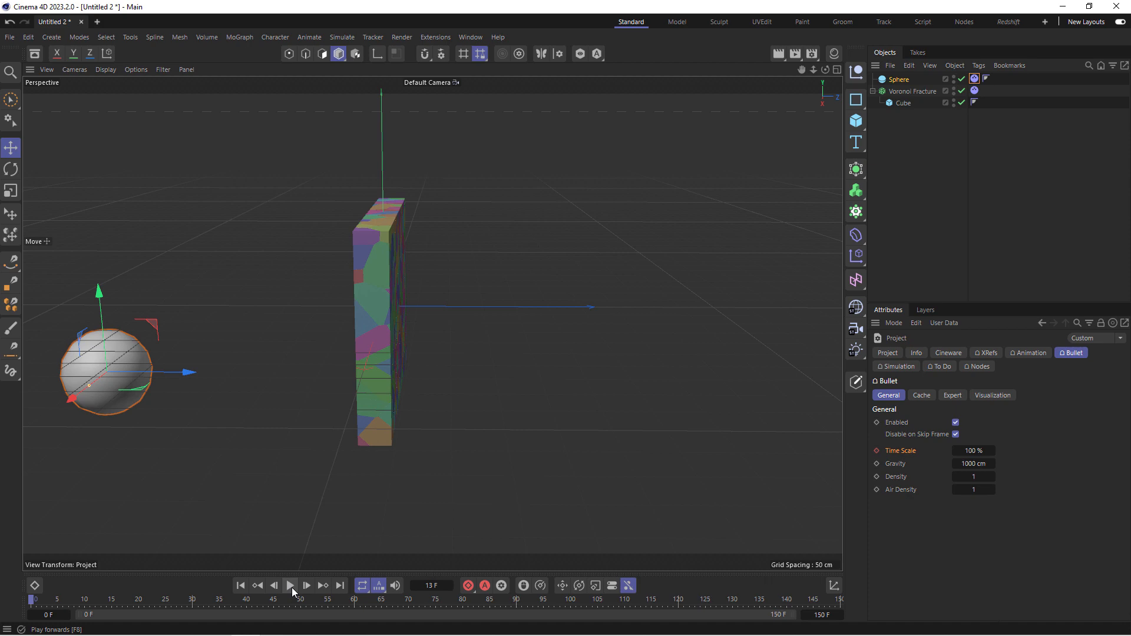
pyautogui.click(289, 585)
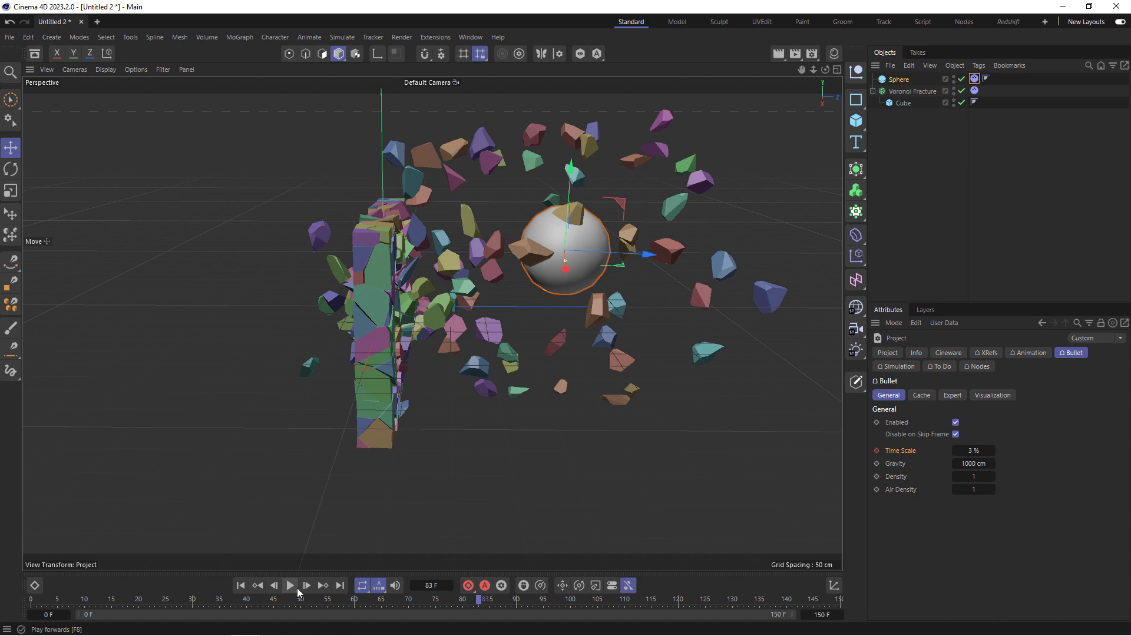
pyautogui.moveTo(299, 593)
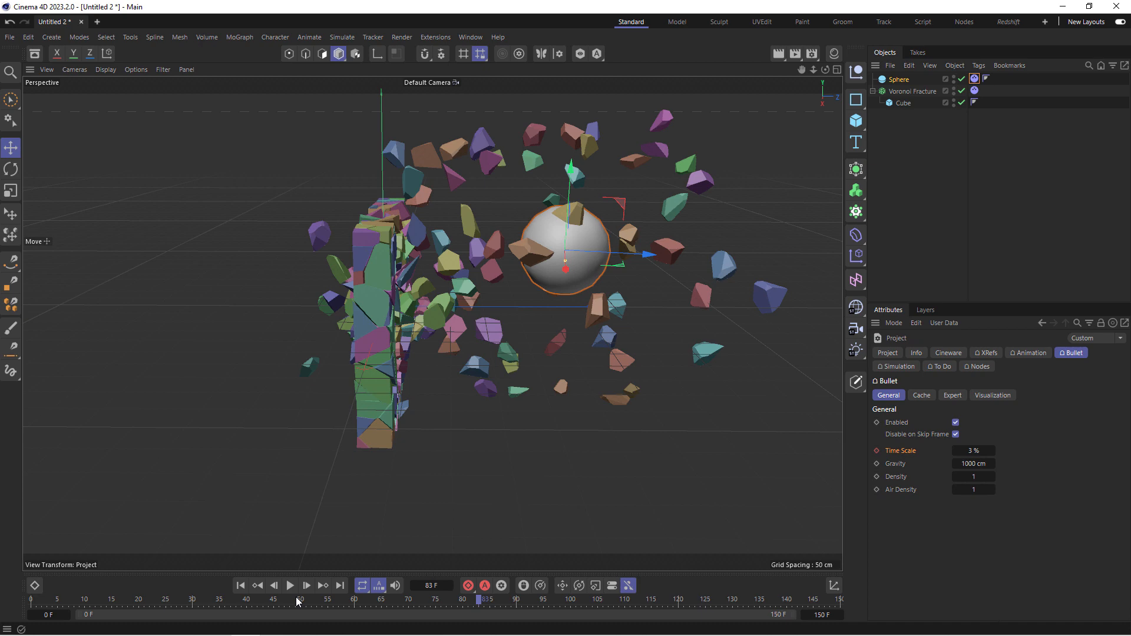
pyautogui.moveTo(296, 605)
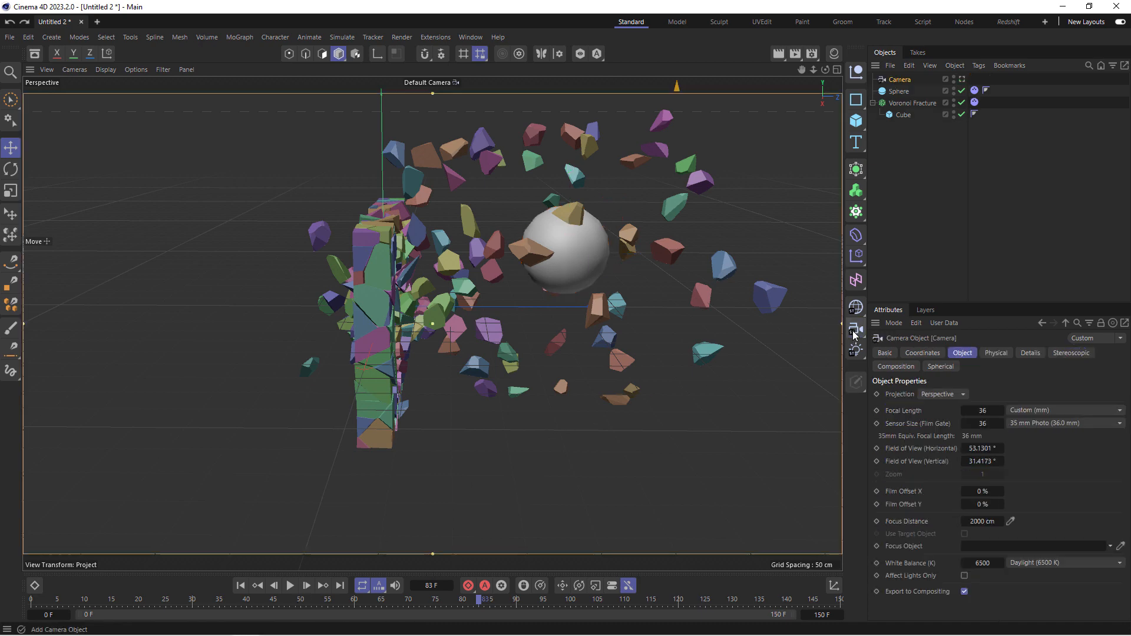
pyautogui.moveTo(482, 301)
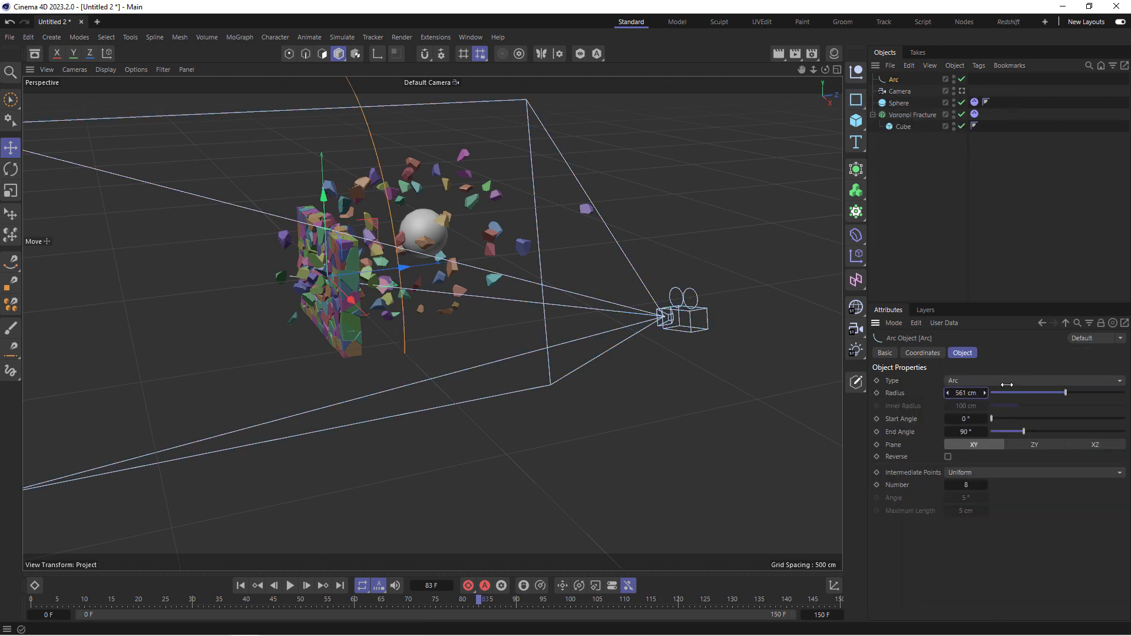
# Give the arc spline a 767 cm radius lying flat on the XZ plane
pyautogui.moveTo(1003, 392); pyautogui.dragTo(1073, 392)
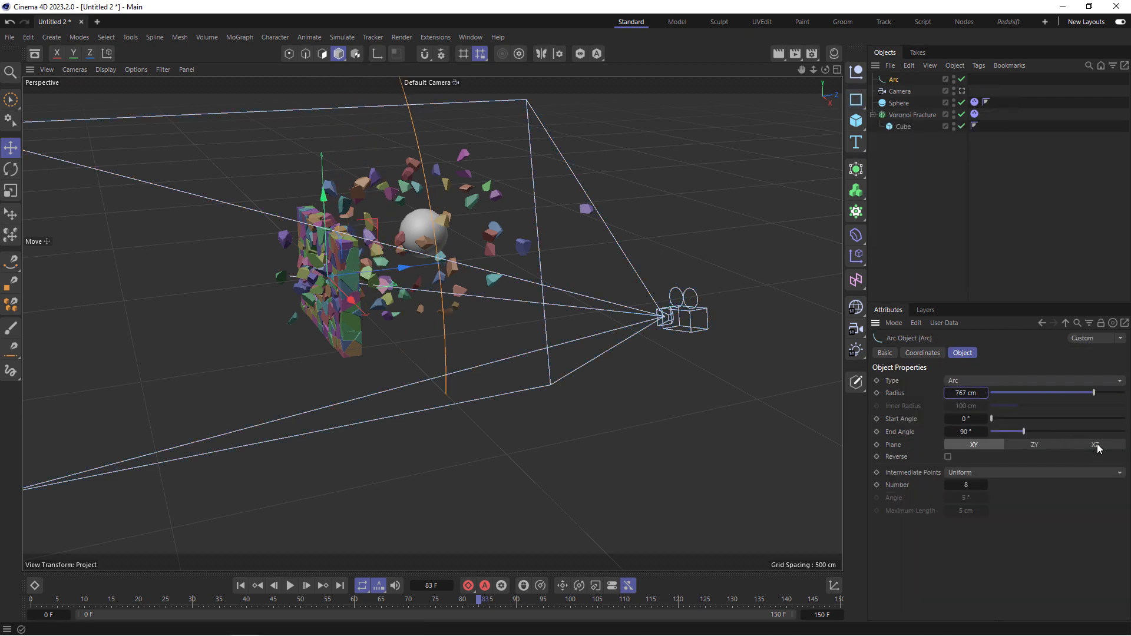
pyautogui.click(1095, 444)
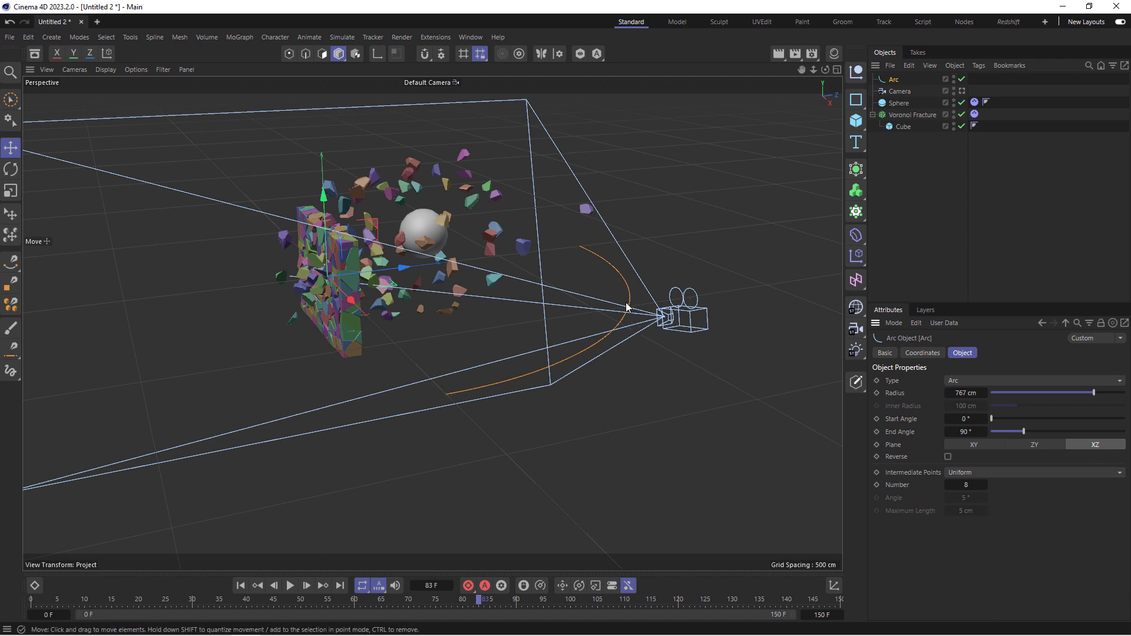
pyautogui.moveTo(287, 405)
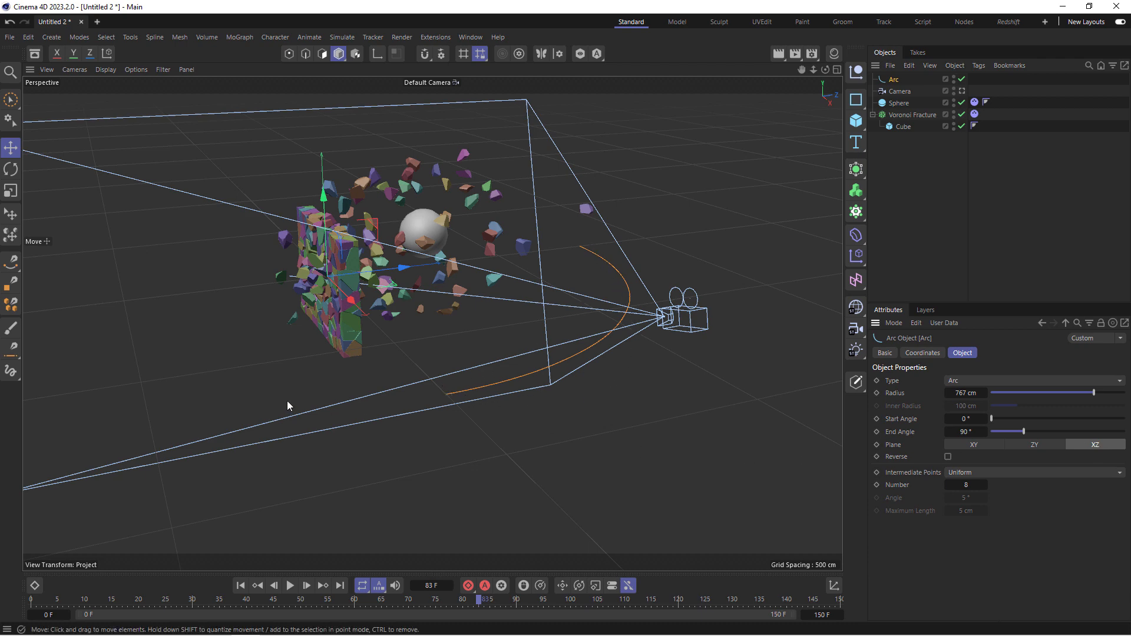
pyautogui.click(11, 191)
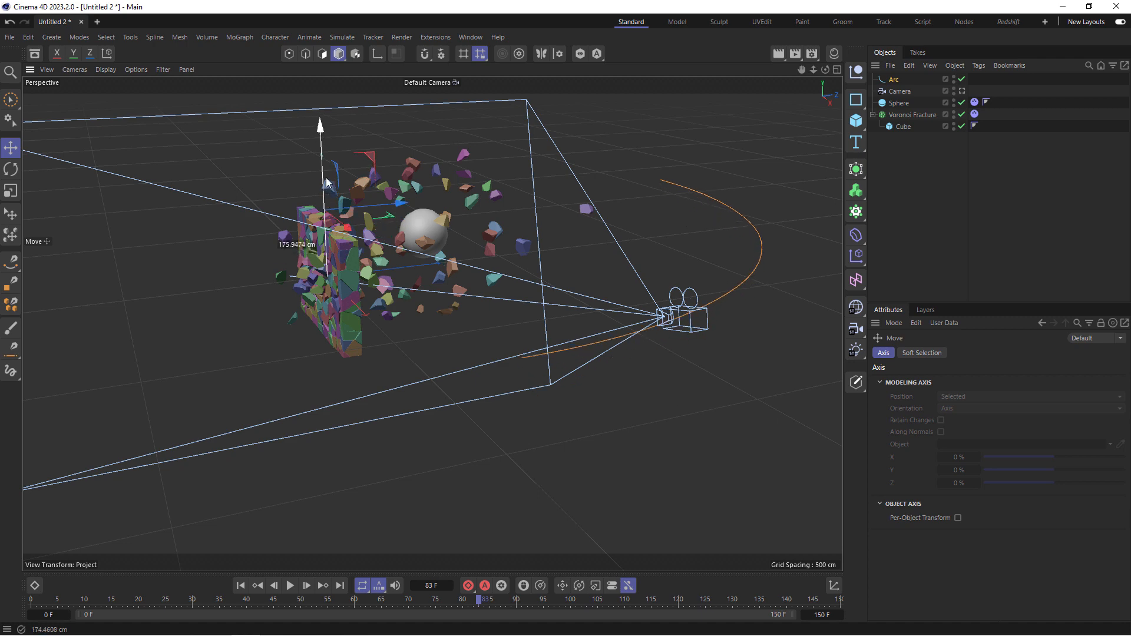
pyautogui.click(11, 169)
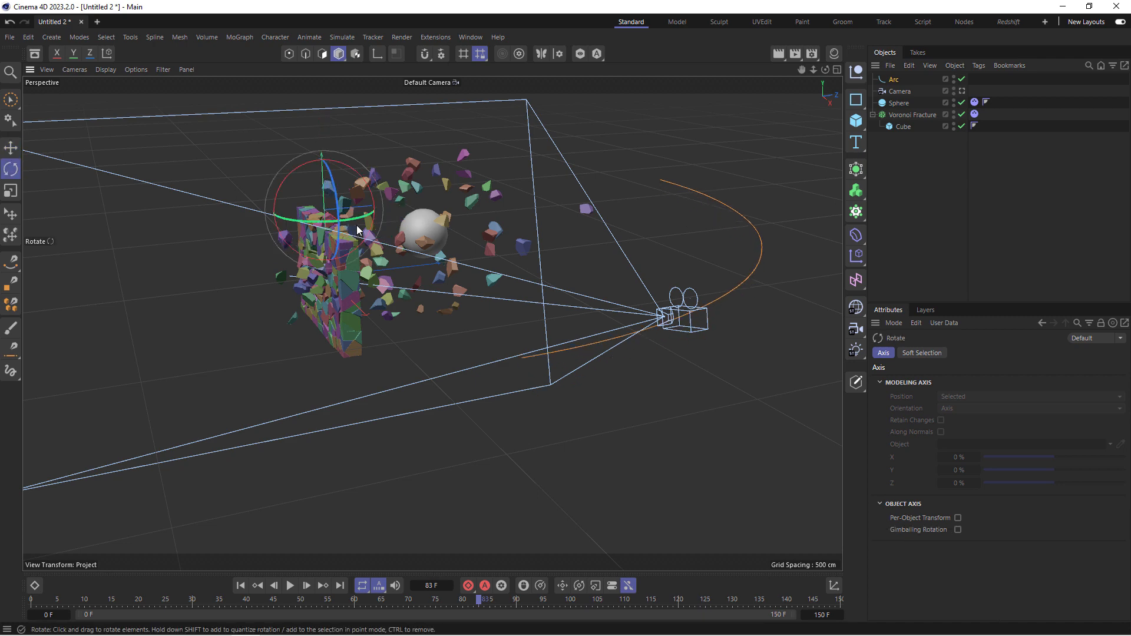
pyautogui.moveTo(535, 366)
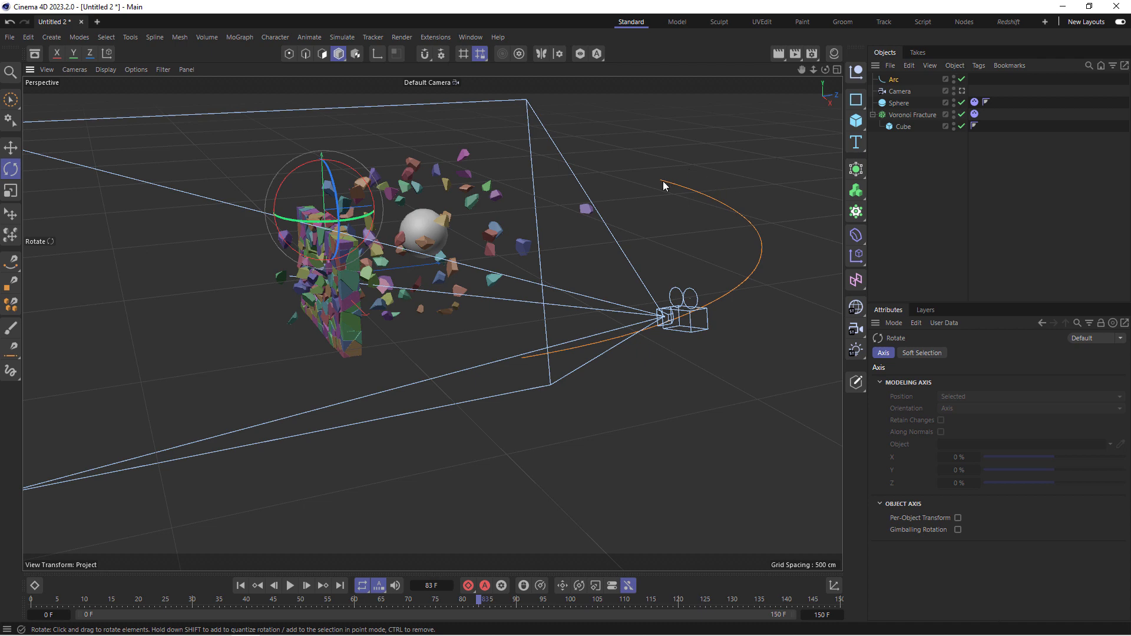
# Rotate the arc around the shattered wall, orbiting to check its placement
pyautogui.moveTo(662, 186); pyautogui.dragTo(320, 261)
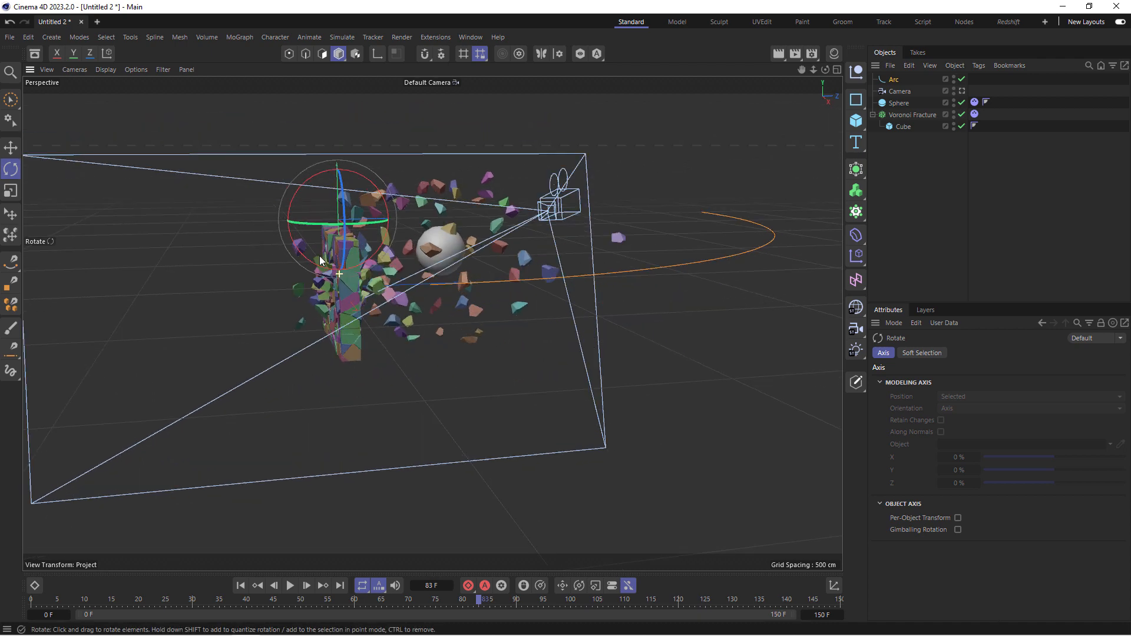
pyautogui.moveTo(320, 259); pyautogui.dragTo(353, 288)
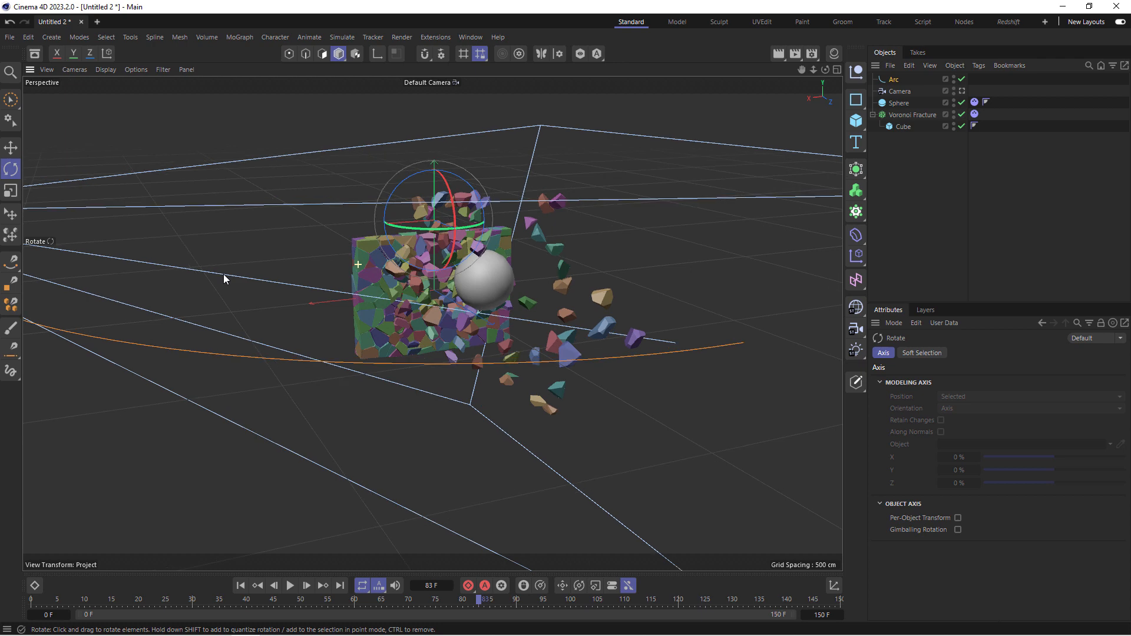
pyautogui.moveTo(225, 279); pyautogui.dragTo(374, 248)
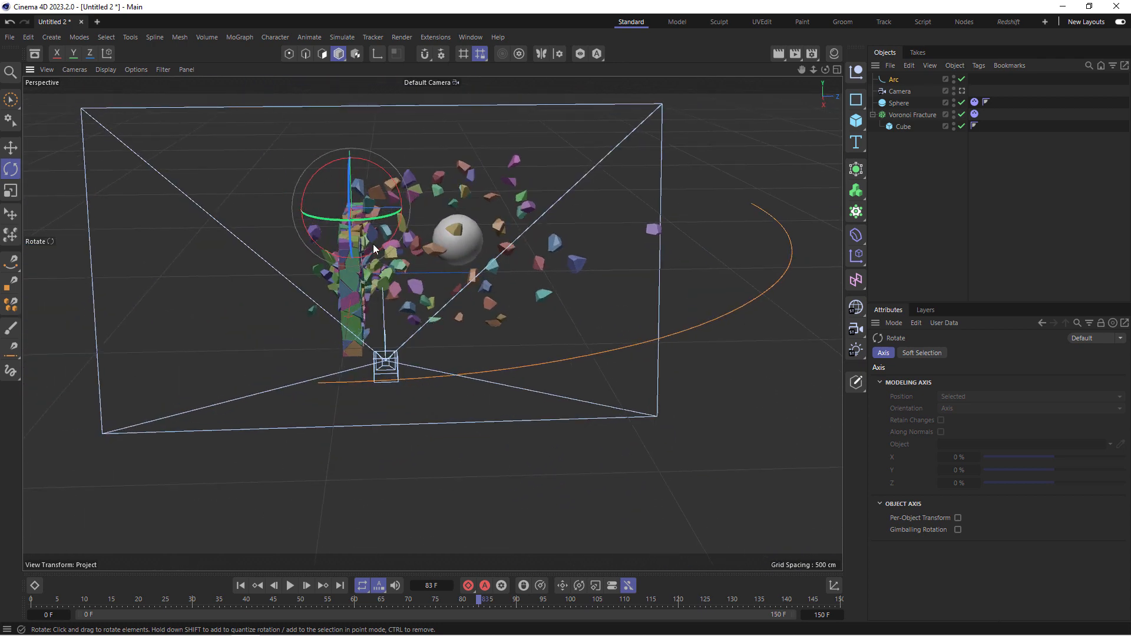
pyautogui.moveTo(375, 248); pyautogui.dragTo(400, 224)
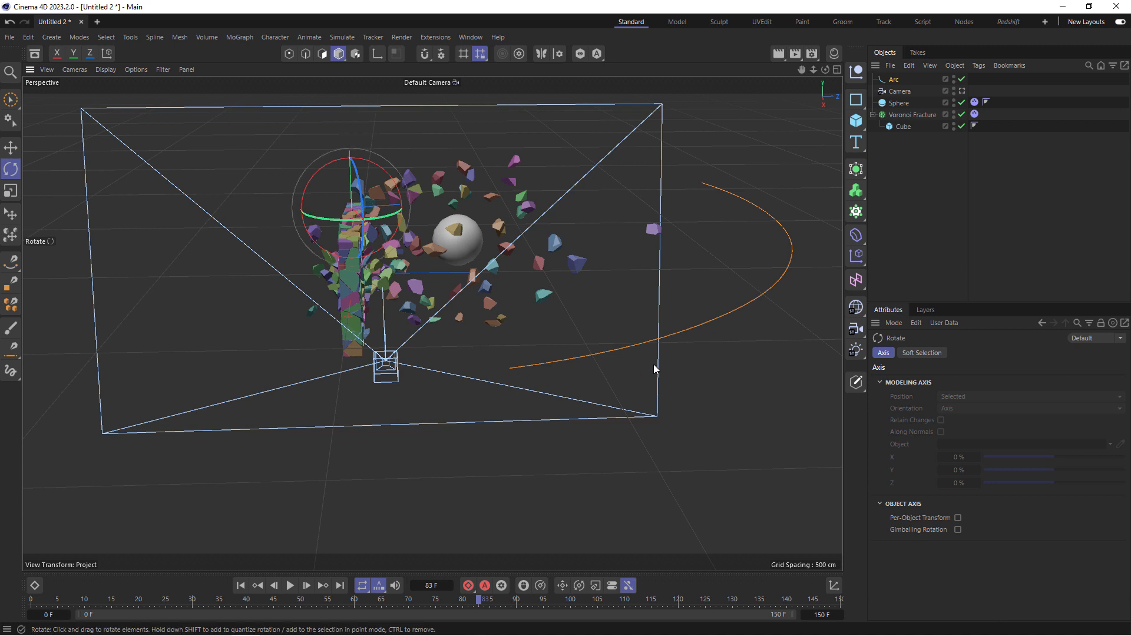
pyautogui.moveTo(703, 185)
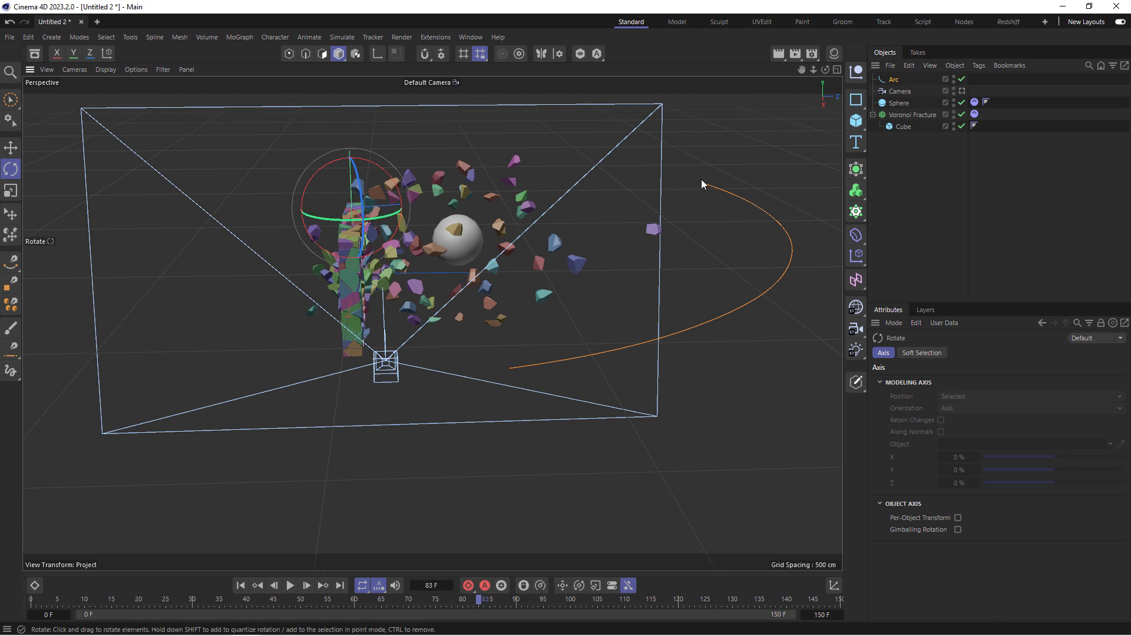
pyautogui.moveTo(704, 191)
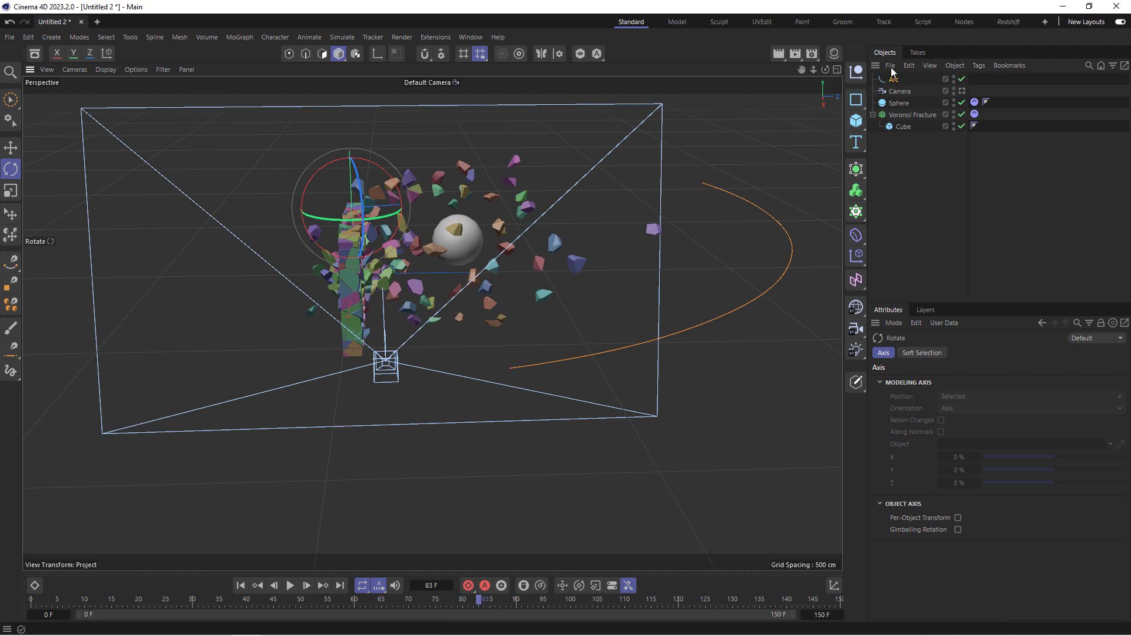
# Add an Align to Spline tag to the camera with the Arc as its path
pyautogui.rightClick(899, 92)
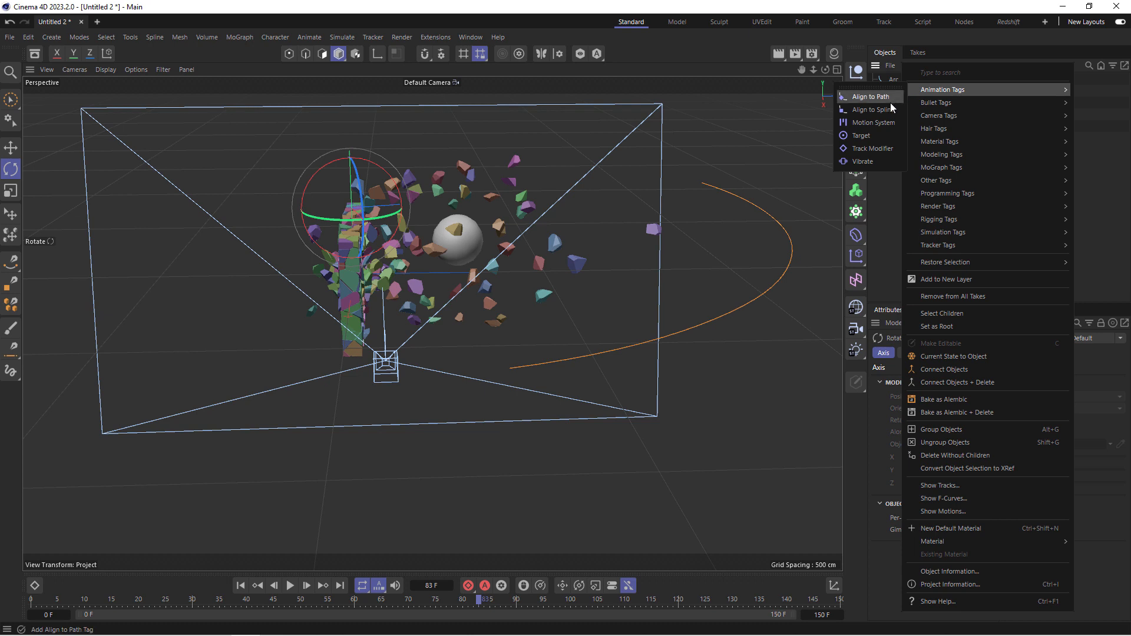
pyautogui.click(869, 108)
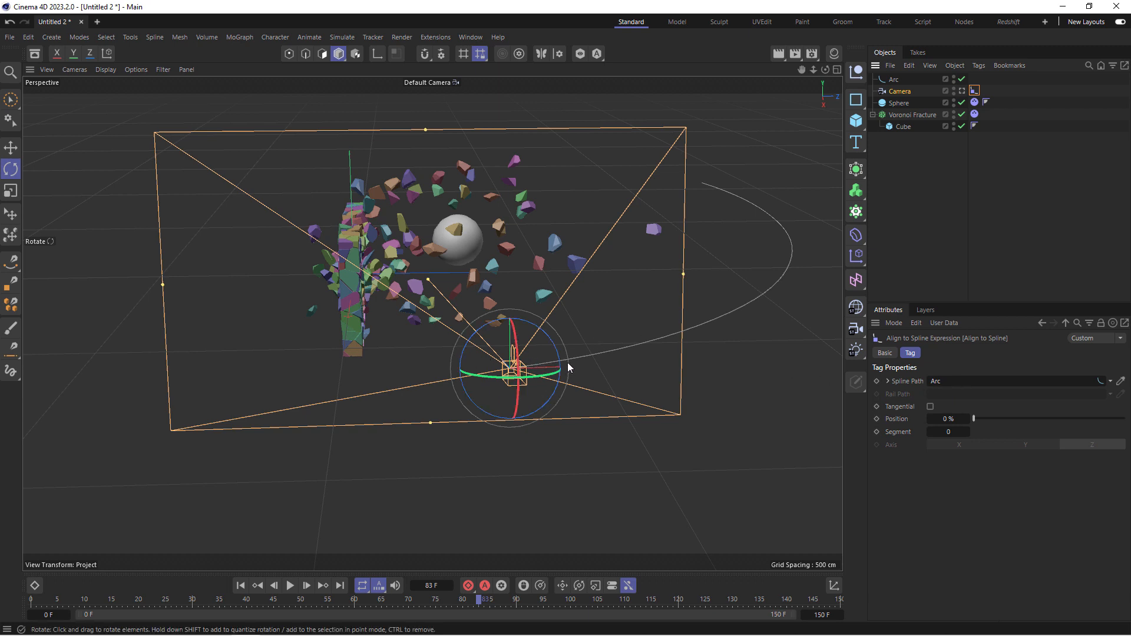
pyautogui.moveTo(368, 339)
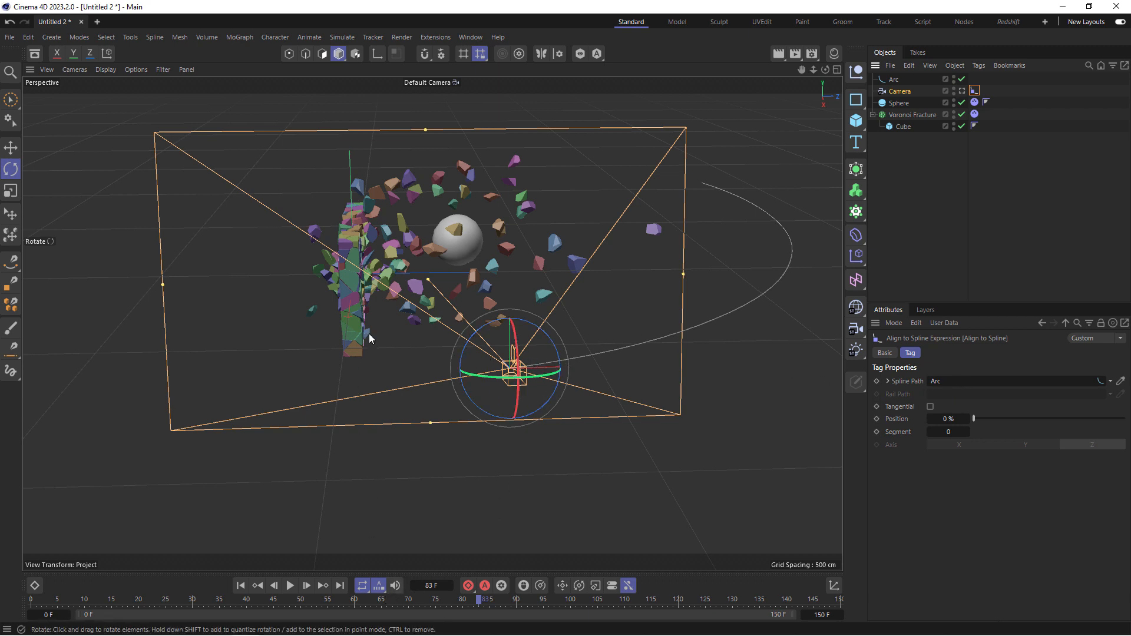
# Replay the shatter animation from the first frame
pyautogui.click(240, 585)
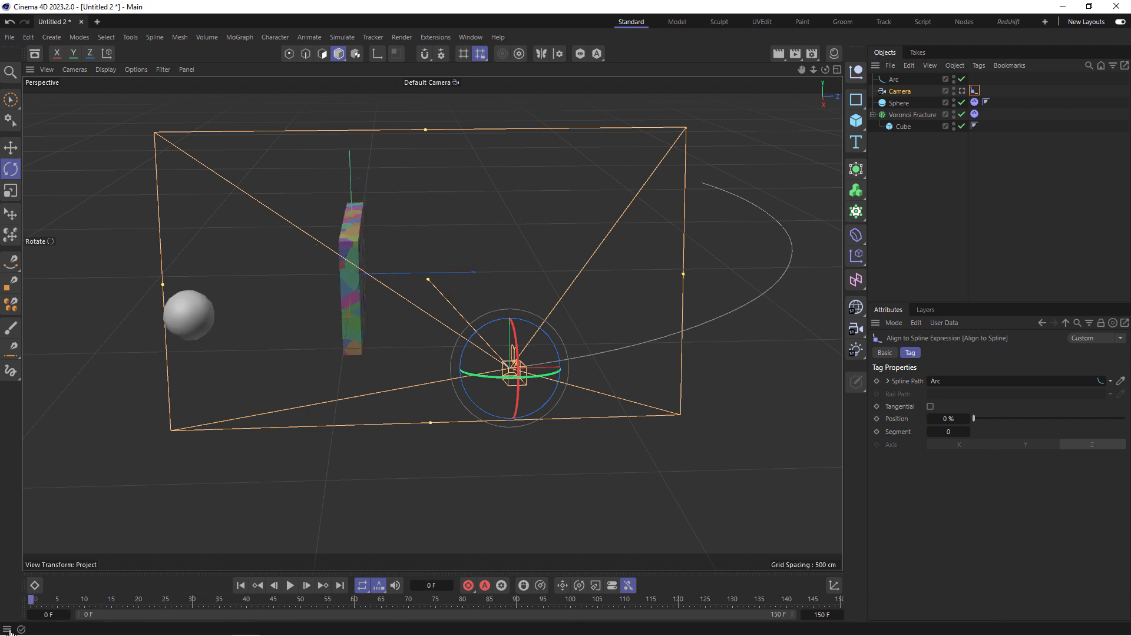
pyautogui.click(289, 585)
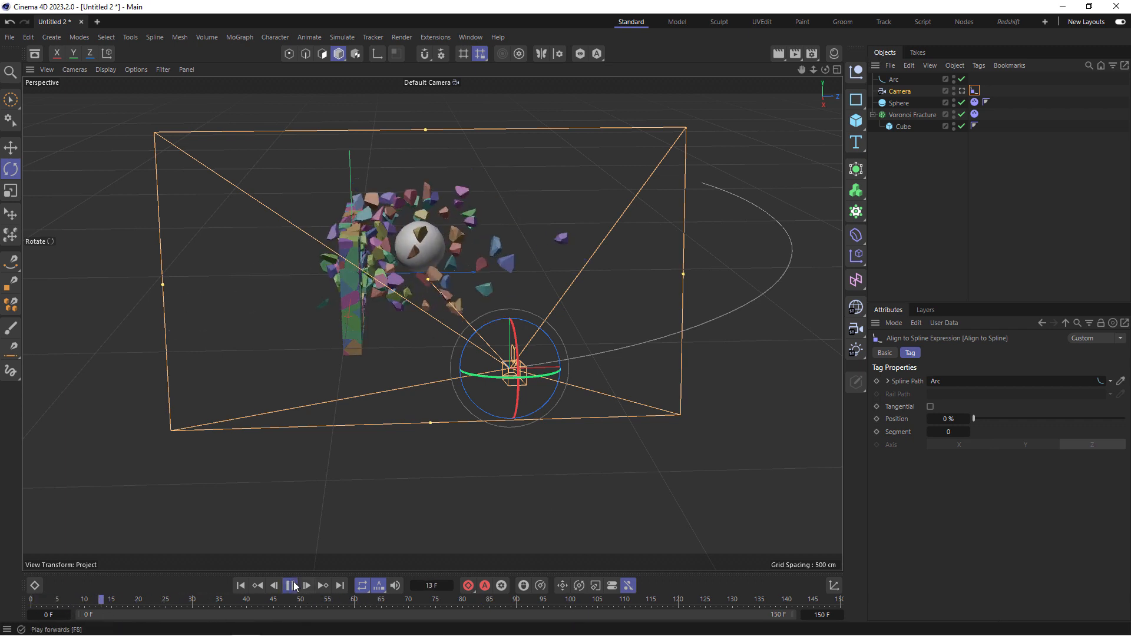
pyautogui.click(291, 586)
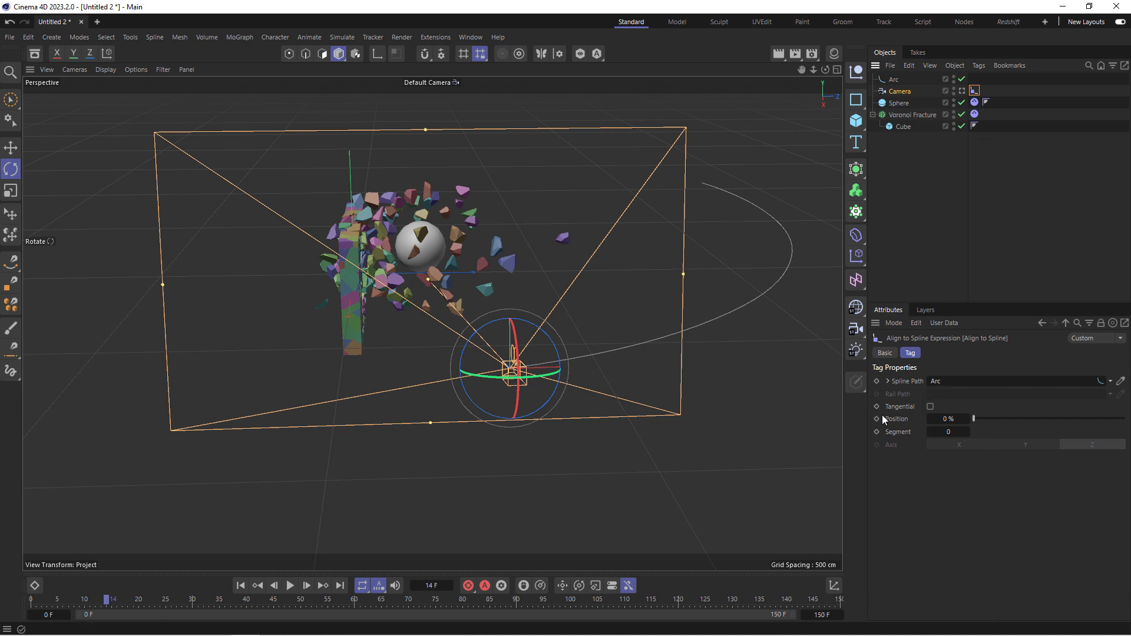
# Keyframe the camera's path position at 0% at frame 0 and 100% around frame 75
pyautogui.click(876, 418)
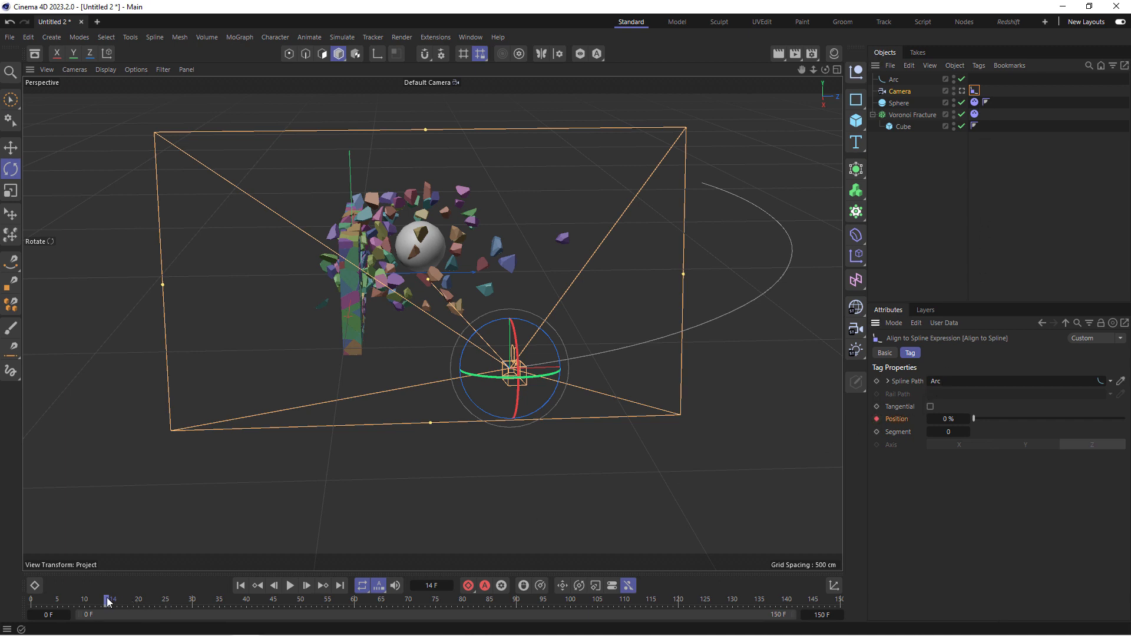
pyautogui.moveTo(109, 600); pyautogui.dragTo(432, 599)
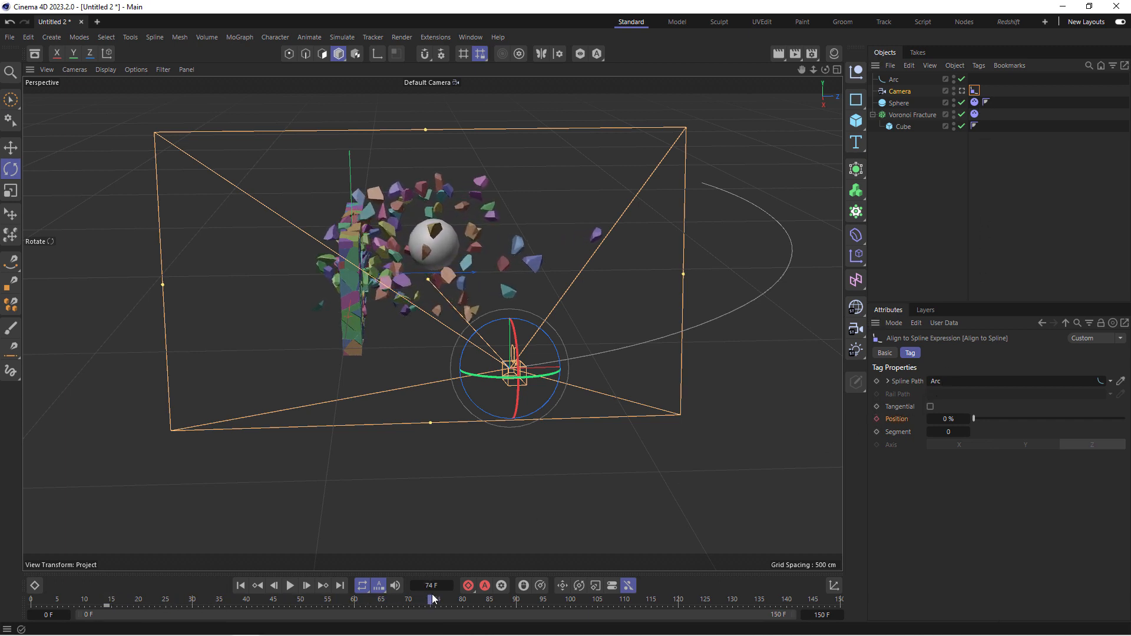
pyautogui.click(306, 585)
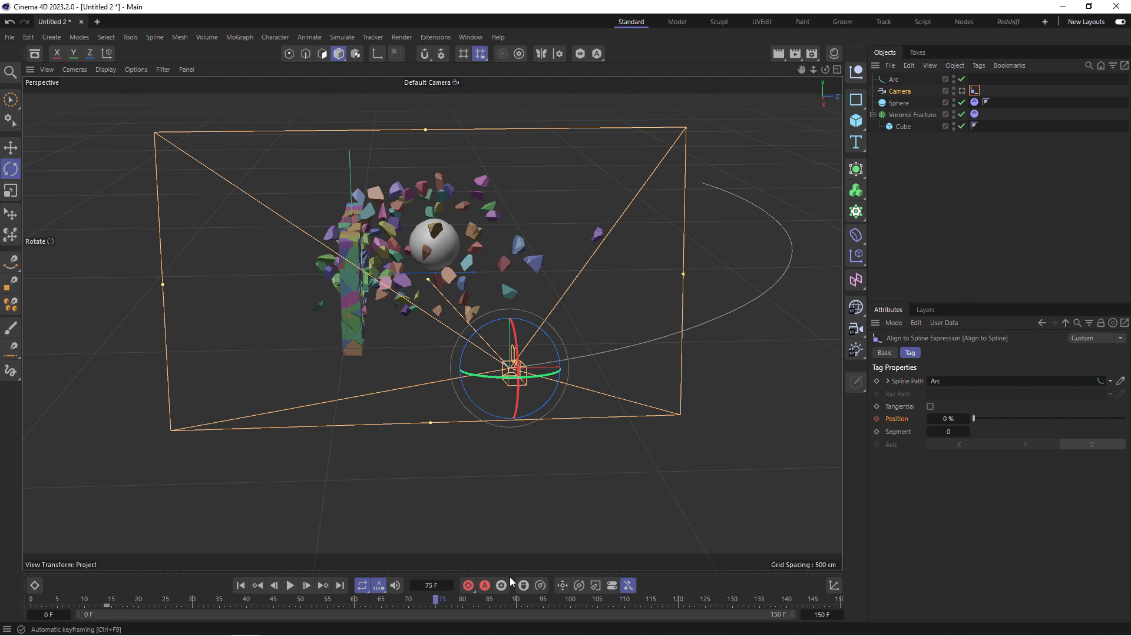
pyautogui.moveTo(972, 419); pyautogui.dragTo(1008, 418)
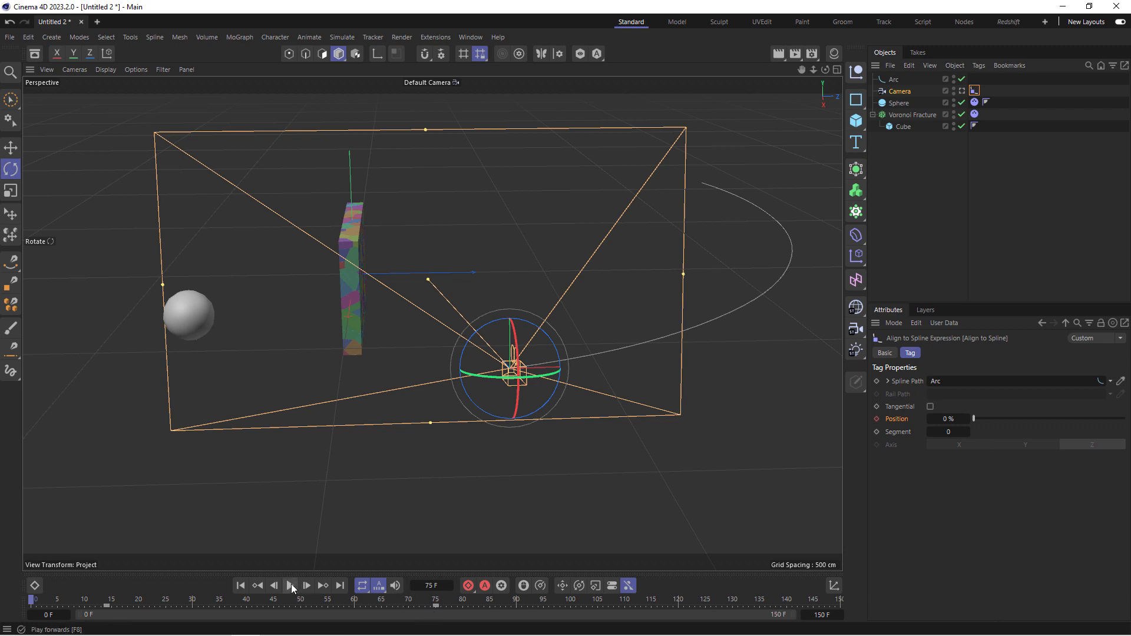
# Play back the camera travelling along the arc
pyautogui.click(290, 585)
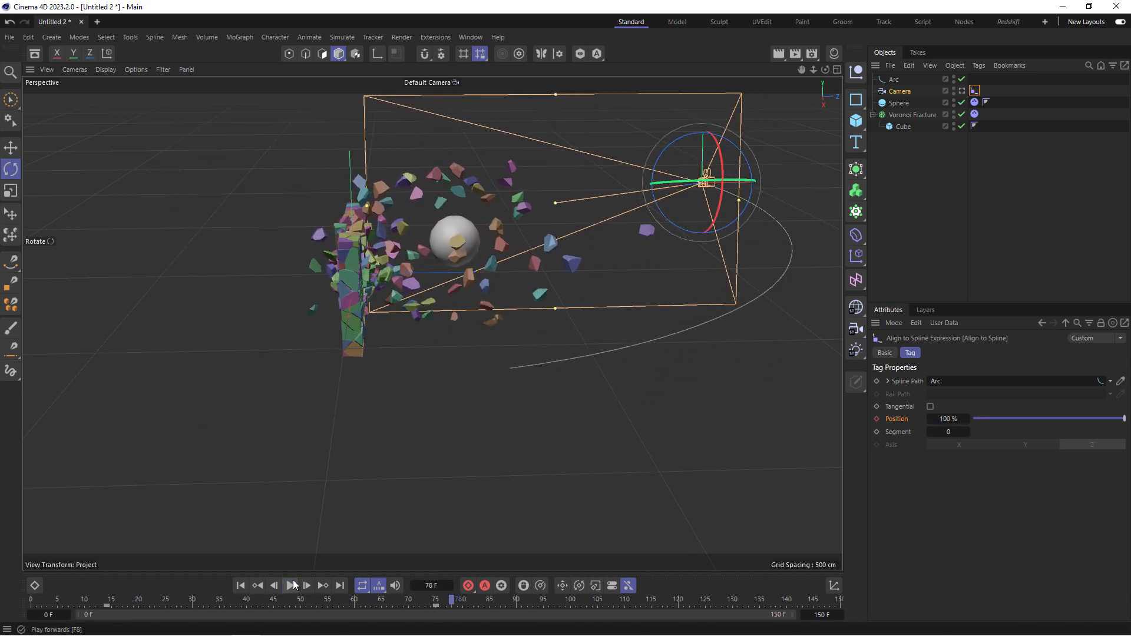
pyautogui.click(290, 586)
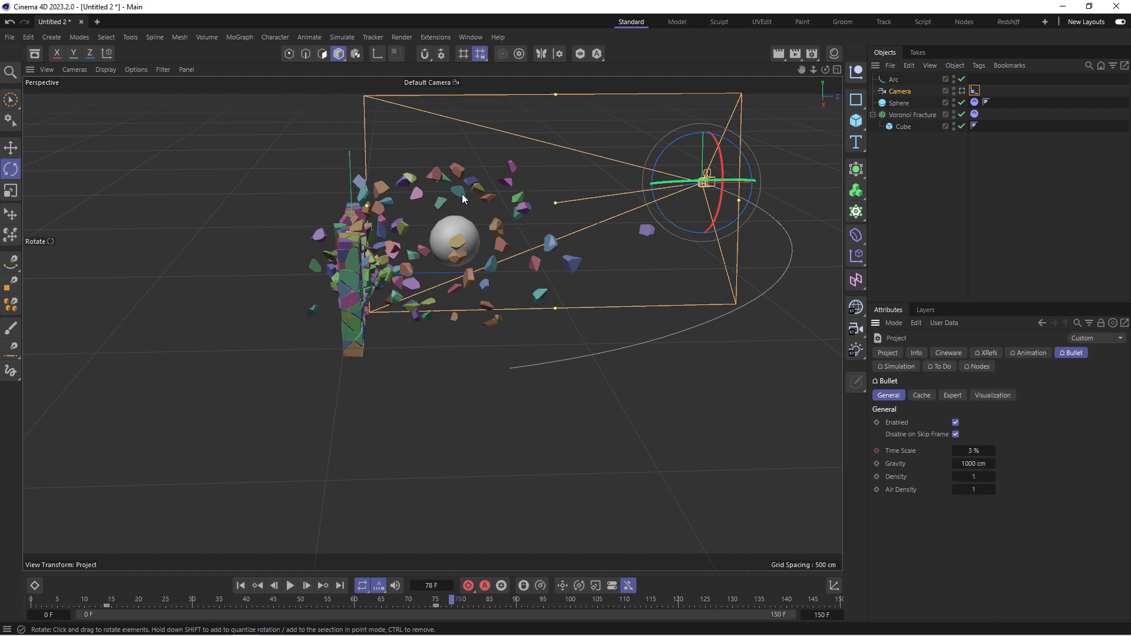
pyautogui.moveTo(880, 455)
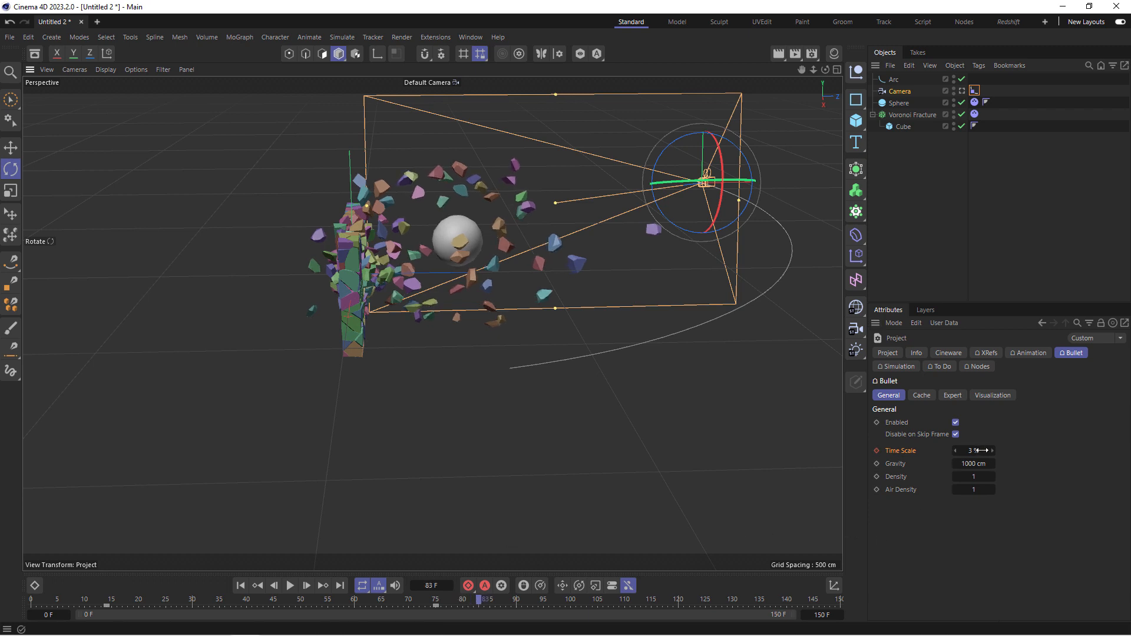
# Keyframe the time scale back to 100% on a later frame and play the eased slow-motion shatter
pyautogui.click(973, 450)
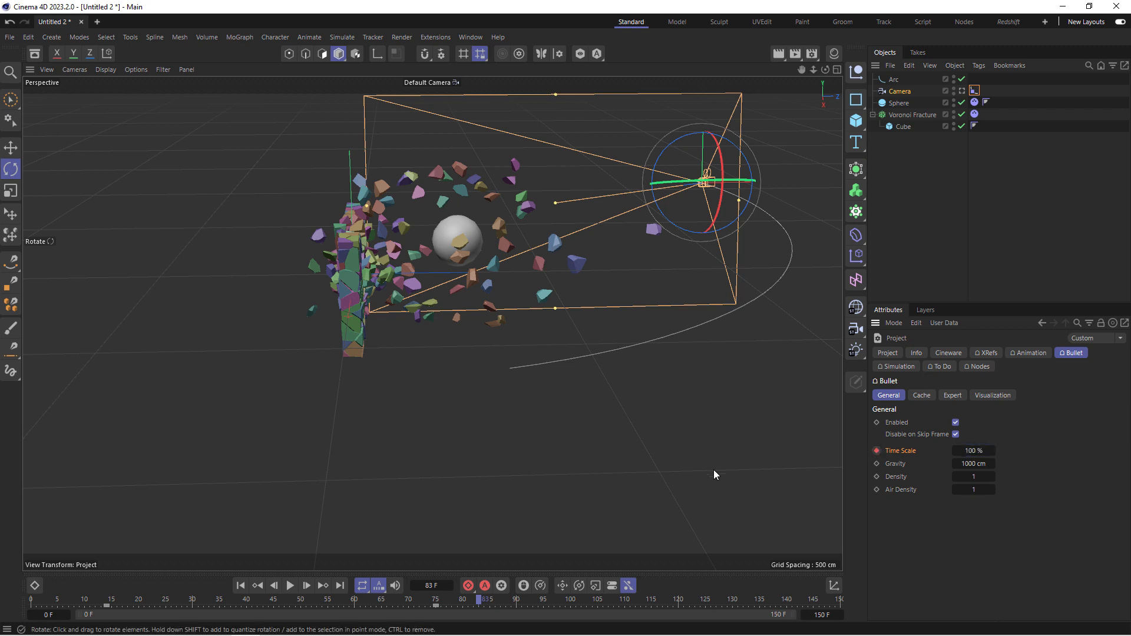
pyautogui.click(289, 585)
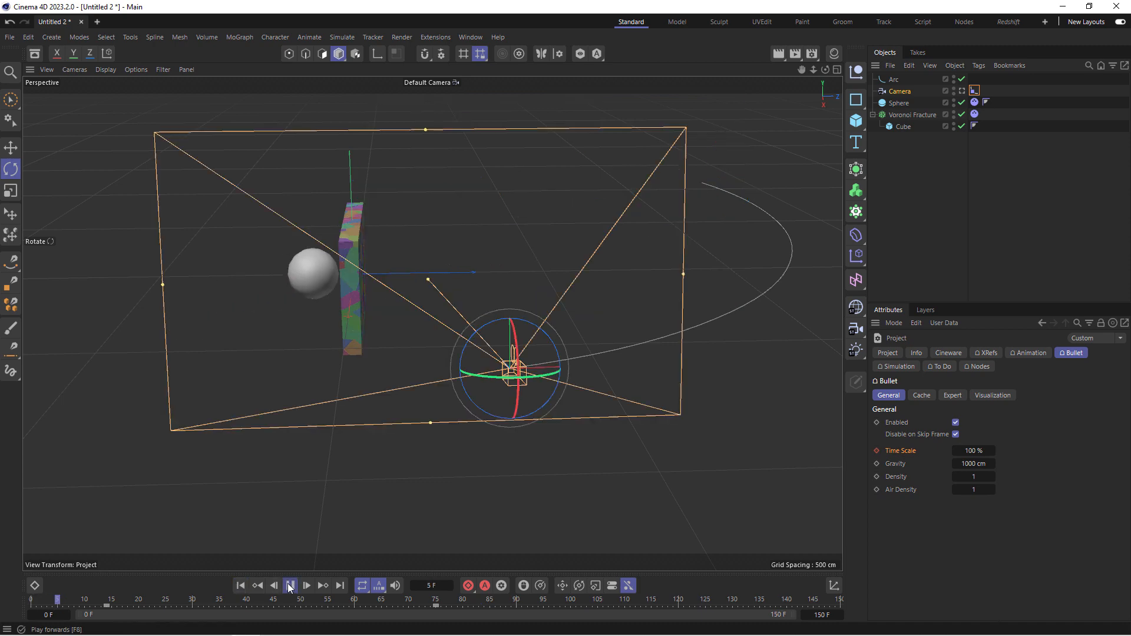
pyautogui.click(307, 586)
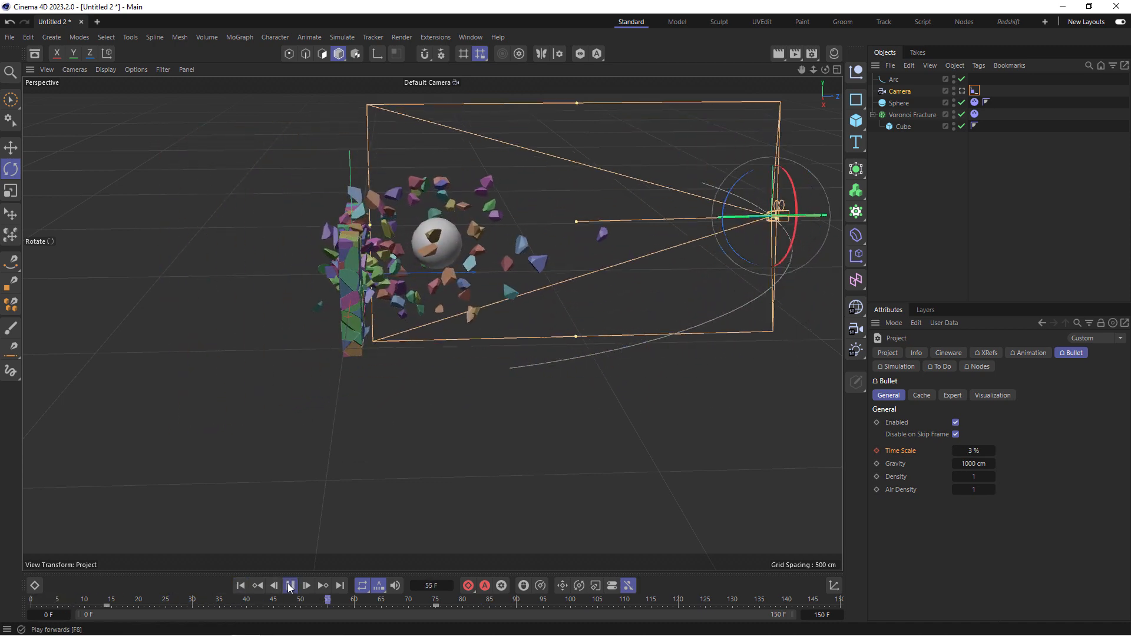
pyautogui.click(307, 586)
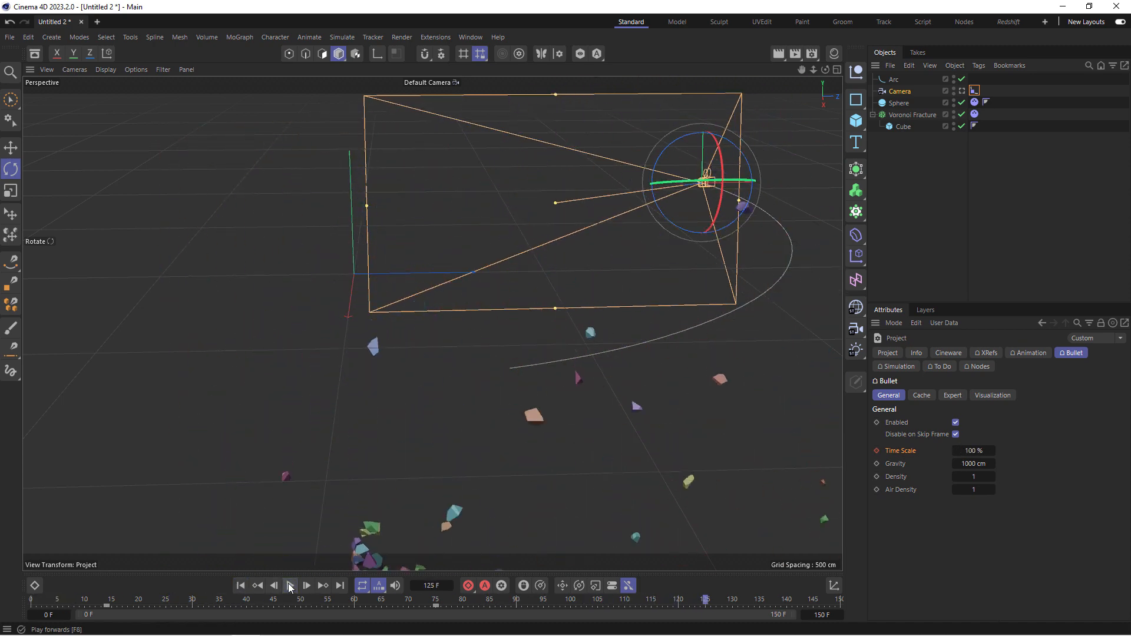
pyautogui.click(288, 585)
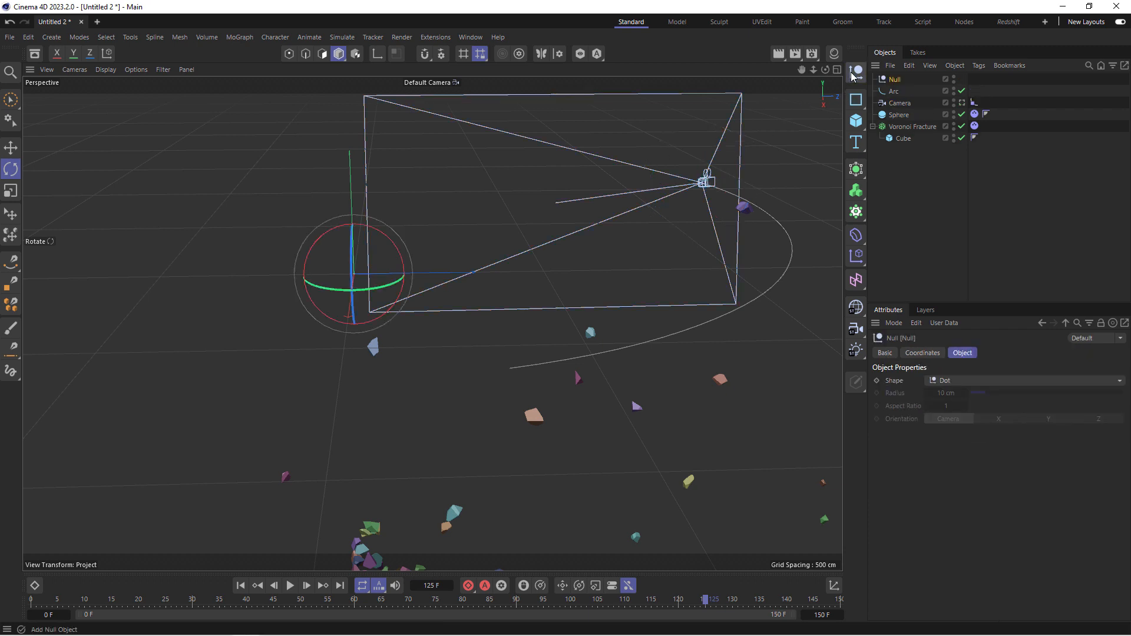
# Show the Null as a cube and set it as the camera's Target Object
pyautogui.click(1023, 381)
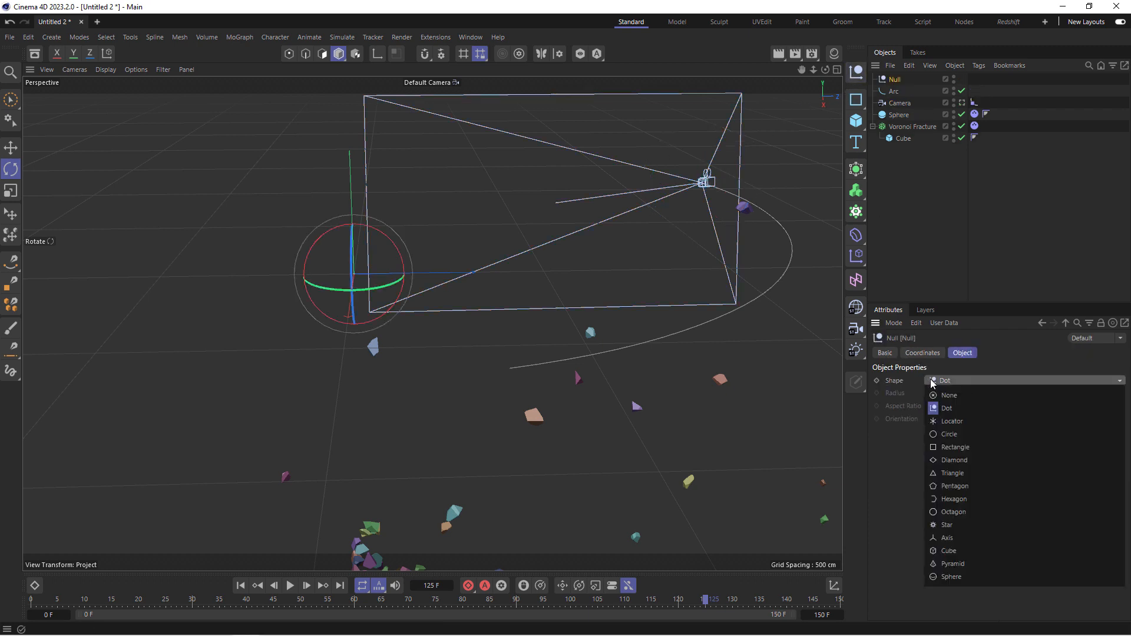
pyautogui.click(949, 550)
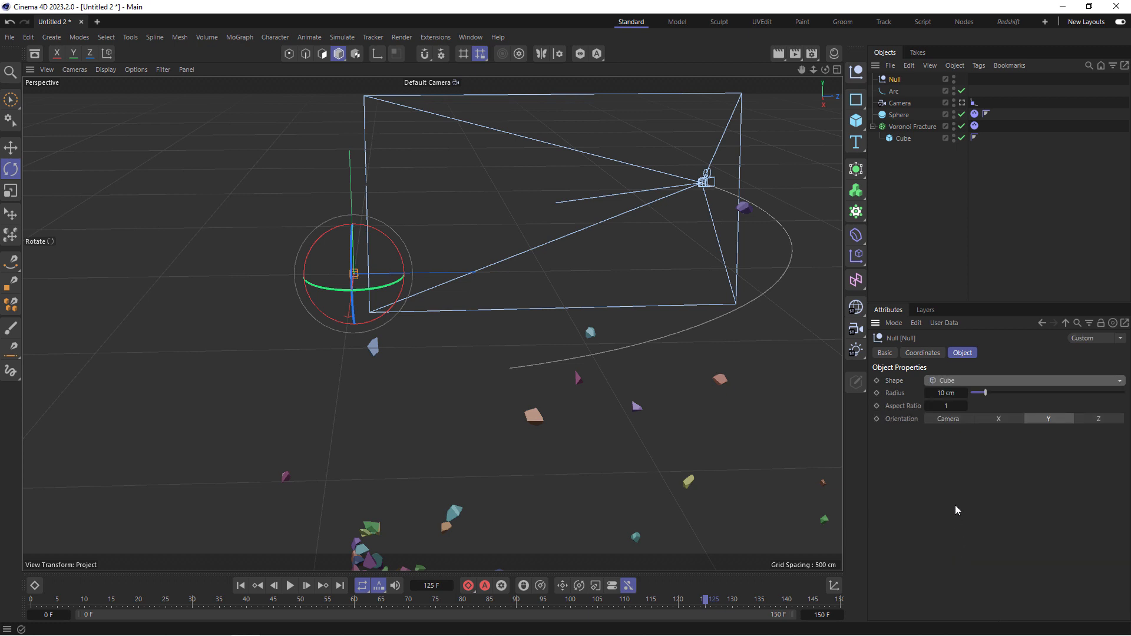
pyautogui.moveTo(944, 392); pyautogui.dragTo(1089, 392)
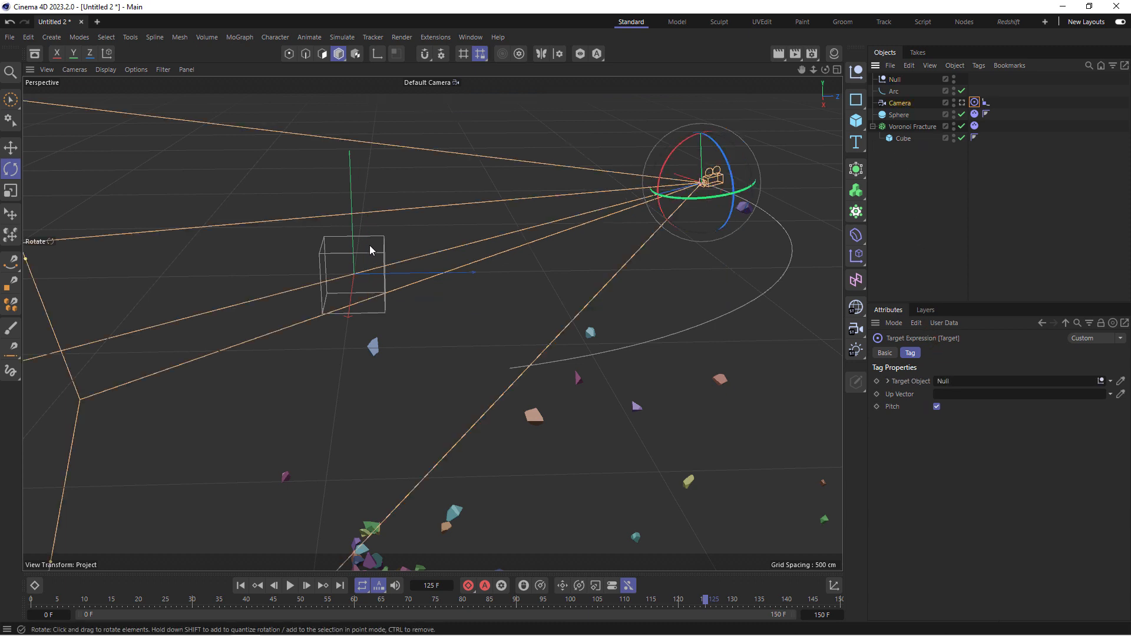
pyautogui.moveTo(799, 149)
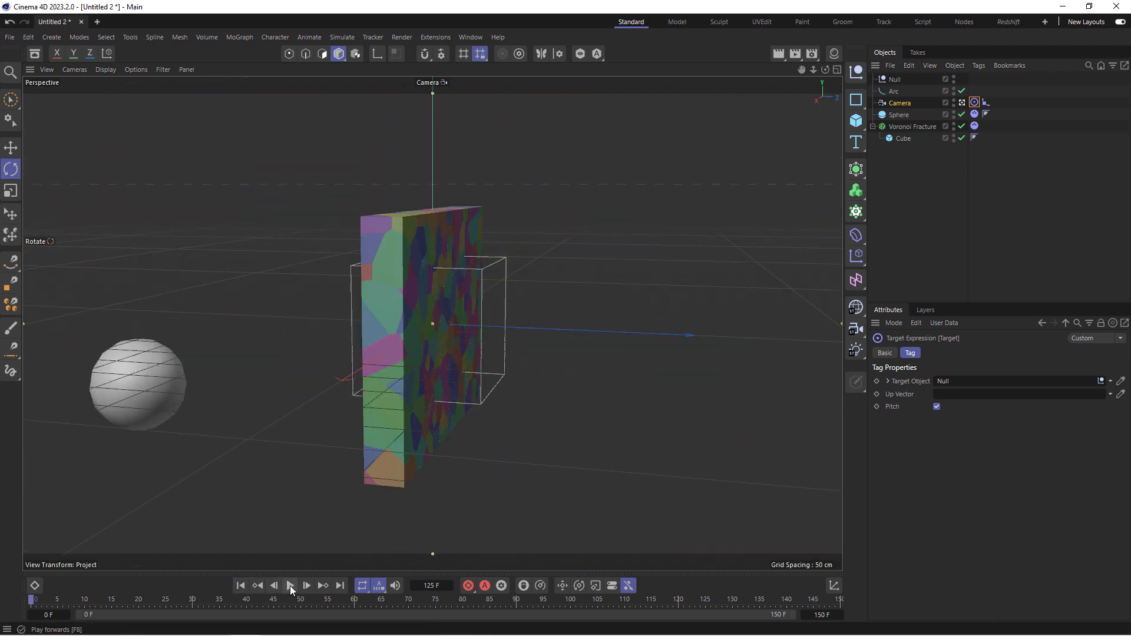
# Play the shatter through the scene camera, stop, and step forward frame by frame to about frame 56
pyautogui.click(290, 585)
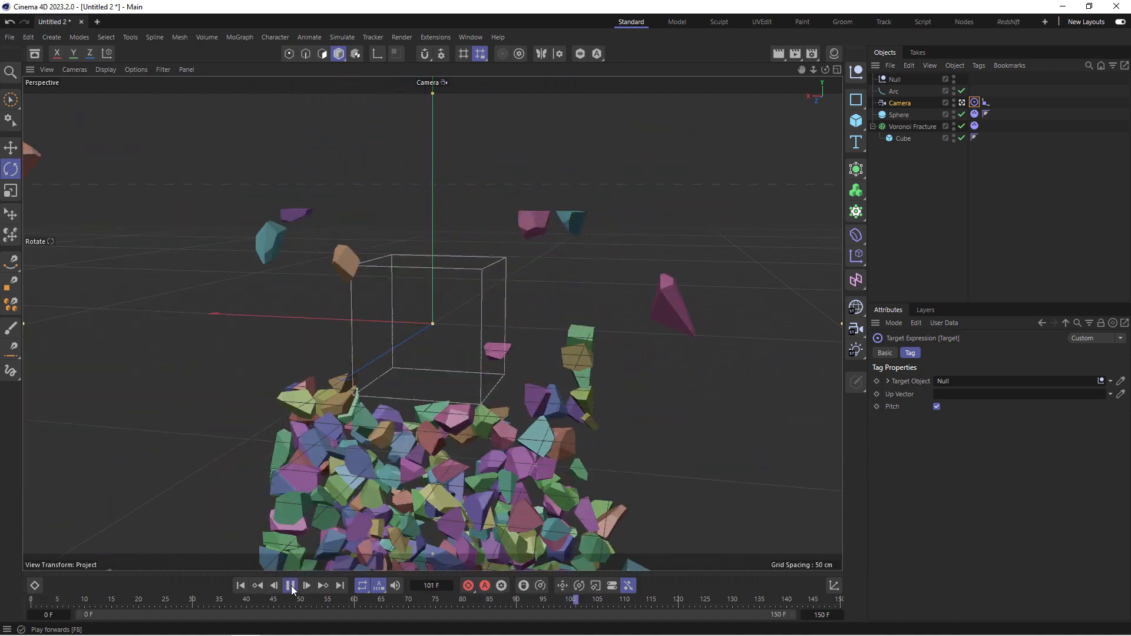
pyautogui.click(290, 585)
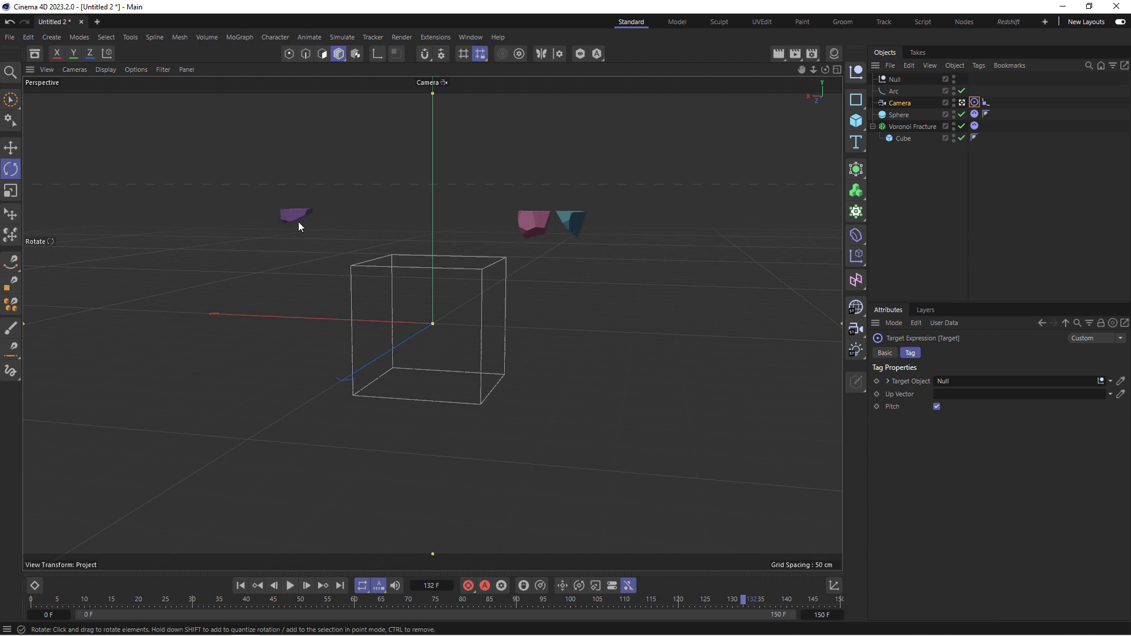
pyautogui.moveTo(573, 219)
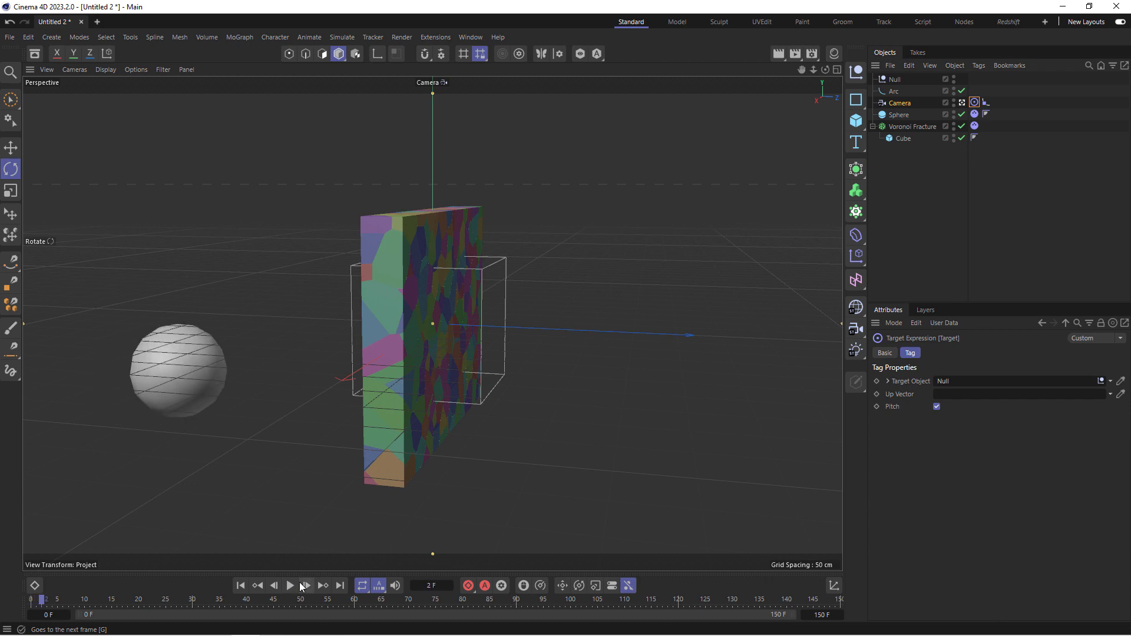
pyautogui.click(305, 585)
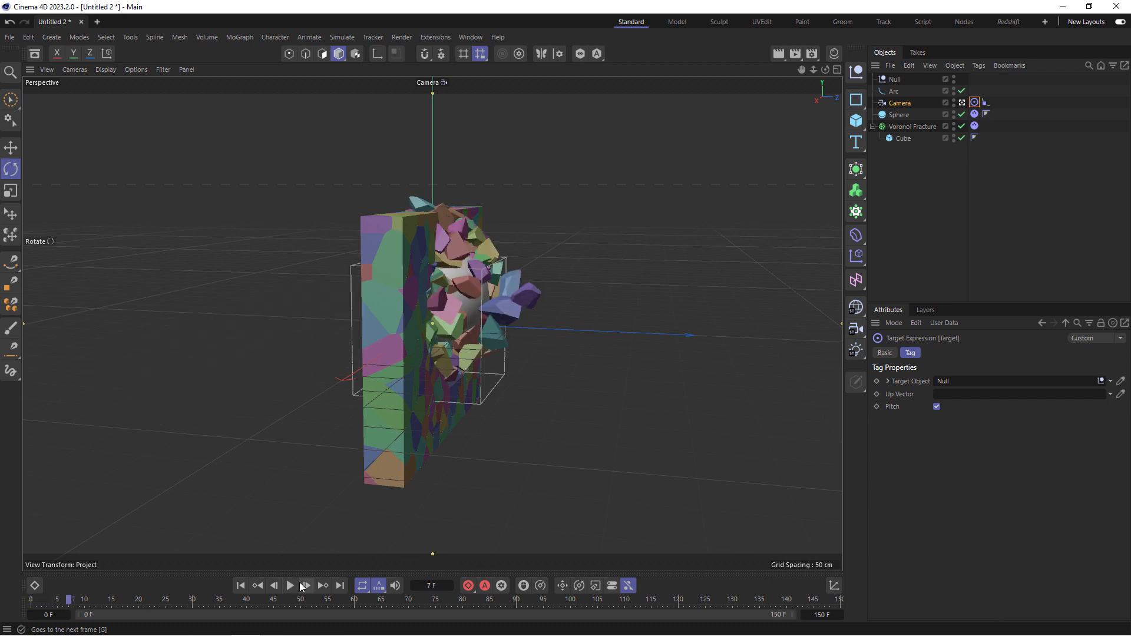
pyautogui.click(304, 585)
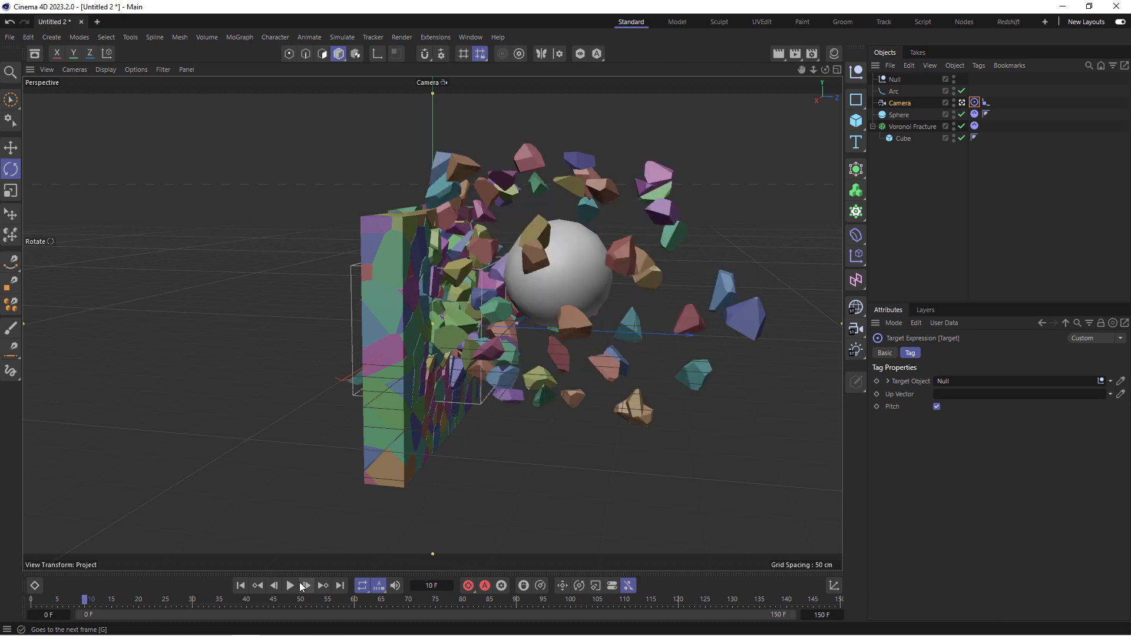
pyautogui.click(289, 585)
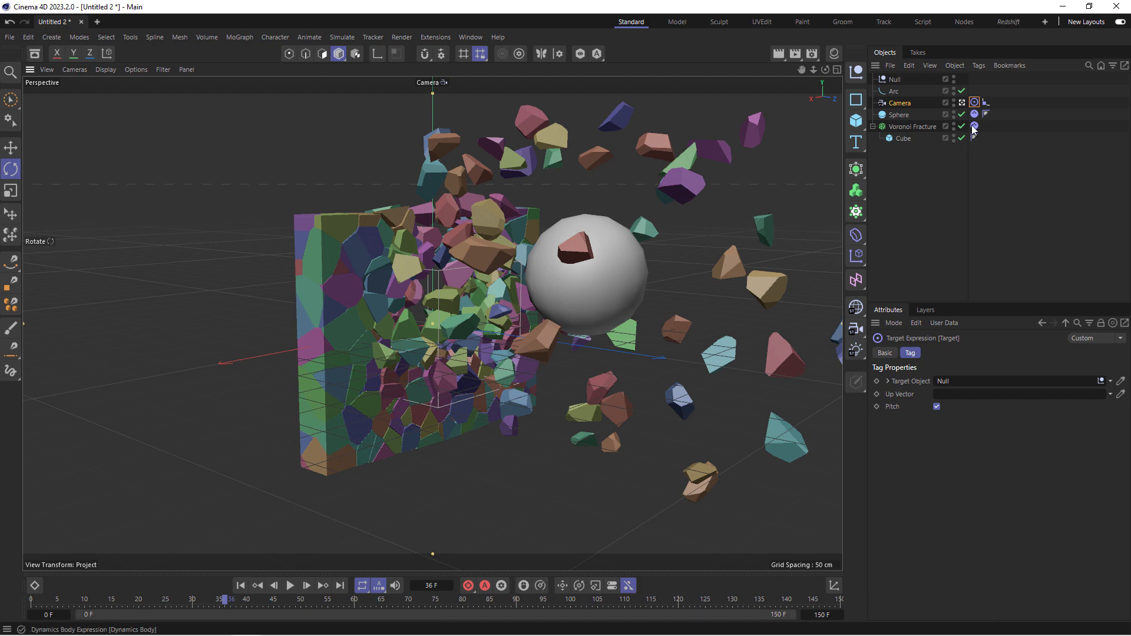
pyautogui.click(973, 126)
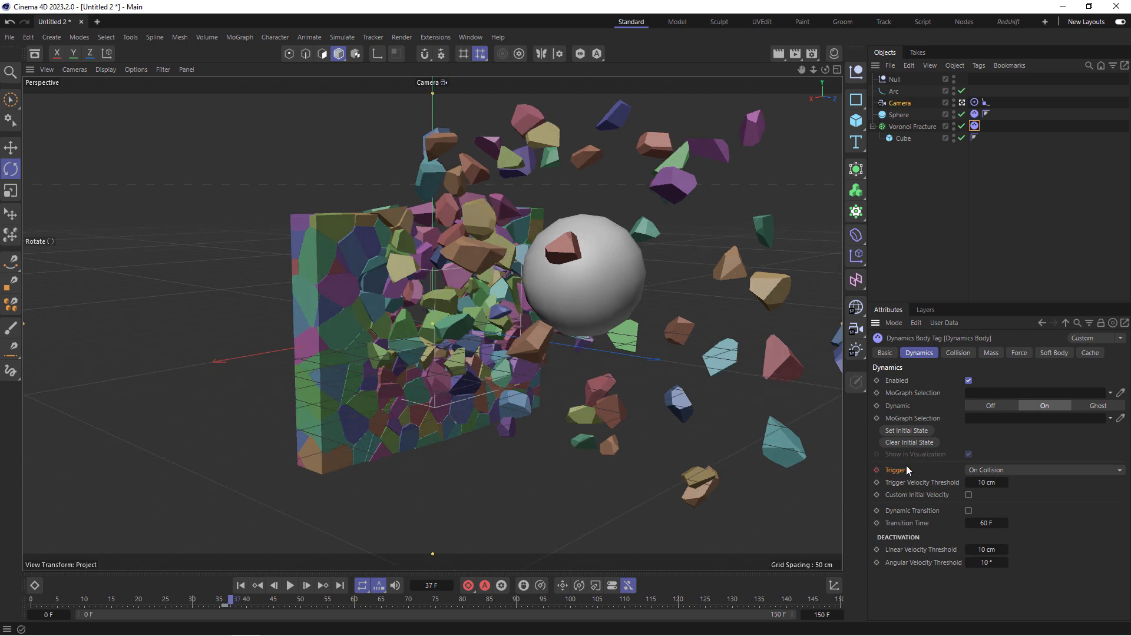
pyautogui.click(1042, 470)
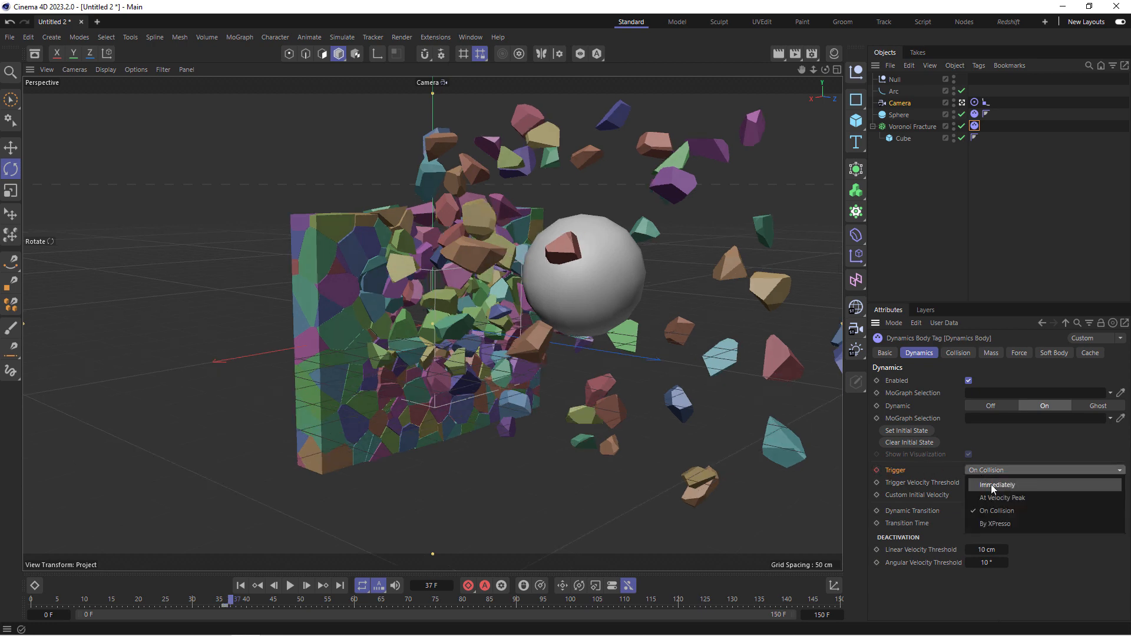
pyautogui.click(997, 484)
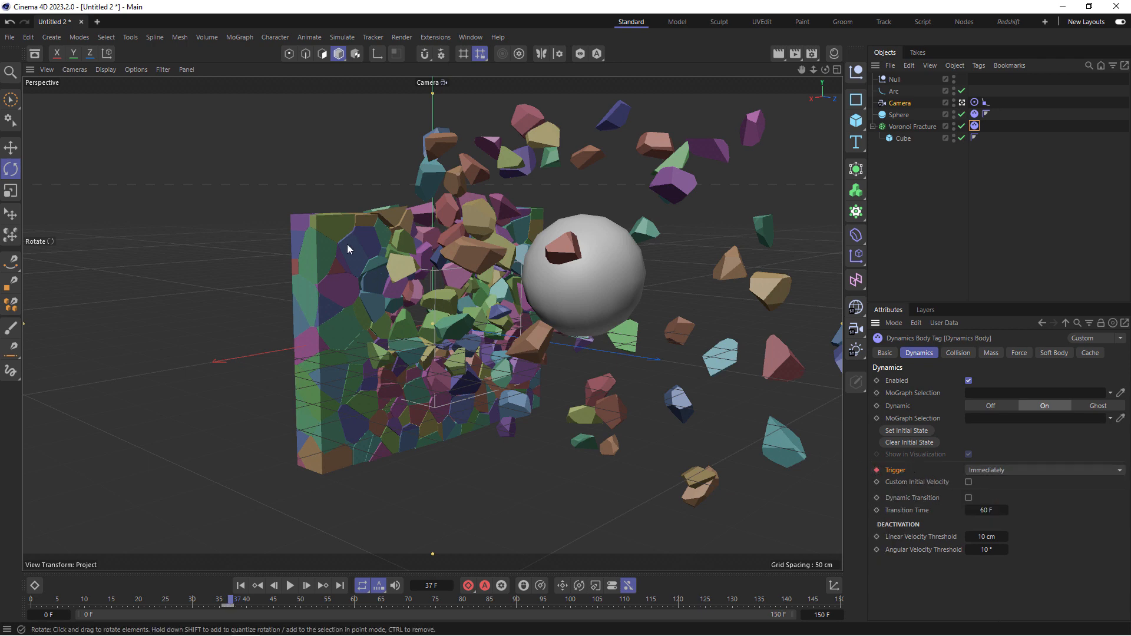
pyautogui.click(289, 585)
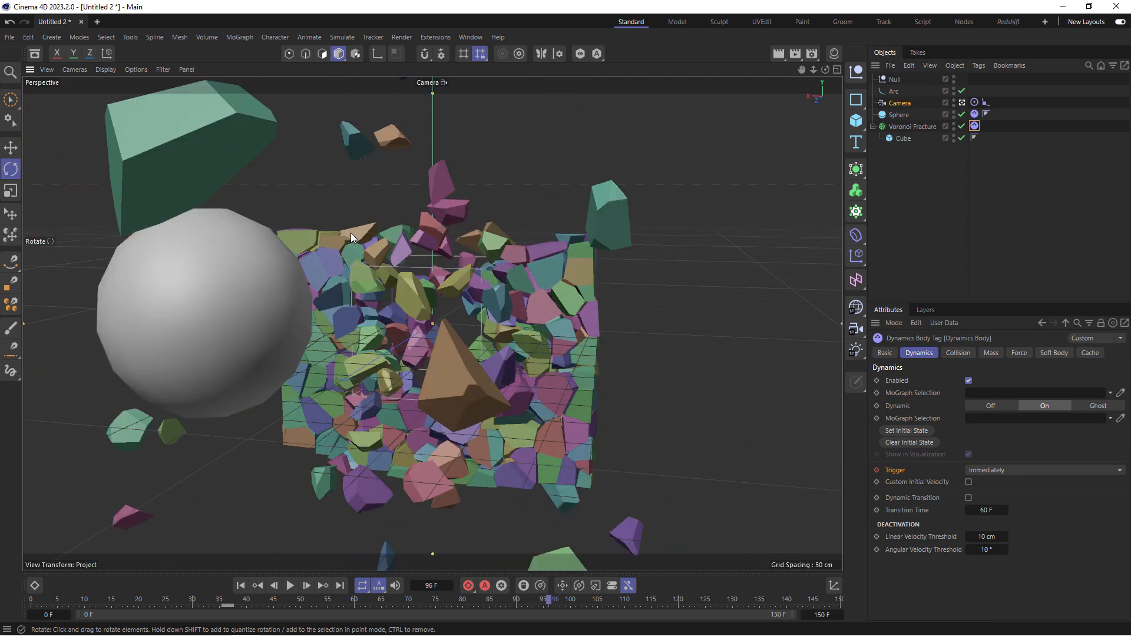
pyautogui.click(290, 585)
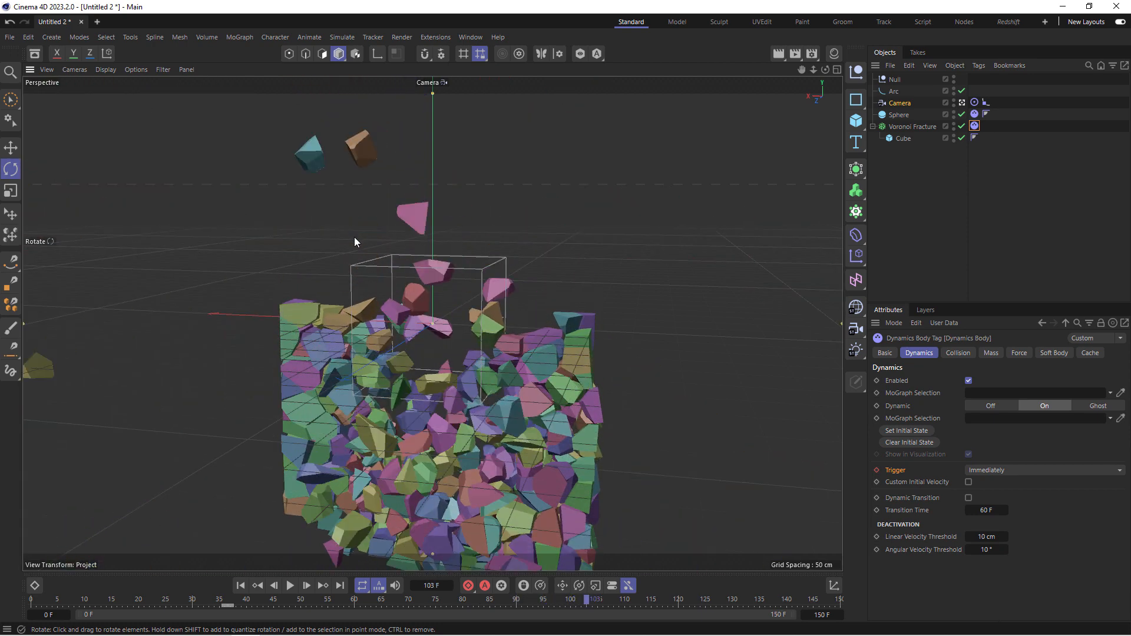
pyautogui.moveTo(237, 598)
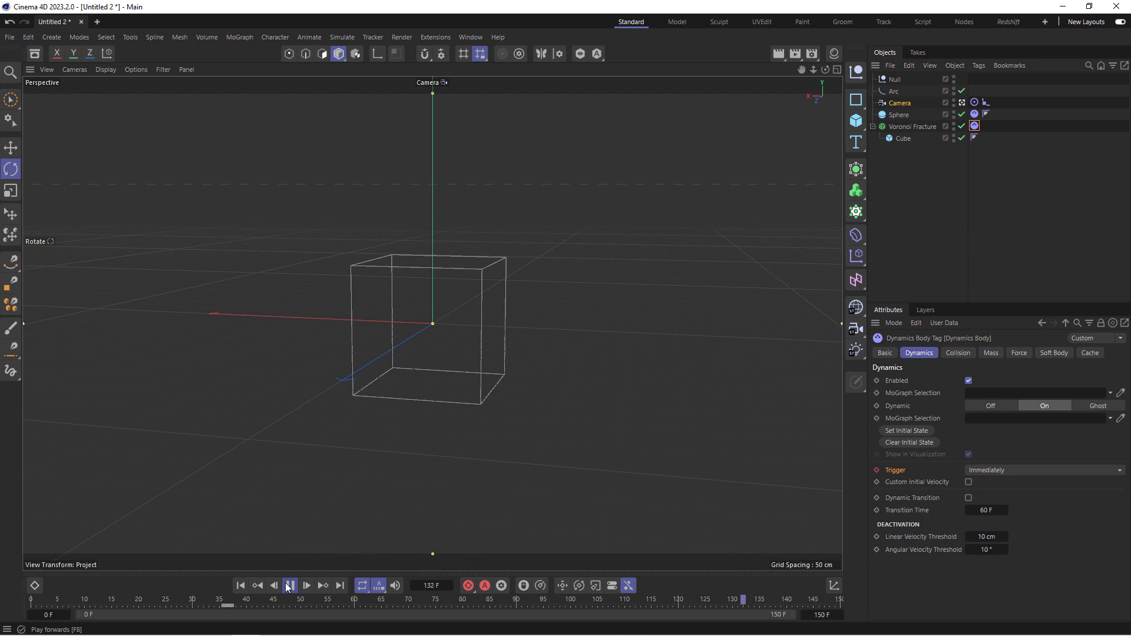
# Set the wall's Dynamics Body trigger to On Collision and turn off Colorize Fragments on the Voronoi Fracture
pyautogui.click(290, 585)
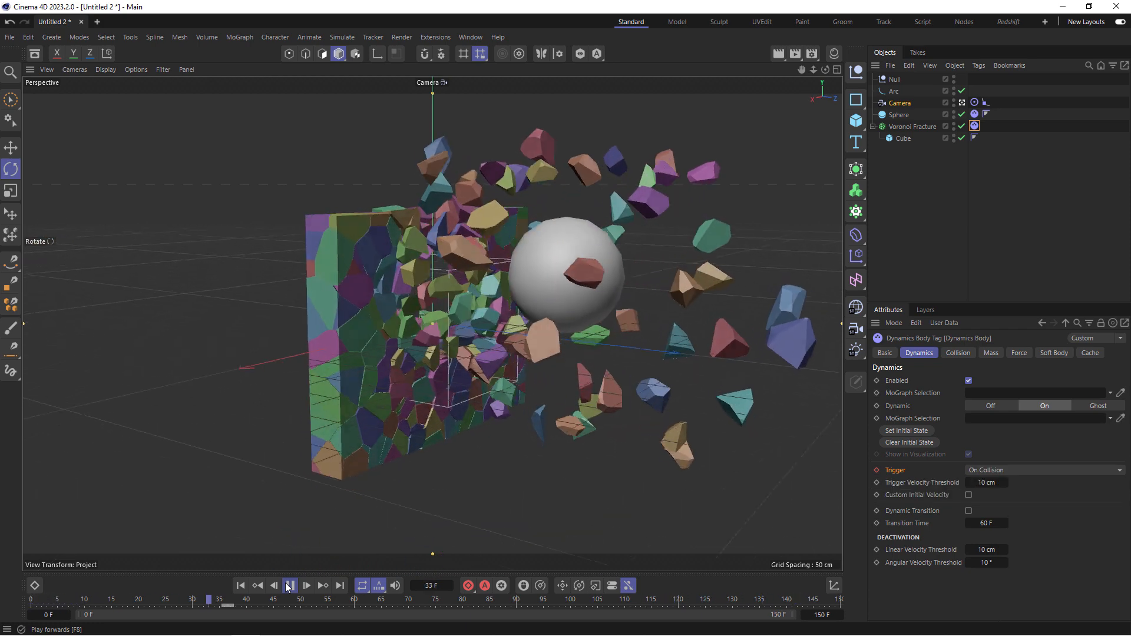
pyautogui.click(290, 586)
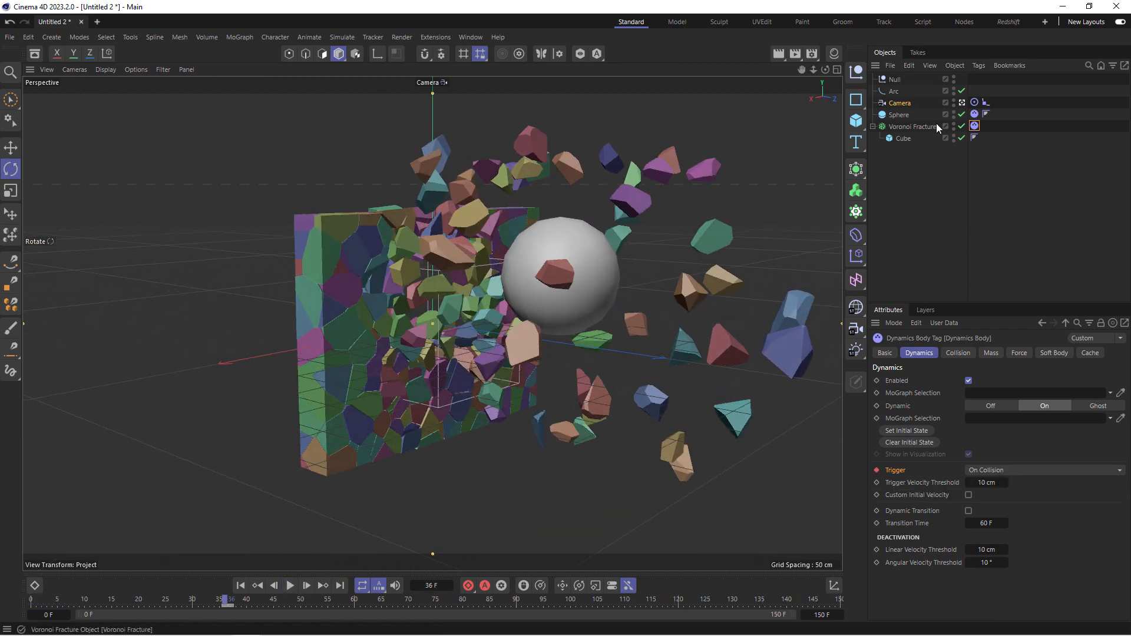
pyautogui.click(914, 126)
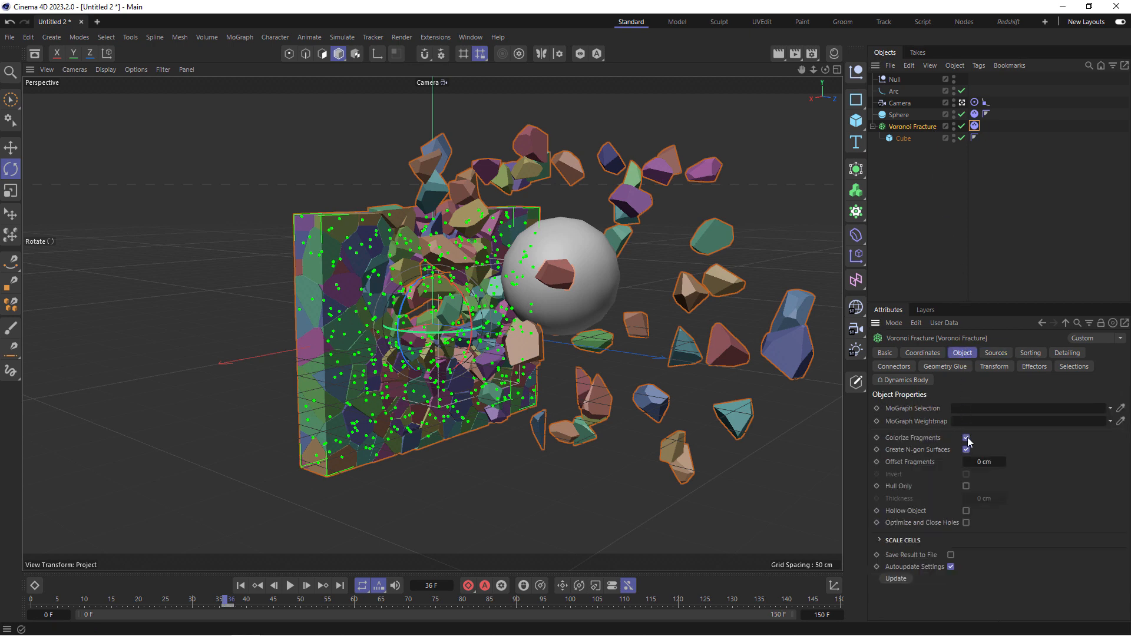
pyautogui.click(965, 438)
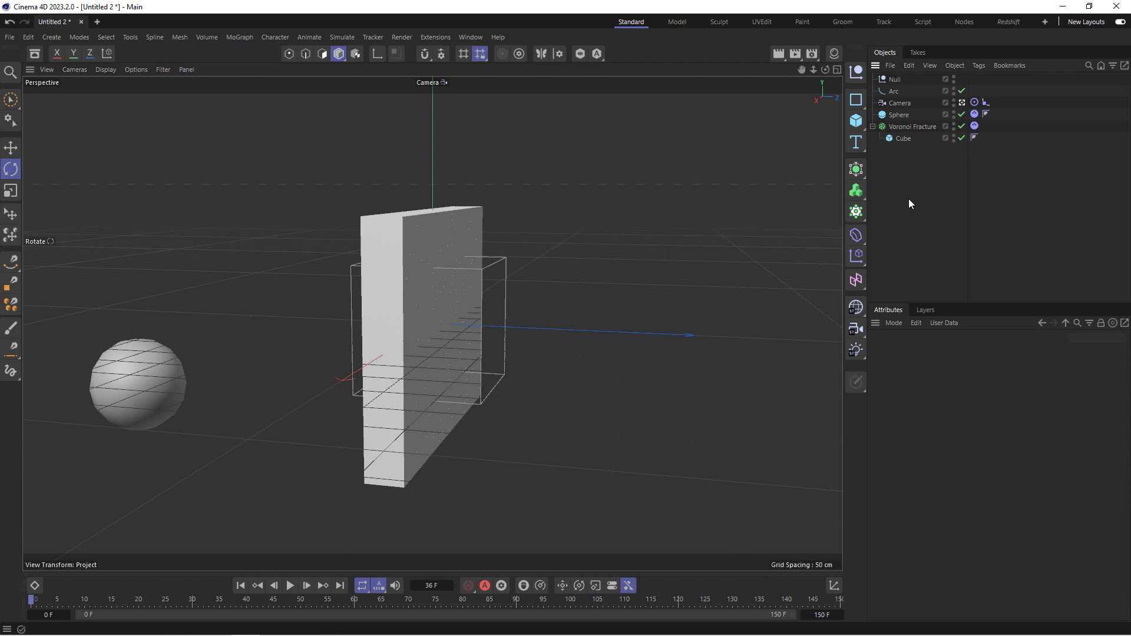
# Give the Camera a 24 mm focal length and replay the collision through the wider lens
pyautogui.click(898, 103)
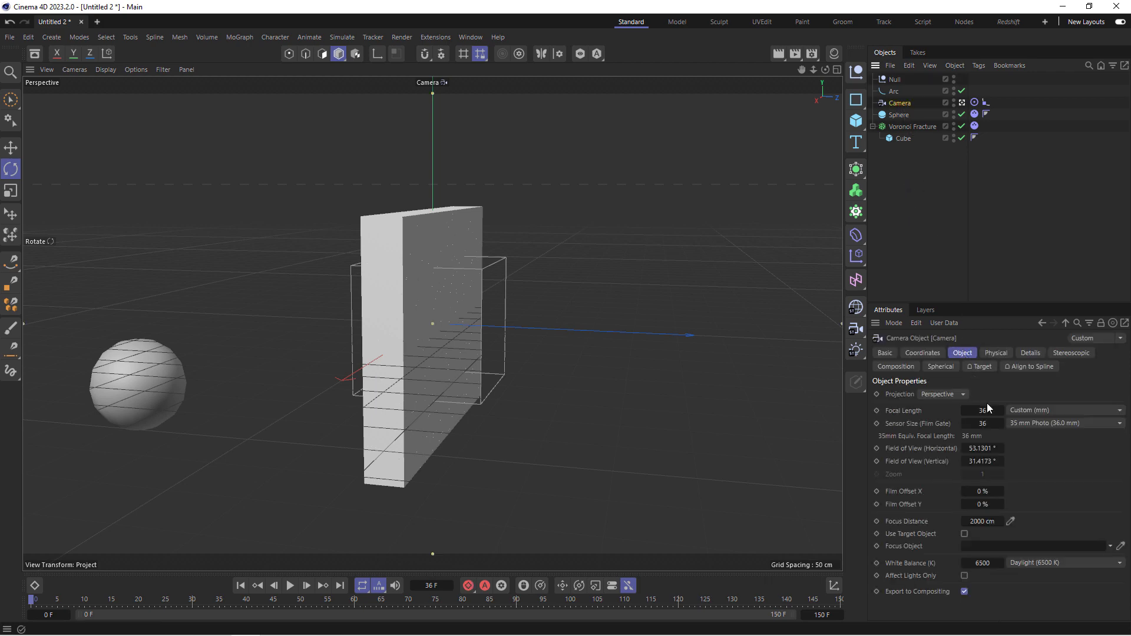
pyautogui.click(981, 410)
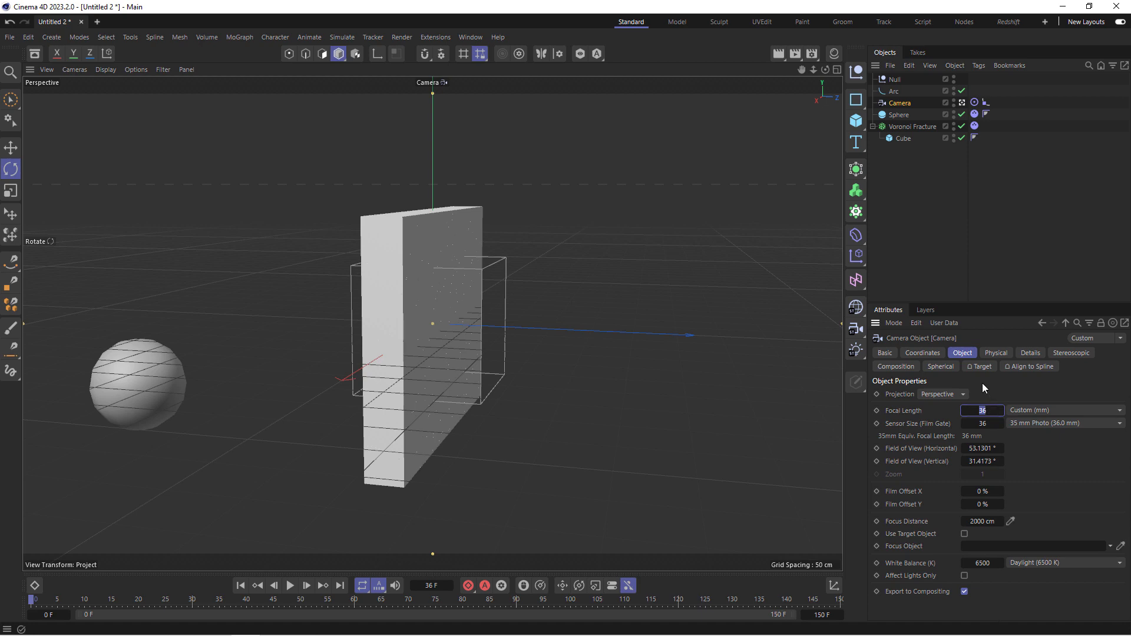
pyautogui.write('24')
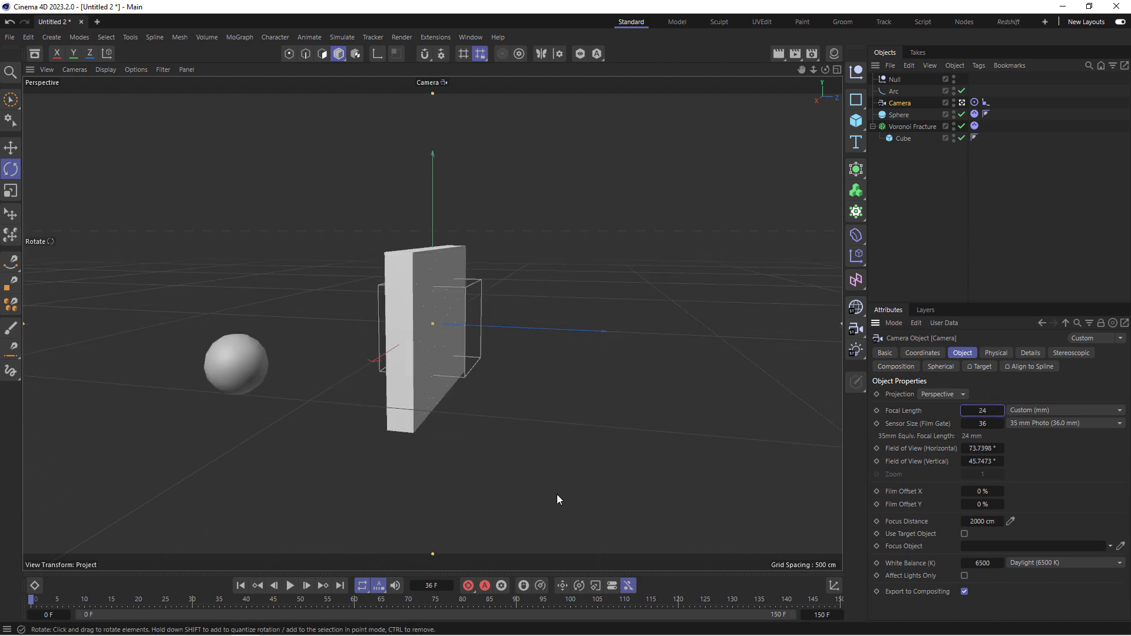
pyautogui.click(290, 585)
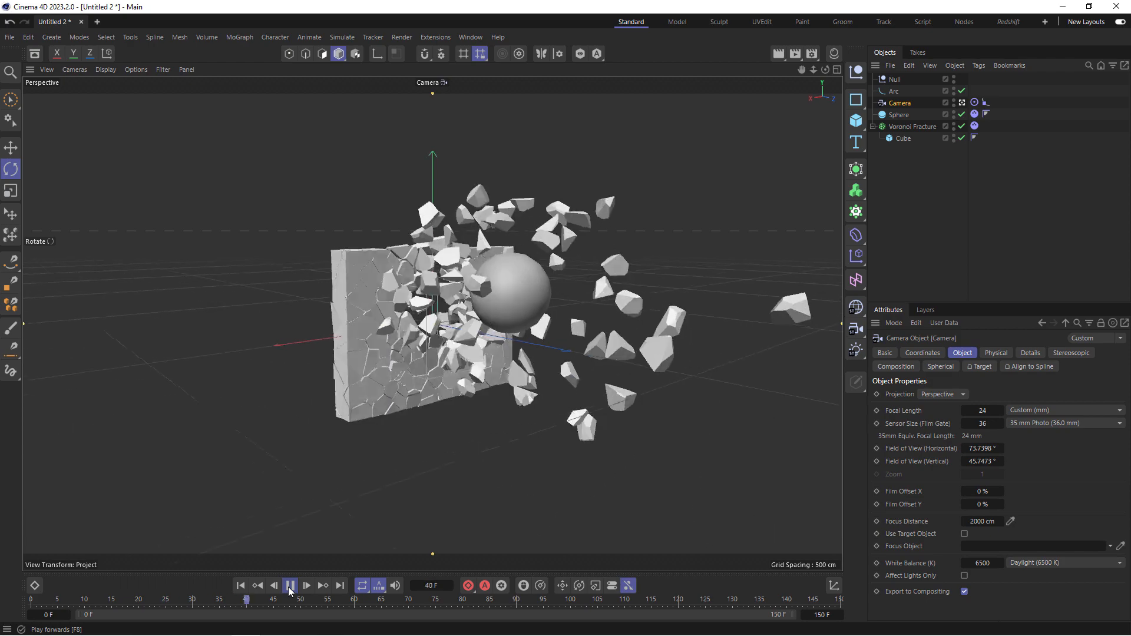
pyautogui.click(290, 585)
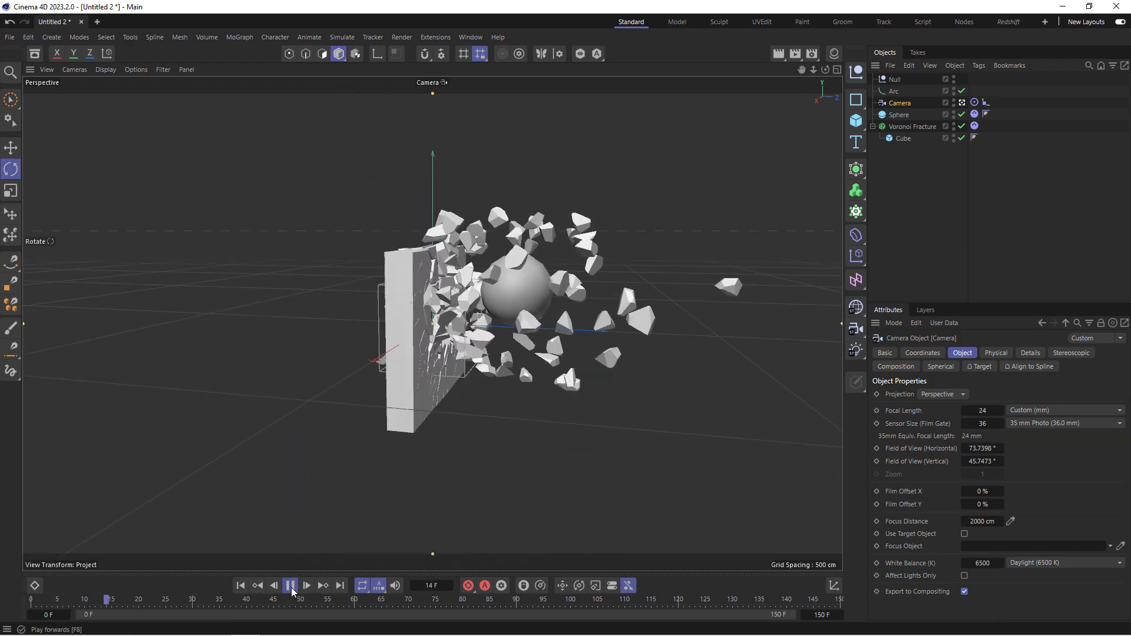
pyautogui.click(290, 586)
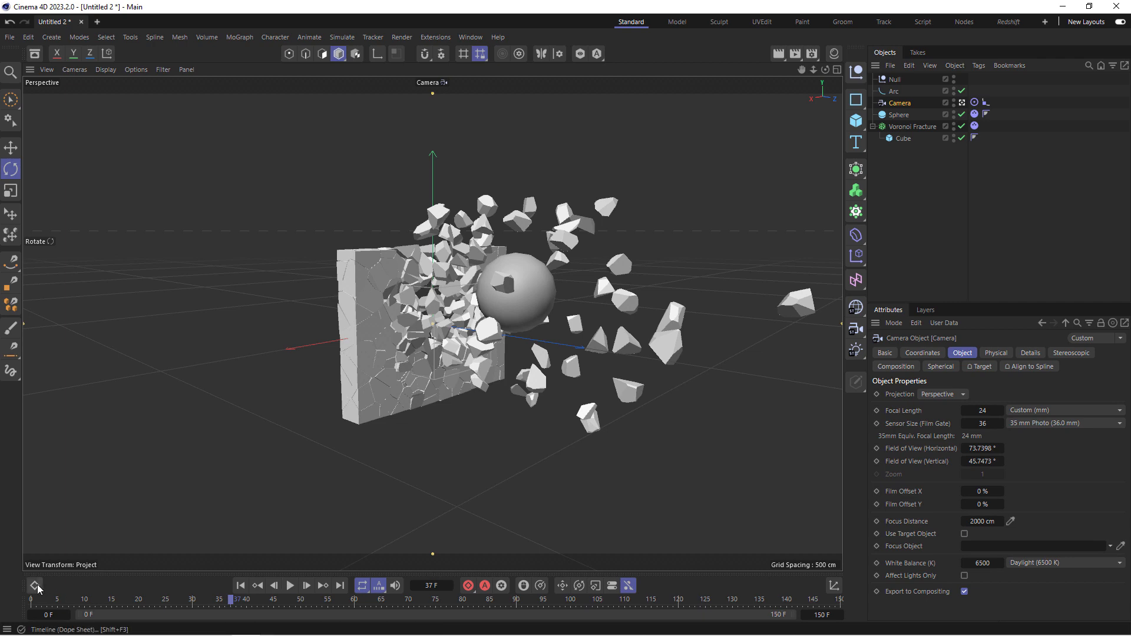
# Show the Bullet time-scale curve in F-Curve mode and drag its frame-83 key to about 80%
pyautogui.click(35, 585)
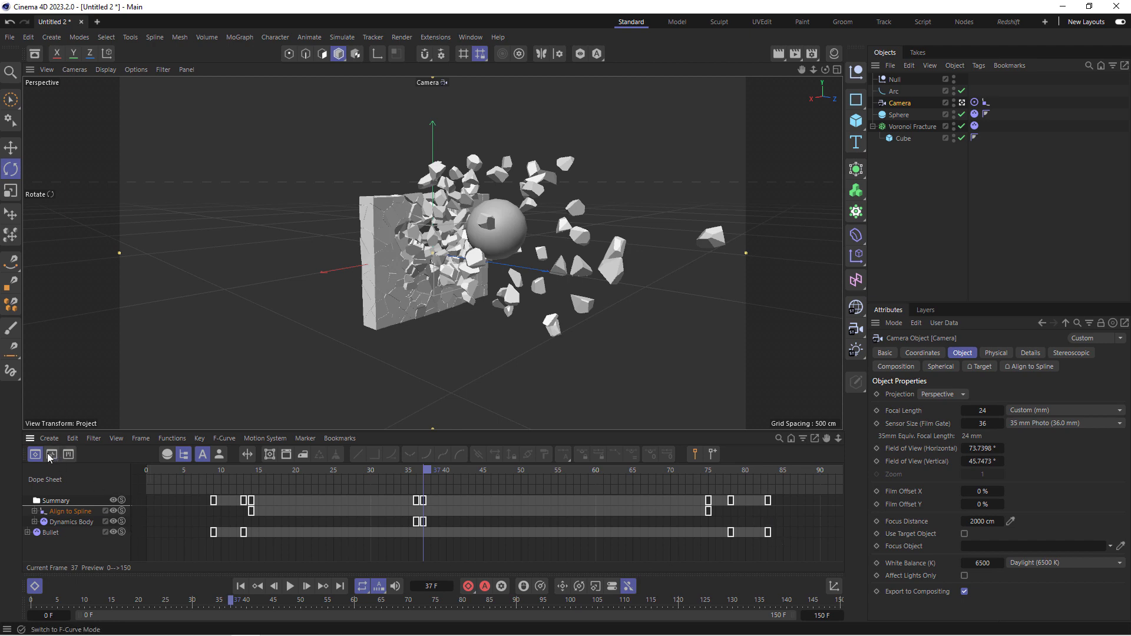
pyautogui.click(51, 455)
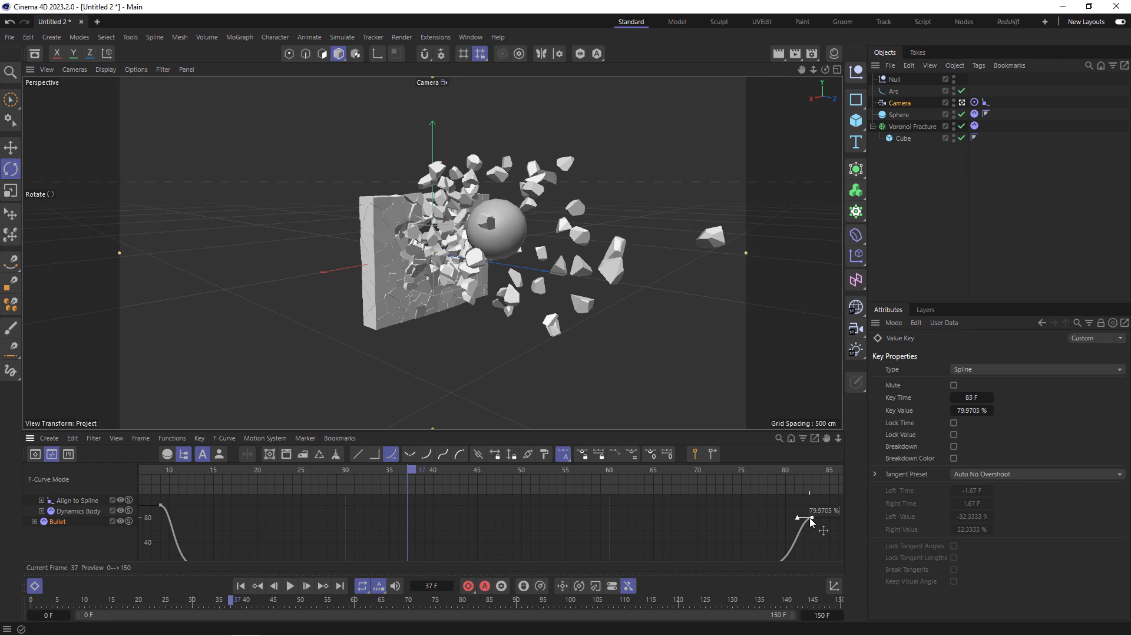
pyautogui.click(290, 587)
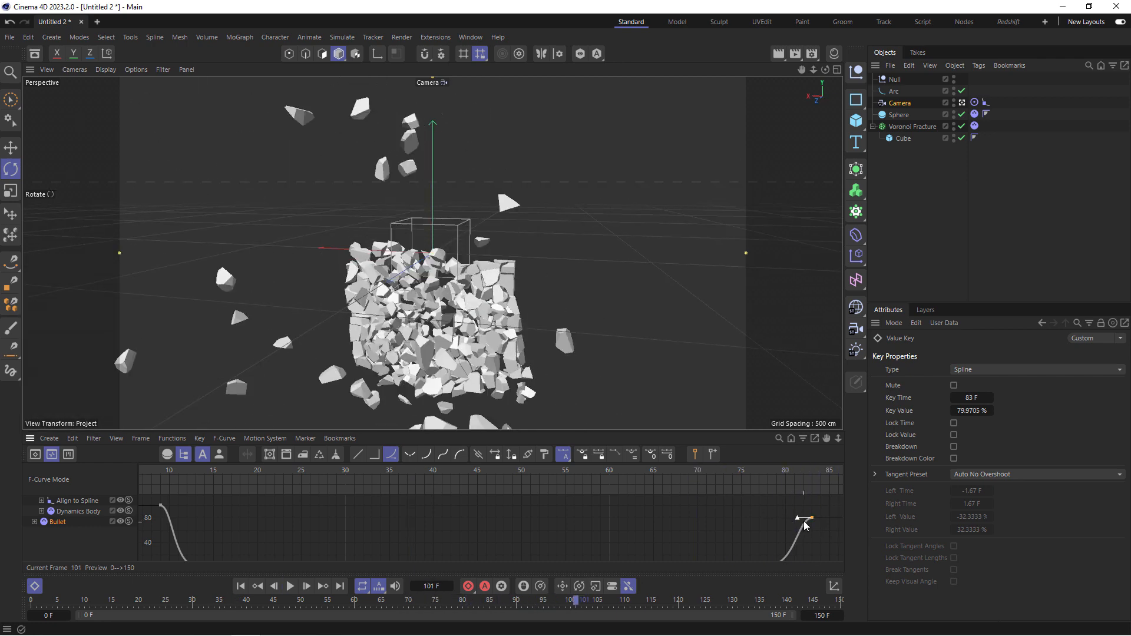
pyautogui.moveTo(805, 518); pyautogui.dragTo(812, 533)
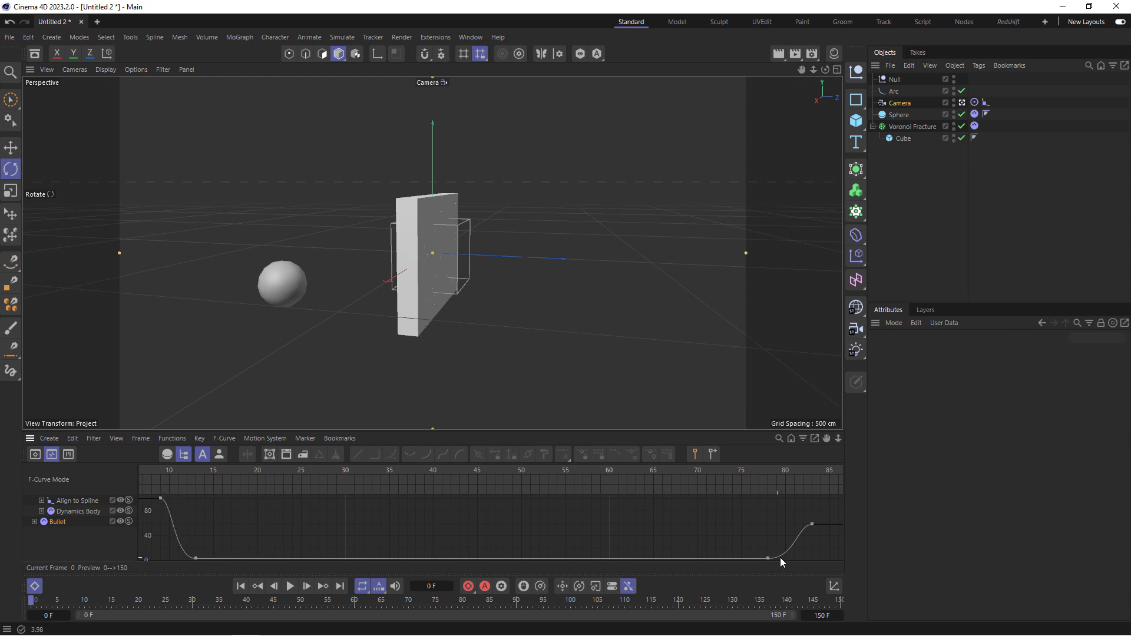
pyautogui.moveTo(416, 550)
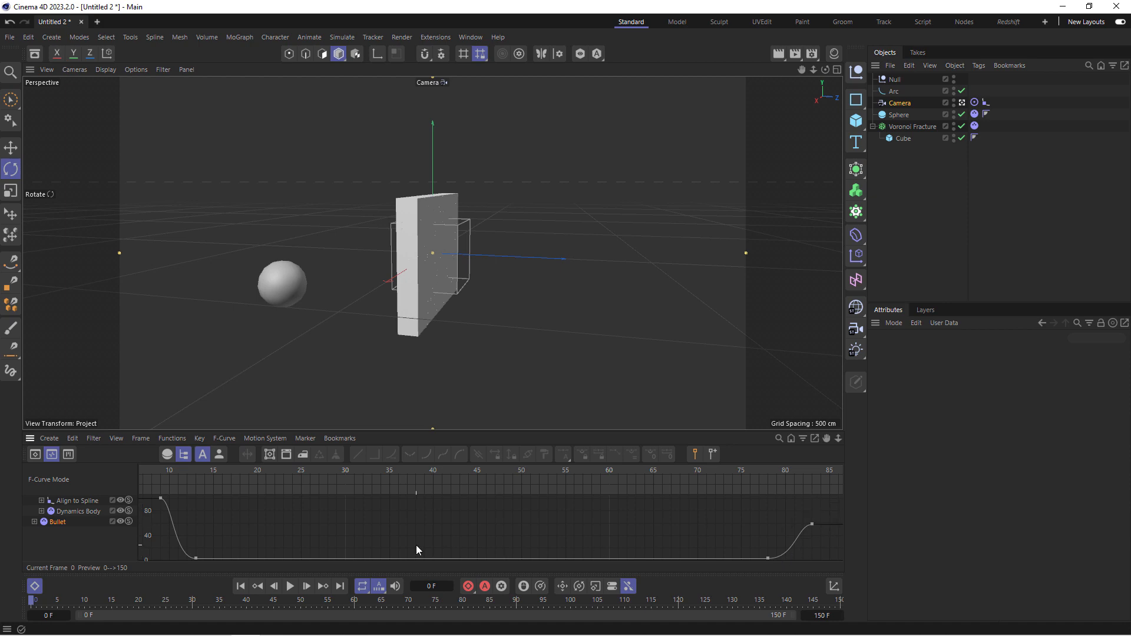
# Move the Bullet curve's final key to frame 99 around 58% for a gradual ease, then rewind to the start
pyautogui.click(290, 586)
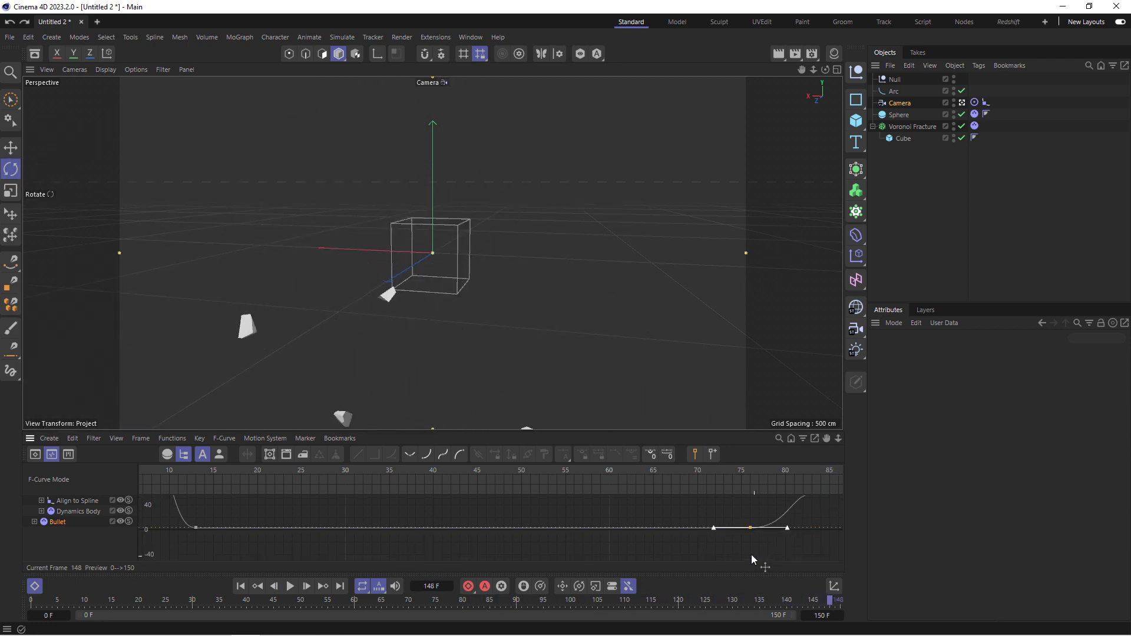
pyautogui.click(714, 528)
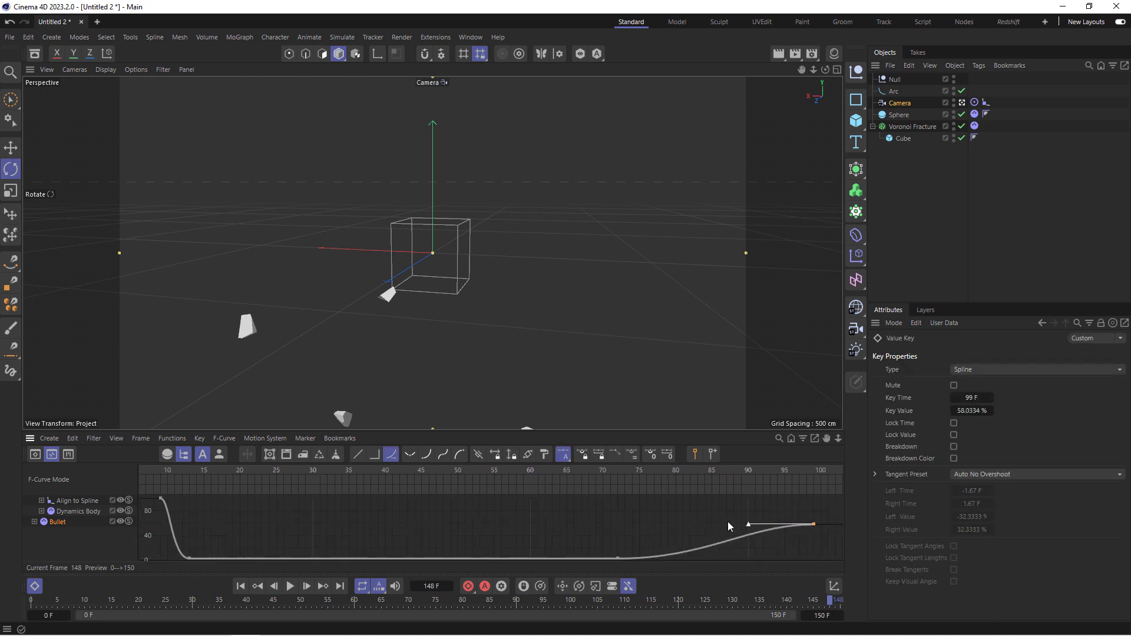
pyautogui.click(240, 585)
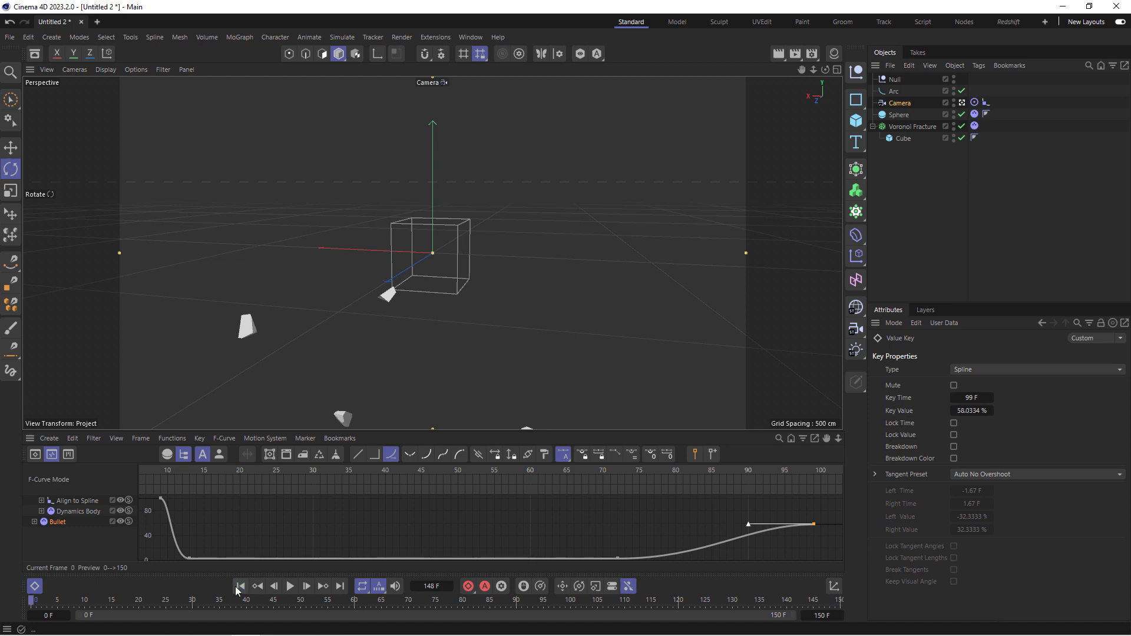
pyautogui.click(289, 585)
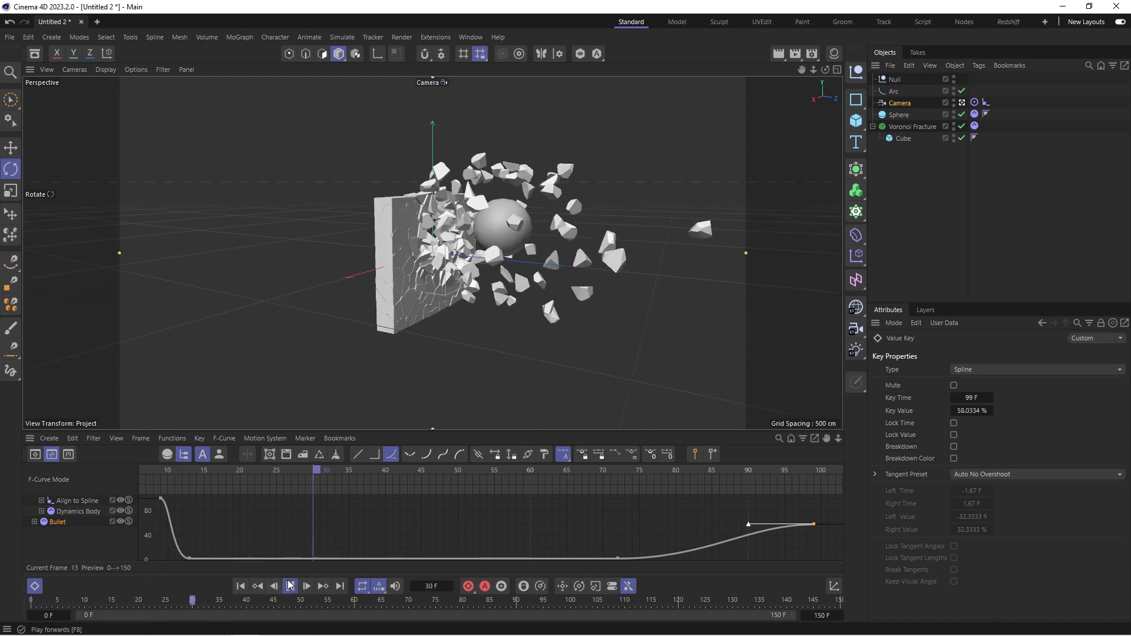
# Replay the slow-motion shatter several times to check the eased speed ramp
pyautogui.click(306, 585)
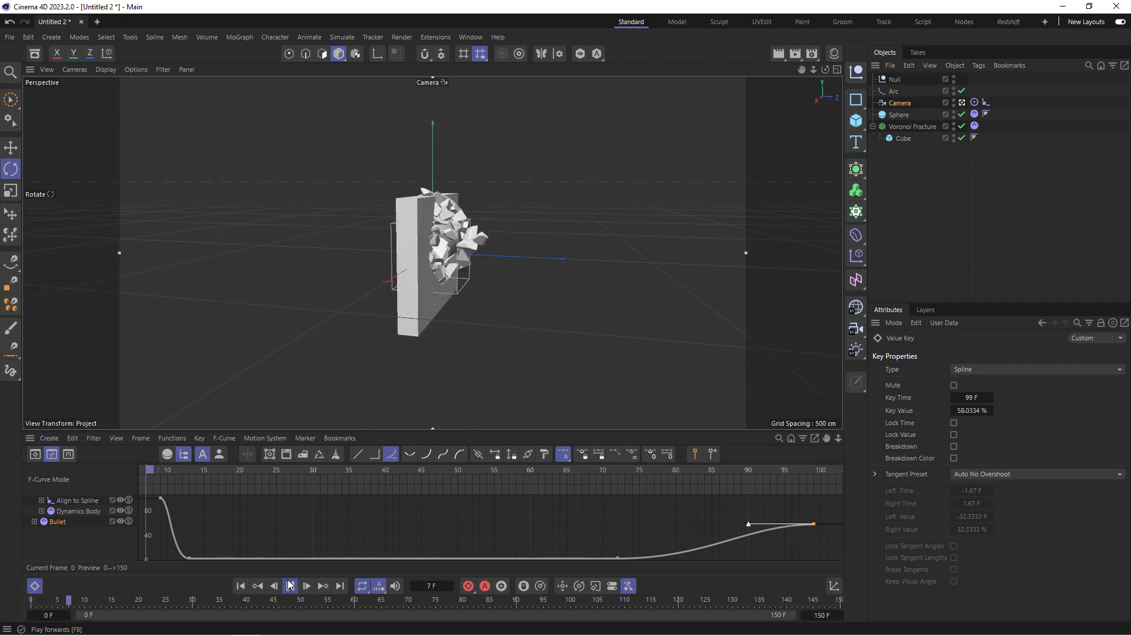
pyautogui.click(306, 586)
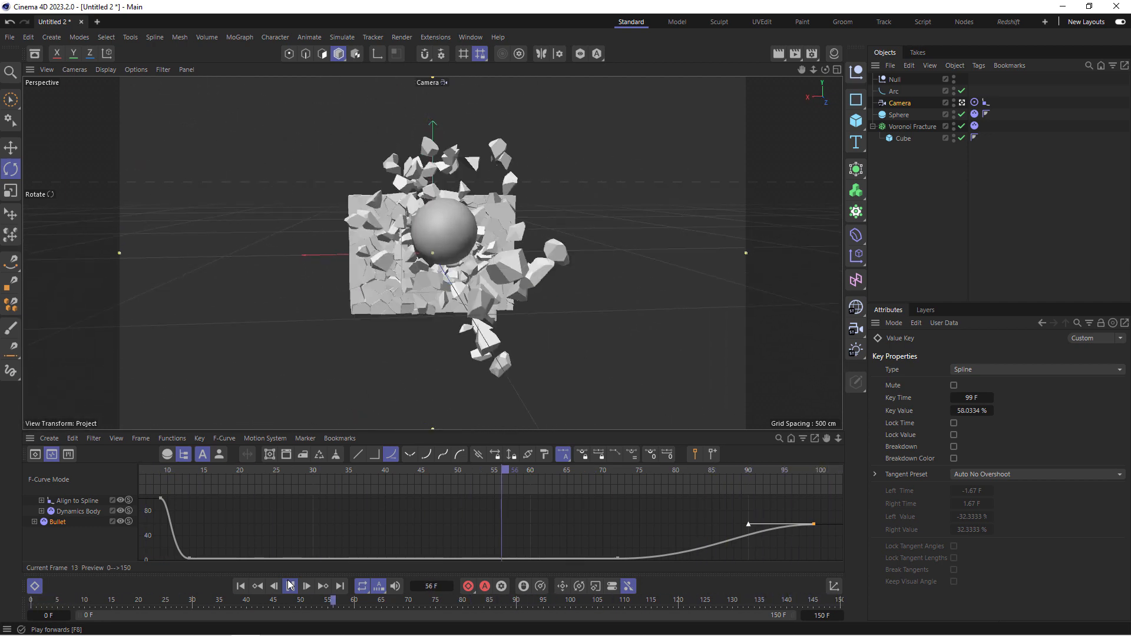
pyautogui.click(306, 586)
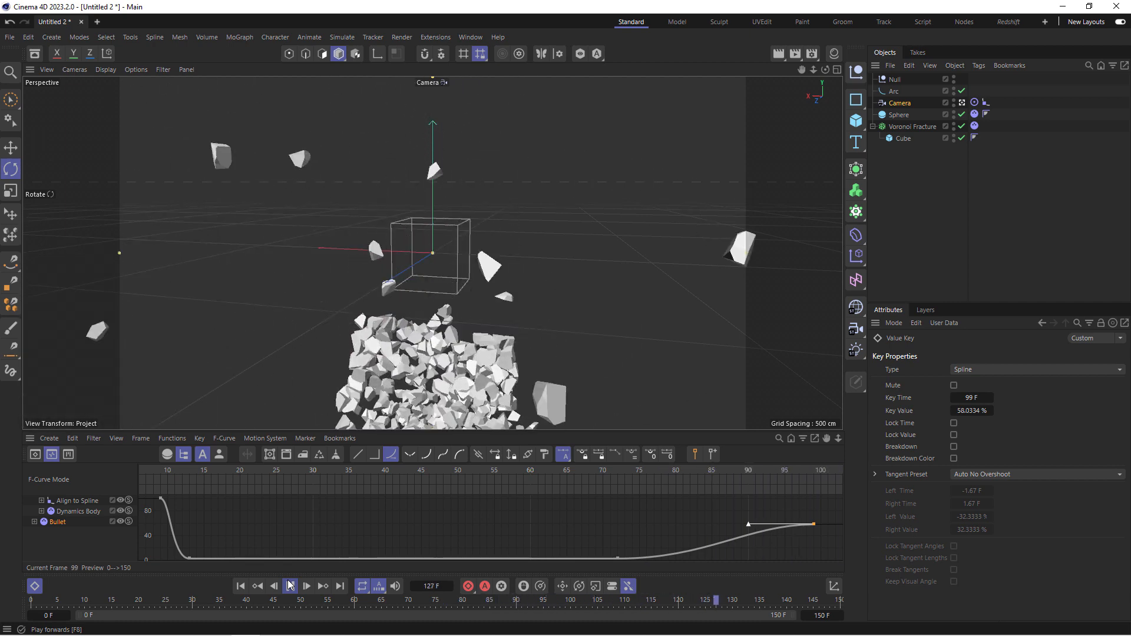
pyautogui.click(289, 585)
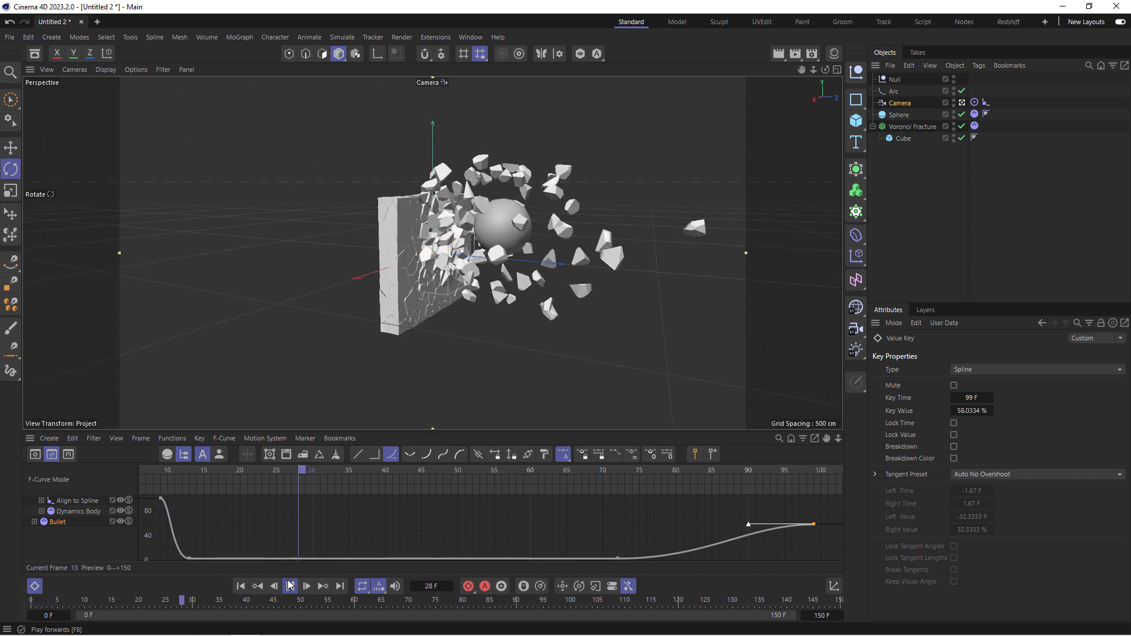